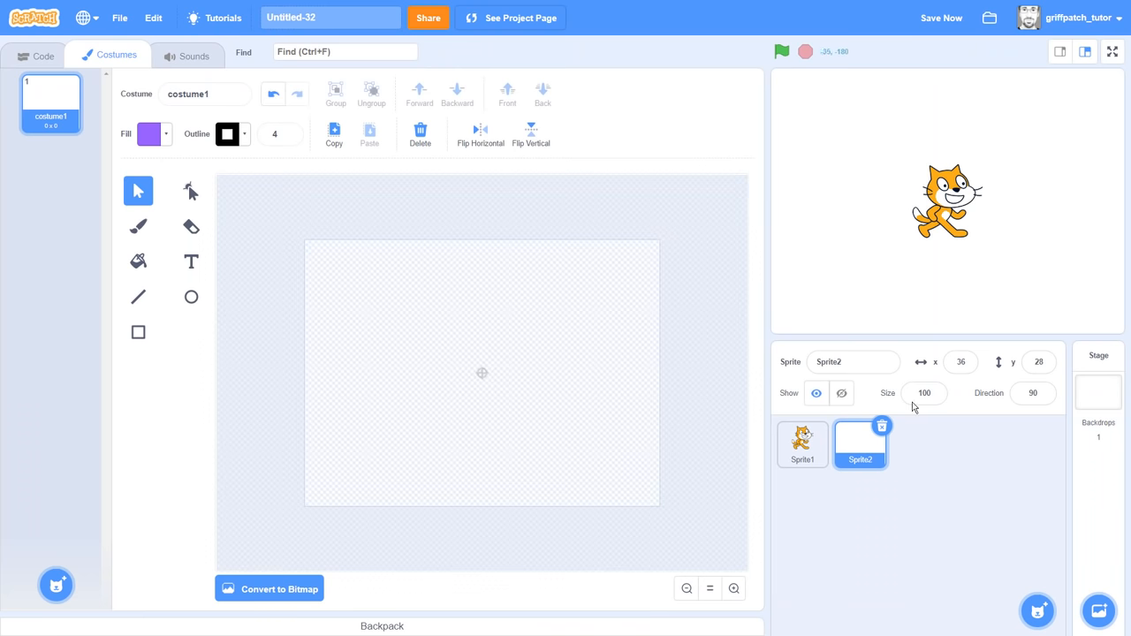
# Step: Name the sprite Background and draw an outline-free green rectangle across the lower canvas
pyautogui.write('Background')
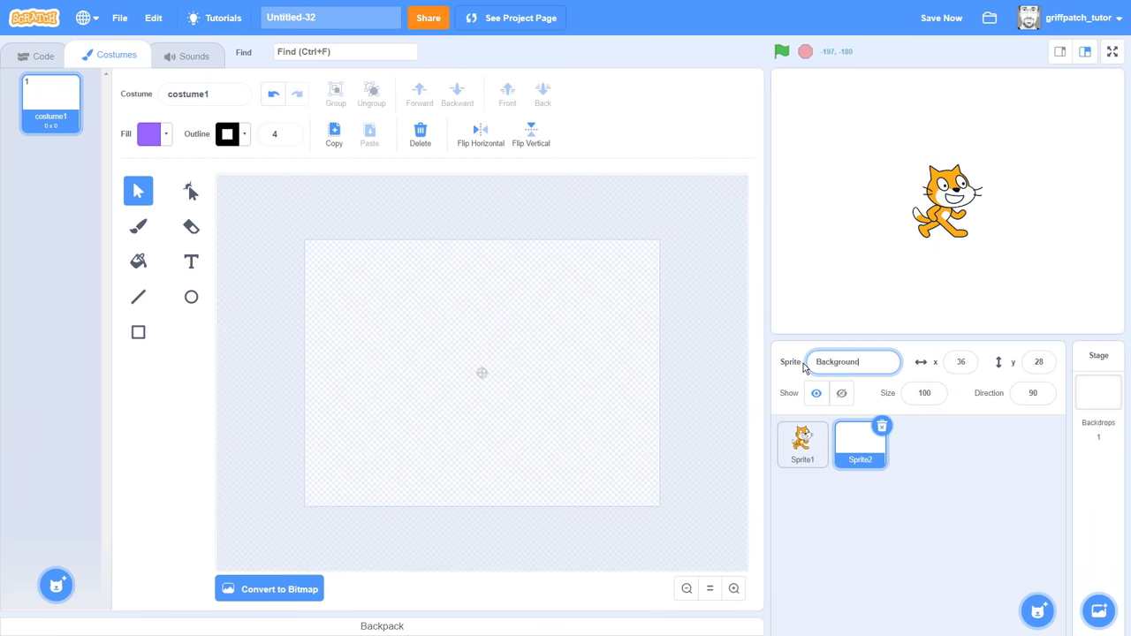
pyautogui.click(147, 134)
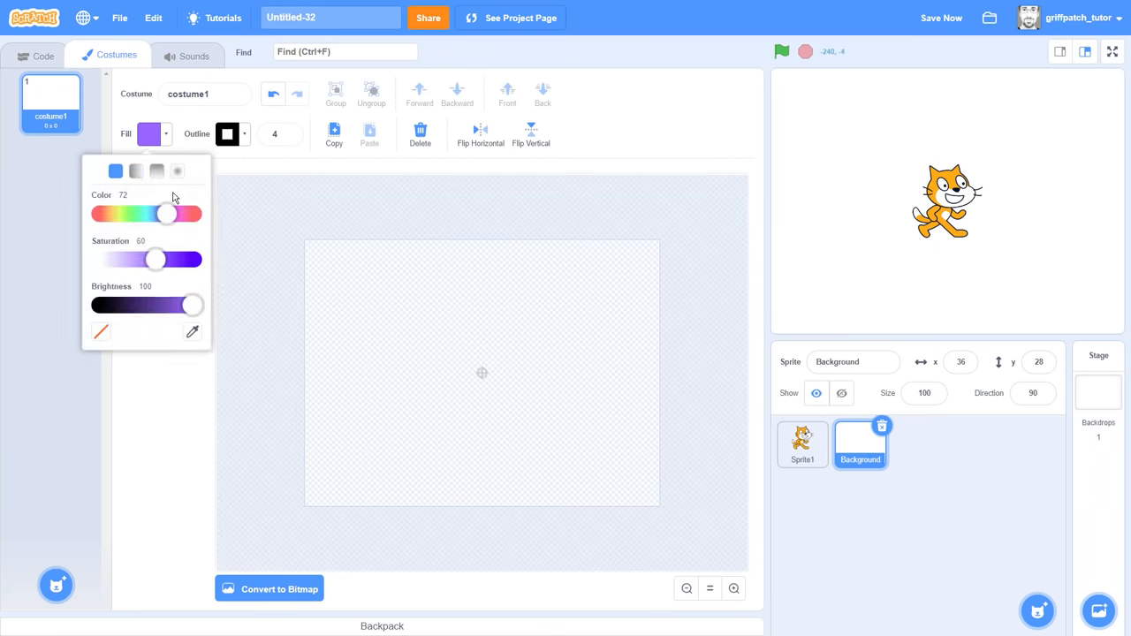
pyautogui.moveTo(167, 214); pyautogui.dragTo(125, 214)
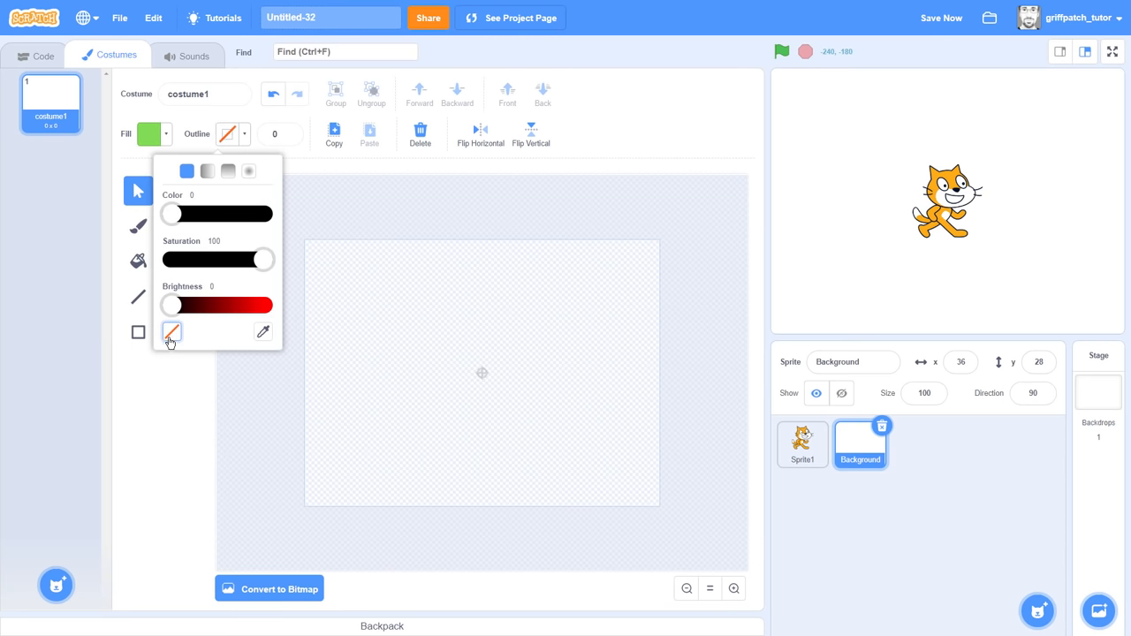
pyautogui.click(298, 394)
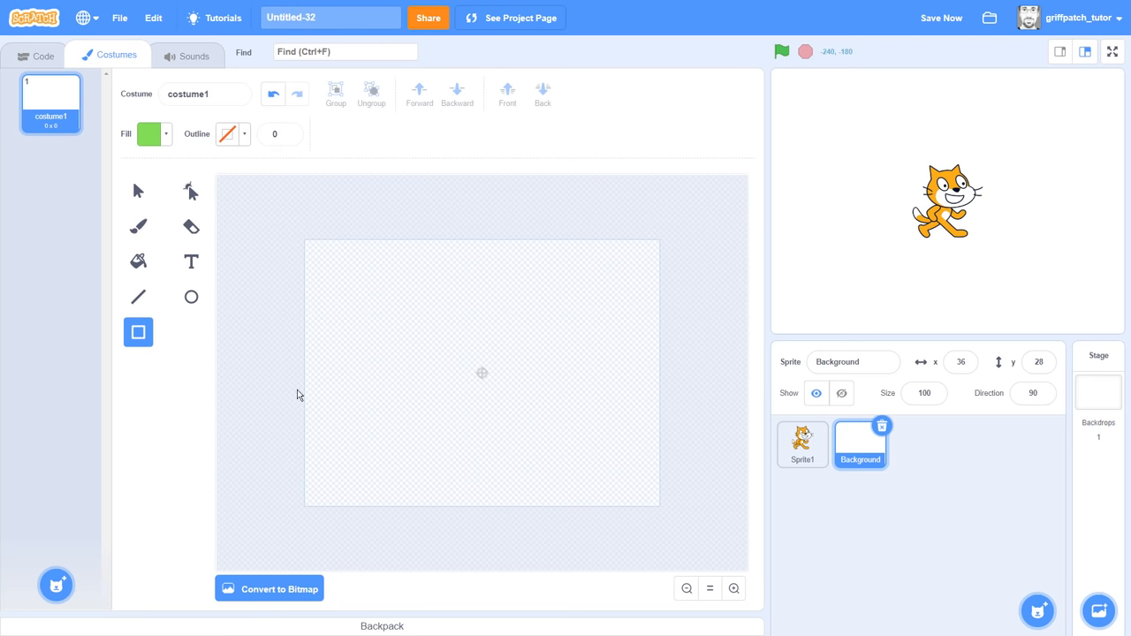
pyautogui.moveTo(305, 381); pyautogui.dragTo(607, 486)
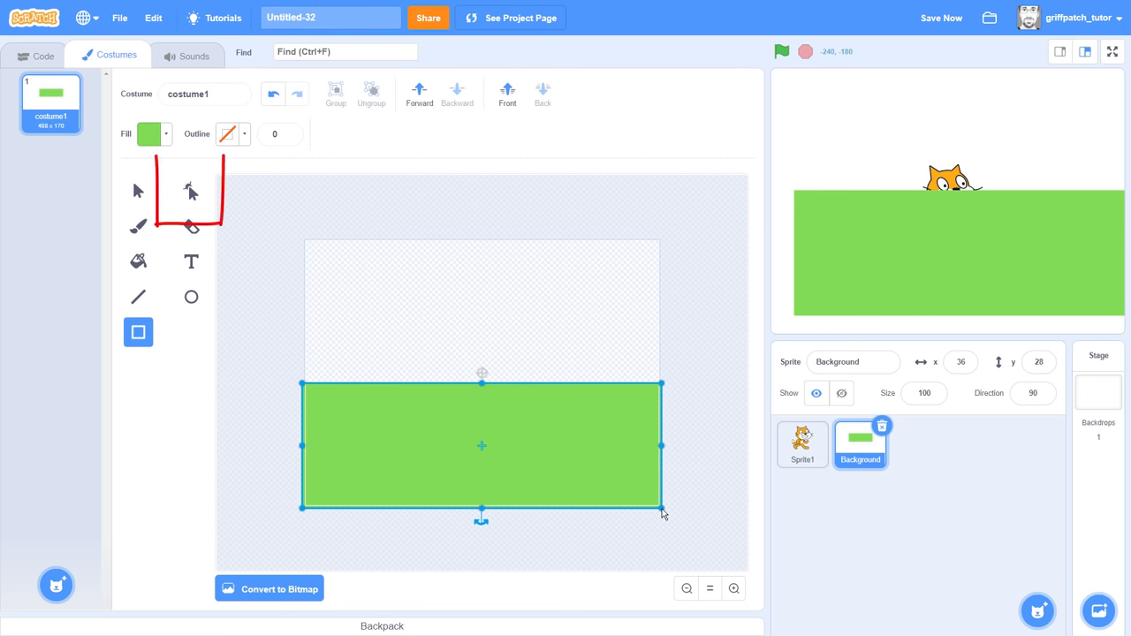
pyautogui.click(191, 190)
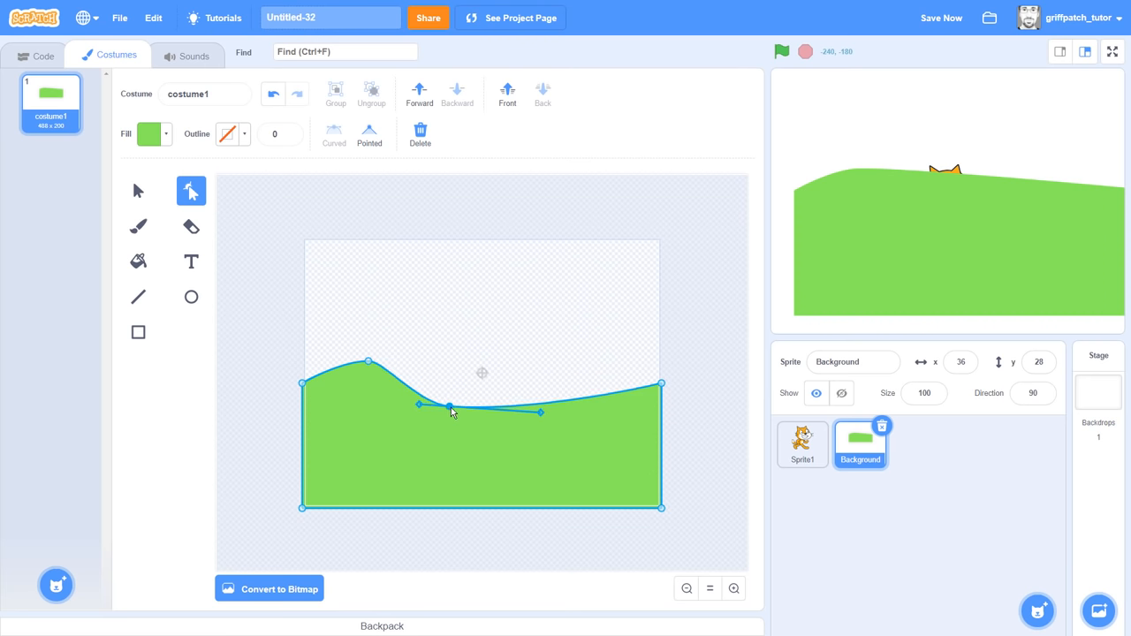
# Step: Drag points on the green rectangle's top edge into a wavy hill shape
pyautogui.moveTo(451, 407); pyautogui.dragTo(555, 400)
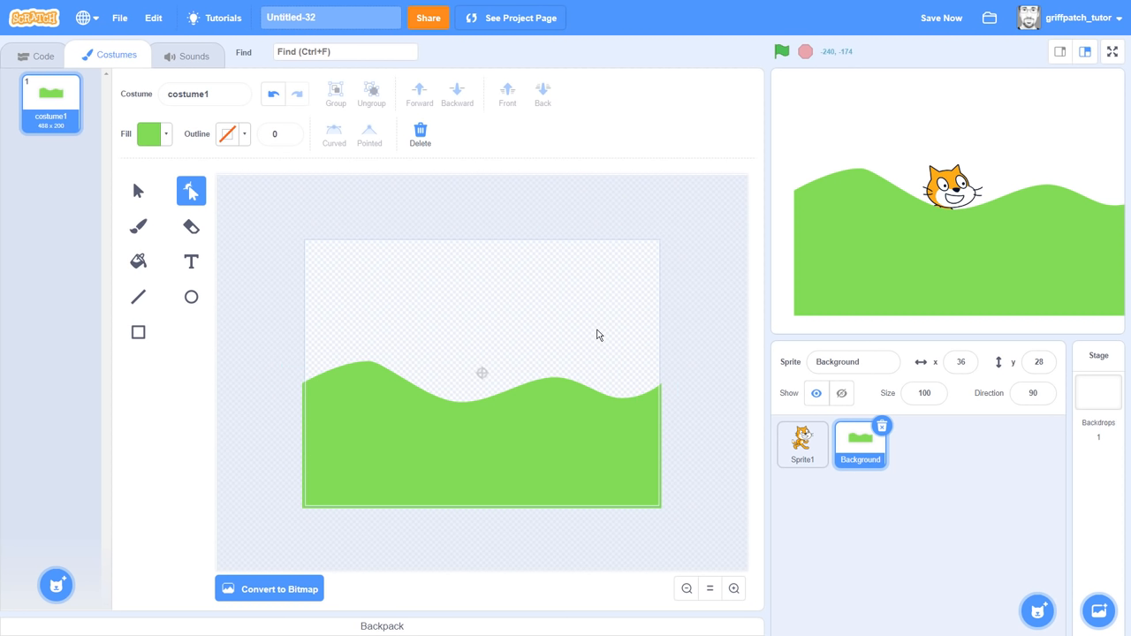
# Step: Create a new variable named CAMERA X
pyautogui.click(39, 55)
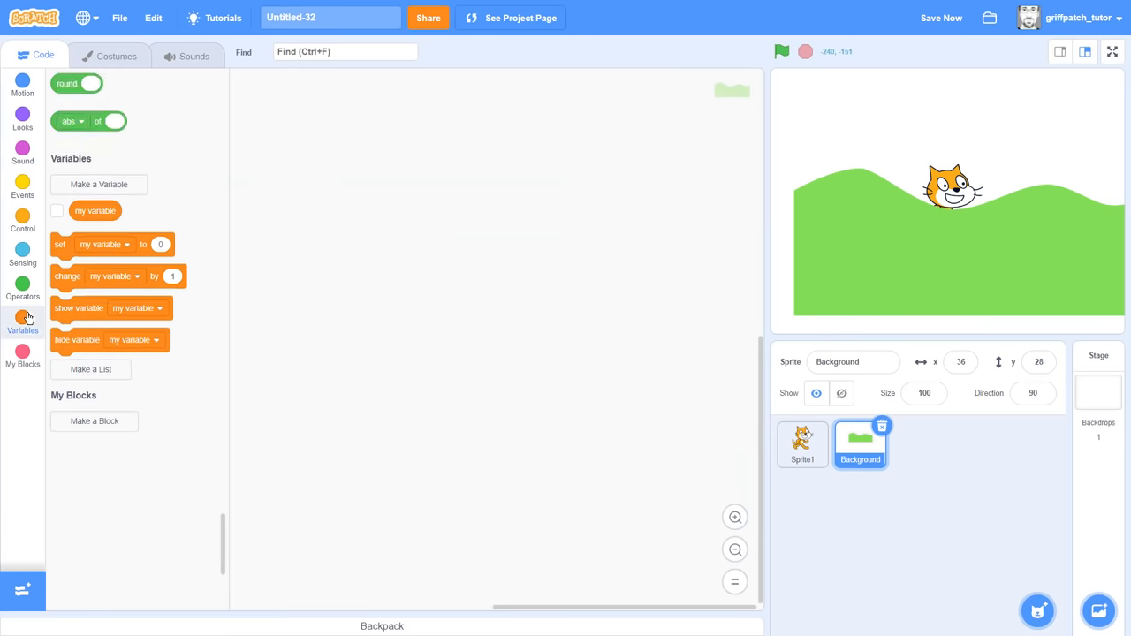
pyautogui.click(98, 184)
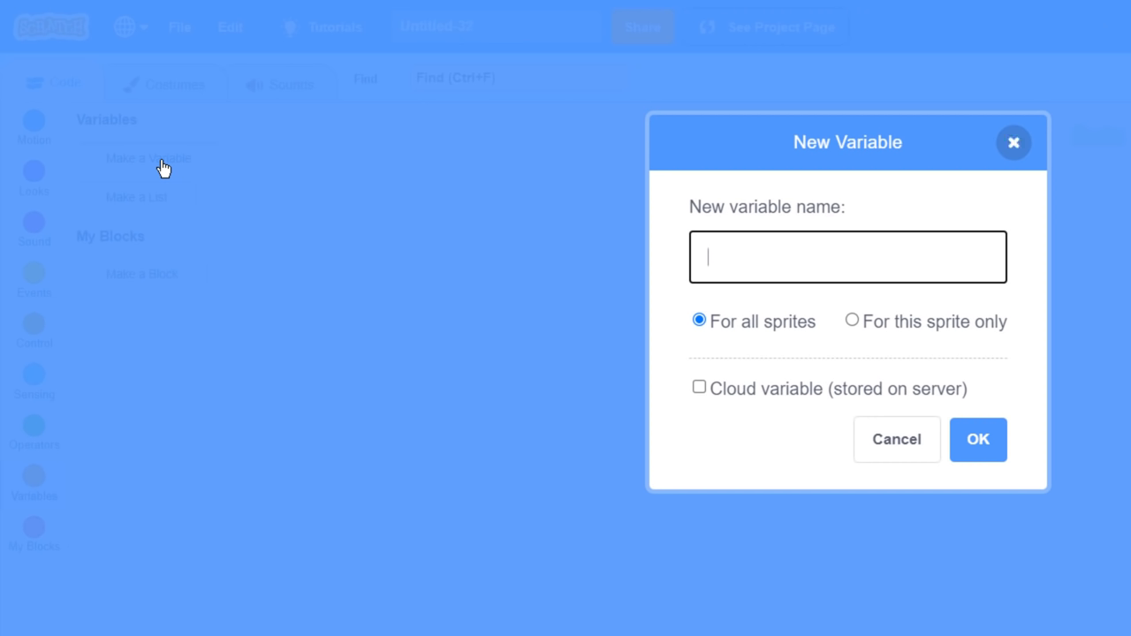
pyautogui.write('CAMERA X')
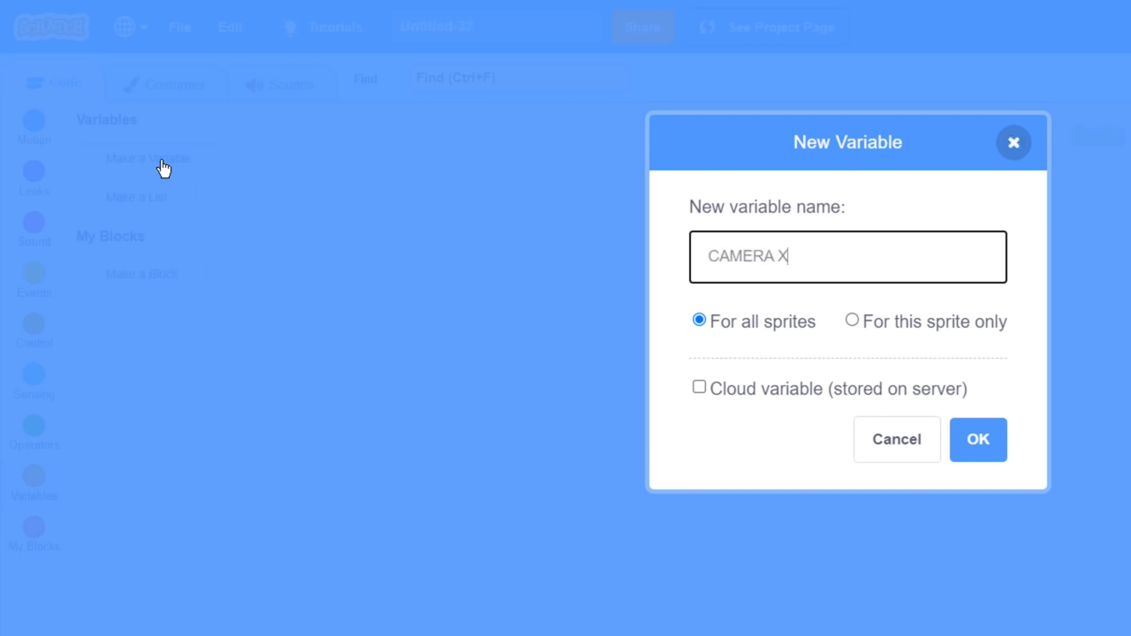
pyautogui.click(979, 440)
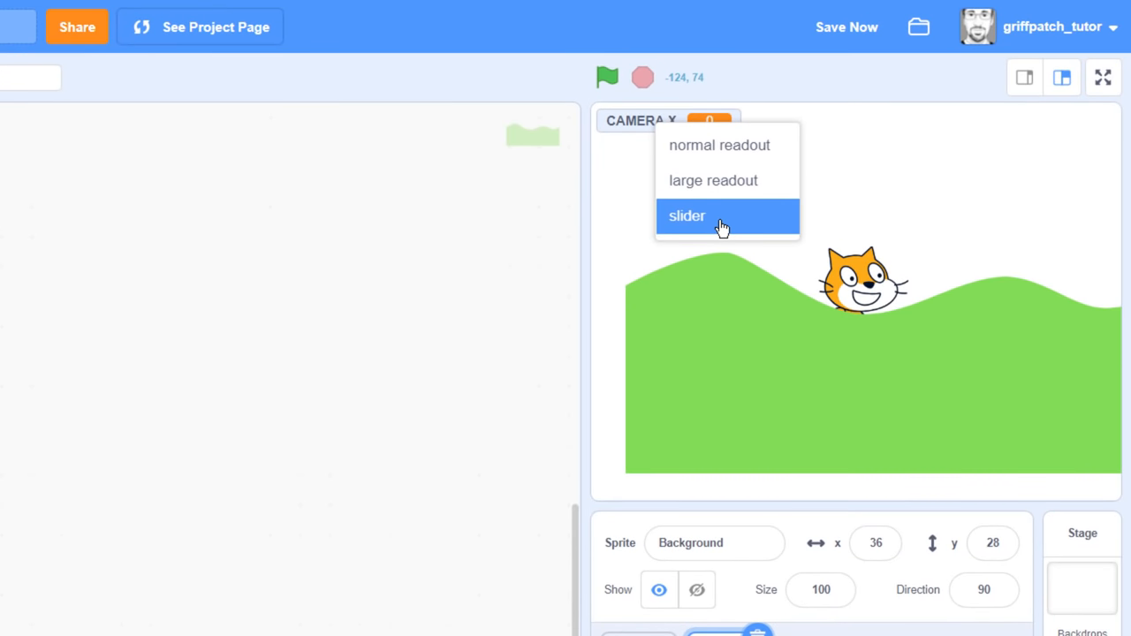
# Step: Show CAMERA X as a stage slider ranging 0 to 2000 and try it
pyautogui.click(686, 217)
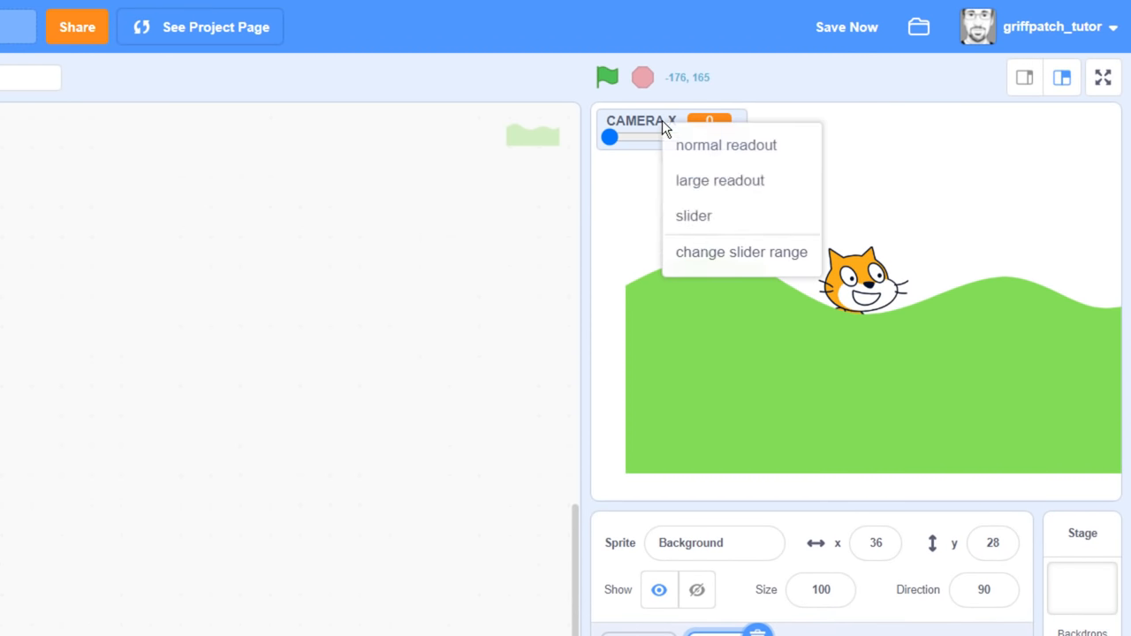
pyautogui.moveTo(709, 265)
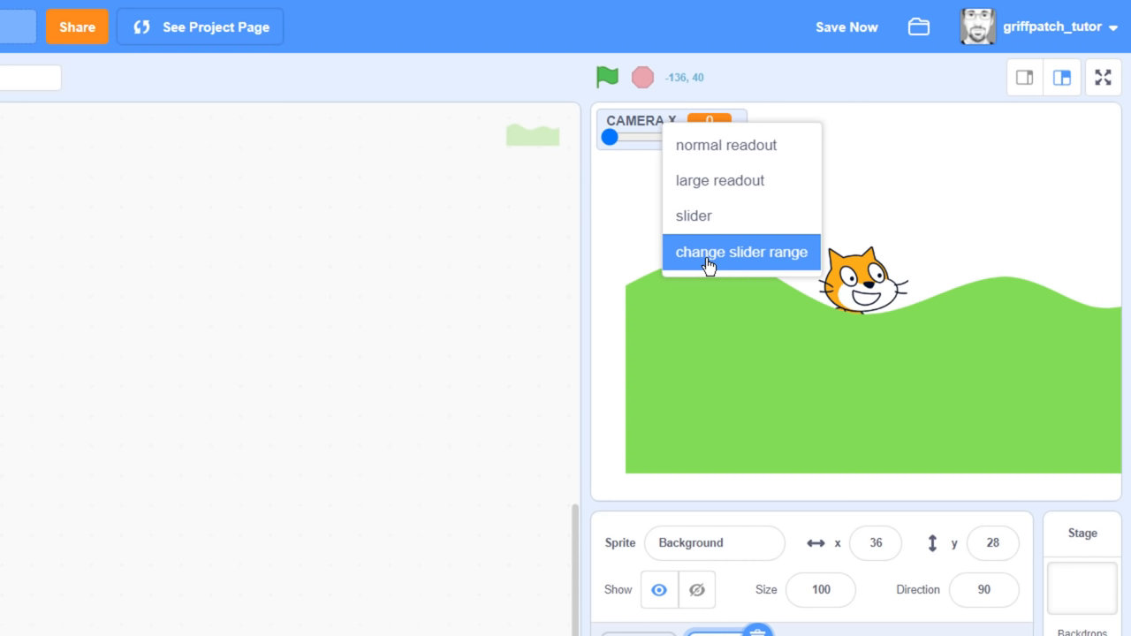
pyautogui.click(741, 252)
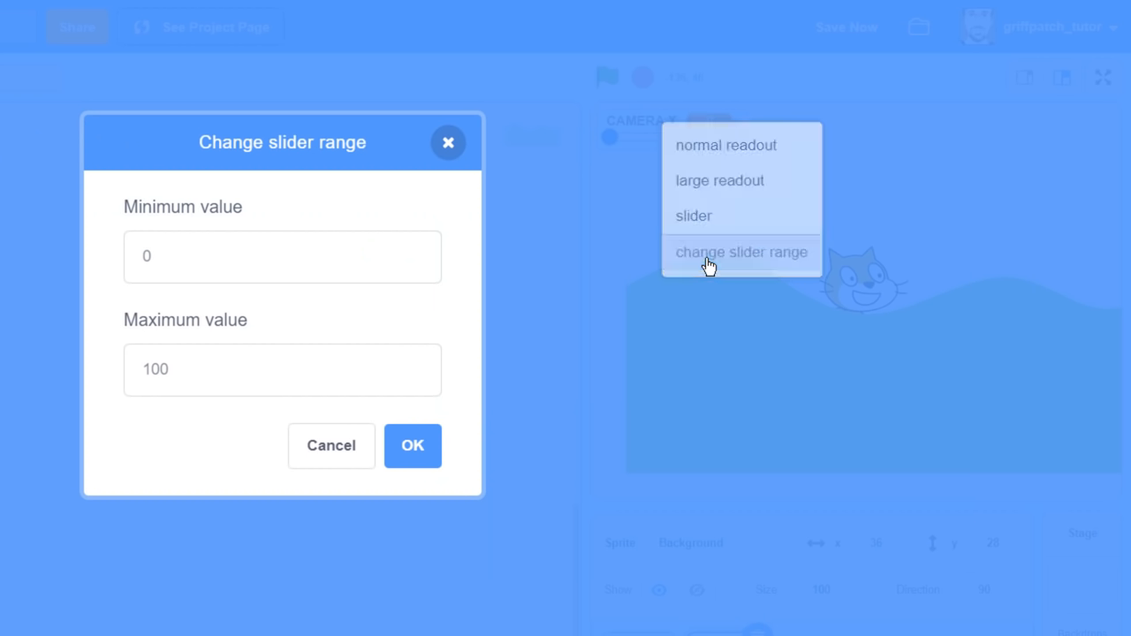
pyautogui.write('2')
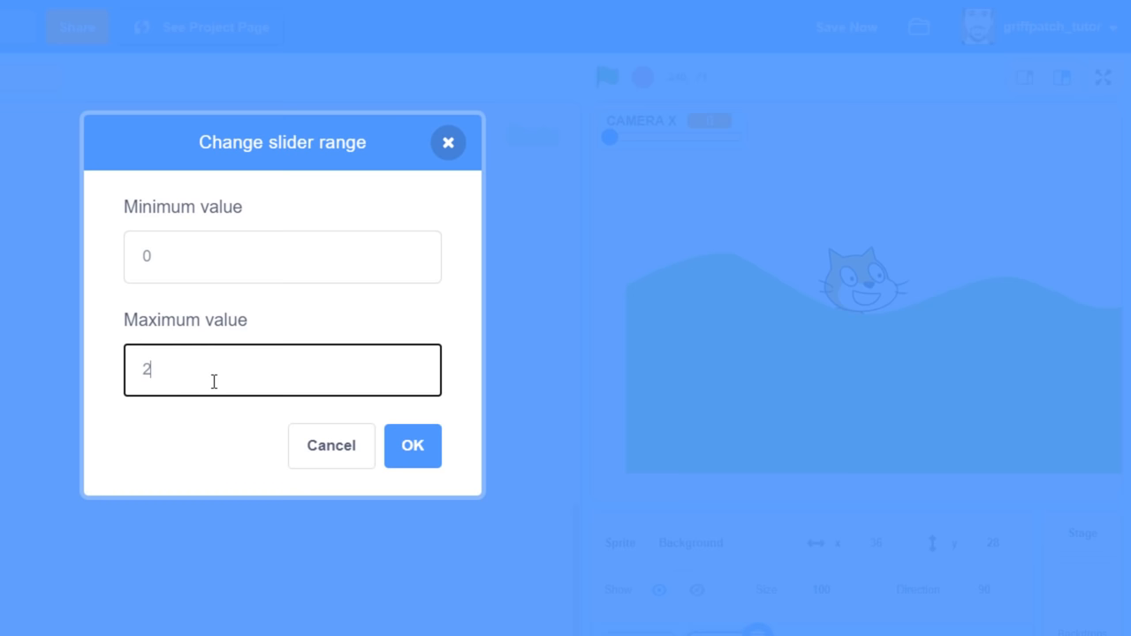
pyautogui.write('000')
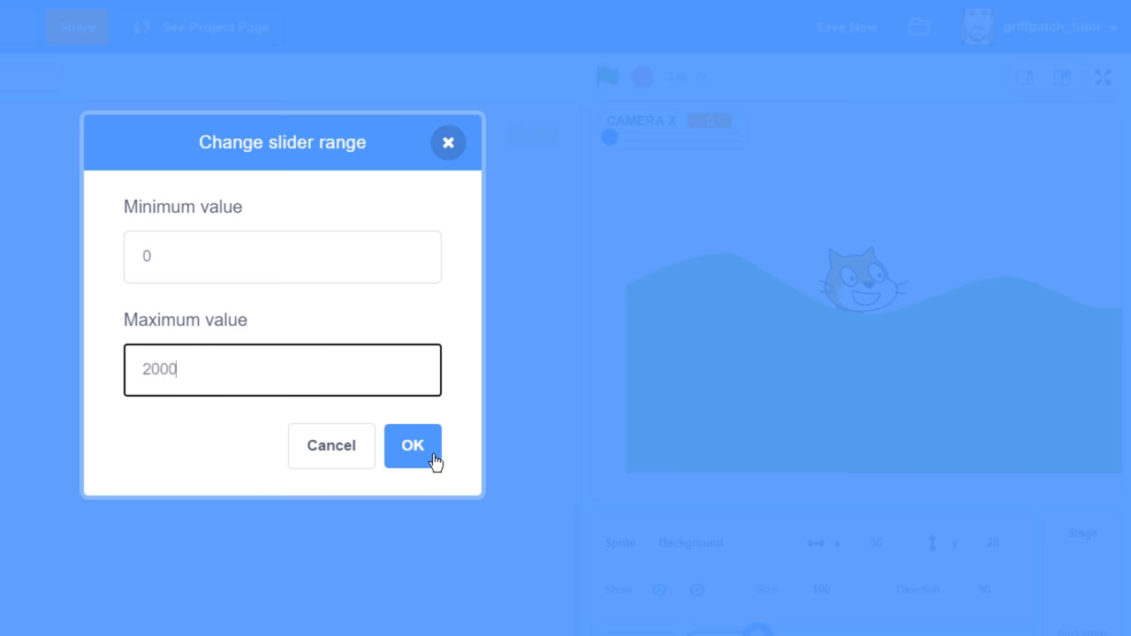
pyautogui.click(413, 446)
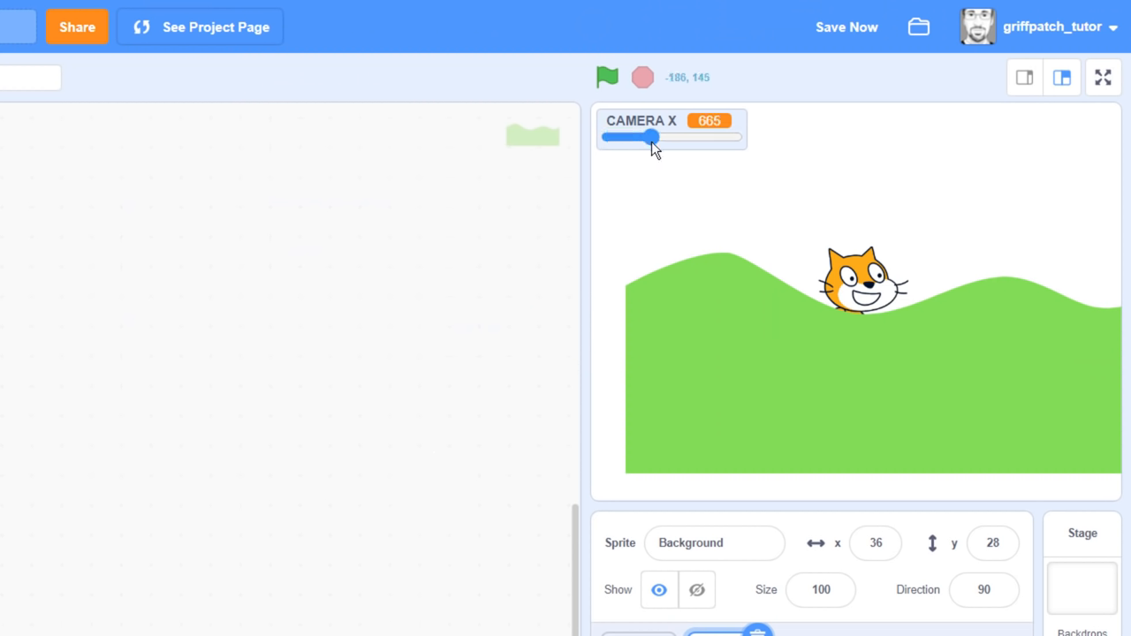
pyautogui.moveTo(653, 137); pyautogui.dragTo(608, 137)
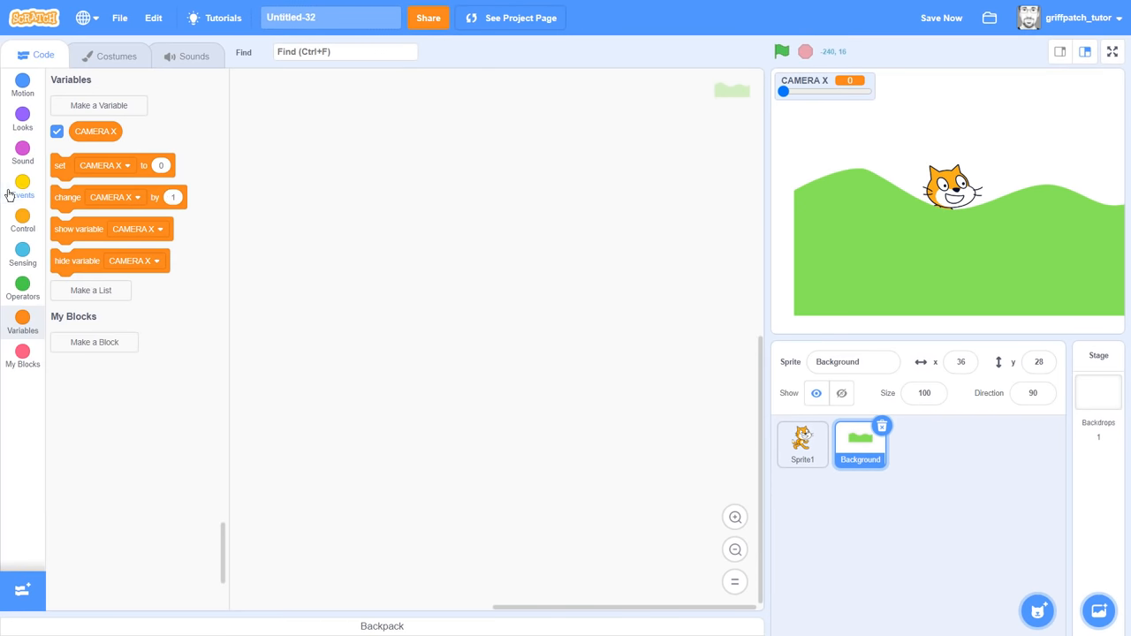
# Step: Build when flag clicked, forever, set x to (0 - CAMERA X), set y to 0
pyautogui.click(22, 183)
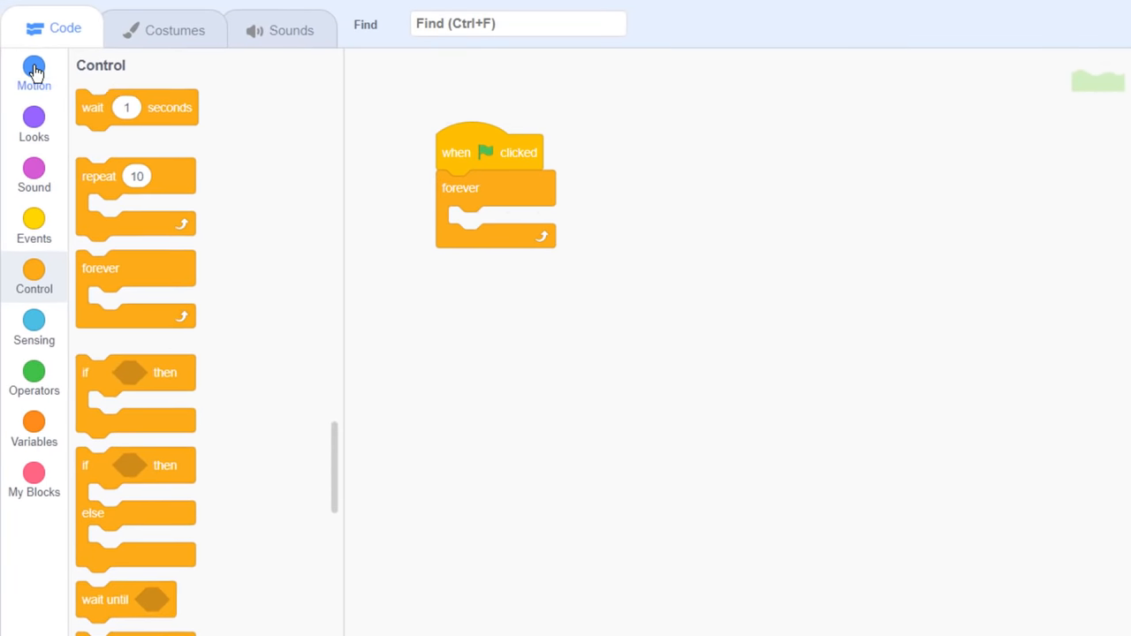
pyautogui.click(34, 69)
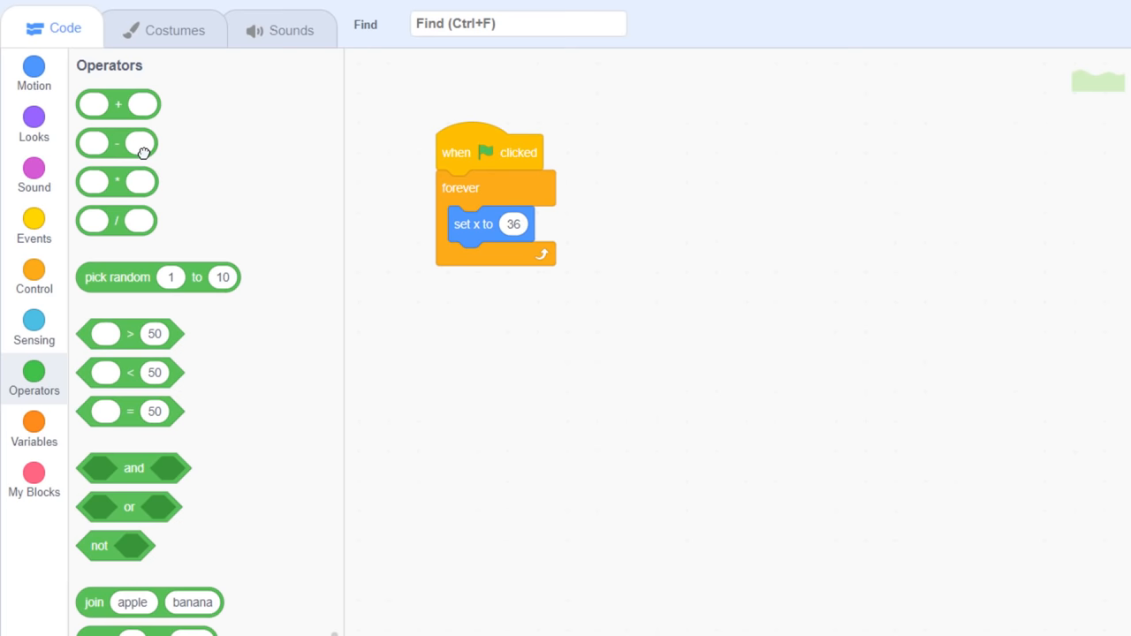
pyautogui.click(33, 422)
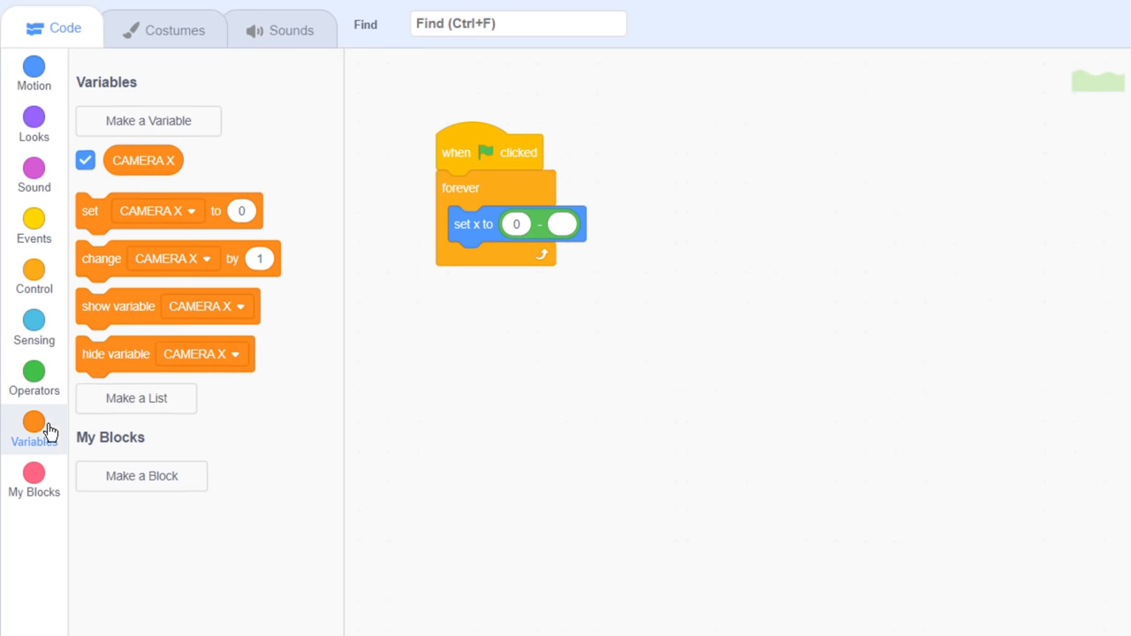
pyautogui.moveTo(143, 160); pyautogui.dragTo(563, 223)
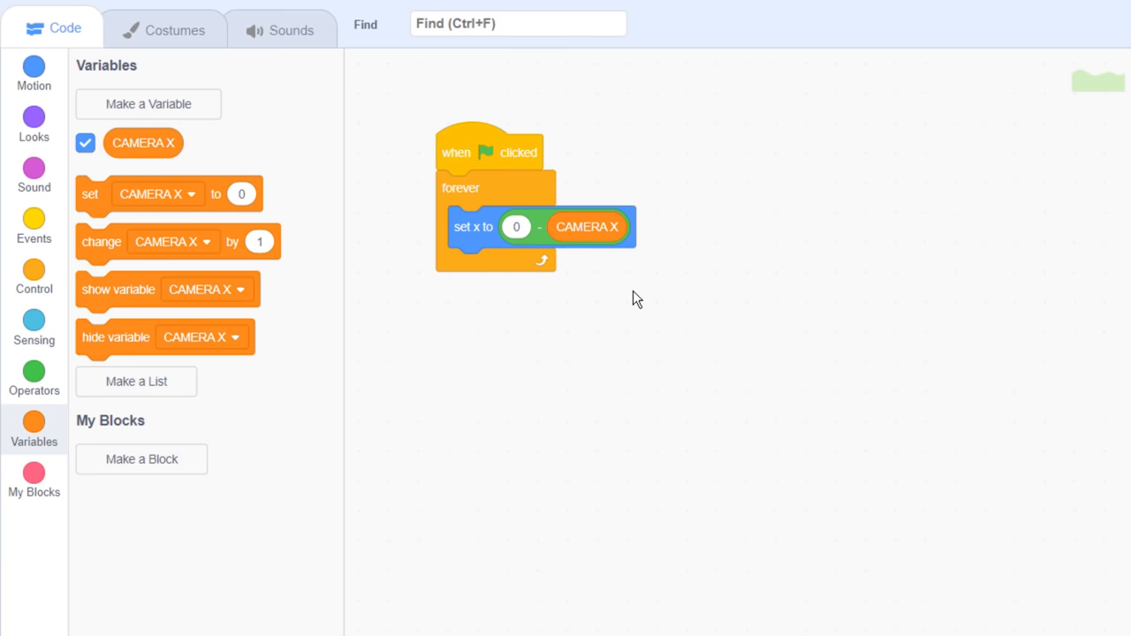
# Step: Run the script and drag the CAMERA X slider to scroll the hills
pyautogui.click(34, 64)
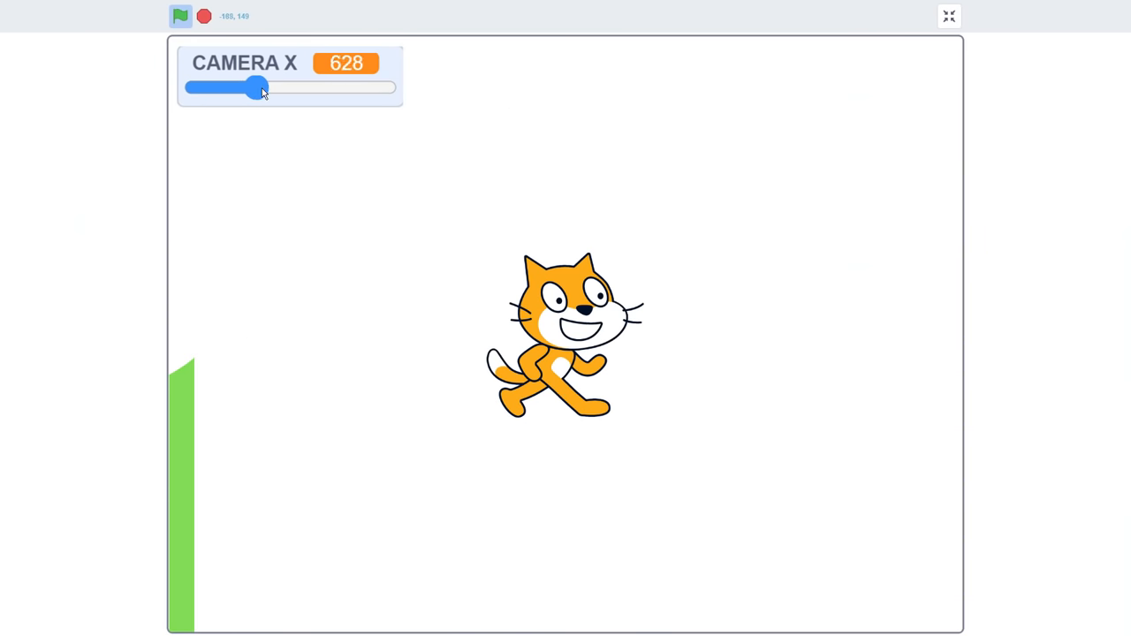
pyautogui.moveTo(259, 87); pyautogui.dragTo(240, 87)
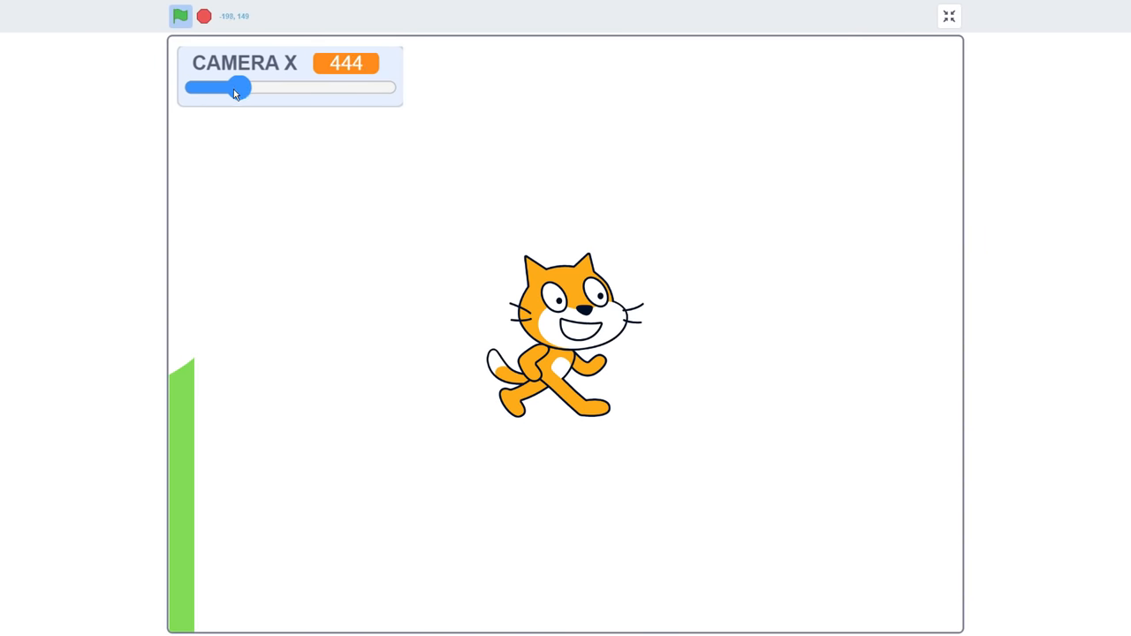
pyautogui.moveTo(243, 87); pyautogui.dragTo(234, 86)
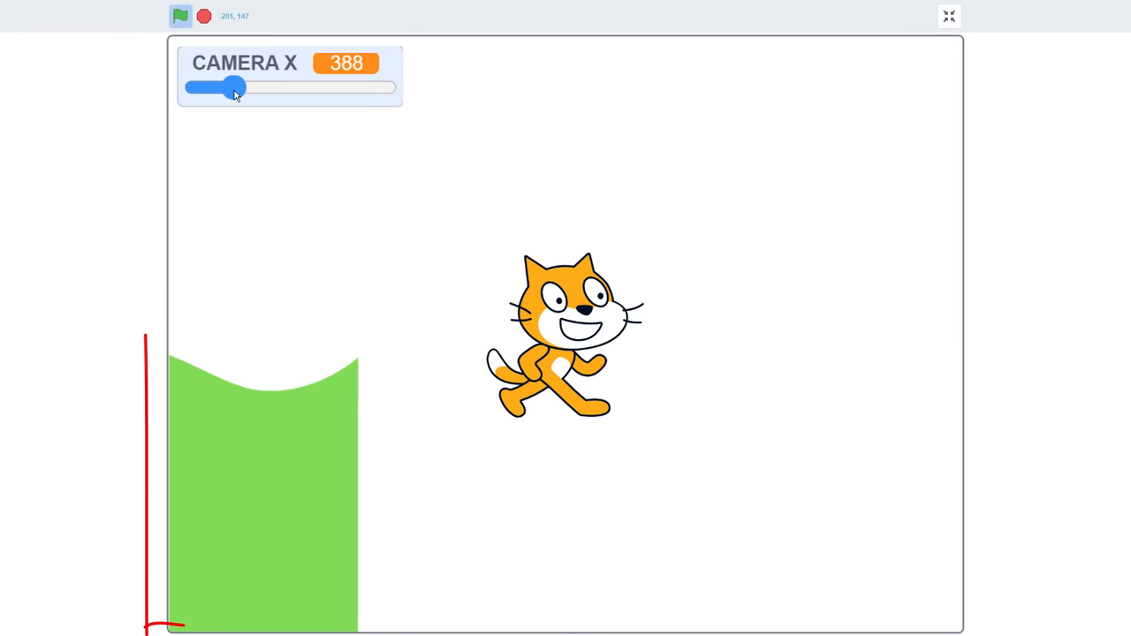
pyautogui.moveTo(240, 87); pyautogui.dragTo(303, 88)
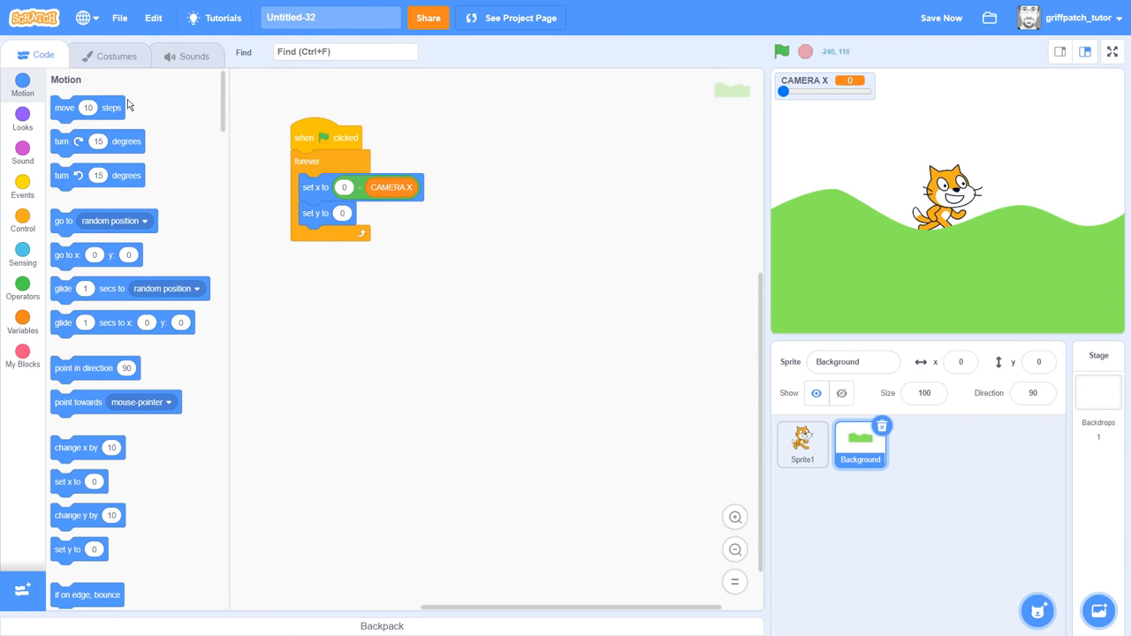
# Step: Paint on the Background hill costume with the brush
pyautogui.click(113, 56)
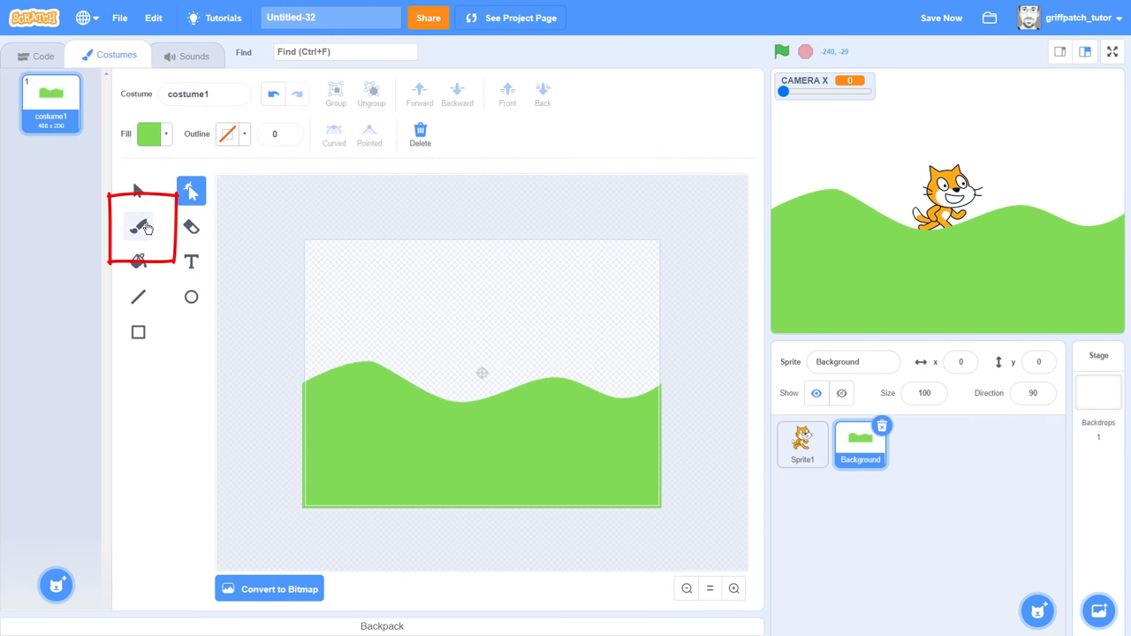
pyautogui.click(138, 227)
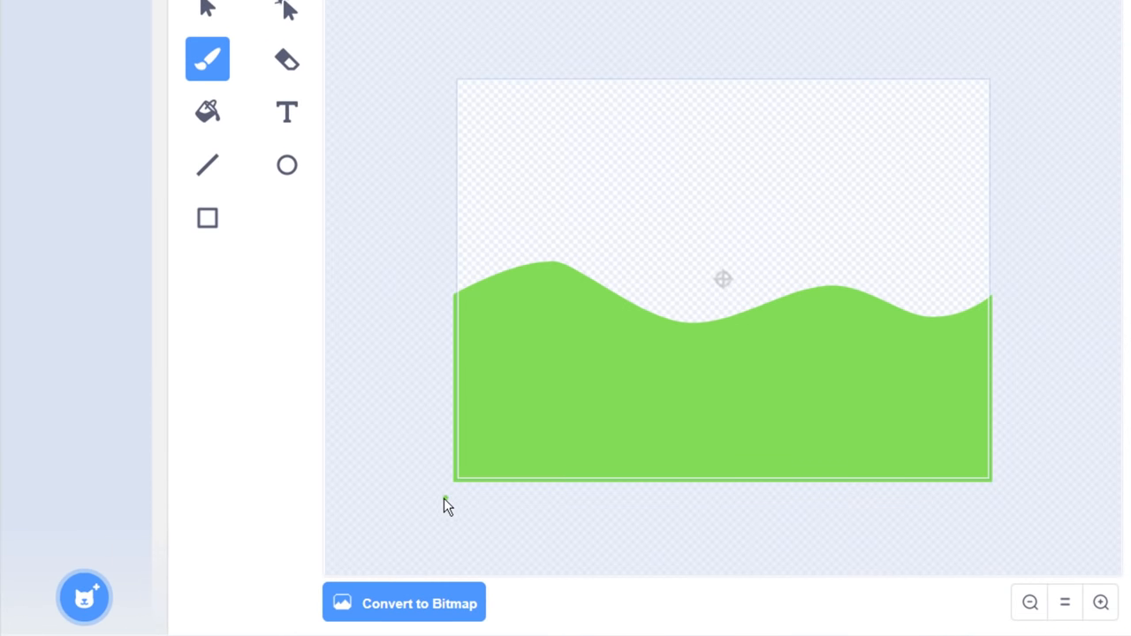
pyautogui.moveTo(439, 510)
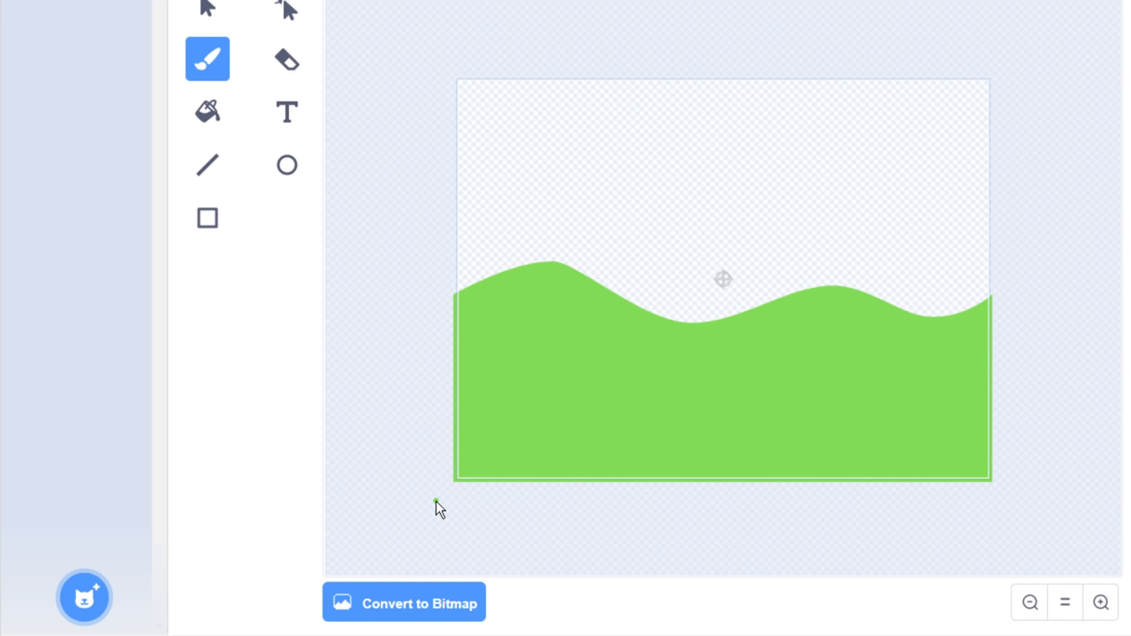
pyautogui.moveTo(406, 465); pyautogui.dragTo(473, 535)
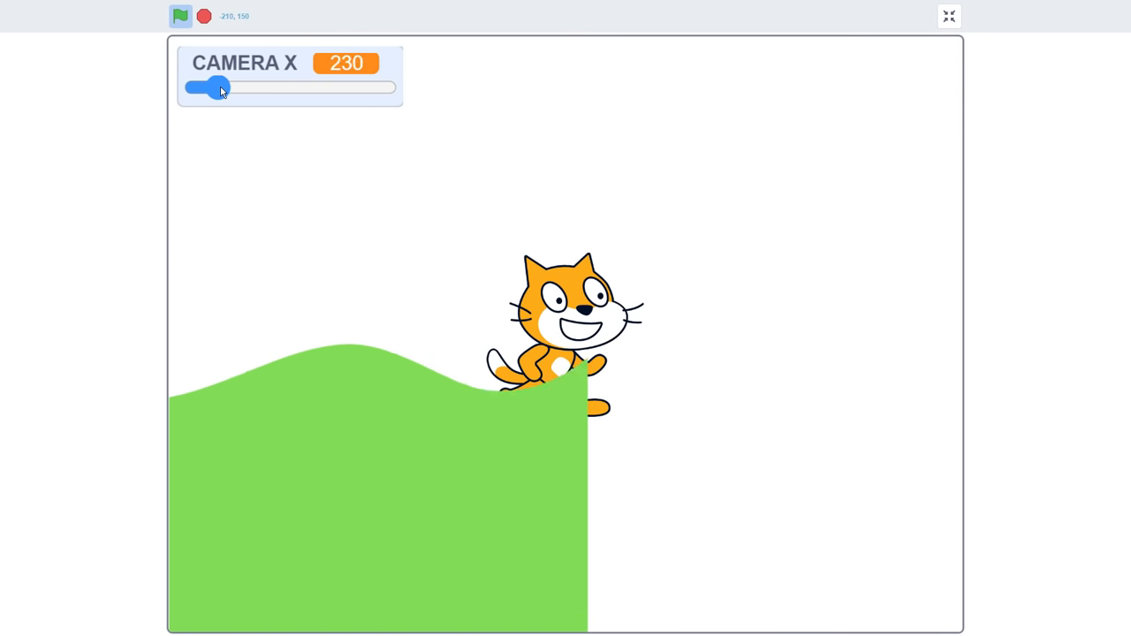
# Step: Slide CAMERA X on the full-size stage to watch the hill move, then exit
pyautogui.moveTo(220, 87); pyautogui.dragTo(242, 87)
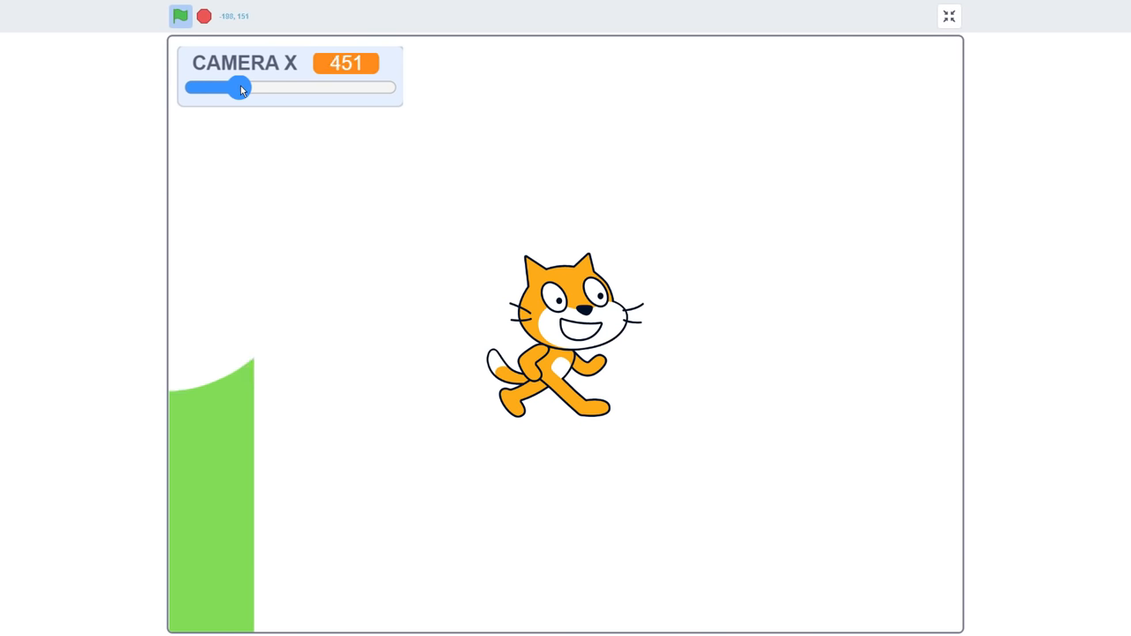
pyautogui.moveTo(242, 87); pyautogui.dragTo(207, 88)
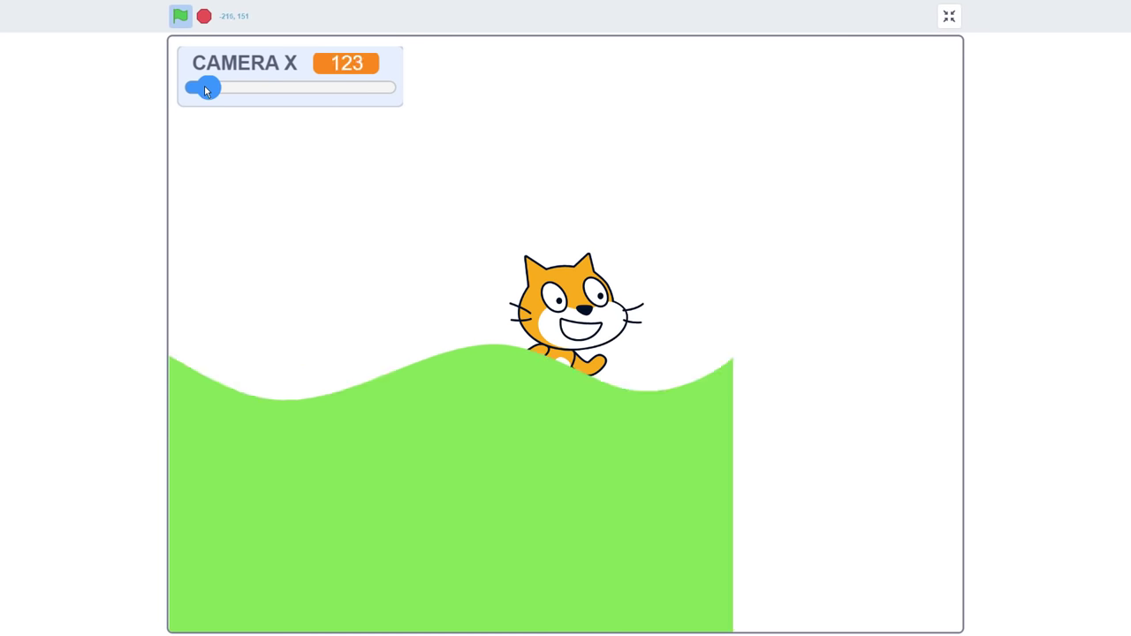
pyautogui.moveTo(205, 87); pyautogui.dragTo(219, 88)
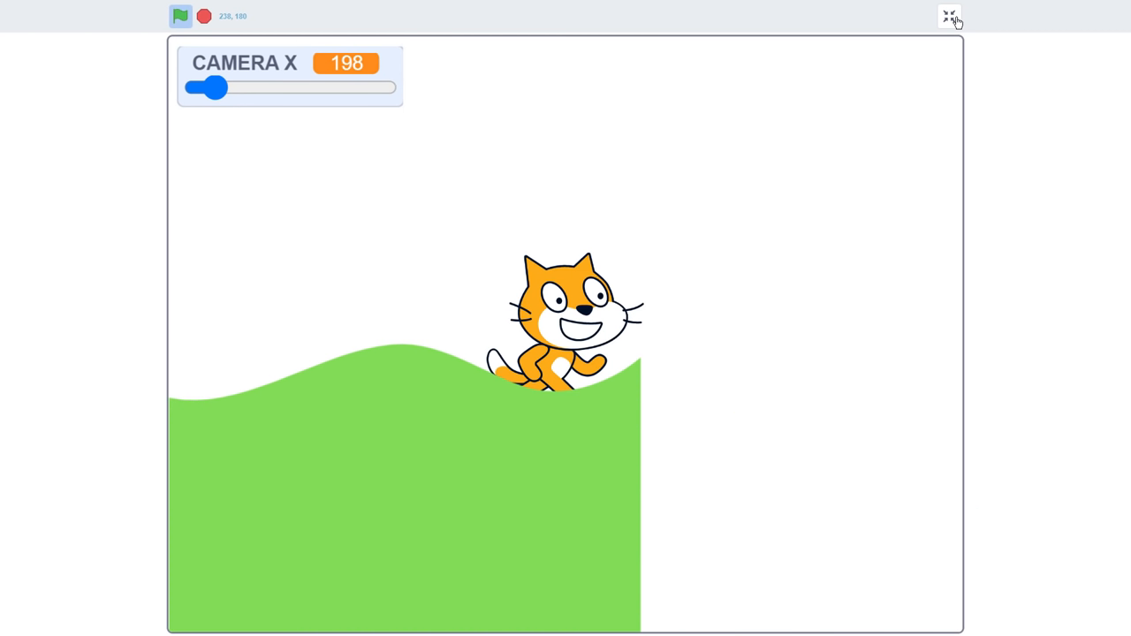
pyautogui.click(950, 18)
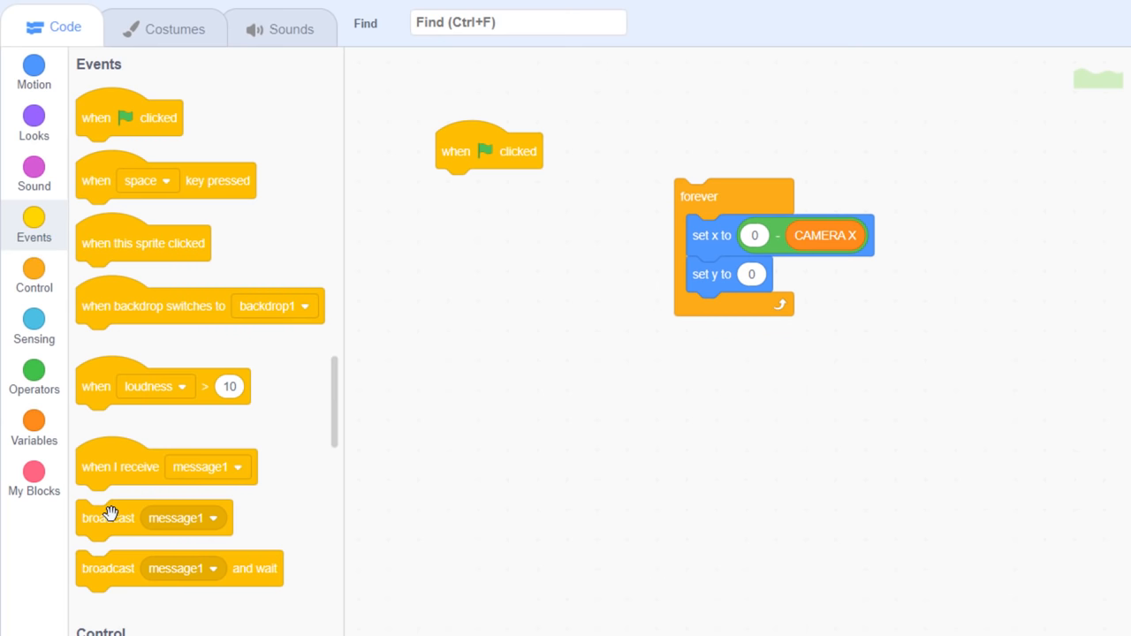
# Step: Broadcast begin from the flag script, run the loop on begin, and reset CAMERA X to 0
pyautogui.click(571, 186)
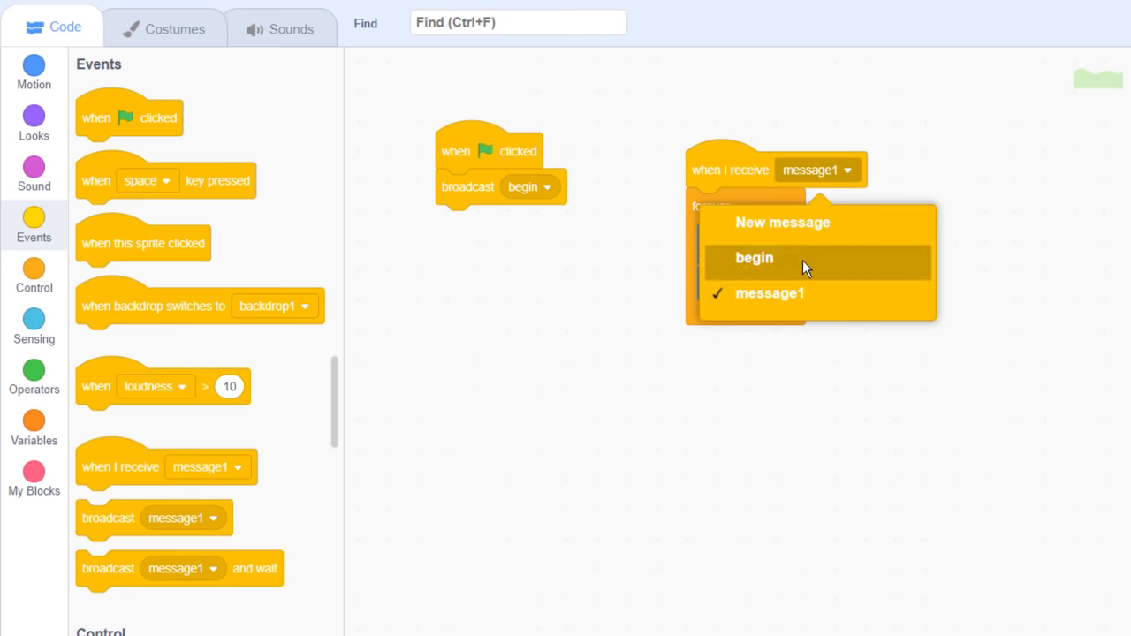
pyautogui.click(754, 257)
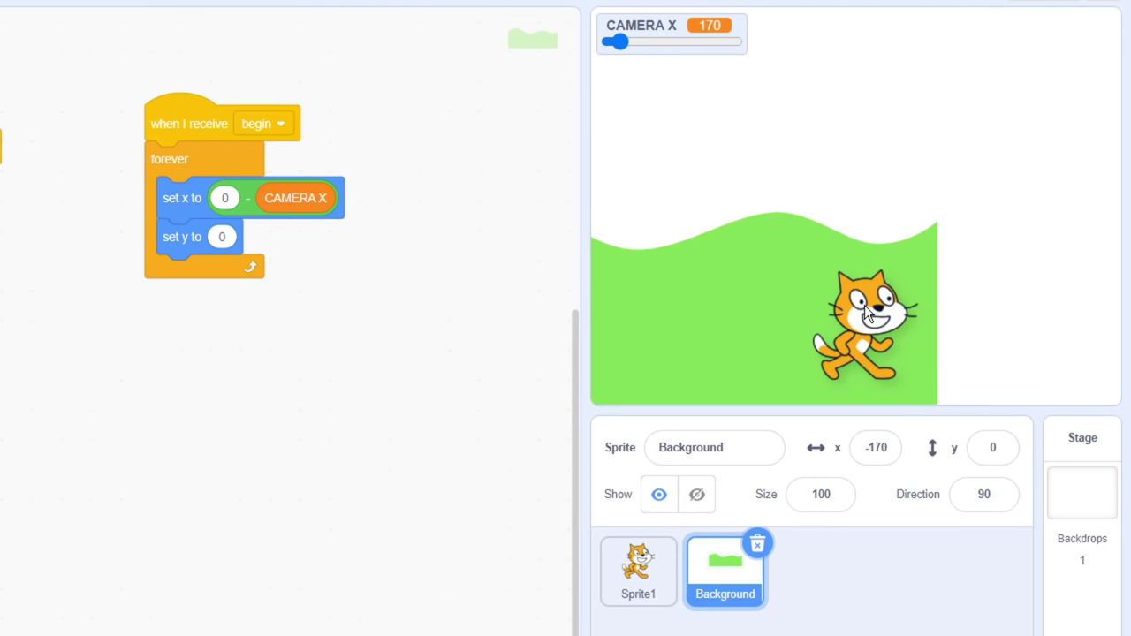
pyautogui.click(638, 571)
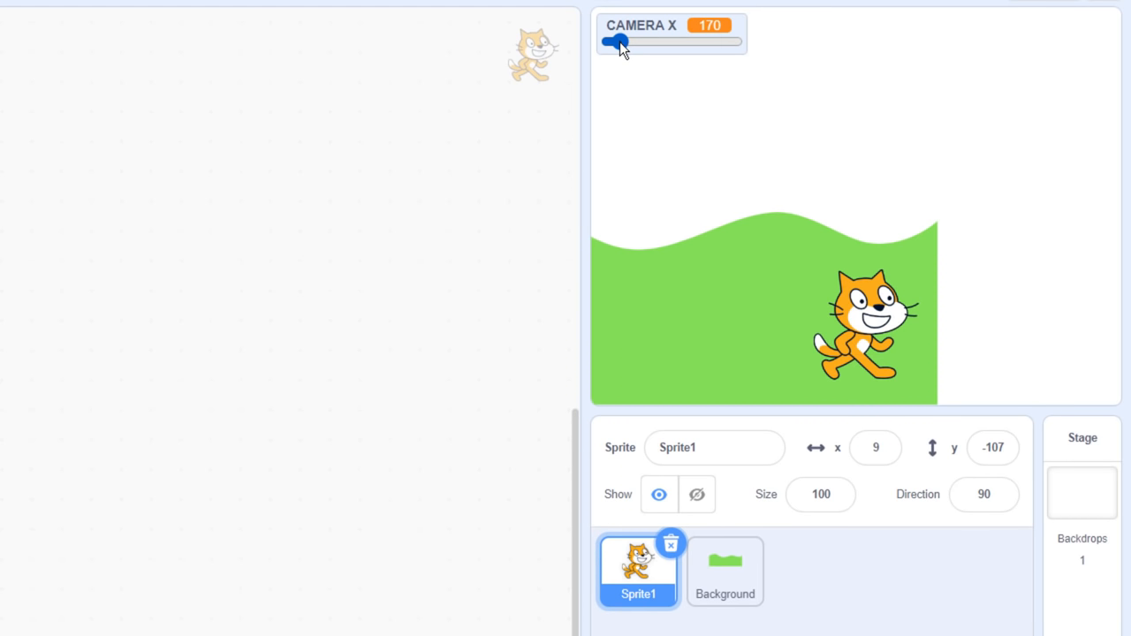
pyautogui.moveTo(619, 42); pyautogui.dragTo(608, 41)
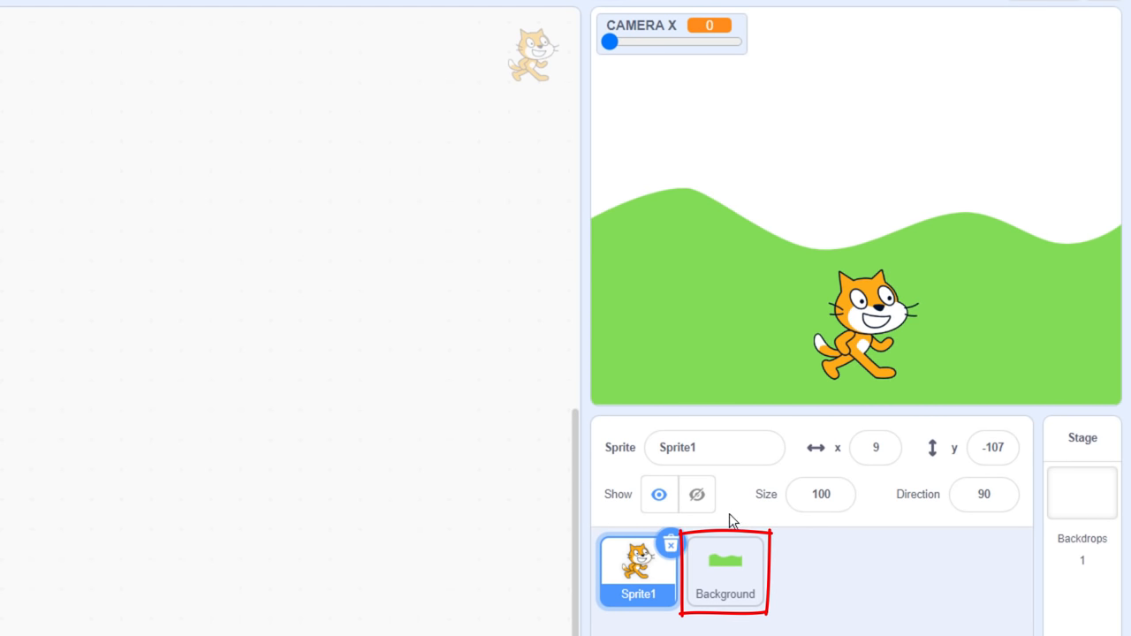
pyautogui.click(724, 573)
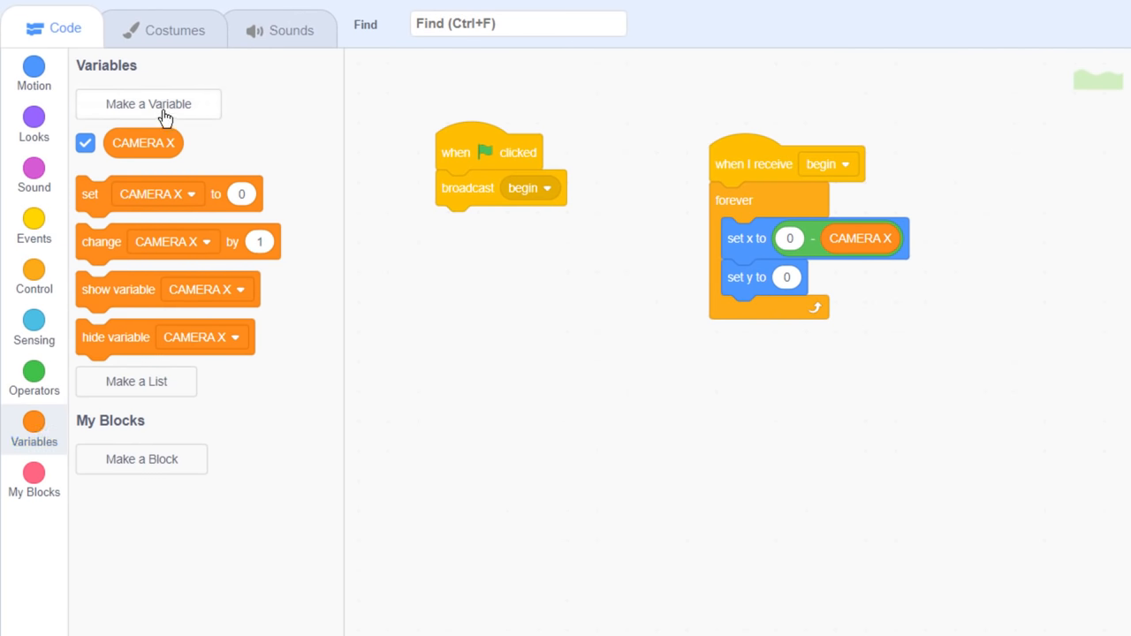
# Step: Create a sprite-only variable x and set it to 0 in the flag script
pyautogui.click(148, 103)
pyautogui.write('x')
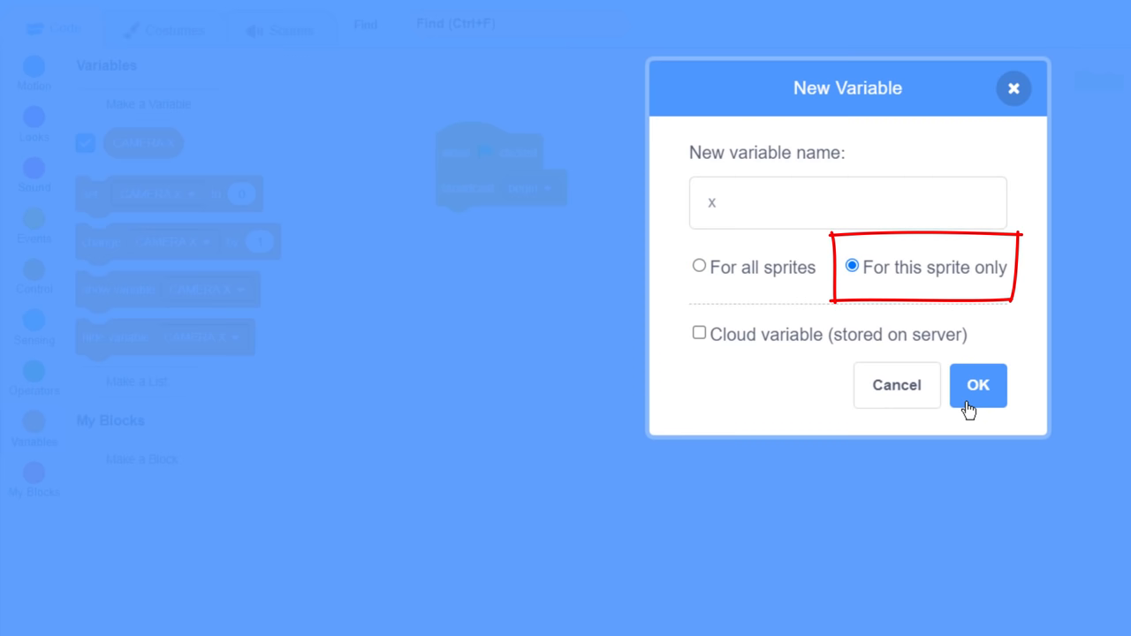
pyautogui.click(978, 386)
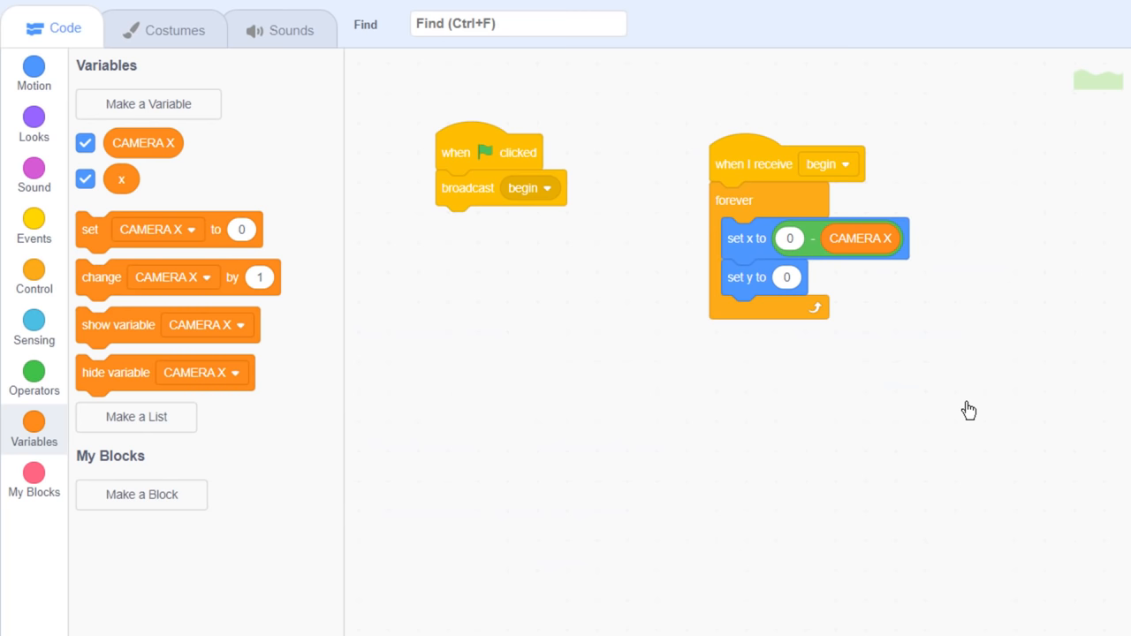
pyautogui.moveTo(89, 229); pyautogui.dragTo(279, 260)
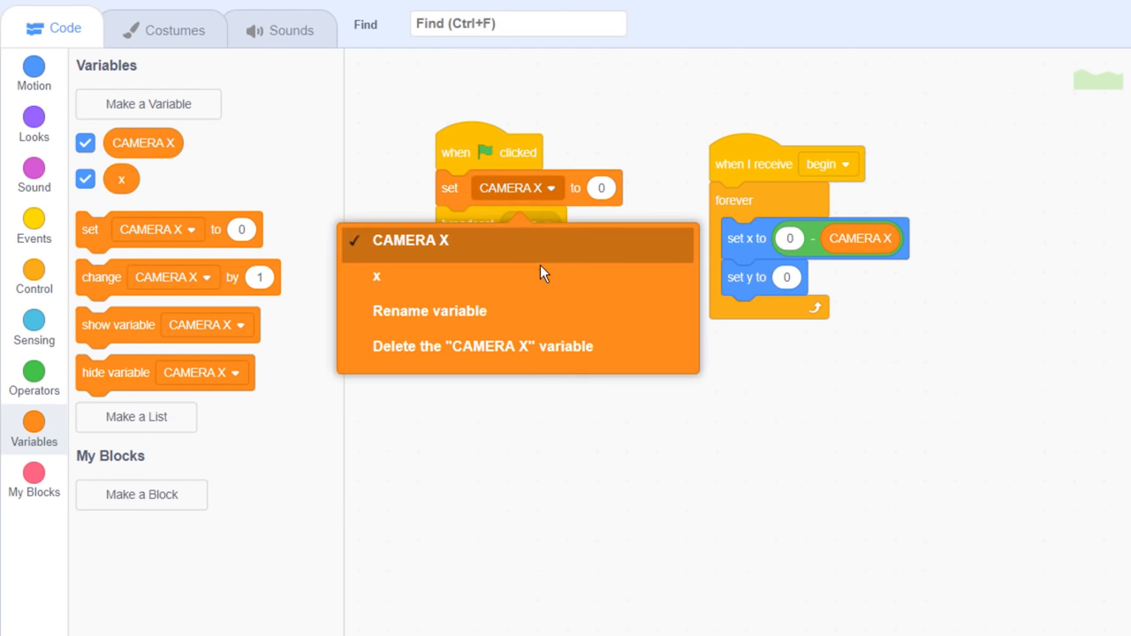
pyautogui.click(377, 277)
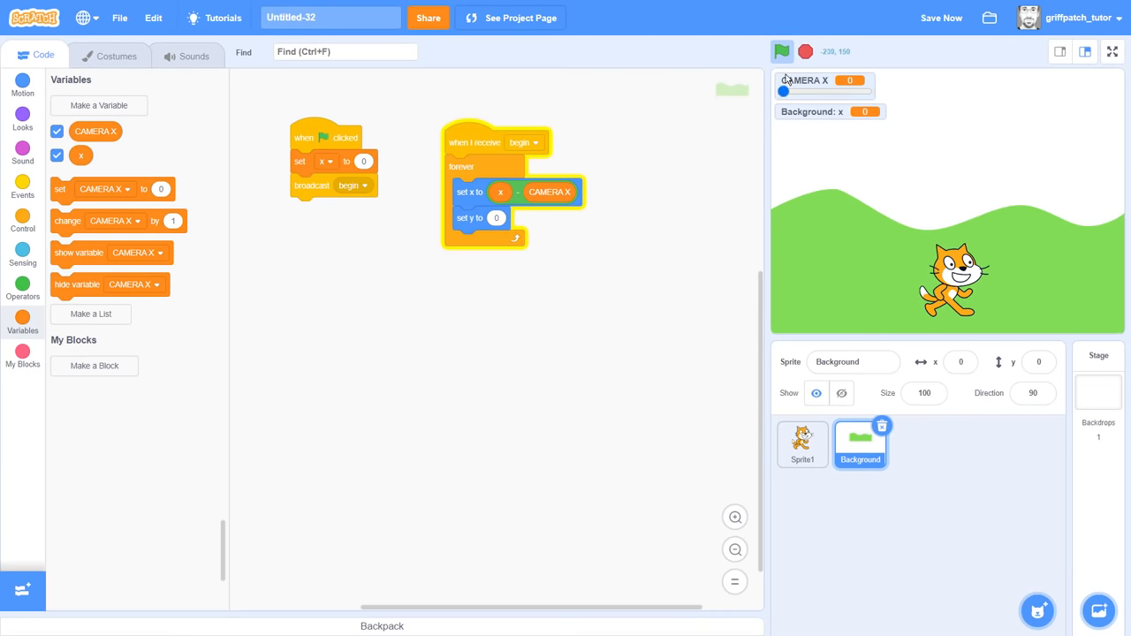
# Step: Add create clone of myself and change x by 480
pyautogui.click(783, 51)
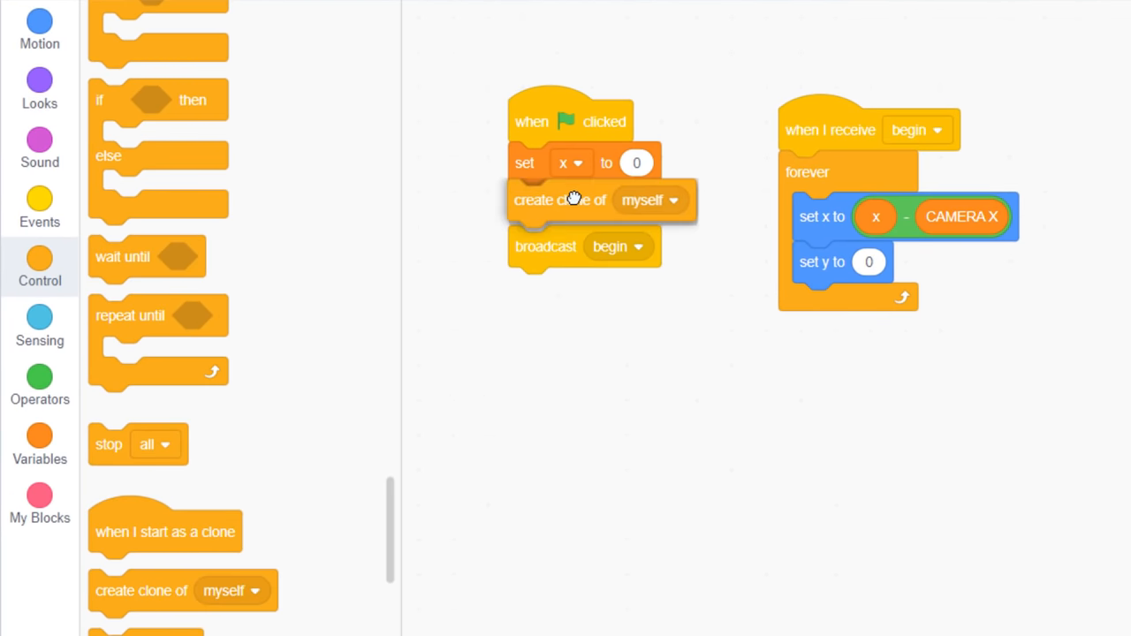
pyautogui.click(39, 440)
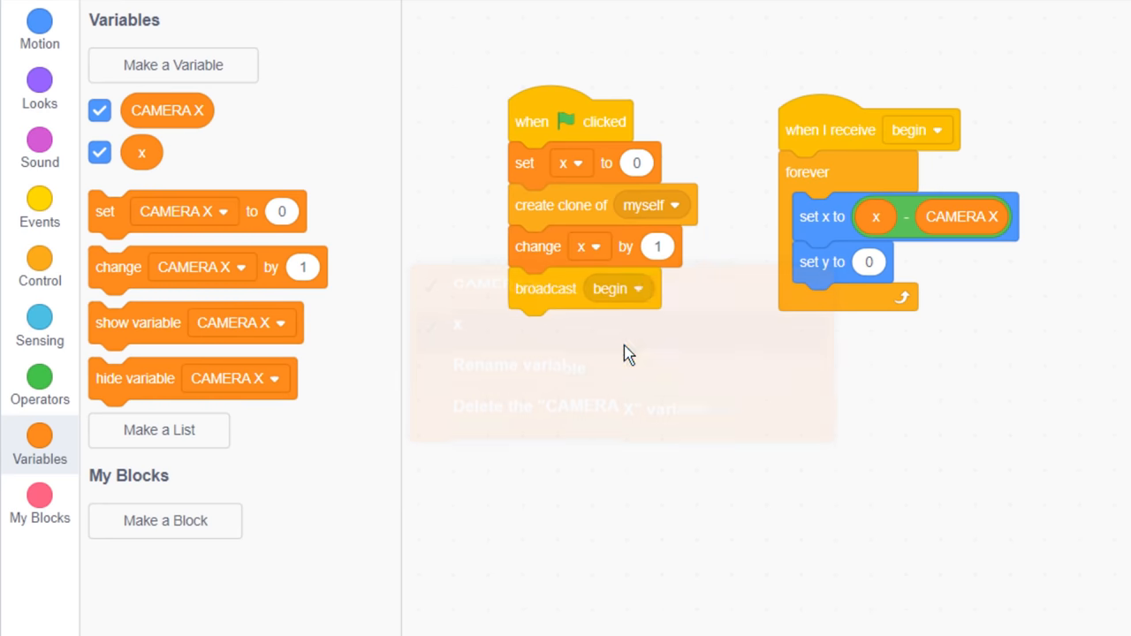
pyautogui.write('48')
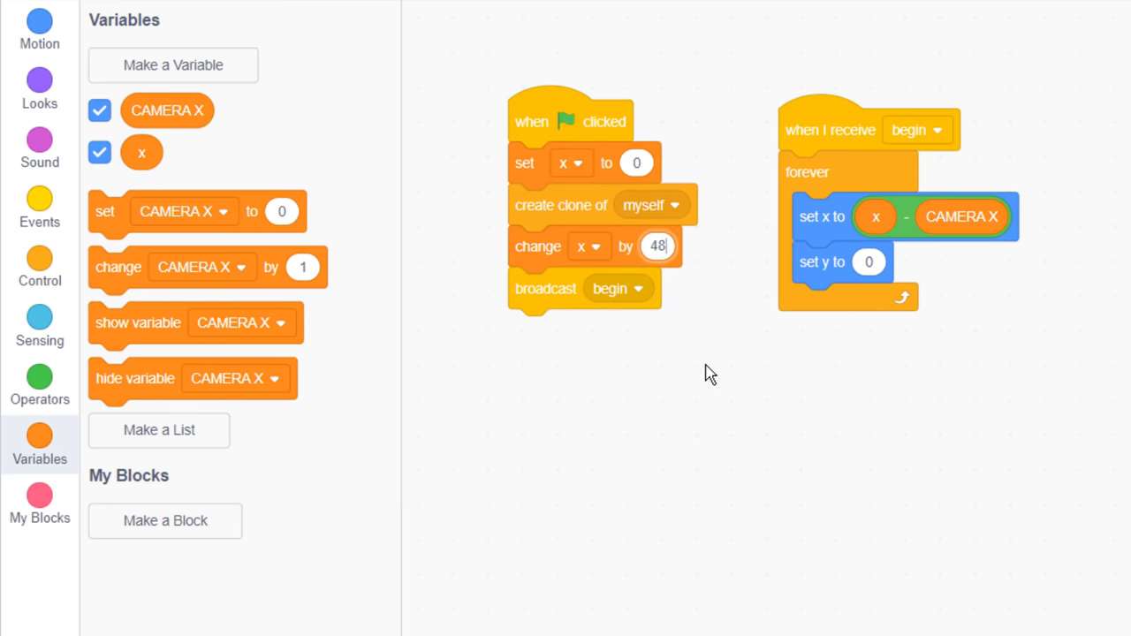
pyautogui.write('0')
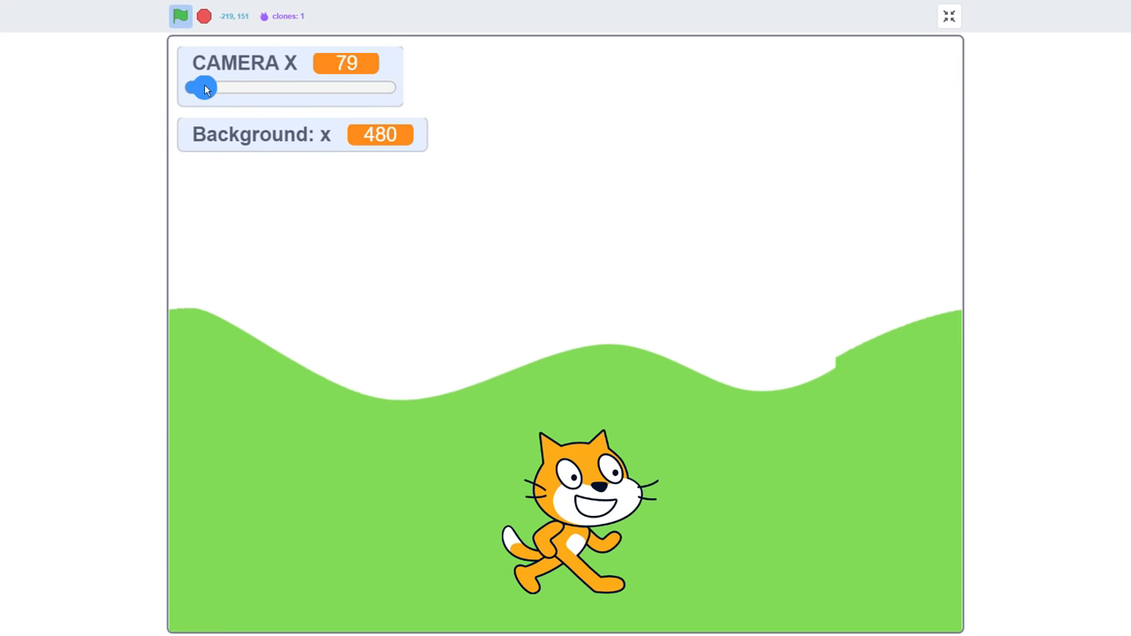
# Step: Slide CAMERA X back and forth on the full-size stage to scroll both hill segments, then exit
pyautogui.moveTo(203, 88); pyautogui.dragTo(279, 87)
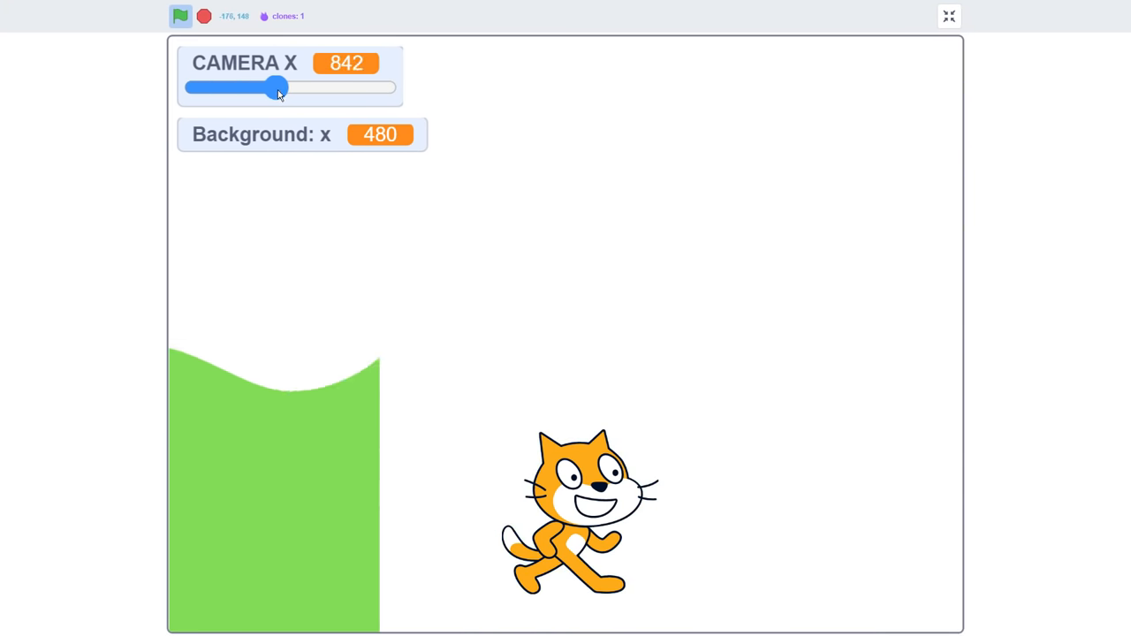
pyautogui.moveTo(277, 87); pyautogui.dragTo(241, 87)
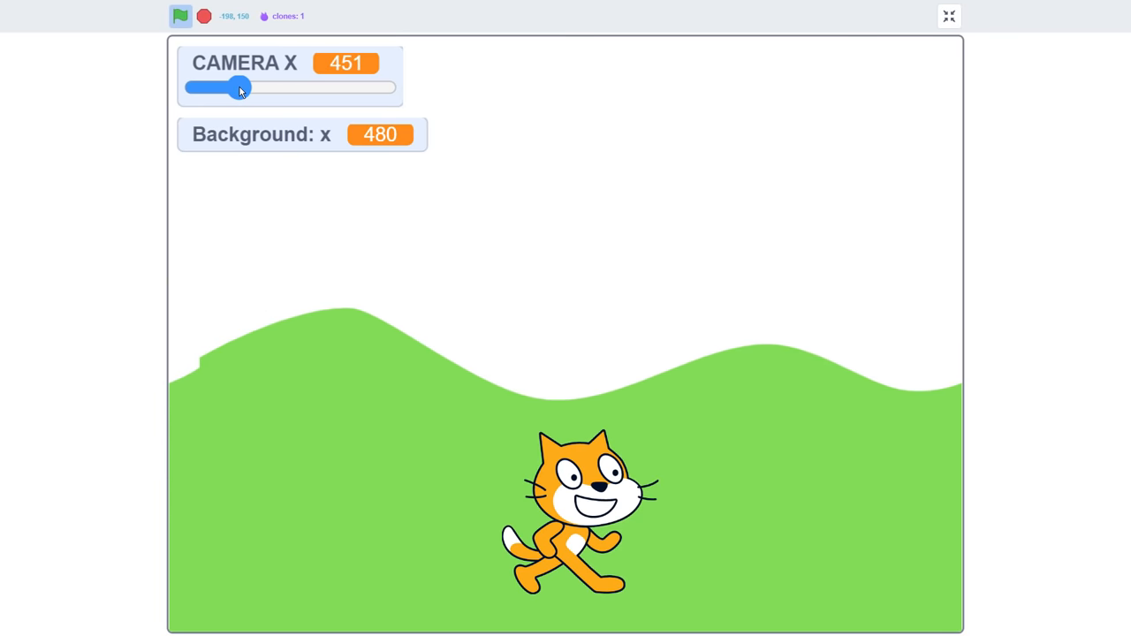
pyautogui.moveTo(242, 87); pyautogui.dragTo(205, 87)
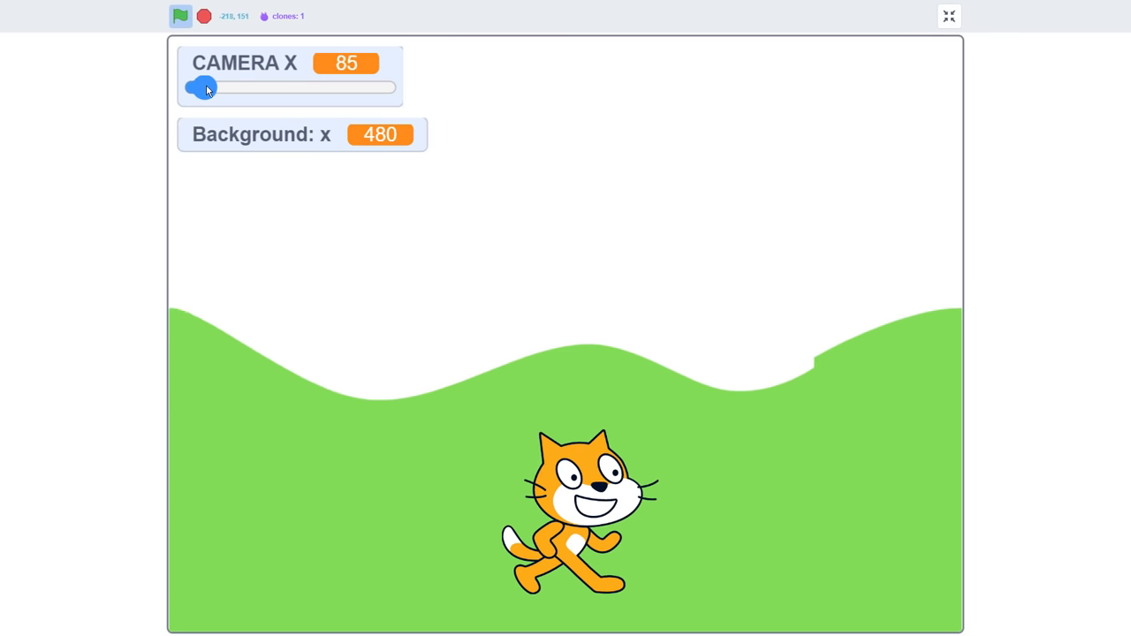
pyautogui.moveTo(204, 88); pyautogui.dragTo(221, 88)
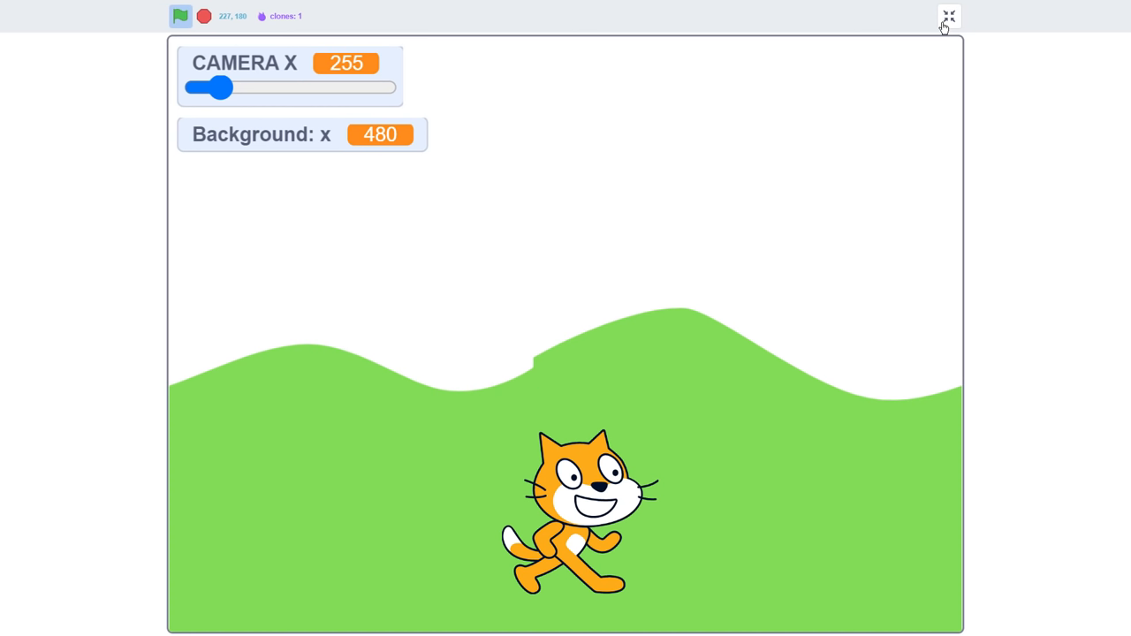
pyautogui.click(948, 16)
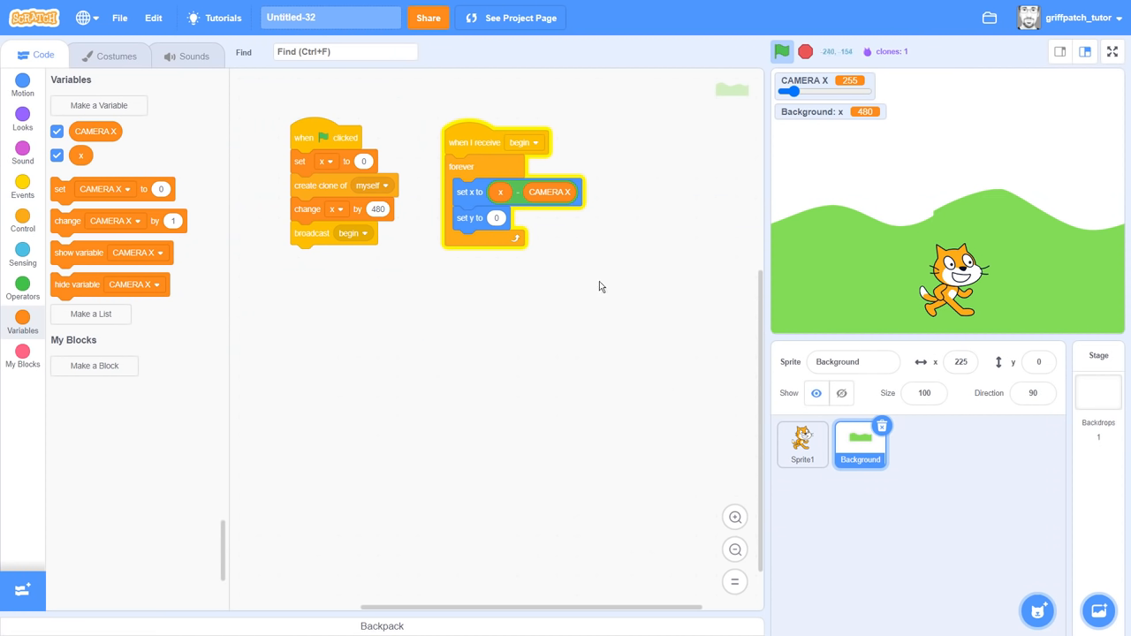
# Step: Show the hill costume's Reshape points and slide CAMERA X to inspect the seam
pyautogui.click(110, 55)
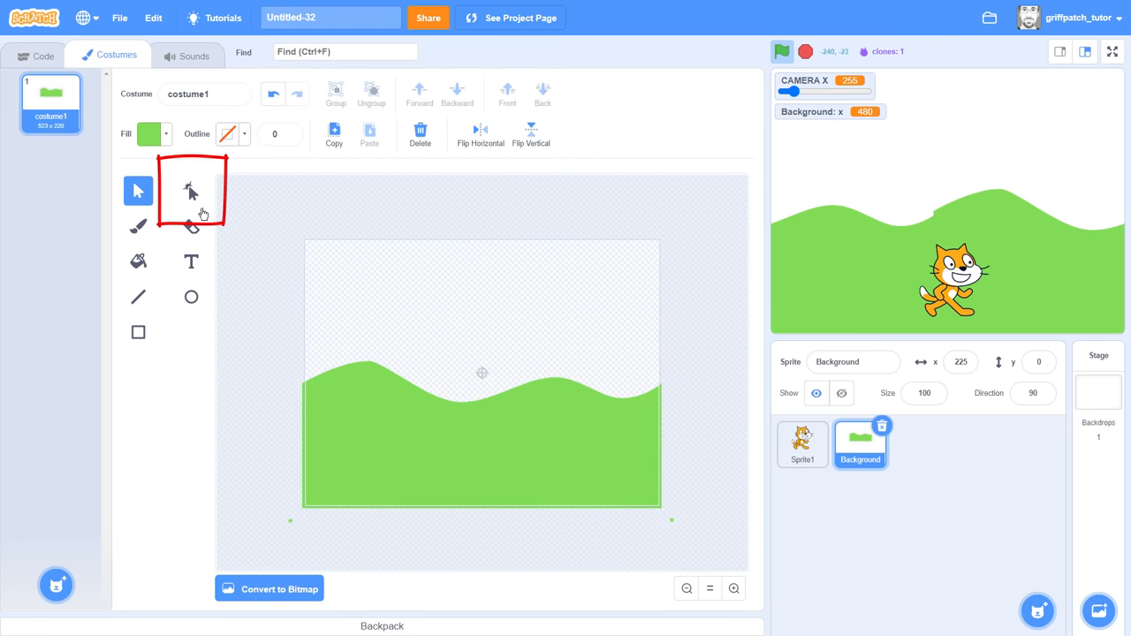
pyautogui.click(191, 191)
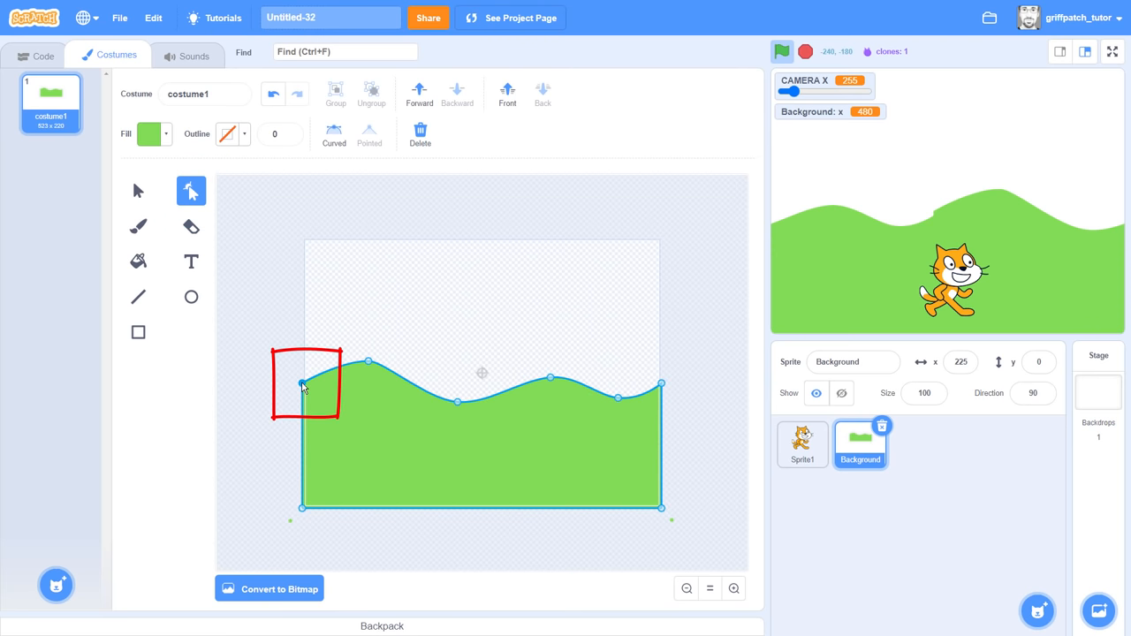
pyautogui.moveTo(361, 395)
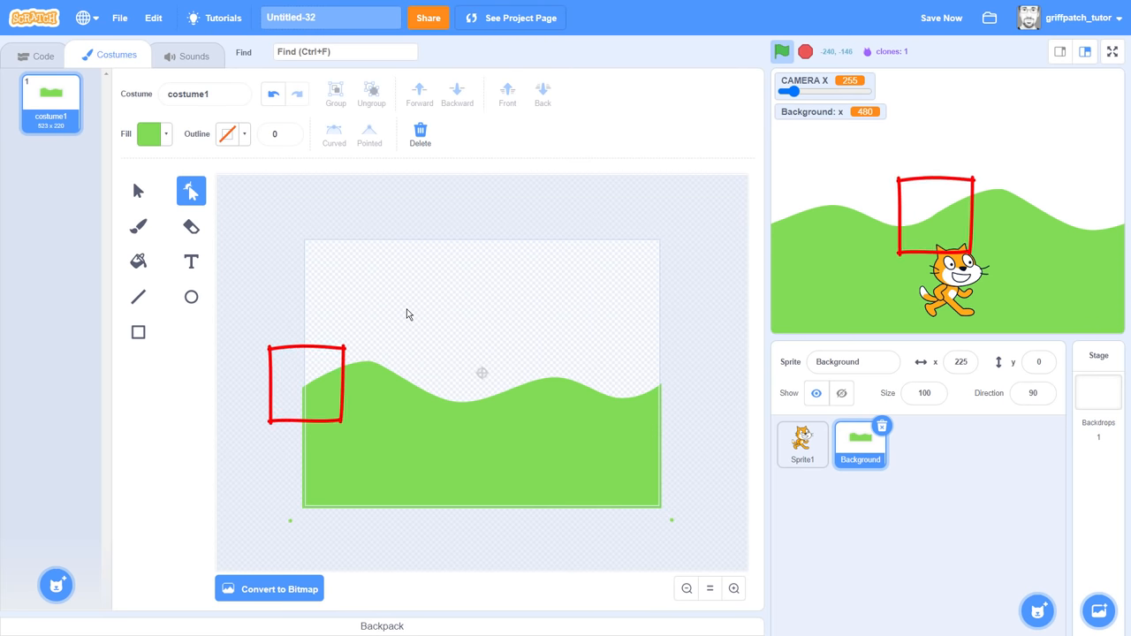
pyautogui.moveTo(791, 92); pyautogui.dragTo(806, 92)
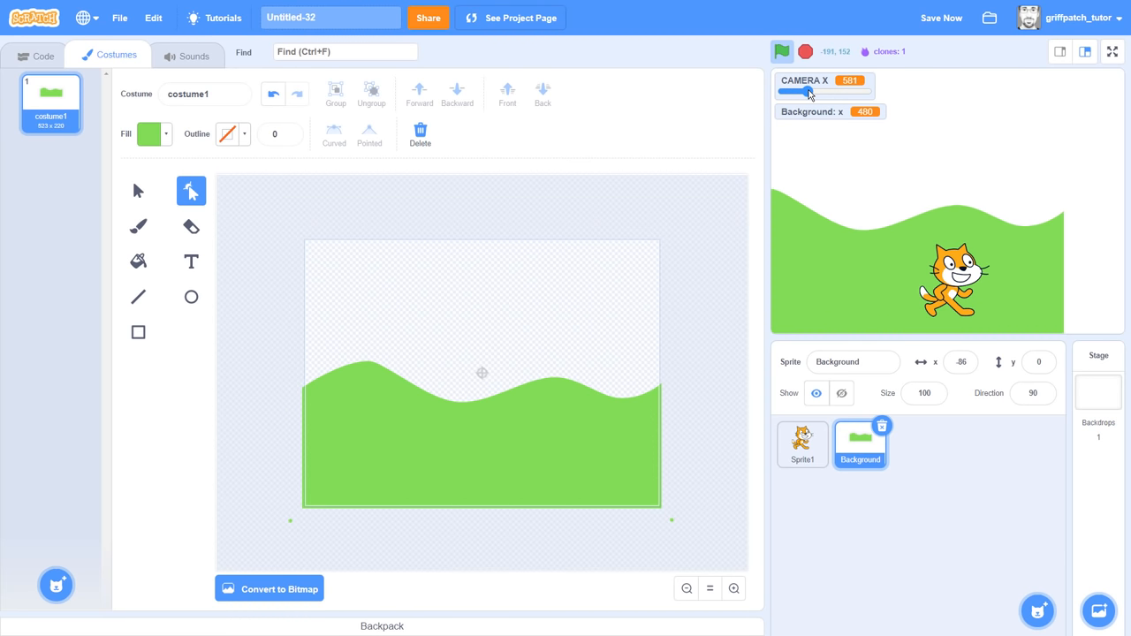
pyautogui.moveTo(809, 92); pyautogui.dragTo(791, 92)
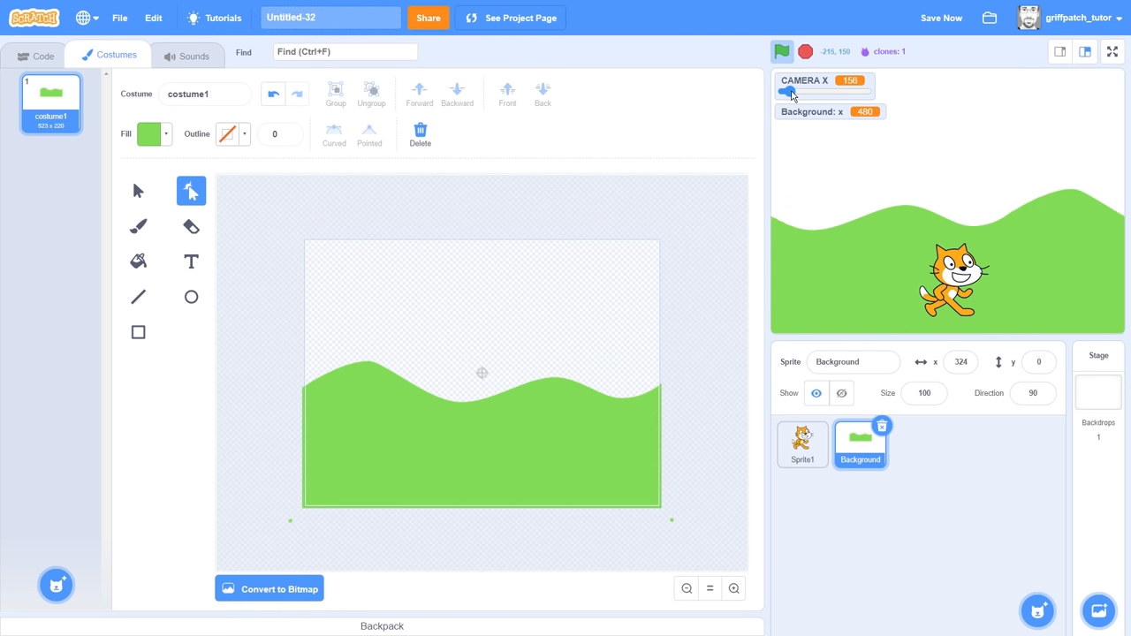
pyautogui.moveTo(785, 92); pyautogui.dragTo(795, 91)
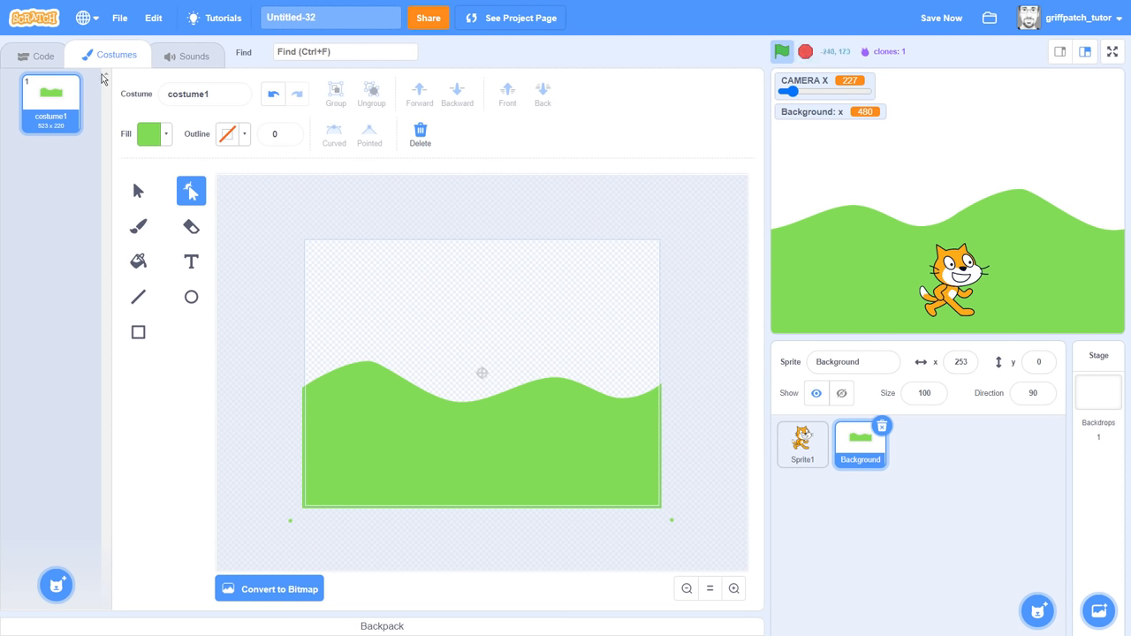
pyautogui.click(34, 54)
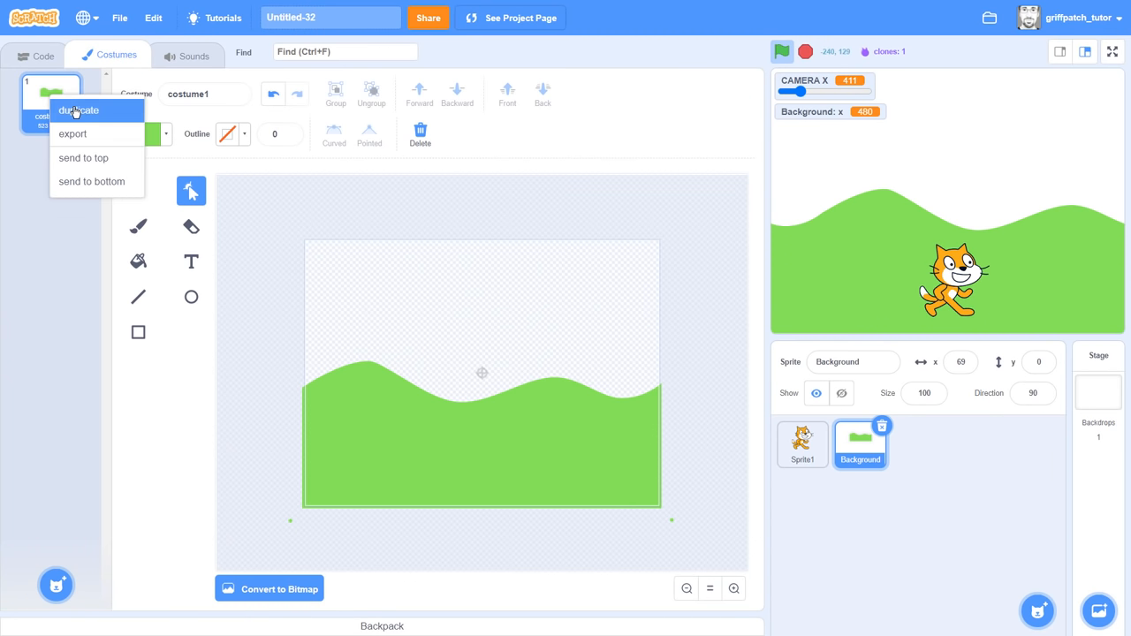
# Step: Duplicate the hill costume as costume2 and shade its fill slightly darker green
pyautogui.click(75, 110)
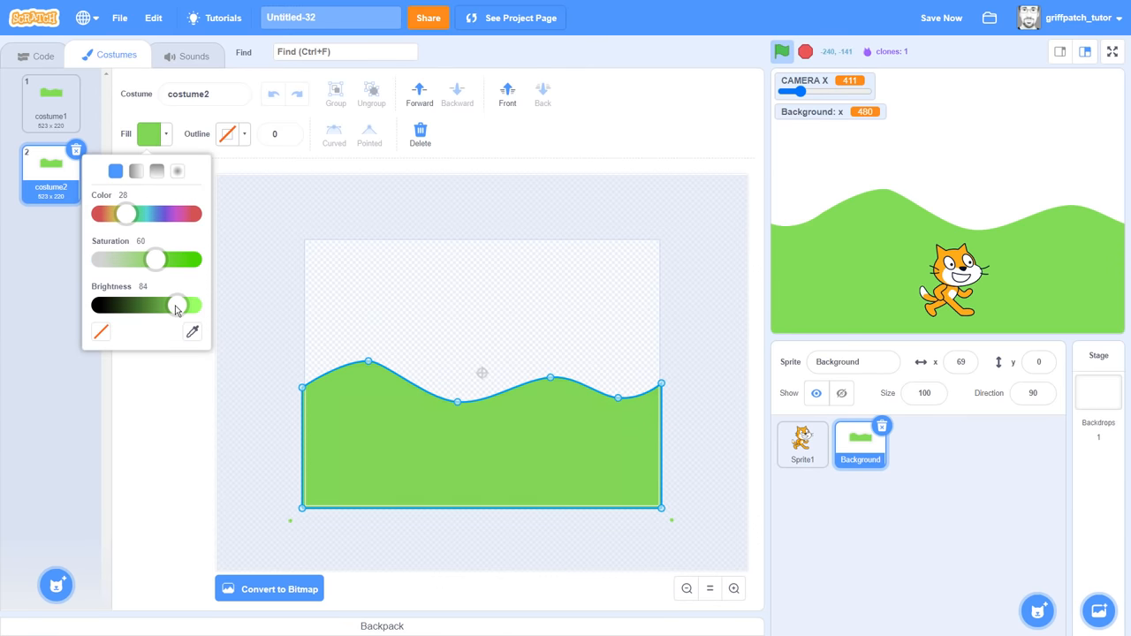
pyautogui.click(425, 329)
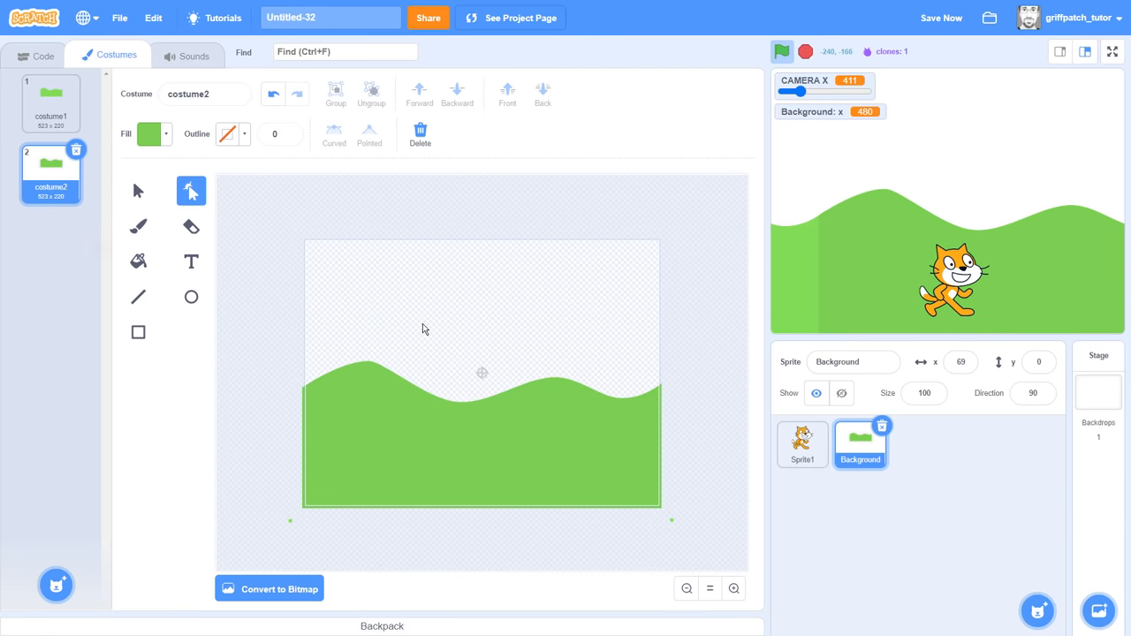
pyautogui.click(43, 54)
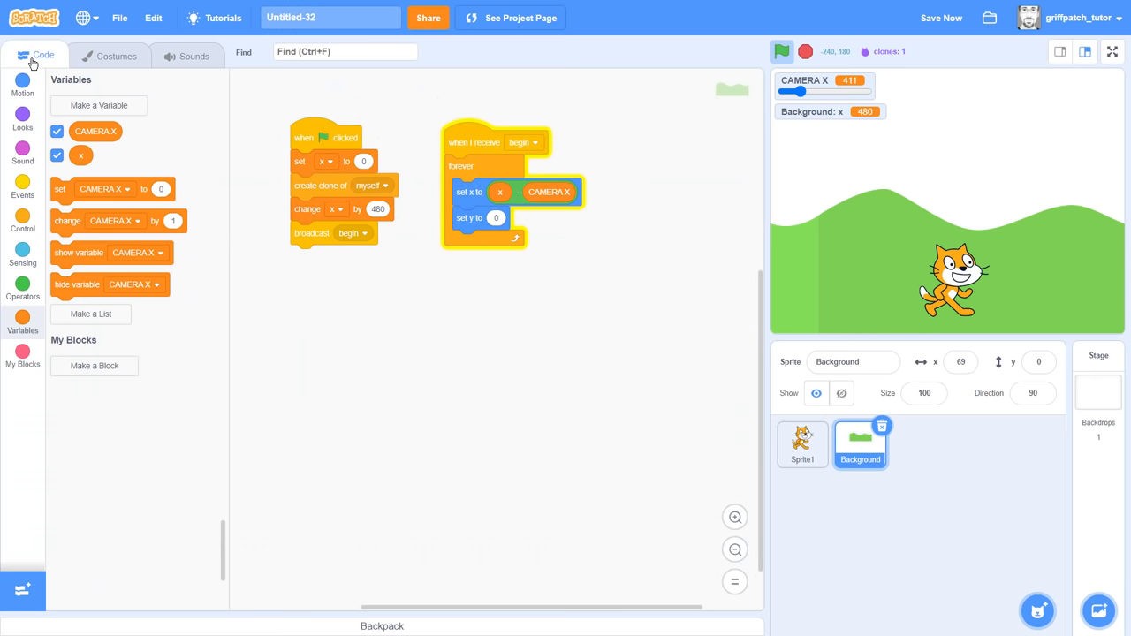
# Step: Add 'next costume' after 'create clone of myself' and 'switch costume to costume1' under the green flag
pyautogui.click(22, 122)
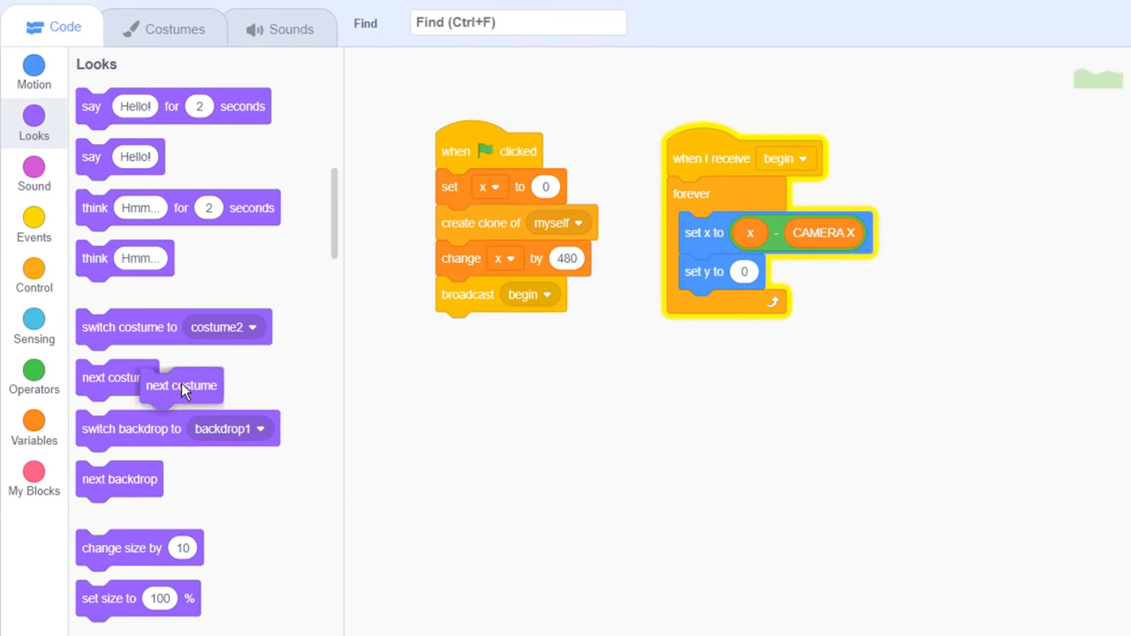
pyautogui.moveTo(181, 386); pyautogui.dragTo(478, 258)
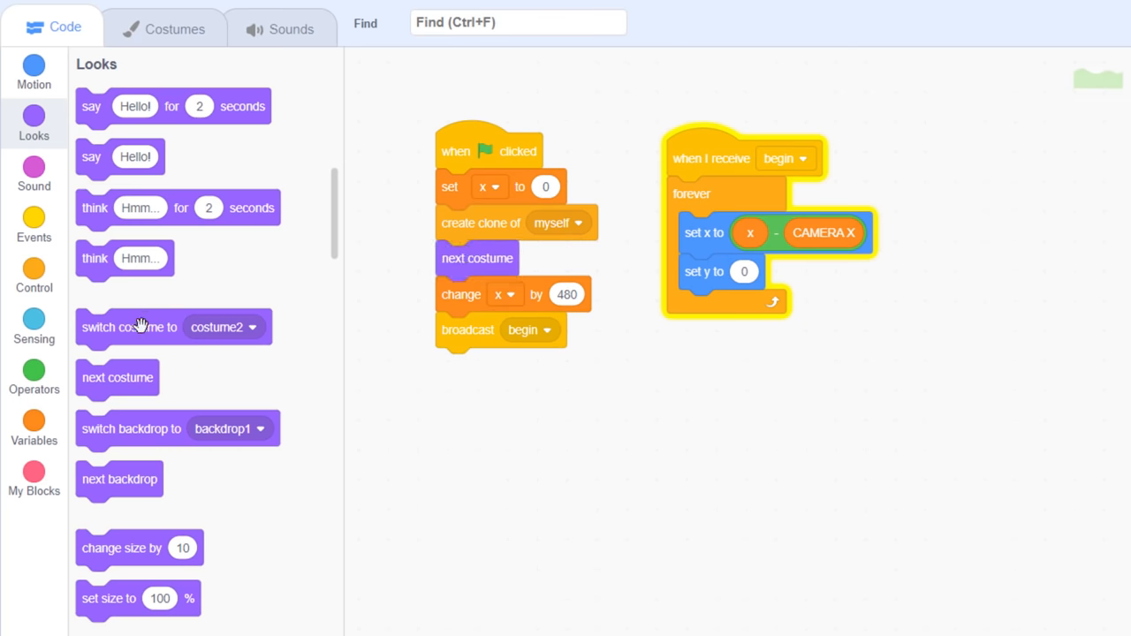
pyautogui.moveTo(128, 327); pyautogui.dragTo(588, 406)
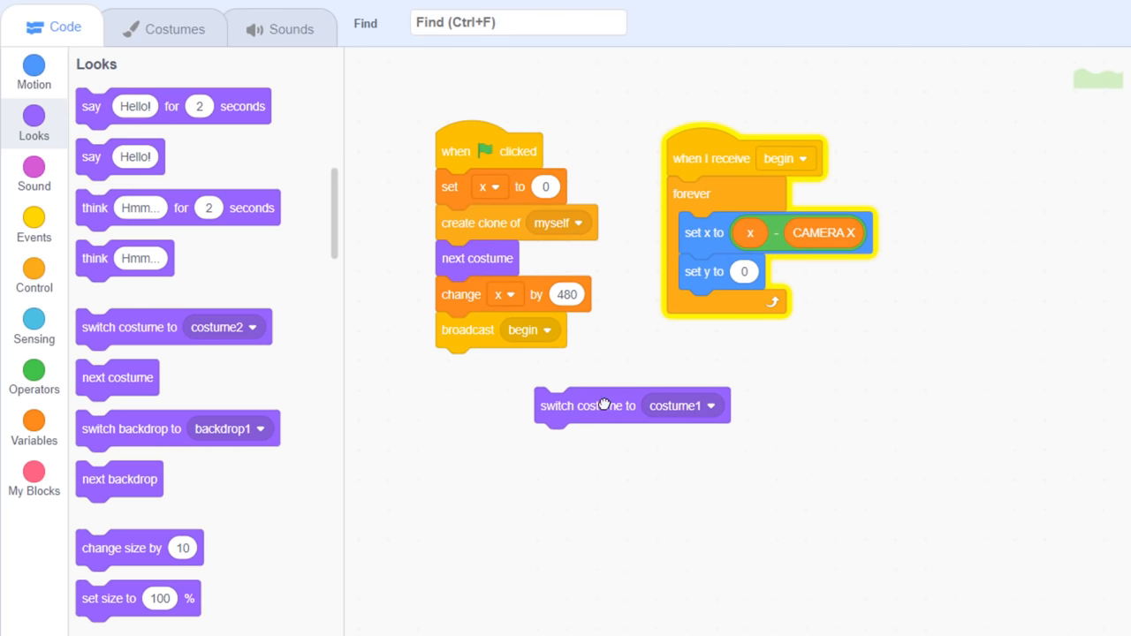
pyautogui.moveTo(588, 406); pyautogui.dragTo(489, 186)
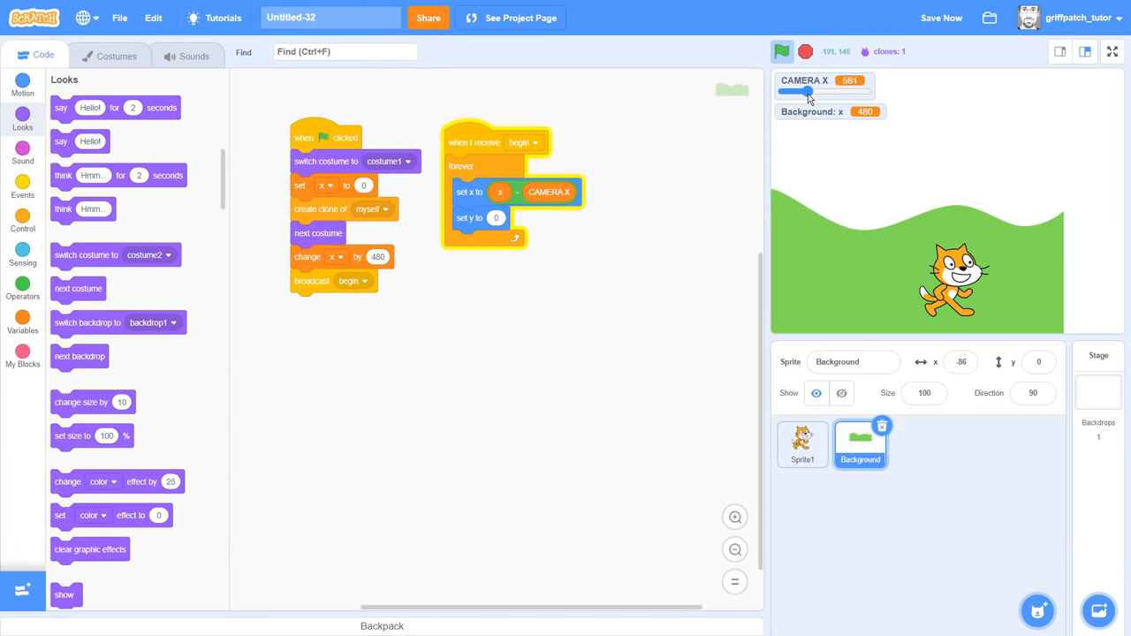
# Step: Slide CAMERA X to check the hills scroll, then select Sprite1
pyautogui.moveTo(806, 92); pyautogui.dragTo(788, 92)
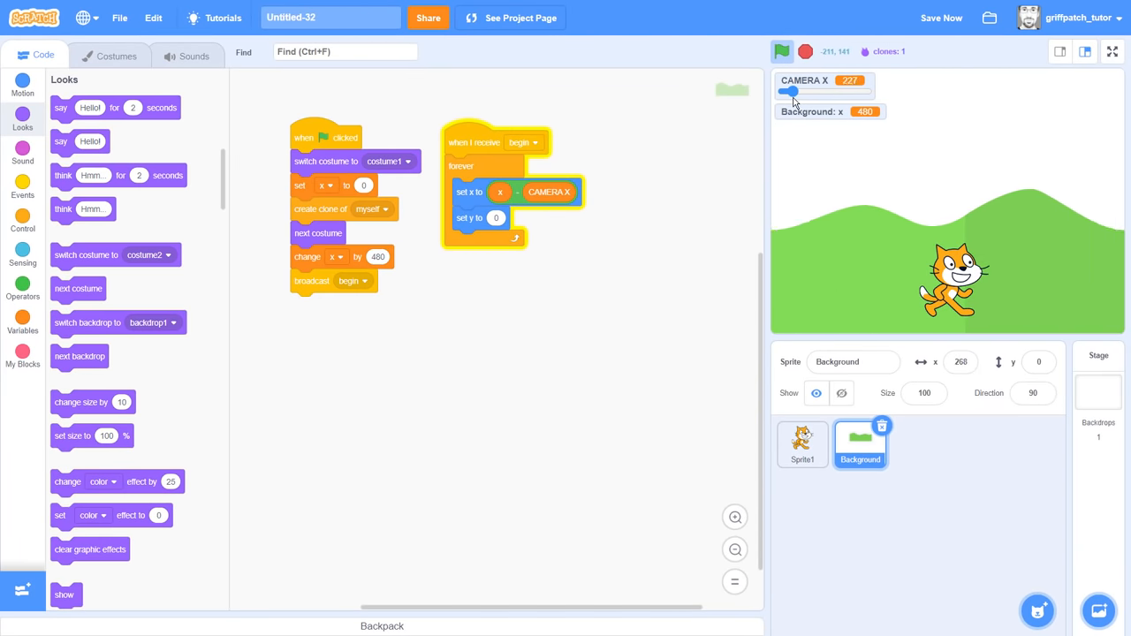
pyautogui.moveTo(792, 92); pyautogui.dragTo(789, 92)
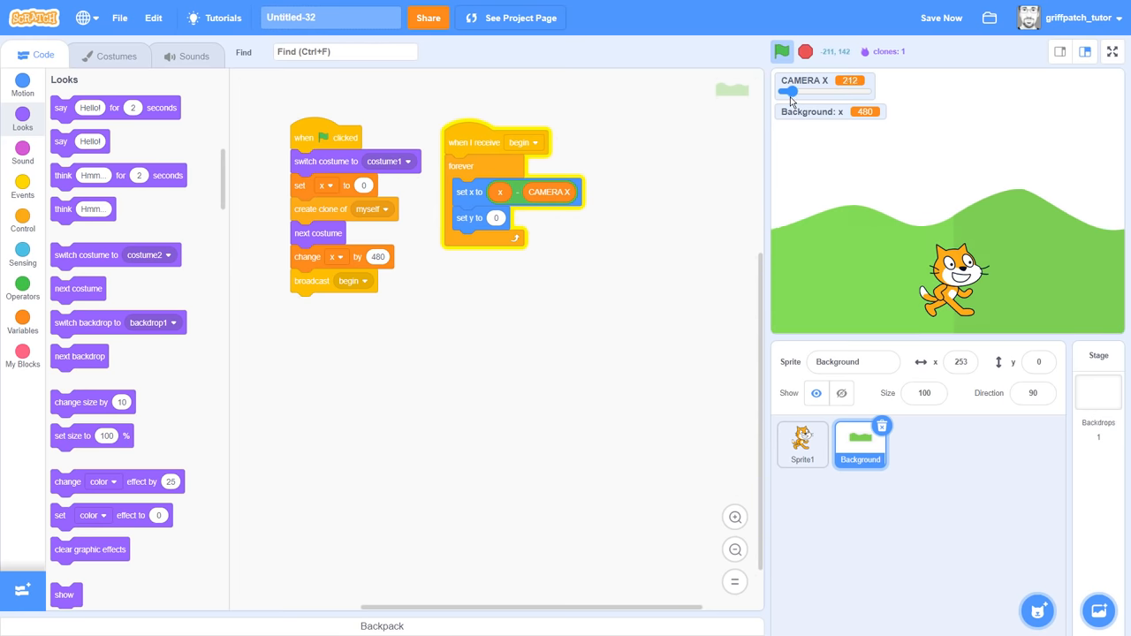
pyautogui.moveTo(789, 92); pyautogui.dragTo(810, 92)
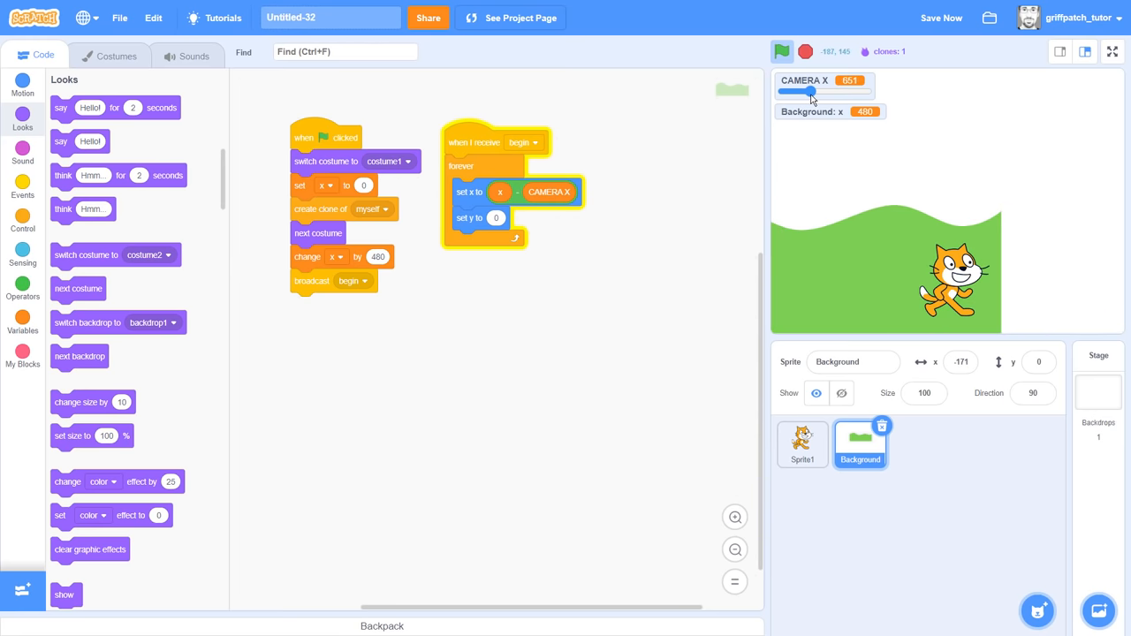
pyautogui.click(1113, 50)
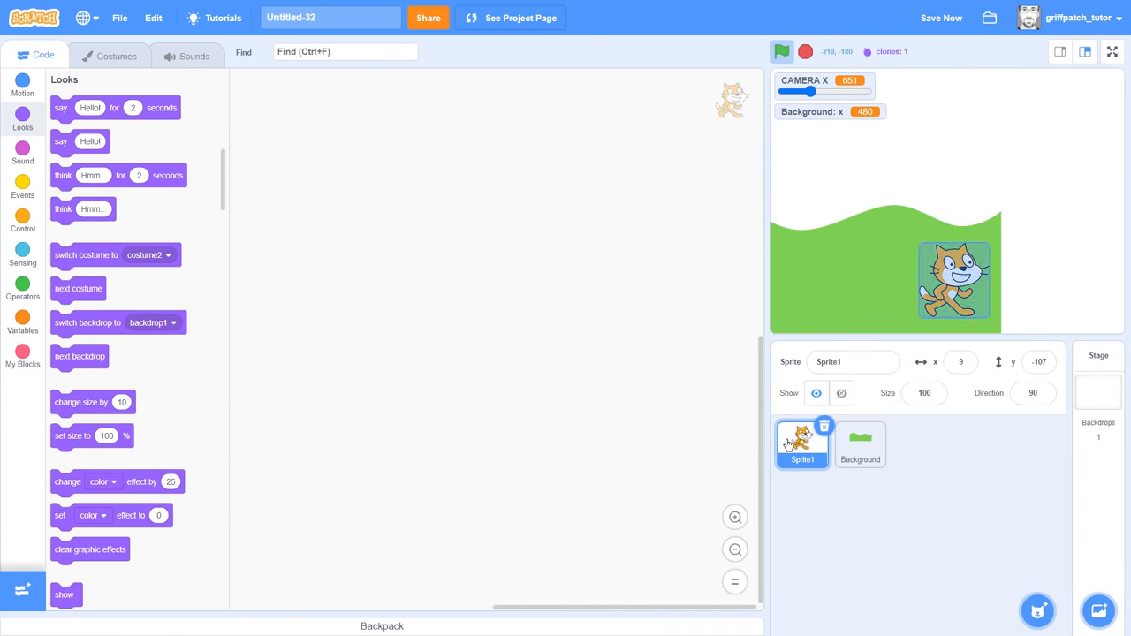
# Step: Start Sprite1's green-flag script and slide CAMERA X to watch the cat's spoken value
pyautogui.click(22, 183)
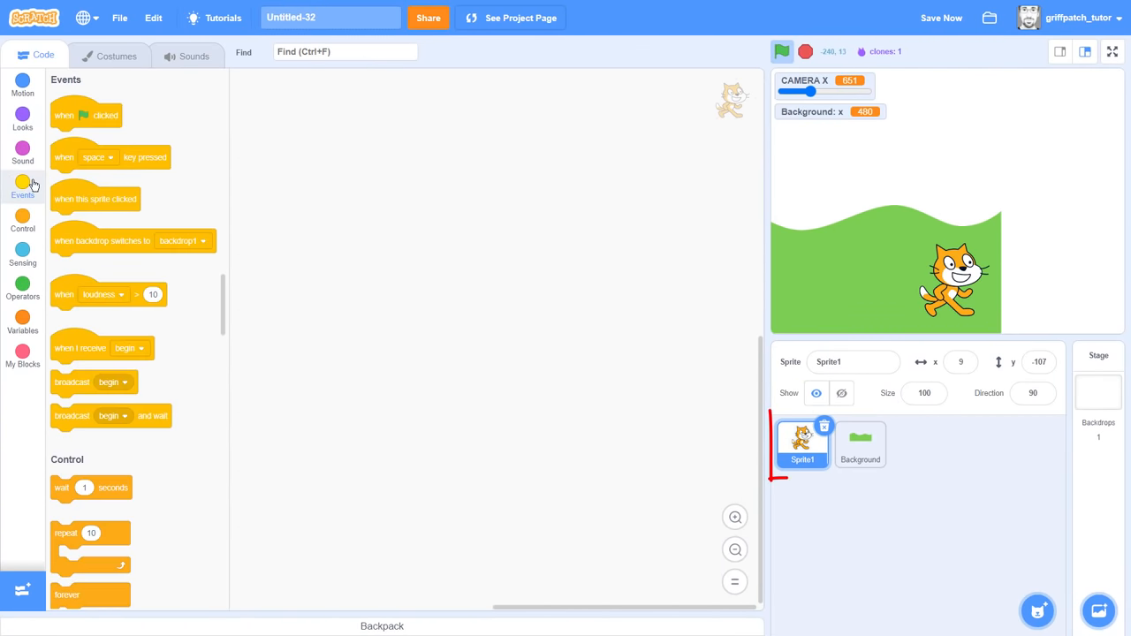
pyautogui.moveTo(86, 115); pyautogui.dragTo(310, 134)
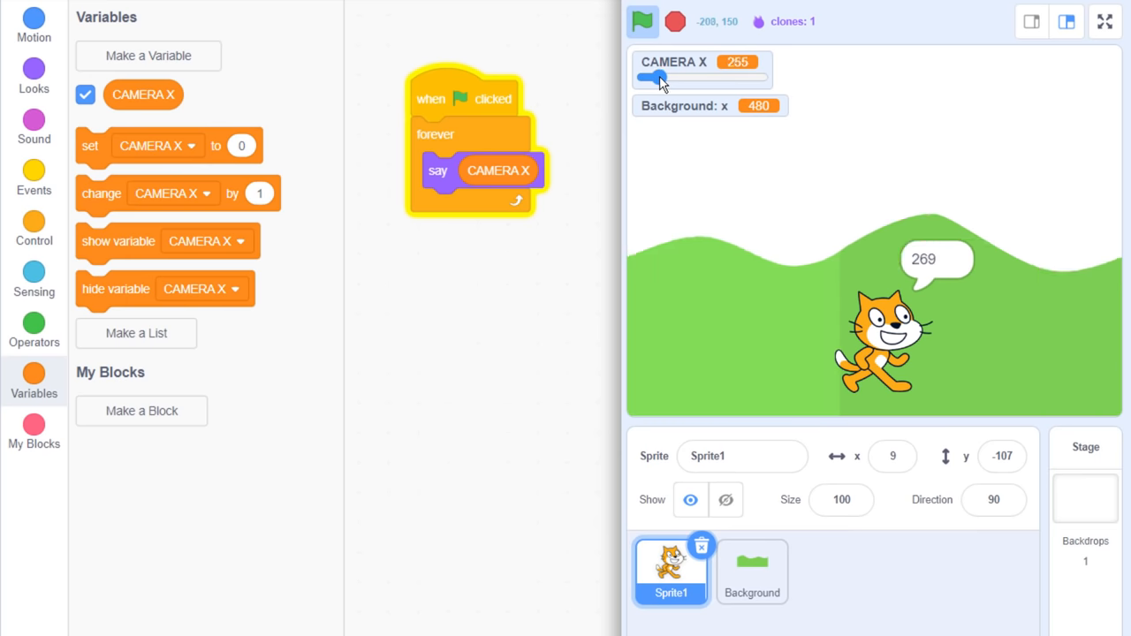
pyautogui.moveTo(660, 78); pyautogui.dragTo(653, 78)
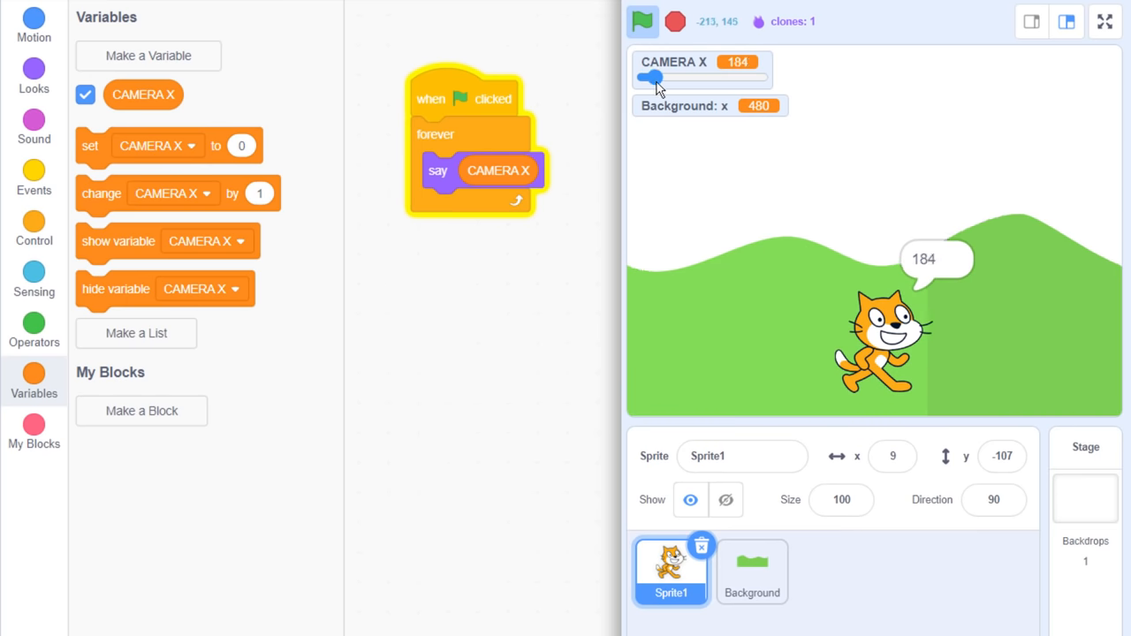
pyautogui.moveTo(652, 78); pyautogui.dragTo(675, 78)
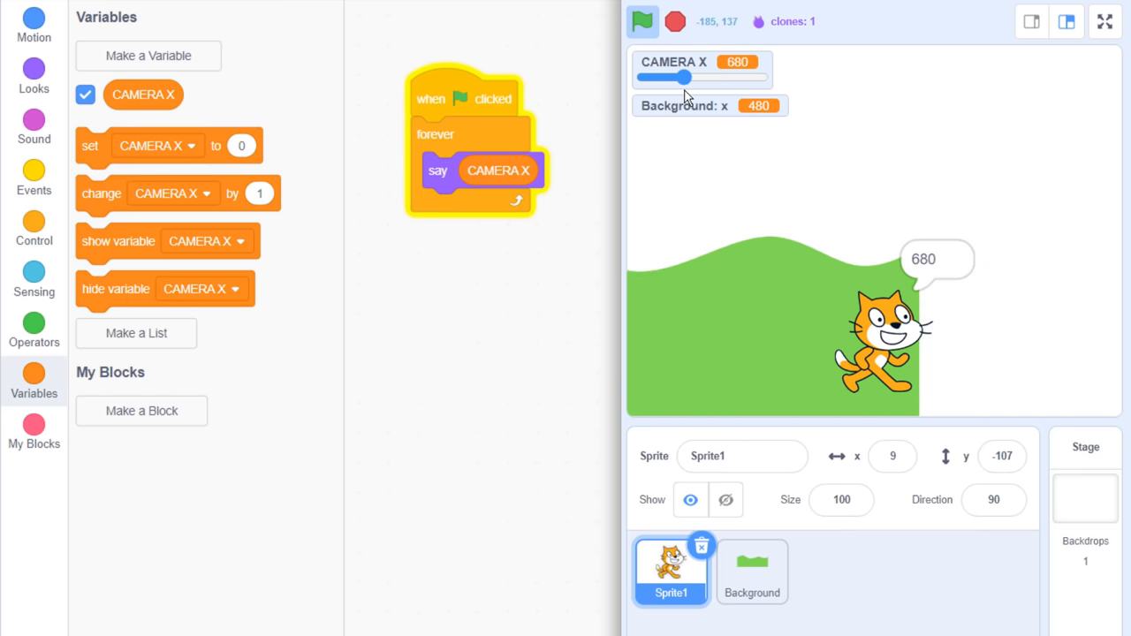
pyautogui.moveTo(672, 78); pyautogui.dragTo(644, 77)
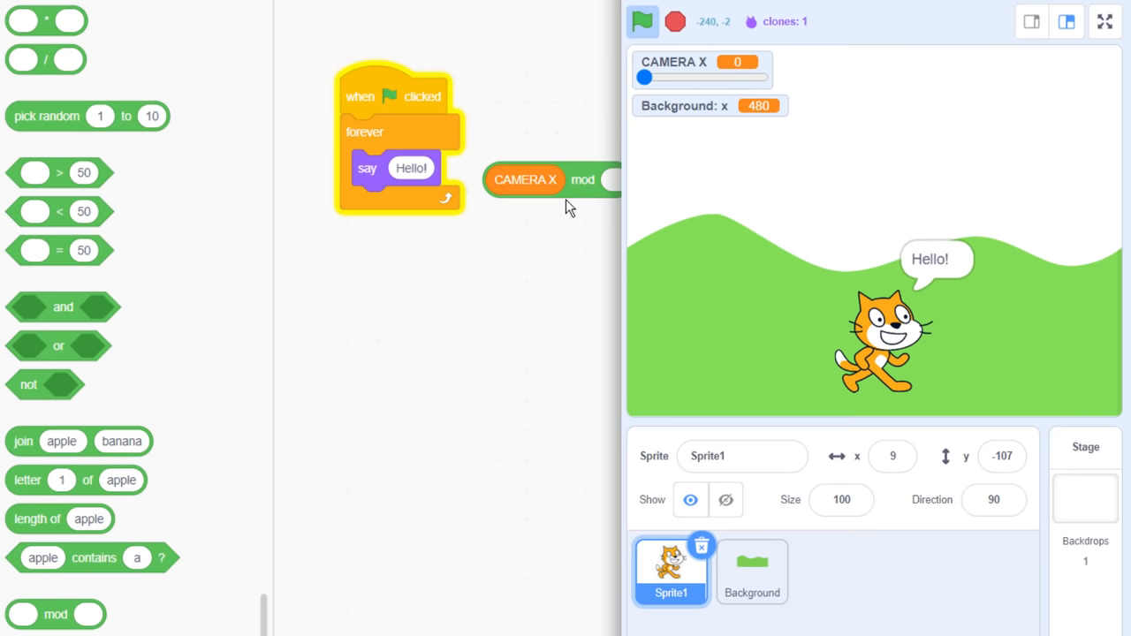
# Step: Make the cat say CAMERA X mod 480 and slide CAMERA X to check the wrapping
pyautogui.moveTo(525, 180); pyautogui.dragTo(412, 168)
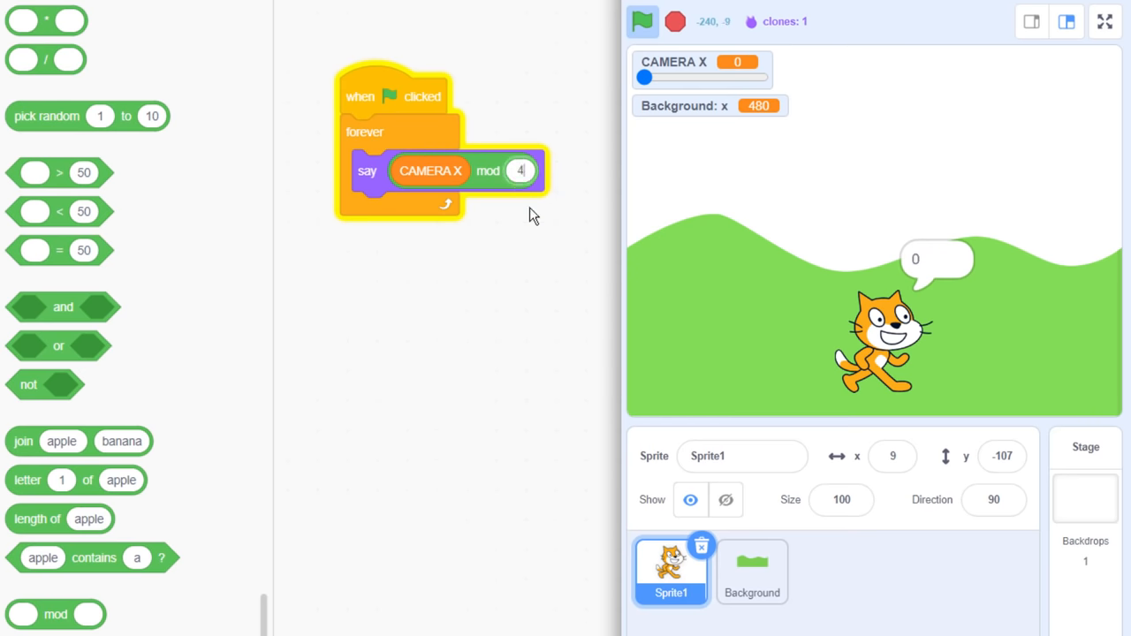
pyautogui.write('480')
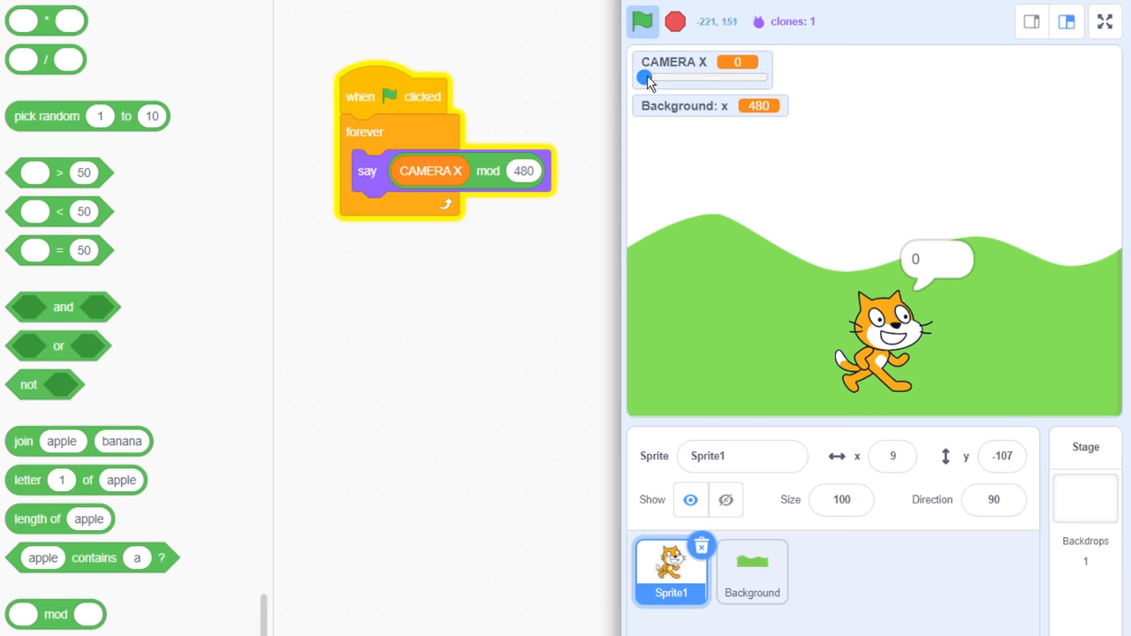
pyautogui.moveTo(643, 77); pyautogui.dragTo(665, 78)
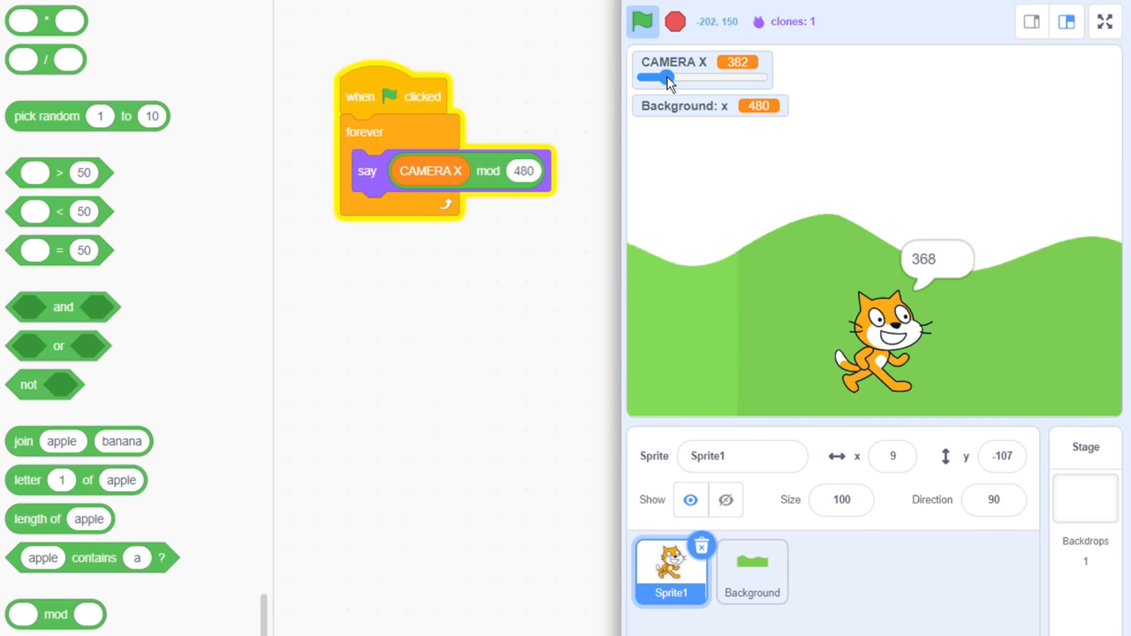
pyautogui.moveTo(655, 78); pyautogui.dragTo(672, 78)
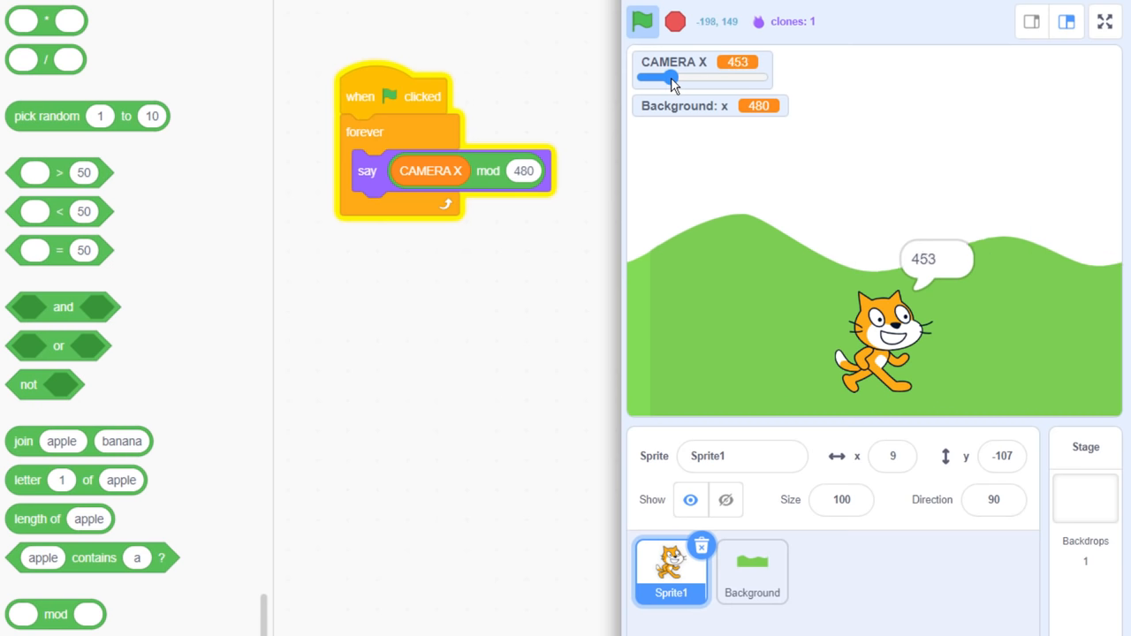
pyautogui.moveTo(656, 78); pyautogui.dragTo(687, 77)
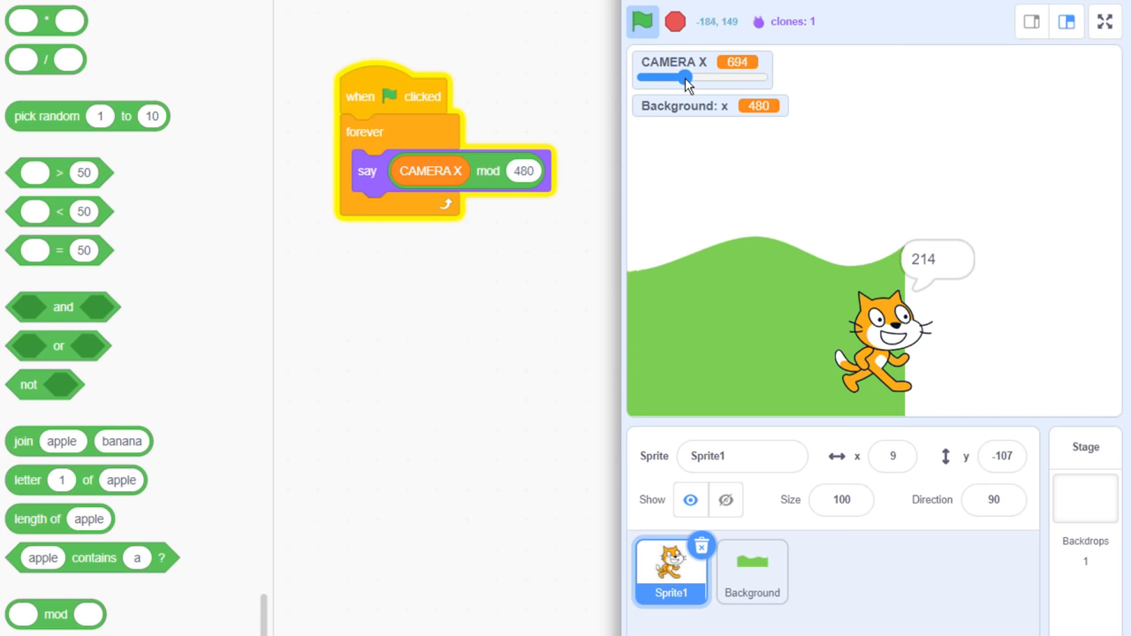
pyautogui.moveTo(687, 78); pyautogui.dragTo(703, 77)
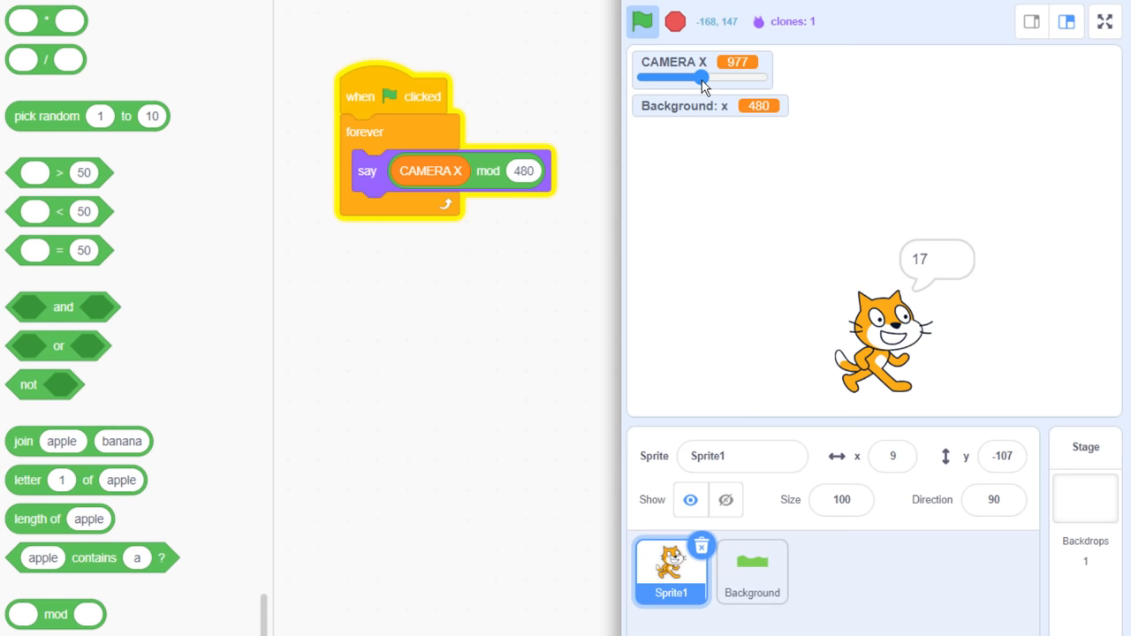
pyautogui.moveTo(702, 77); pyautogui.dragTo(694, 77)
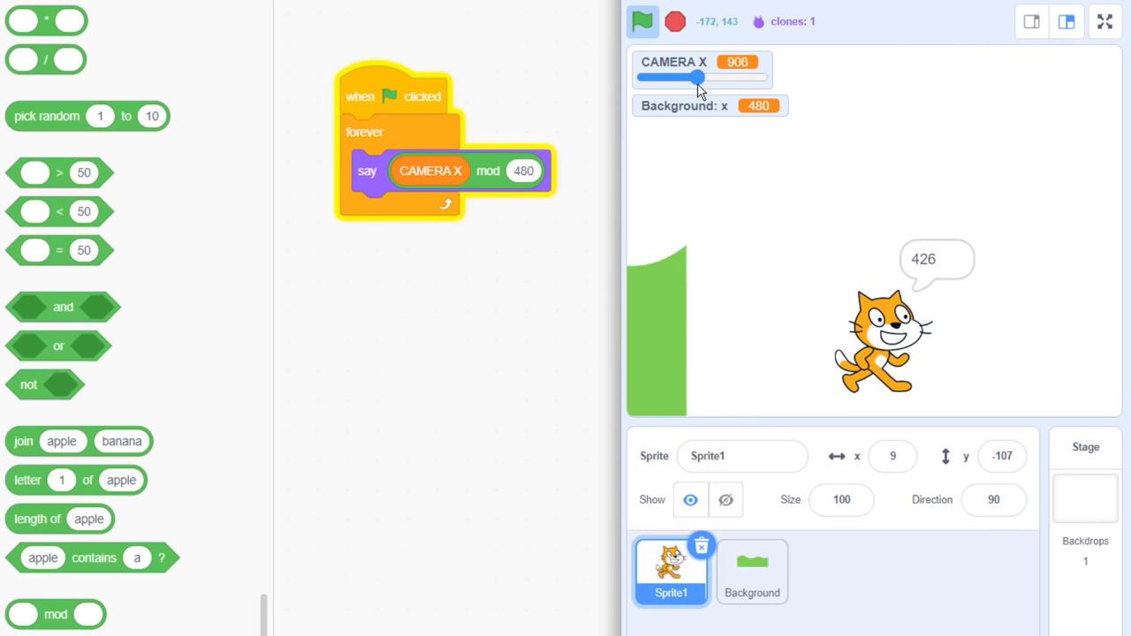
pyautogui.moveTo(698, 77); pyautogui.dragTo(656, 77)
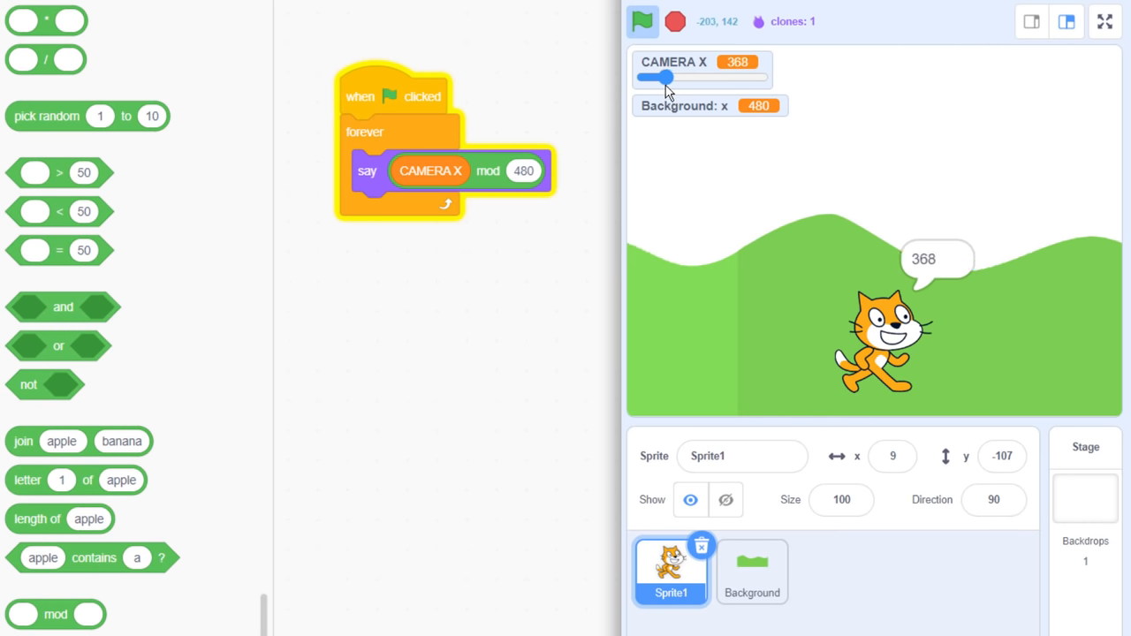
pyautogui.moveTo(666, 78); pyautogui.dragTo(648, 78)
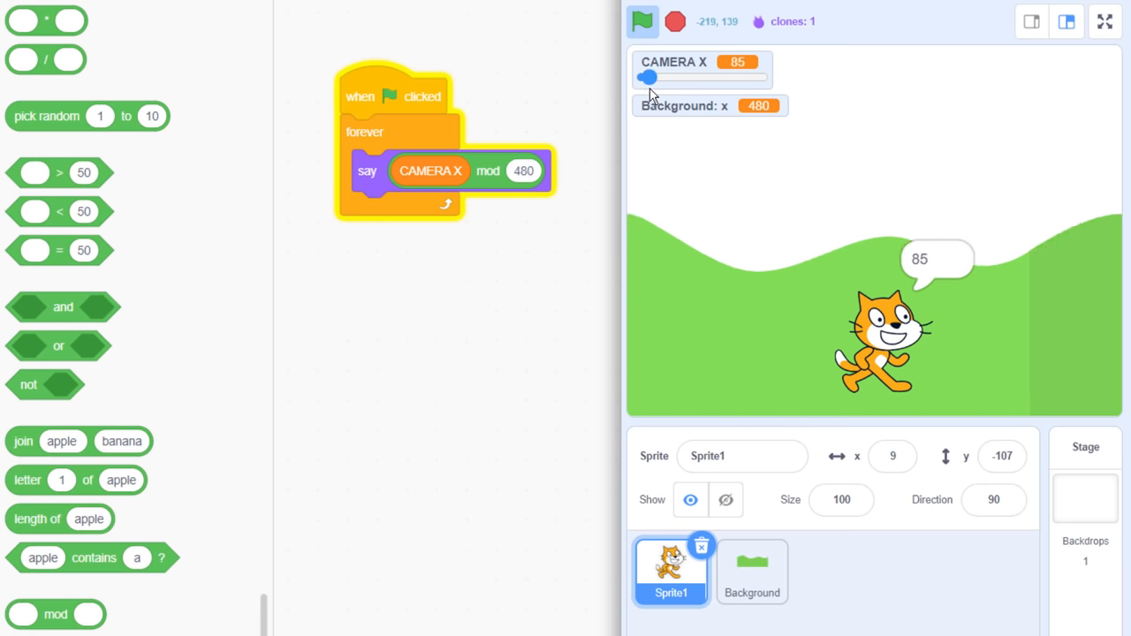
pyautogui.moveTo(647, 78); pyautogui.dragTo(674, 78)
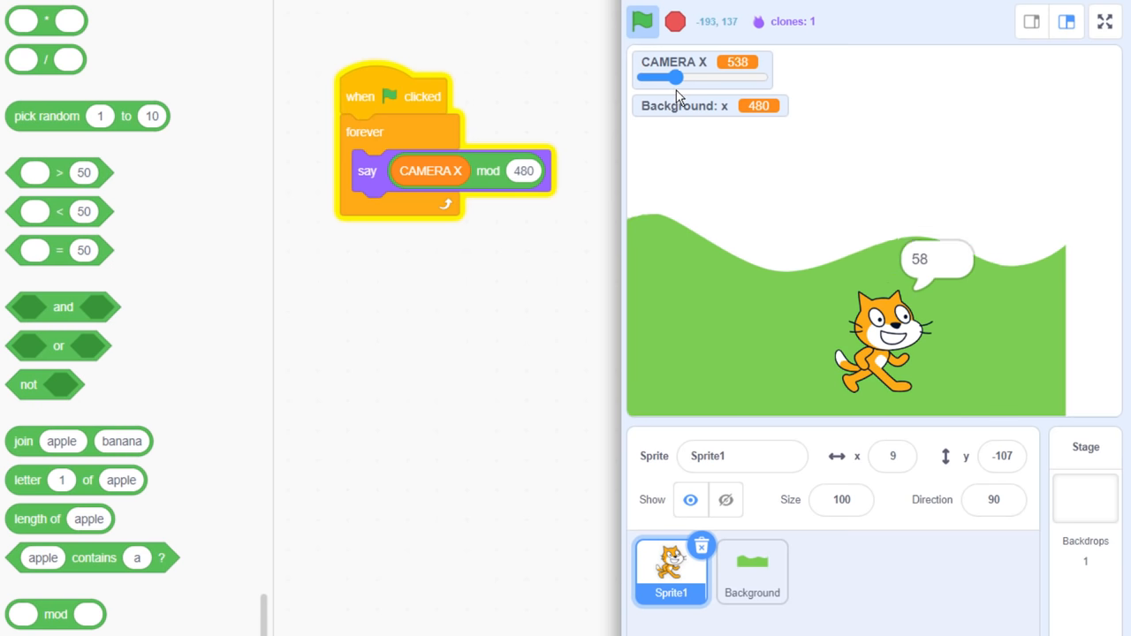
pyautogui.moveTo(664, 77); pyautogui.dragTo(703, 77)
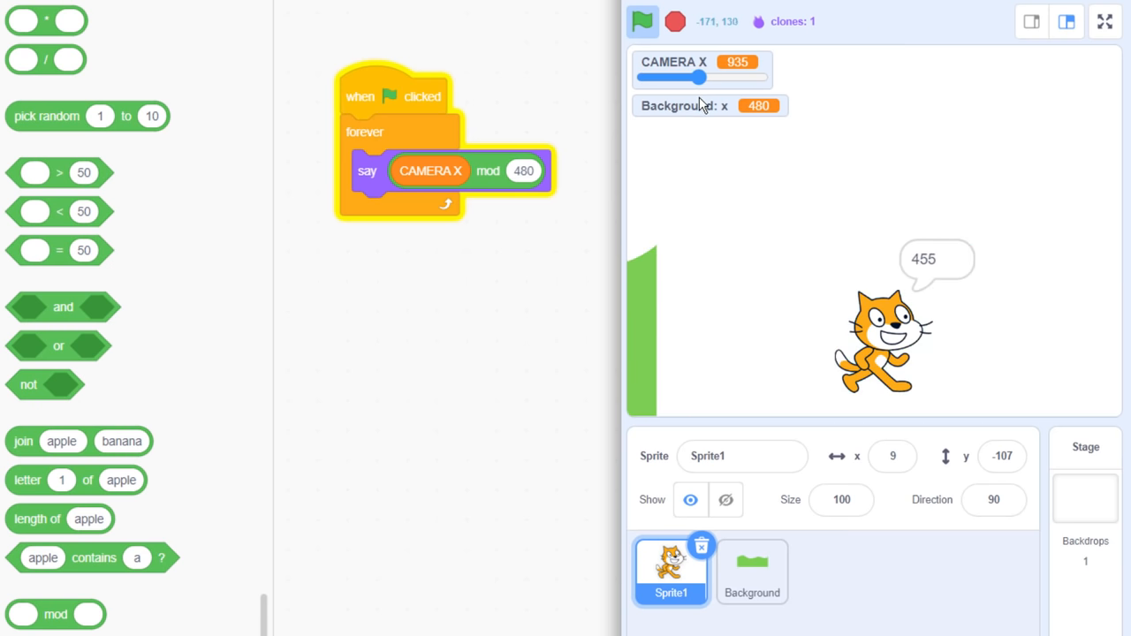
pyautogui.moveTo(698, 77); pyautogui.dragTo(685, 76)
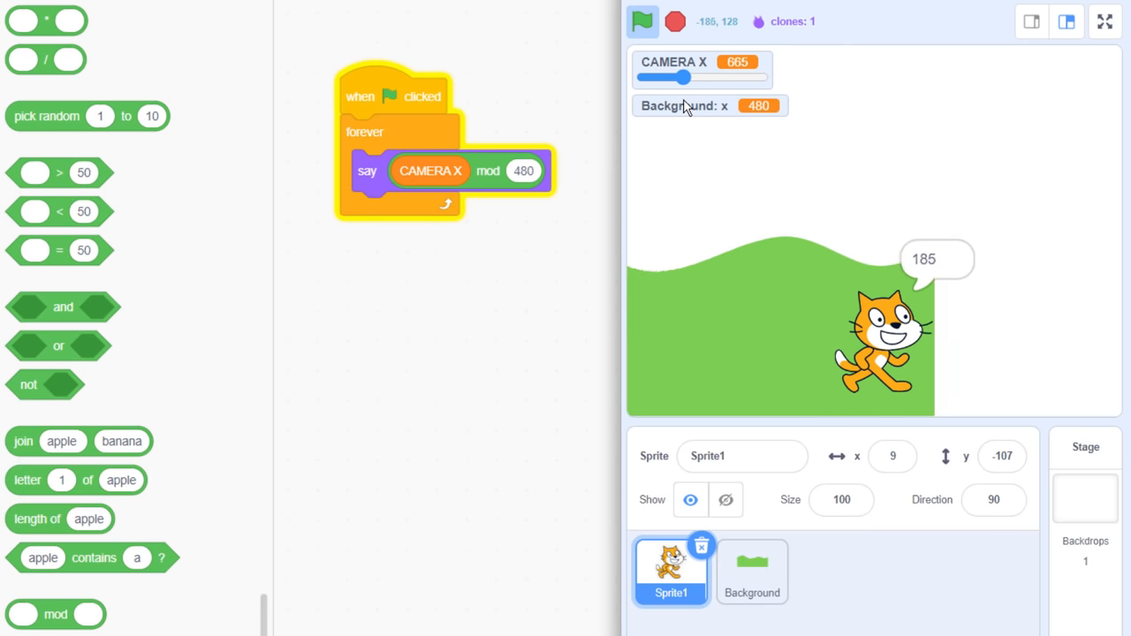
pyautogui.moveTo(701, 78); pyautogui.dragTo(649, 77)
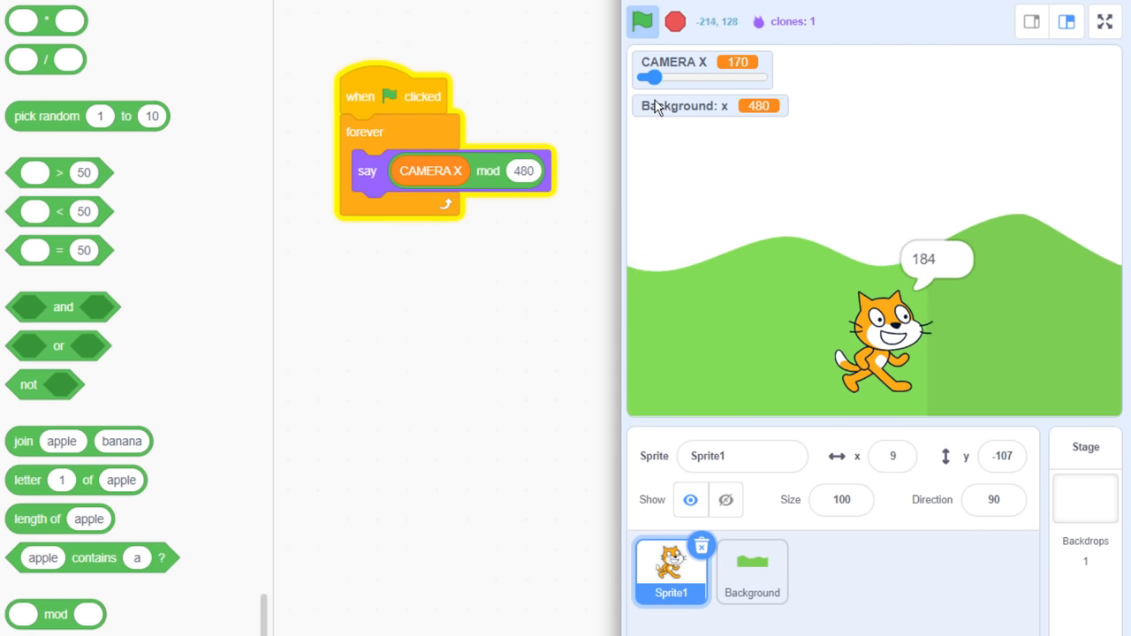
pyautogui.moveTo(650, 78); pyautogui.dragTo(637, 78)
pyautogui.write('2')
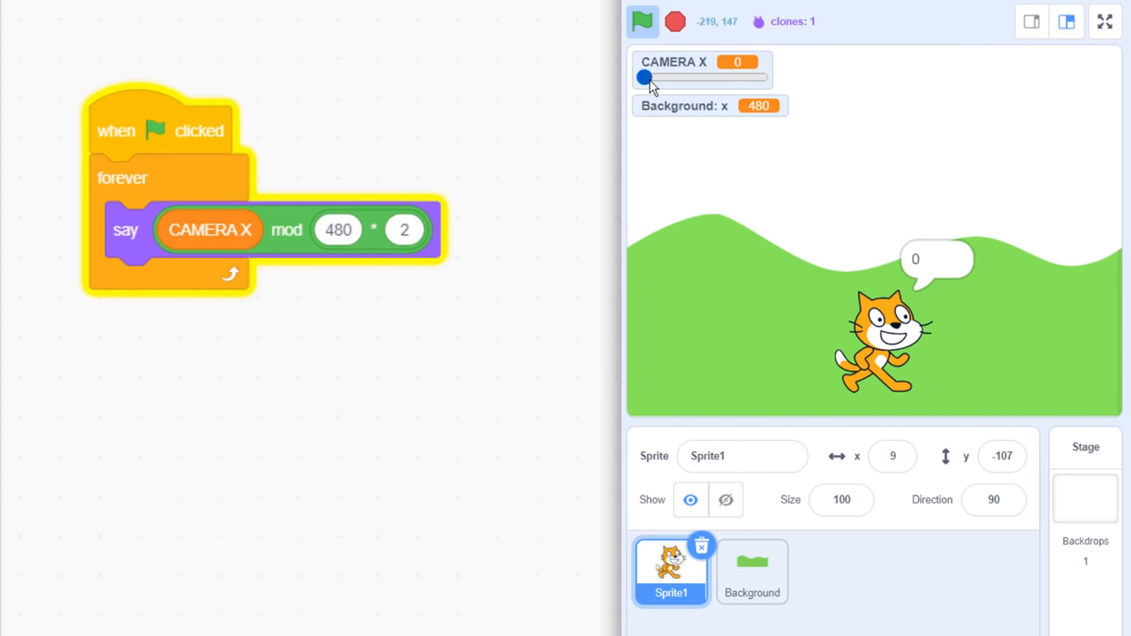
# Step: Slide CAMERA X to test the doubled 480 * 2 wrap
pyautogui.moveTo(643, 78); pyautogui.dragTo(653, 78)
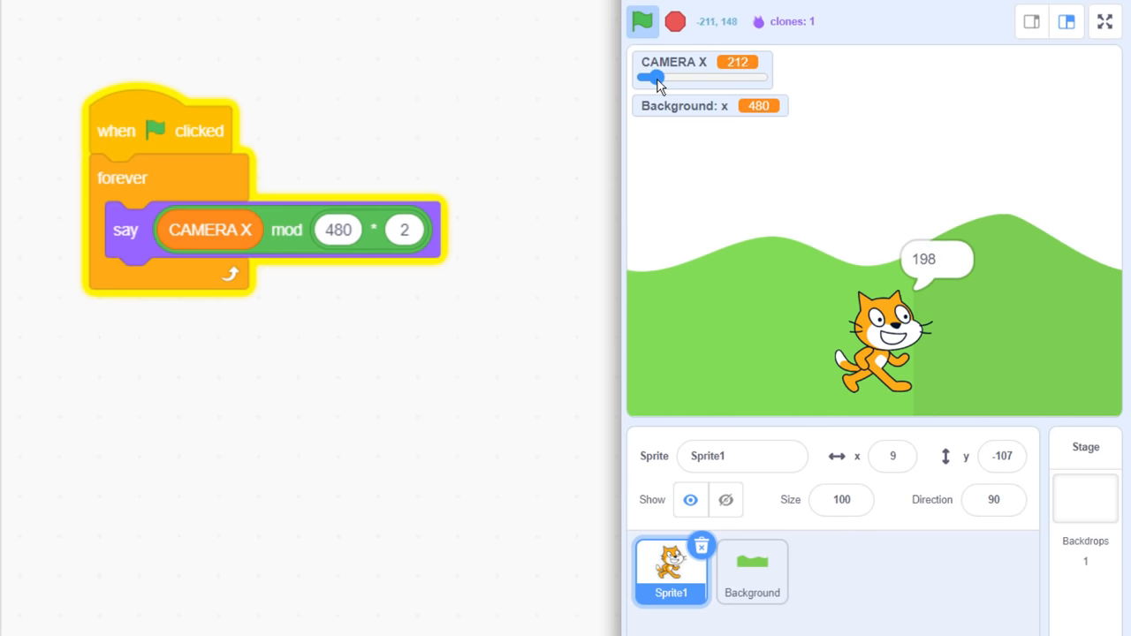
pyautogui.moveTo(651, 78); pyautogui.dragTo(676, 78)
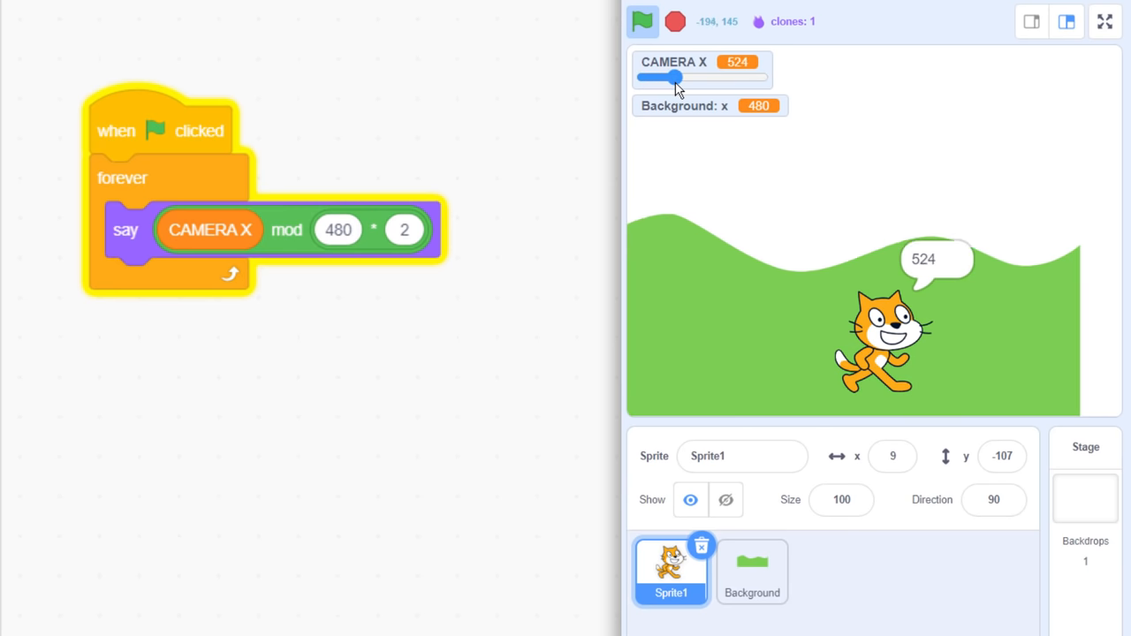
pyautogui.moveTo(673, 78); pyautogui.dragTo(697, 77)
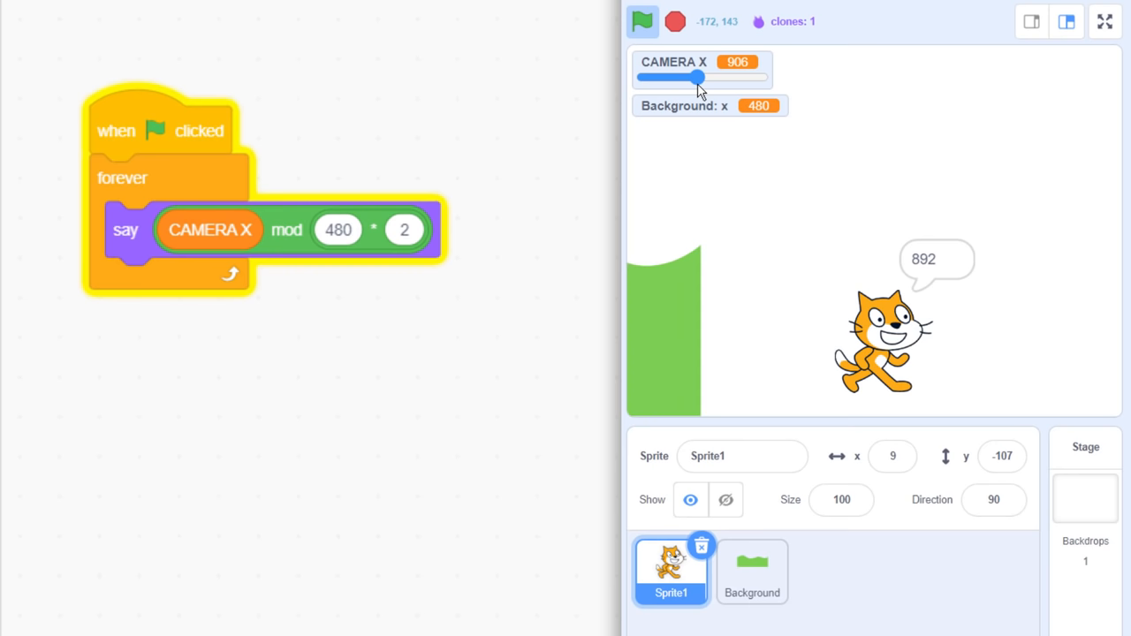
pyautogui.moveTo(698, 78); pyautogui.dragTo(703, 78)
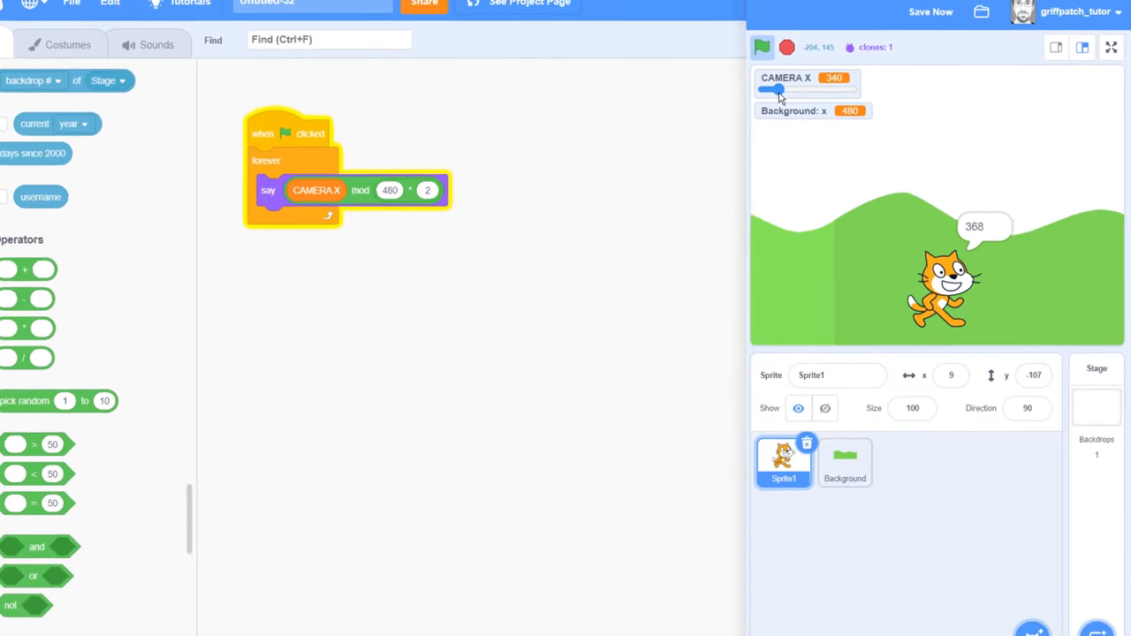
# Step: Create a new variable named 'screen x'
pyautogui.click(843, 463)
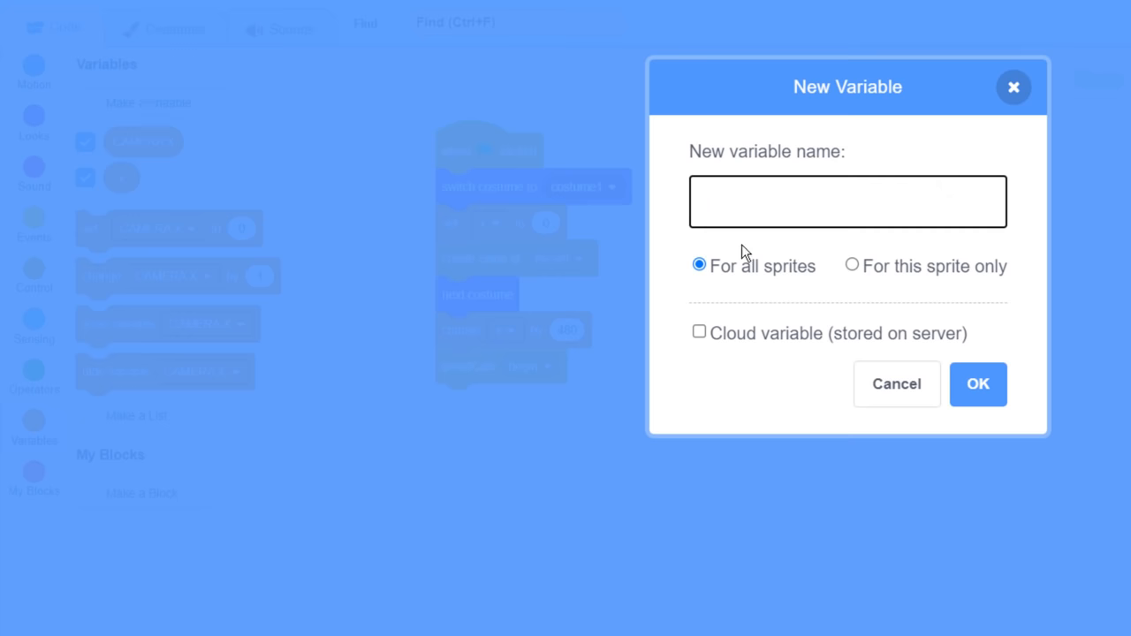
pyautogui.write('screen x')
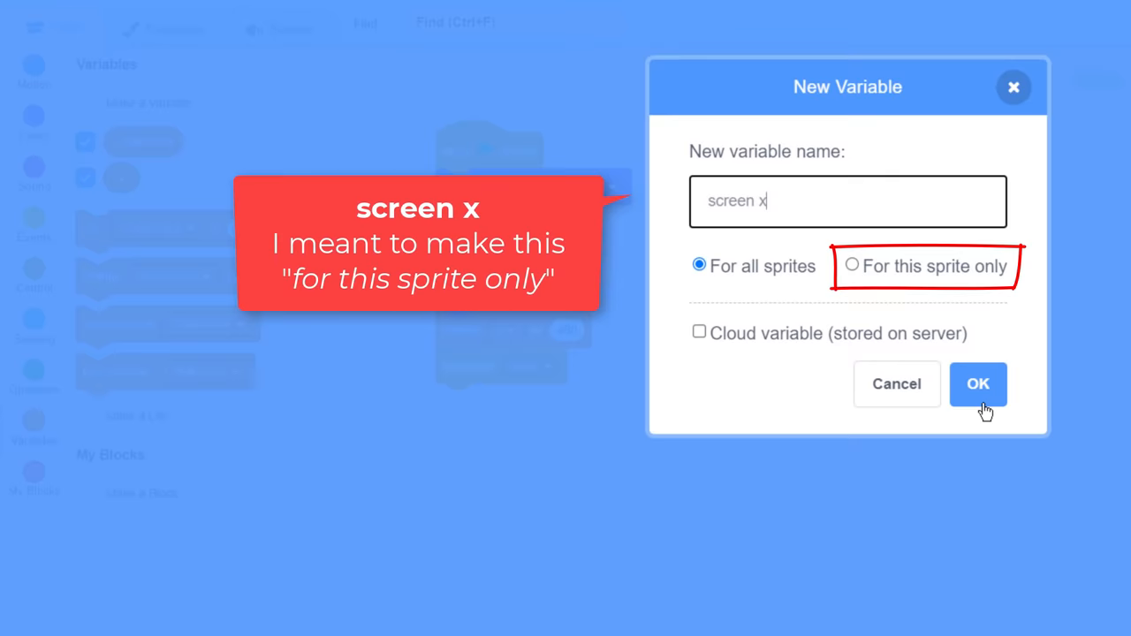
pyautogui.click(978, 385)
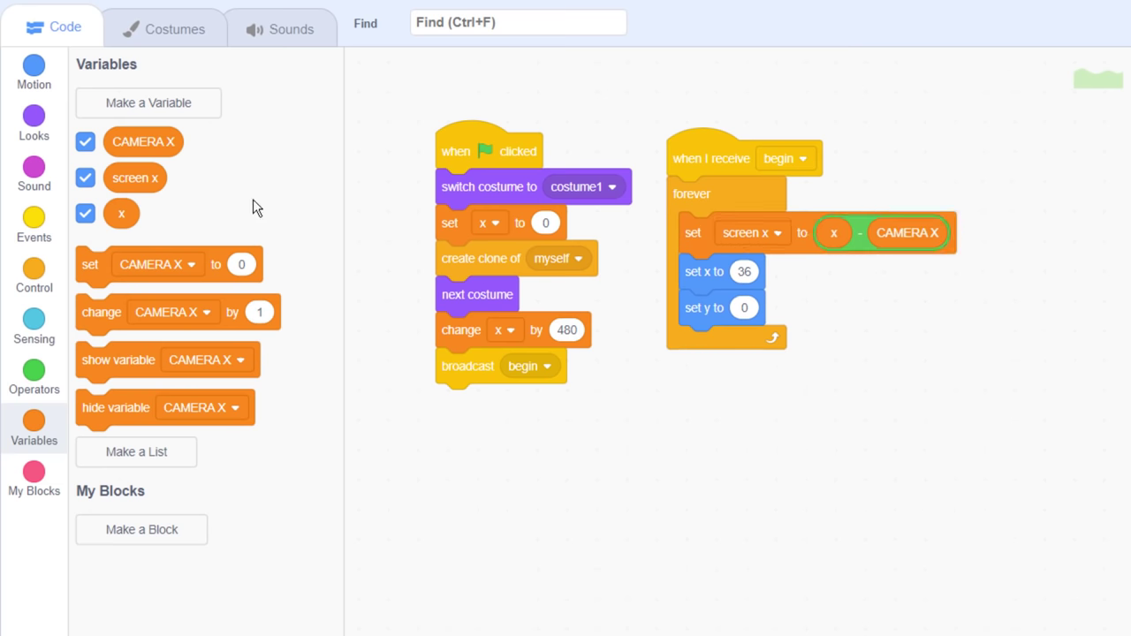
# Step: Set the Background's x to screen x mod 480 * 2
pyautogui.moveTo(134, 178); pyautogui.dragTo(744, 271)
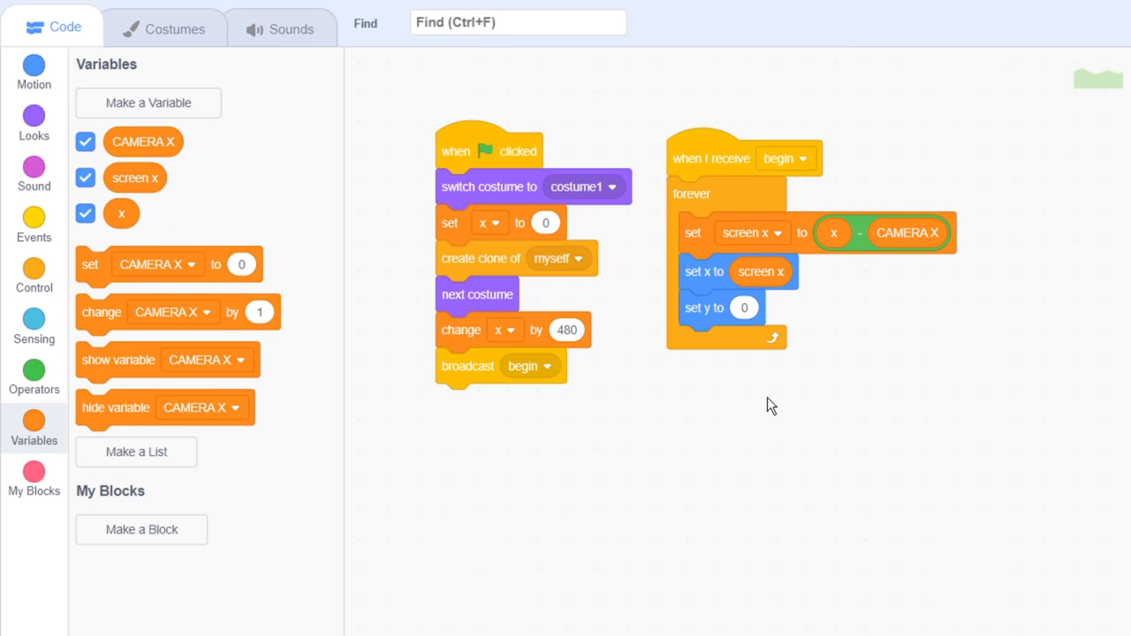
pyautogui.click(33, 367)
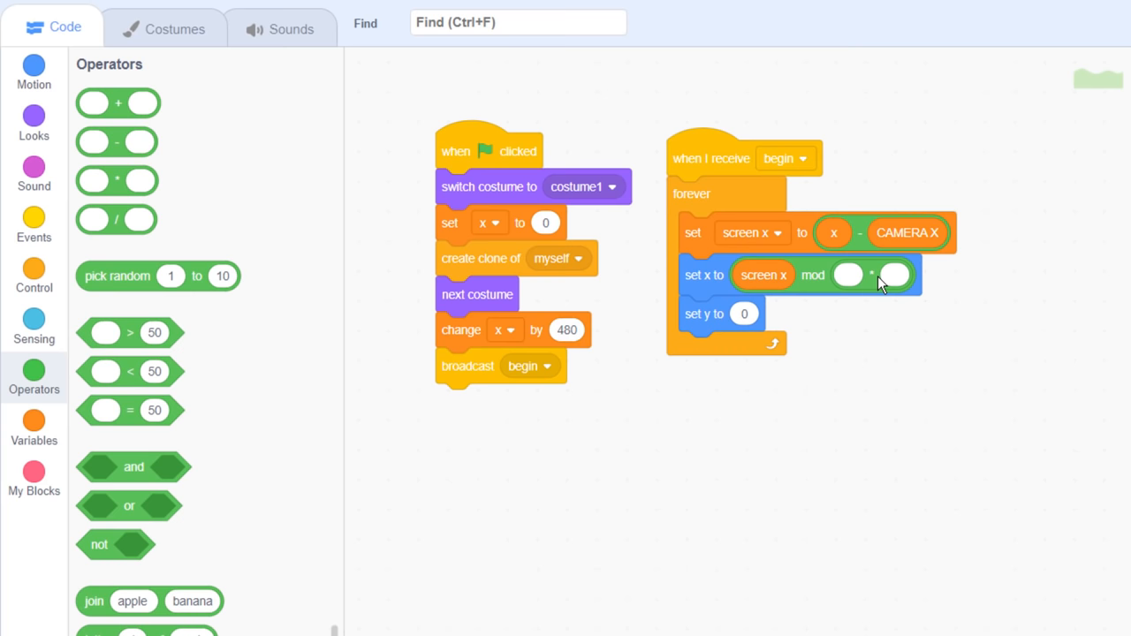
pyautogui.write('480')
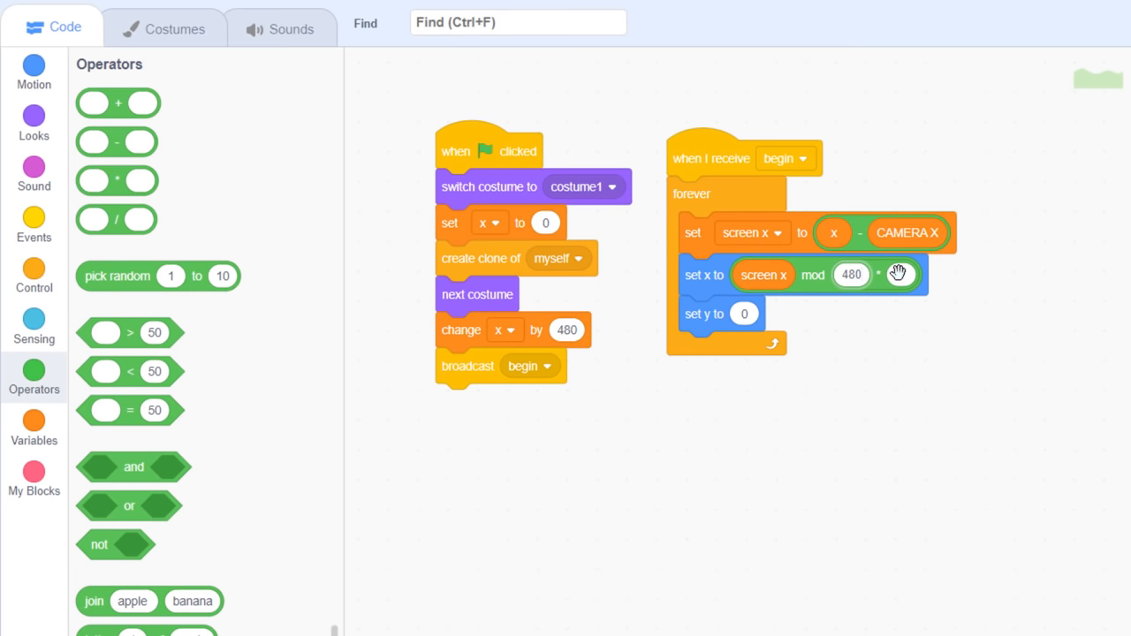
pyautogui.click(893, 41)
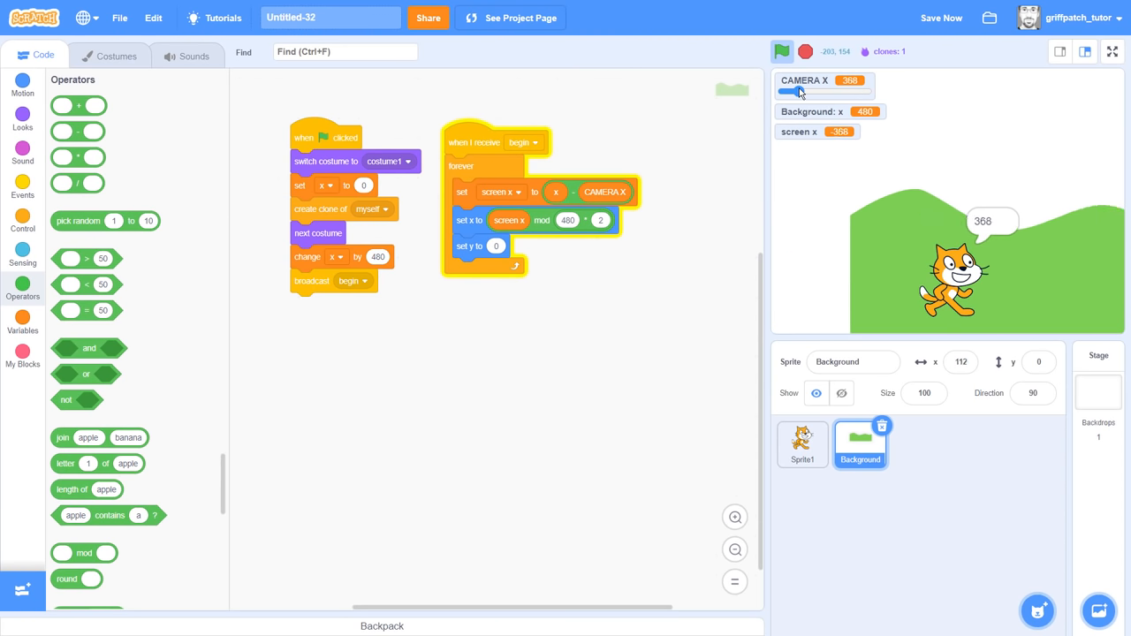
# Step: Slide CAMERA X to 1317, 1798 and back to test the hills wrapping
pyautogui.moveTo(798, 92); pyautogui.dragTo(840, 92)
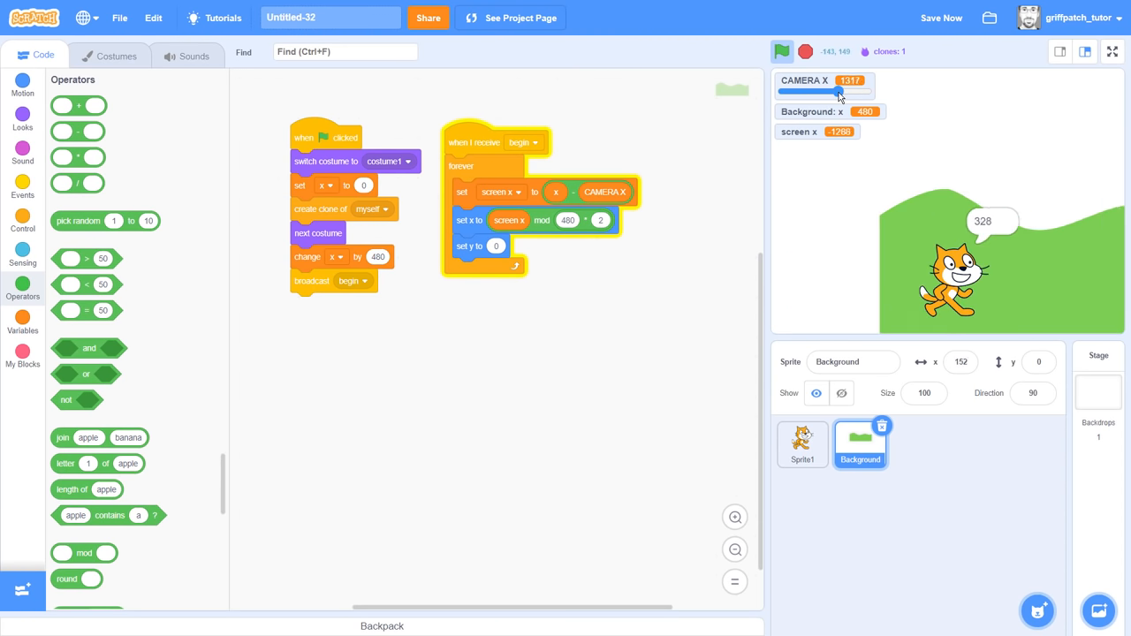
pyautogui.moveTo(838, 92); pyautogui.dragTo(859, 92)
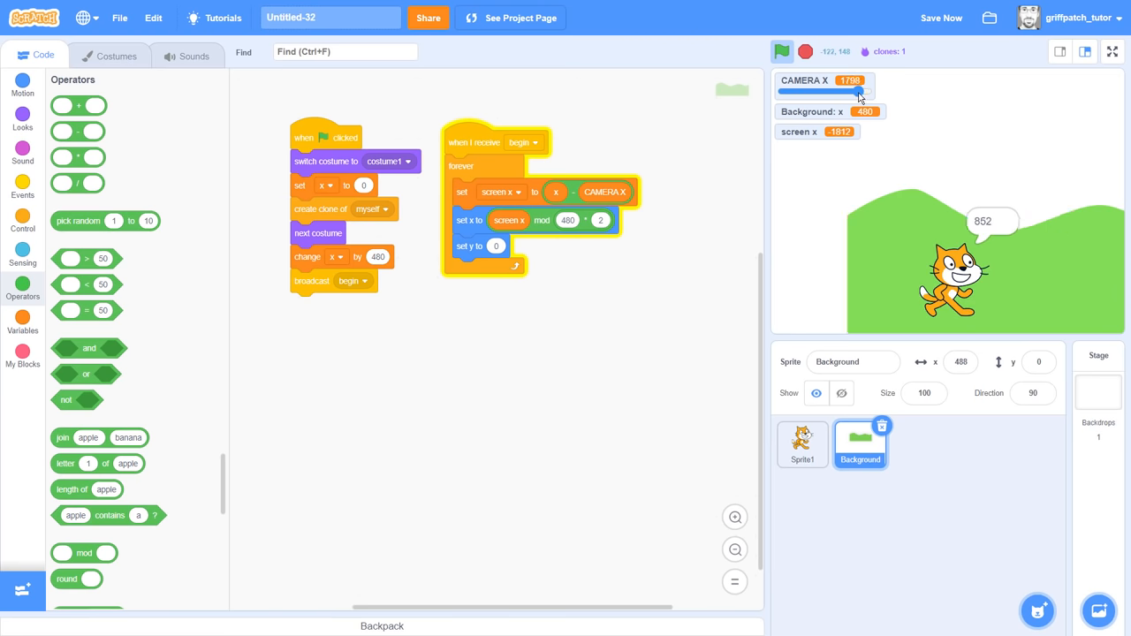
pyautogui.moveTo(857, 92); pyautogui.dragTo(806, 92)
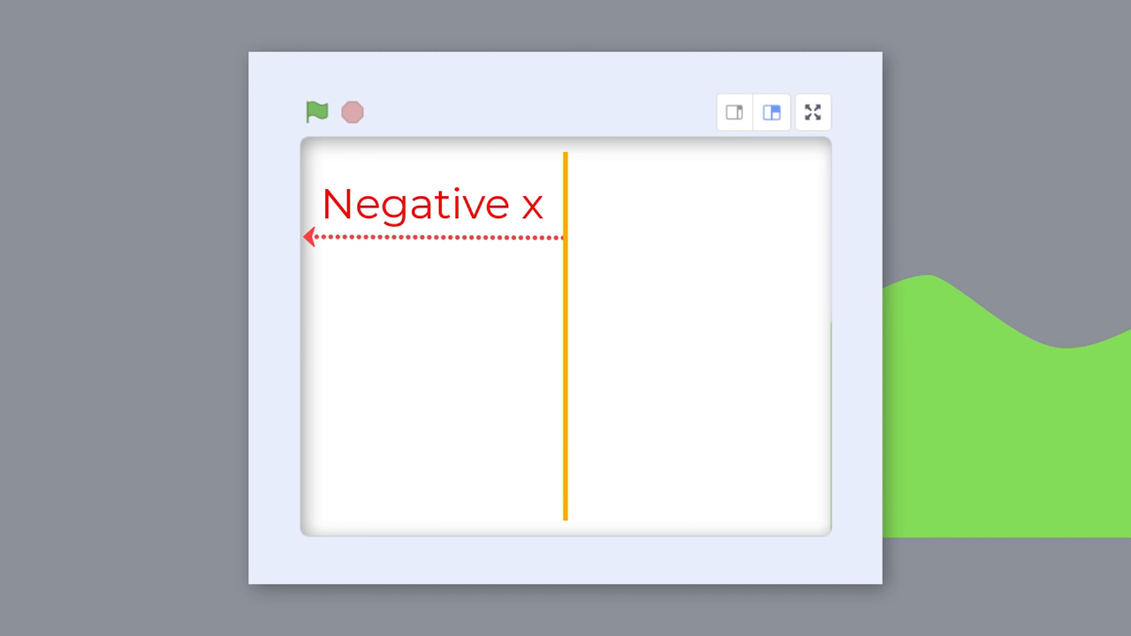
# Step: Subtract 480 from the wrapped x and test CAMERA X from 546 up to 2000 in full screen
pyautogui.click(316, 111)
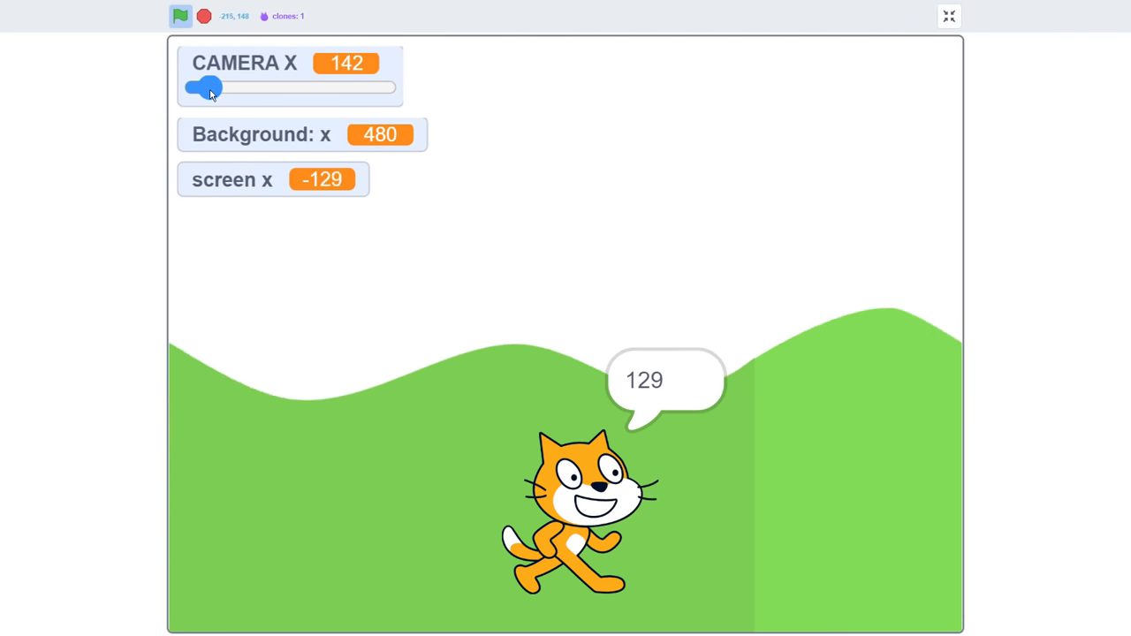
pyautogui.moveTo(205, 87); pyautogui.dragTo(250, 86)
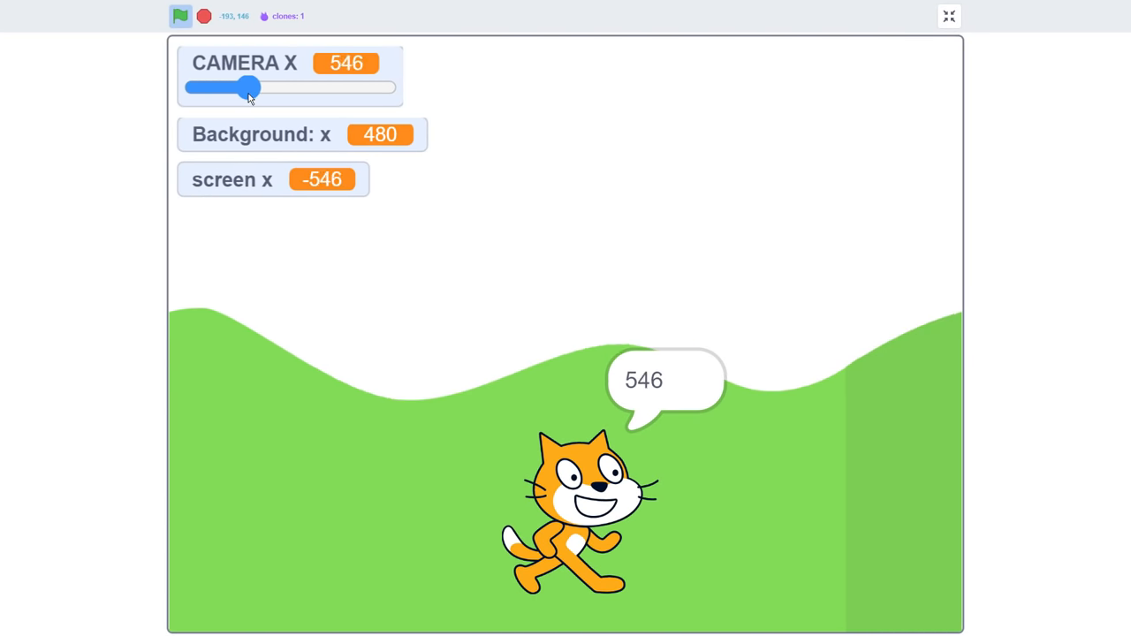
pyautogui.moveTo(250, 87); pyautogui.dragTo(369, 87)
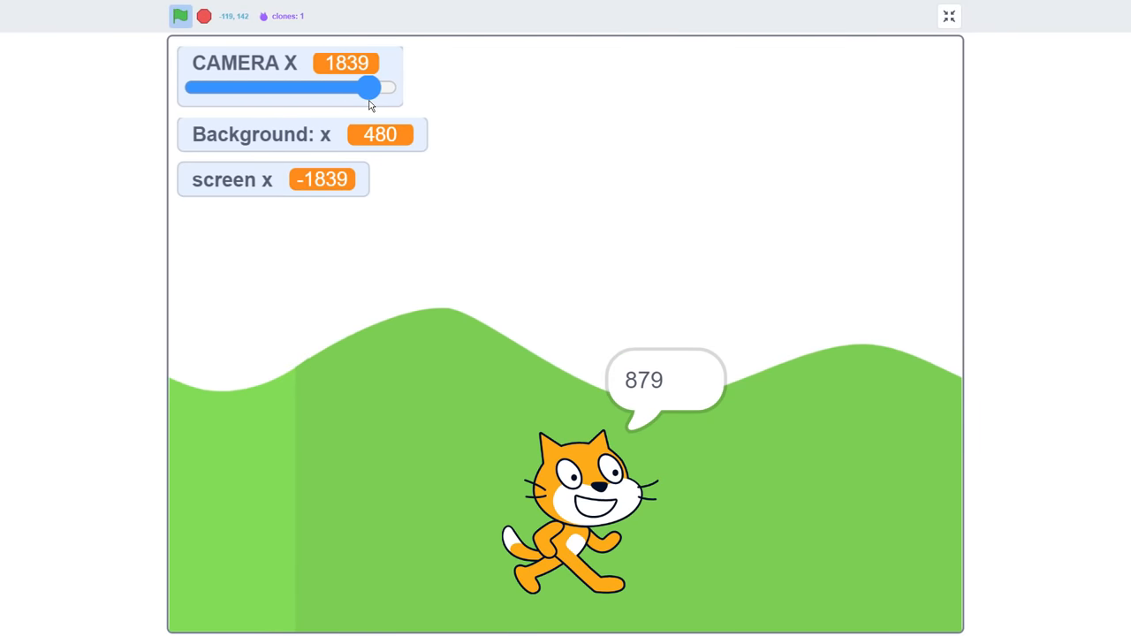
pyautogui.moveTo(370, 87); pyautogui.dragTo(352, 87)
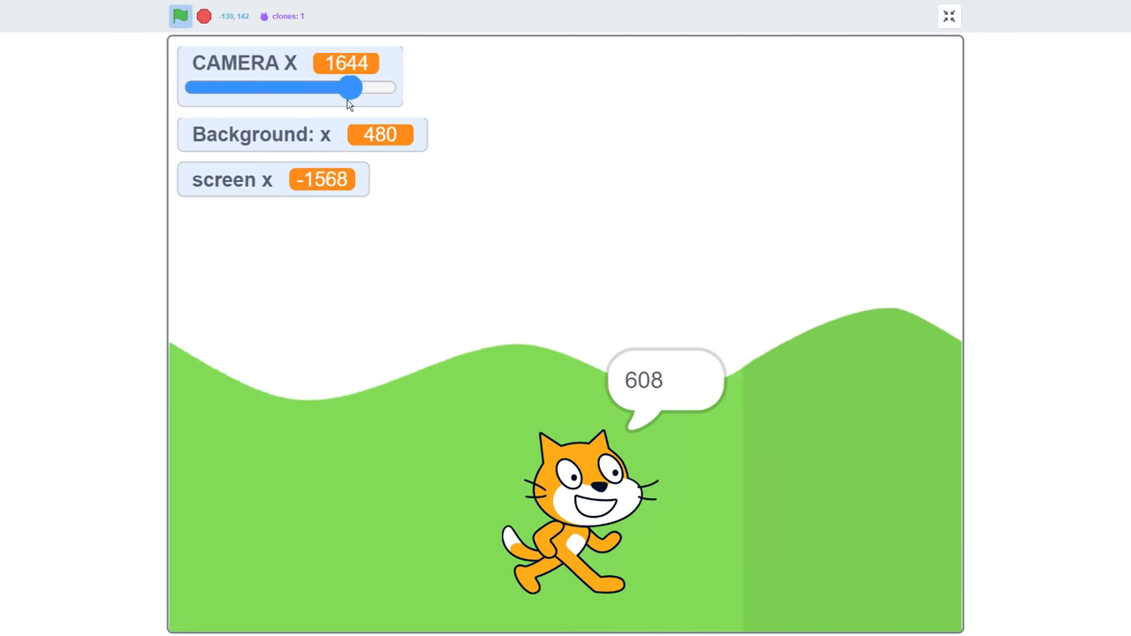
pyautogui.moveTo(352, 86); pyautogui.dragTo(384, 87)
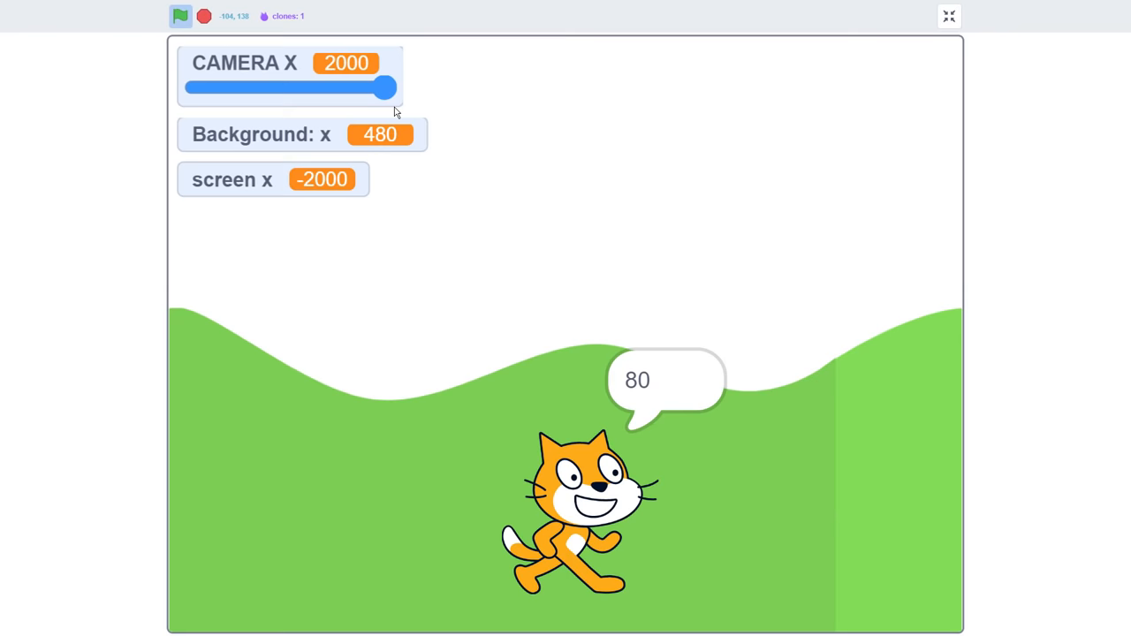
pyautogui.moveTo(384, 87); pyautogui.dragTo(295, 87)
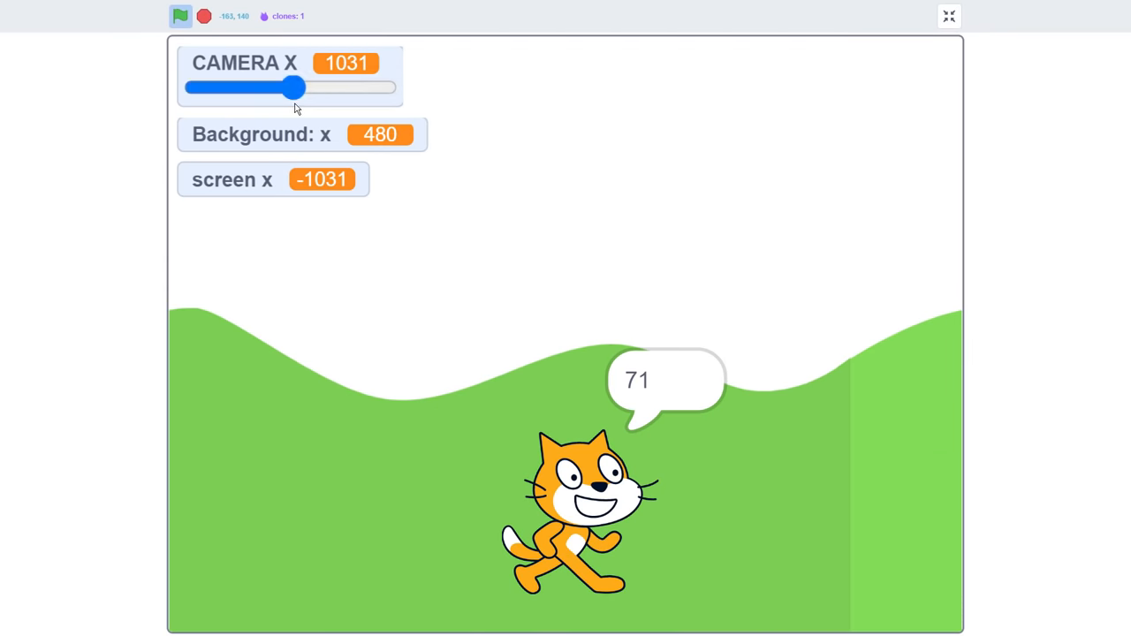
pyautogui.click(949, 13)
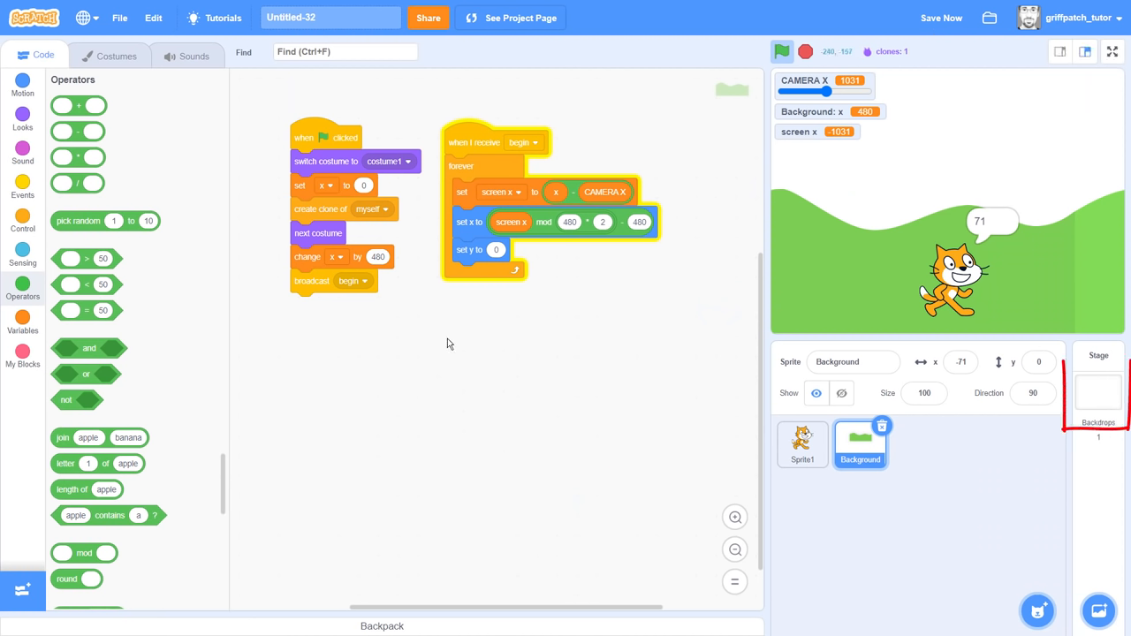
# Step: Paint the Stage backdrop with a sun circle, then full-screen test CAMERA X around 1315 and 981
pyautogui.click(1099, 396)
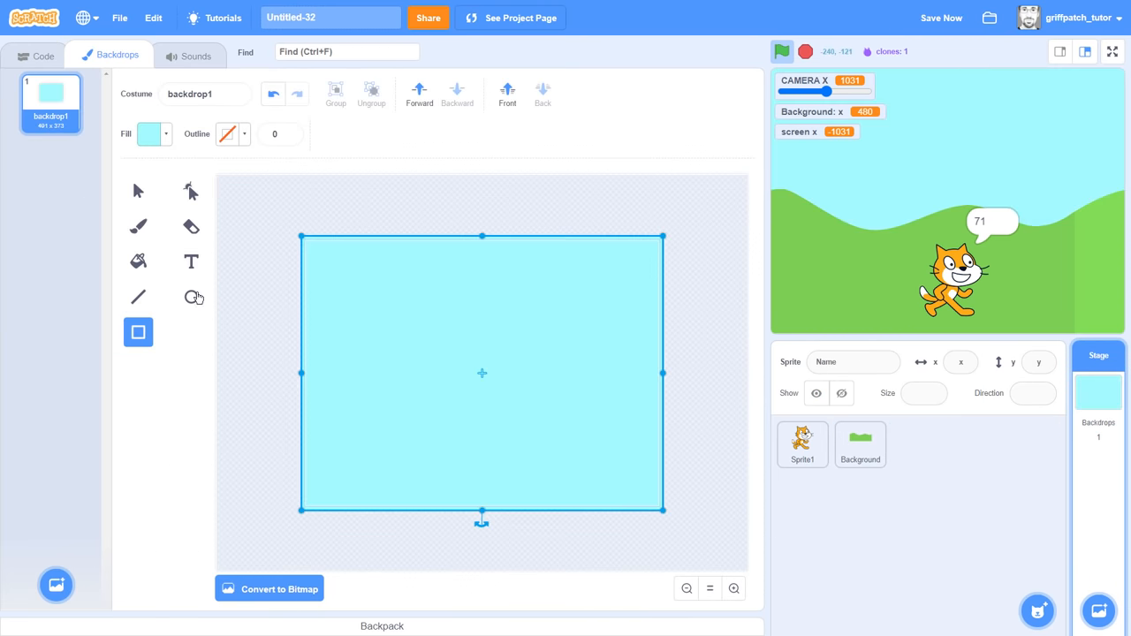
pyautogui.click(150, 135)
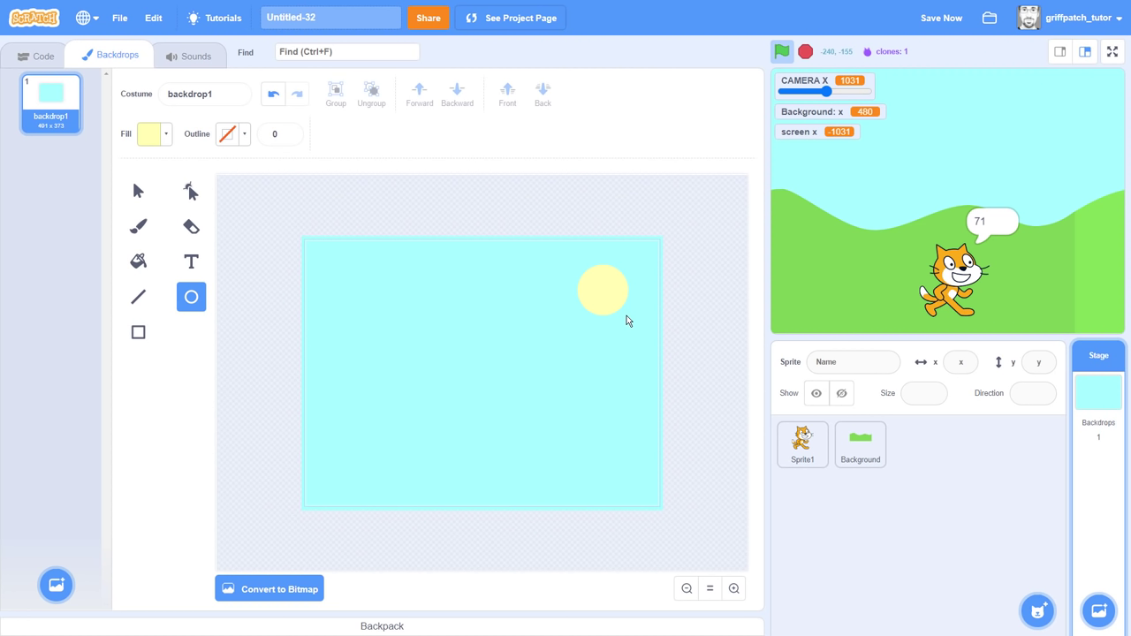
pyautogui.click(1110, 51)
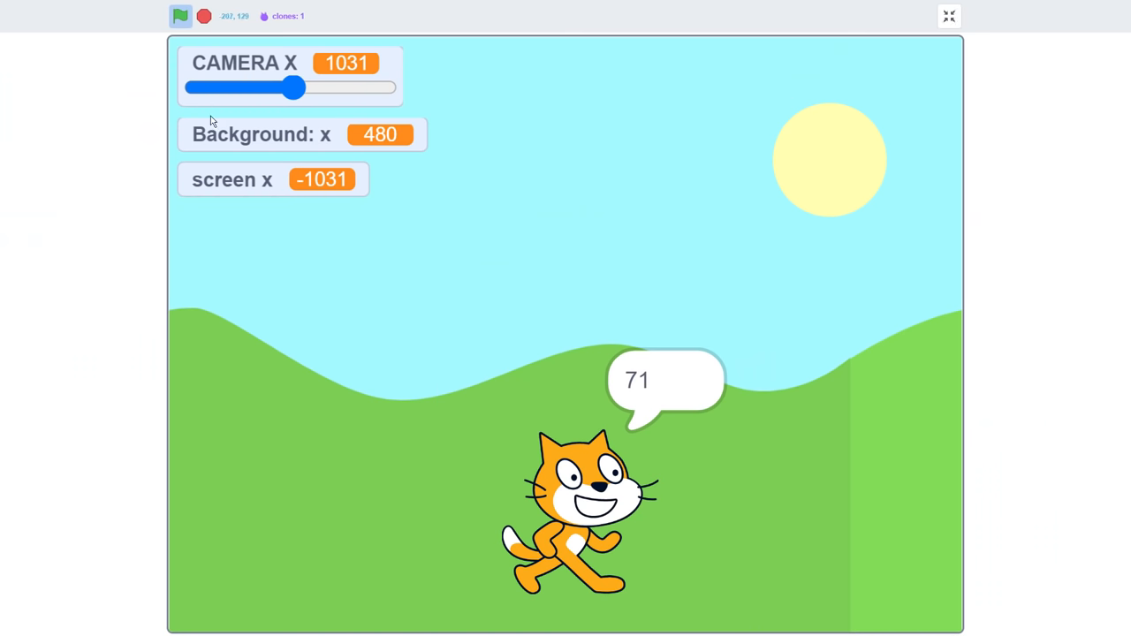
pyautogui.moveTo(294, 87); pyautogui.dragTo(320, 87)
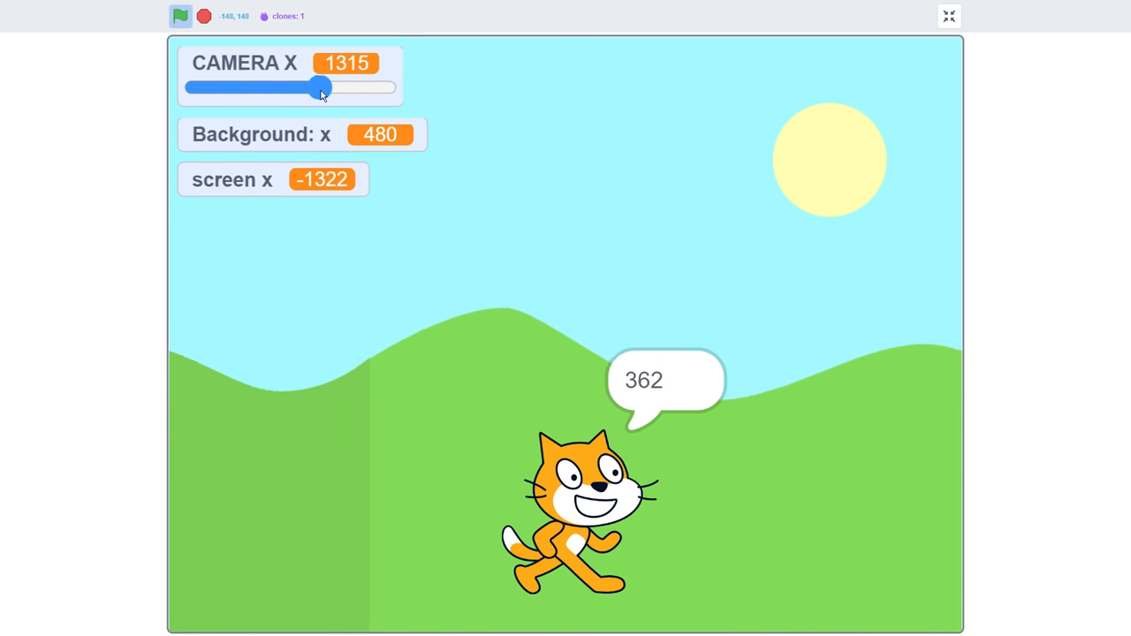
pyautogui.moveTo(320, 86); pyautogui.dragTo(290, 87)
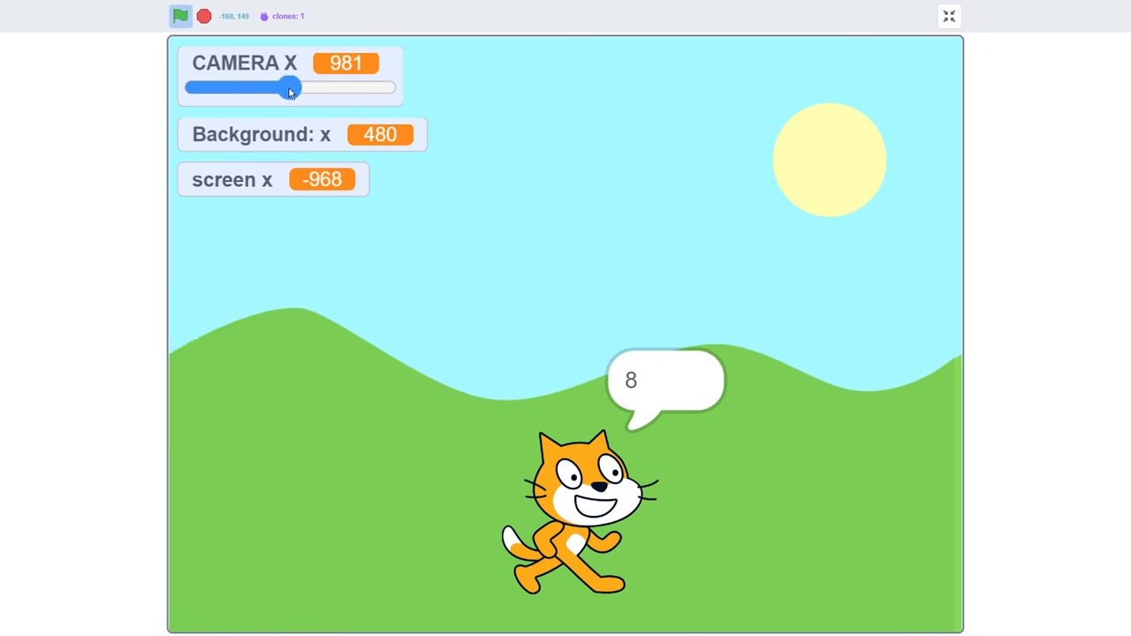
pyautogui.moveTo(290, 87); pyautogui.dragTo(294, 87)
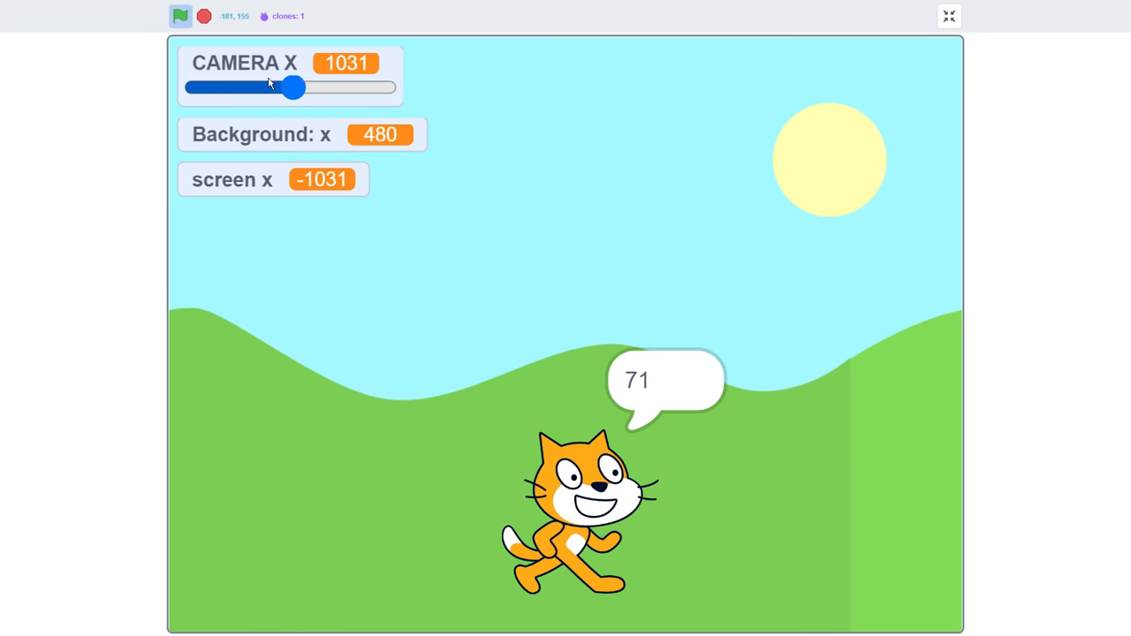
# Step: Slide CAMERA X between 489 and 1391 to confirm the hills wrap without gaps
pyautogui.moveTo(294, 87); pyautogui.dragTo(277, 88)
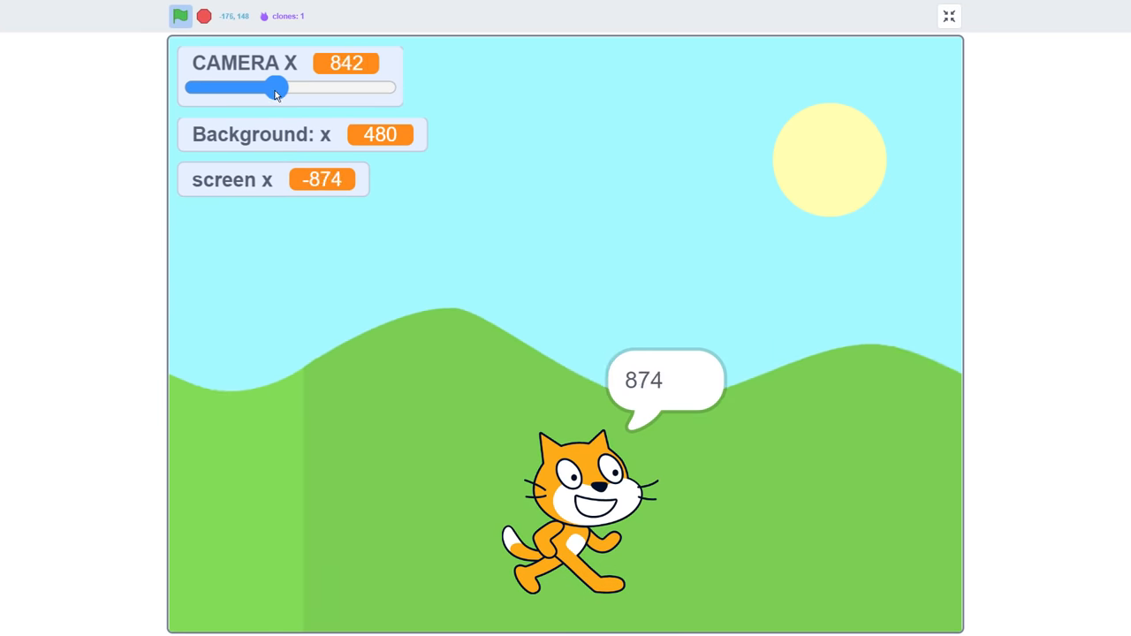
pyautogui.moveTo(277, 86); pyautogui.dragTo(288, 86)
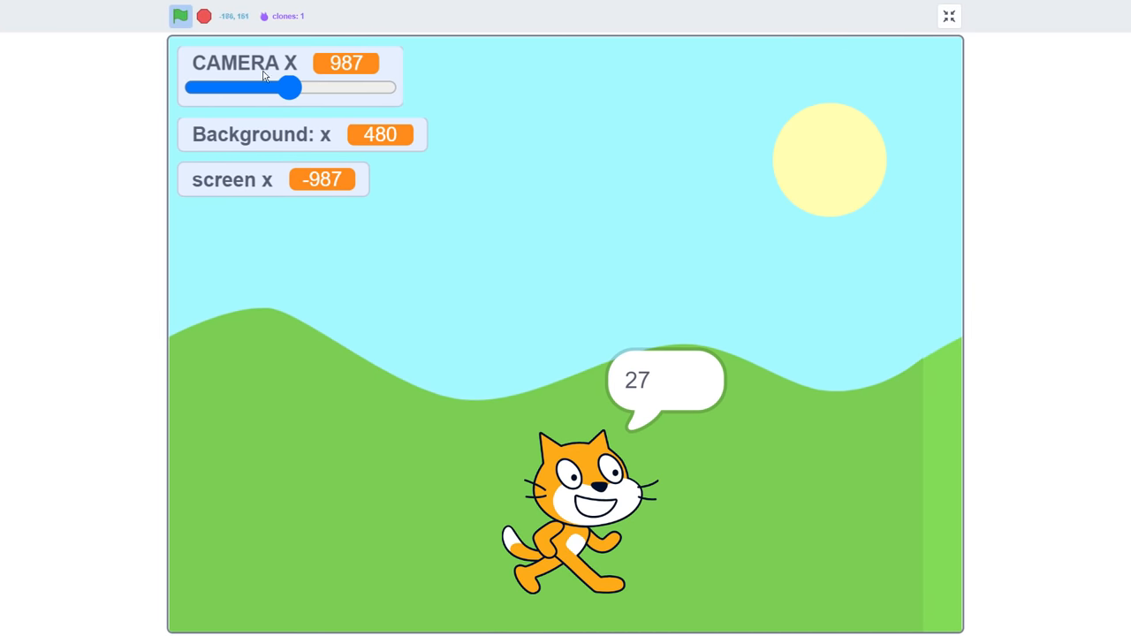
pyautogui.moveTo(290, 87); pyautogui.dragTo(296, 88)
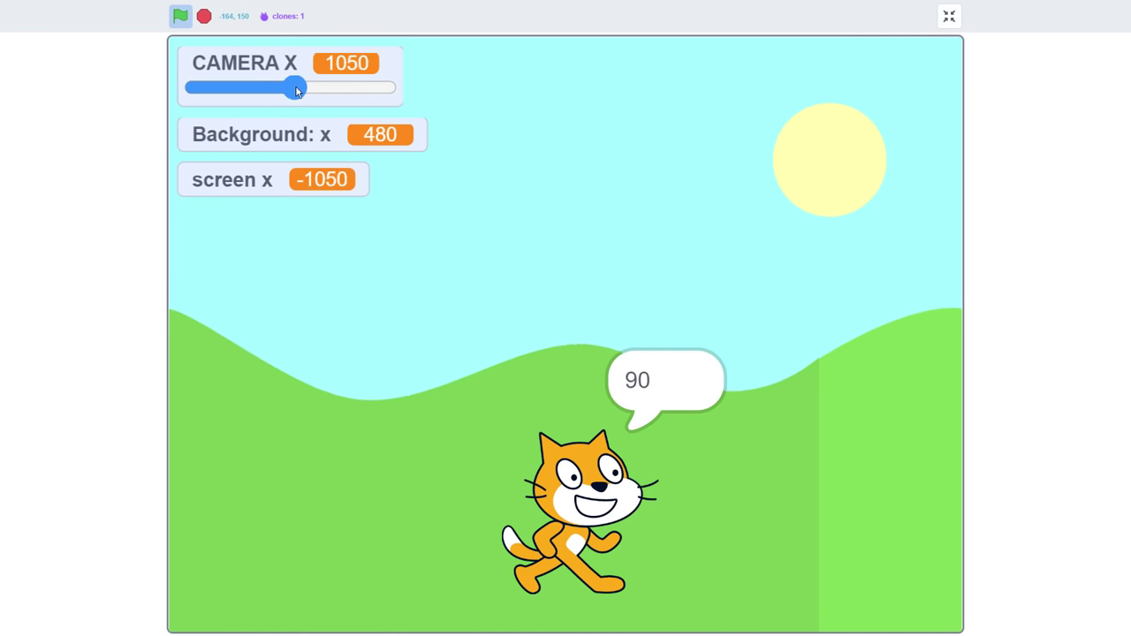
pyautogui.moveTo(296, 88); pyautogui.dragTo(244, 87)
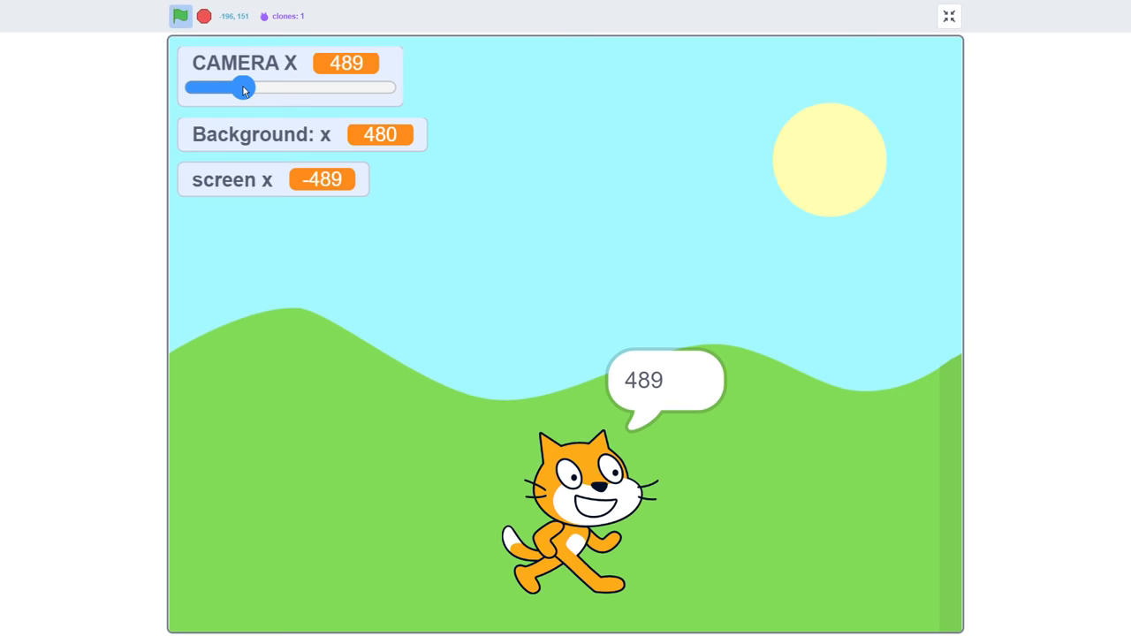
pyautogui.moveTo(244, 87); pyautogui.dragTo(295, 87)
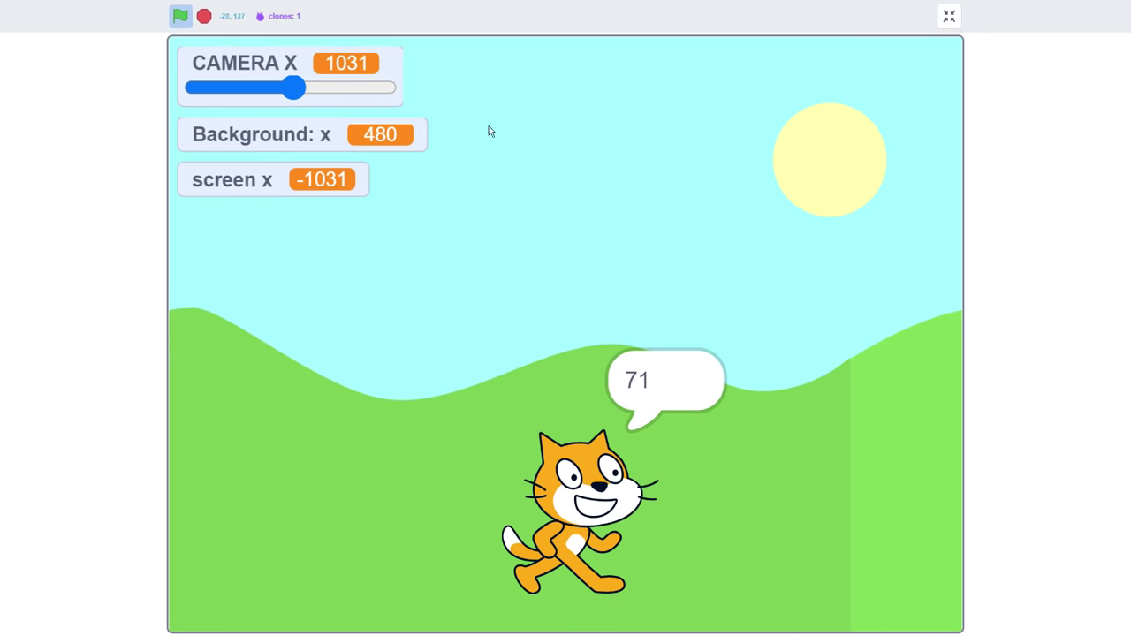
pyautogui.moveTo(294, 86); pyautogui.dragTo(326, 87)
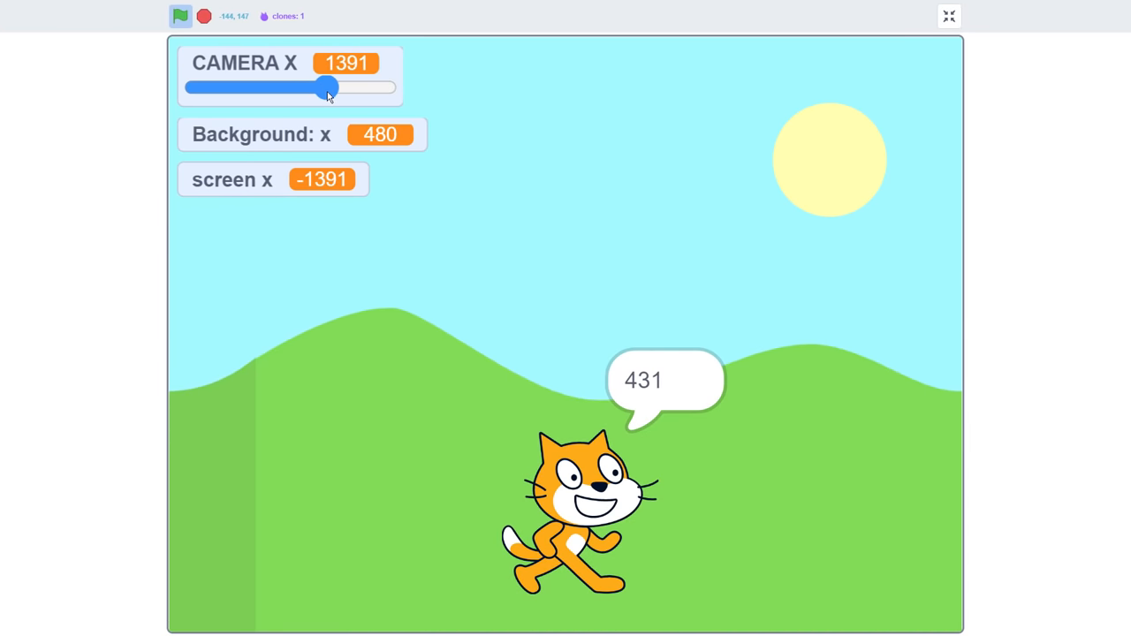
pyautogui.moveTo(327, 87); pyautogui.dragTo(281, 87)
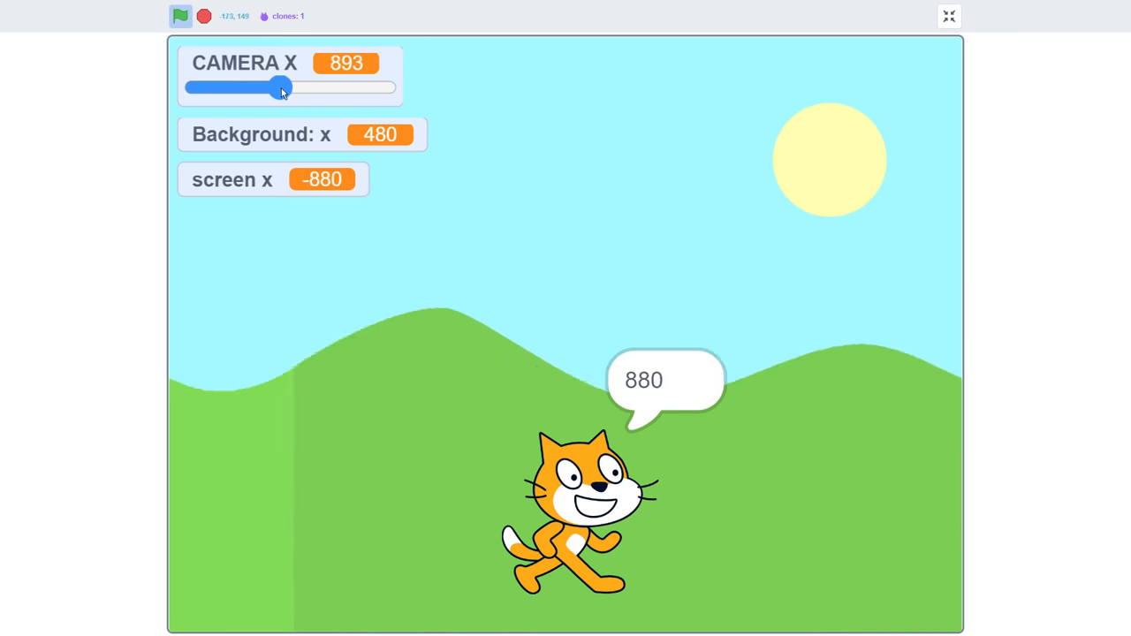
pyautogui.click(948, 16)
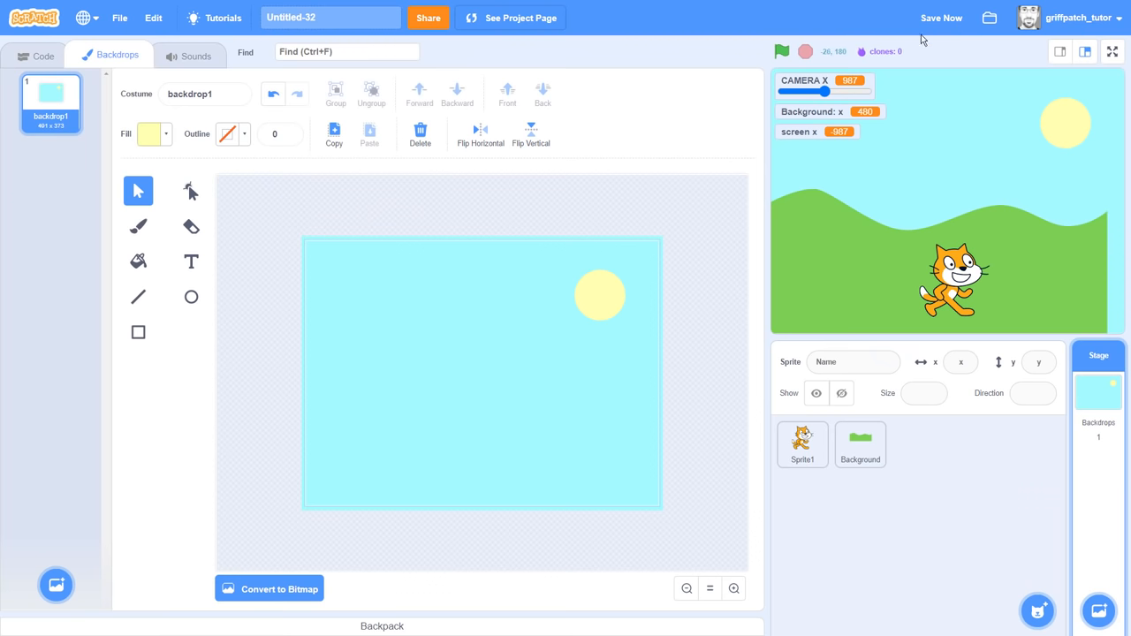
# Step: Create a sprite-only 'scroll speed' variable for the Background
pyautogui.click(34, 53)
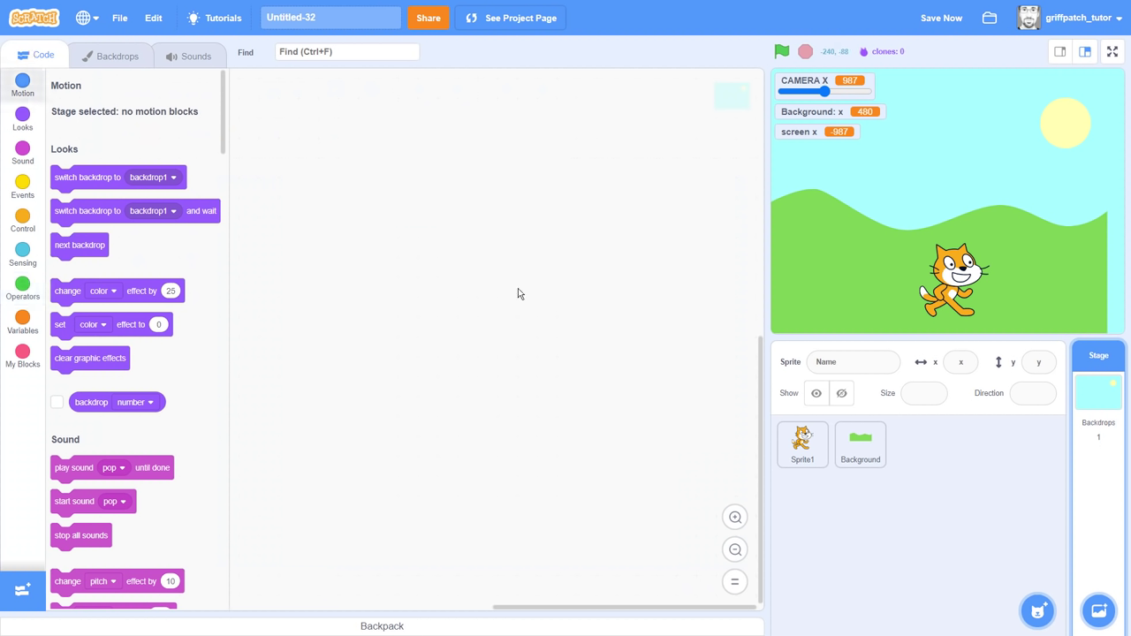
pyautogui.click(860, 445)
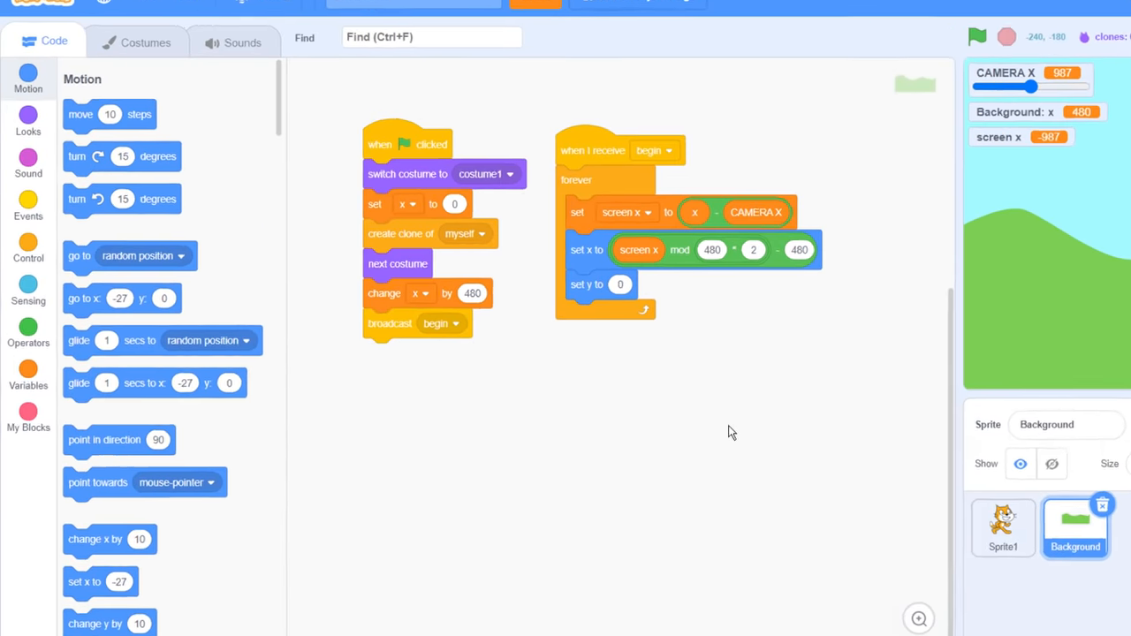
pyautogui.click(28, 377)
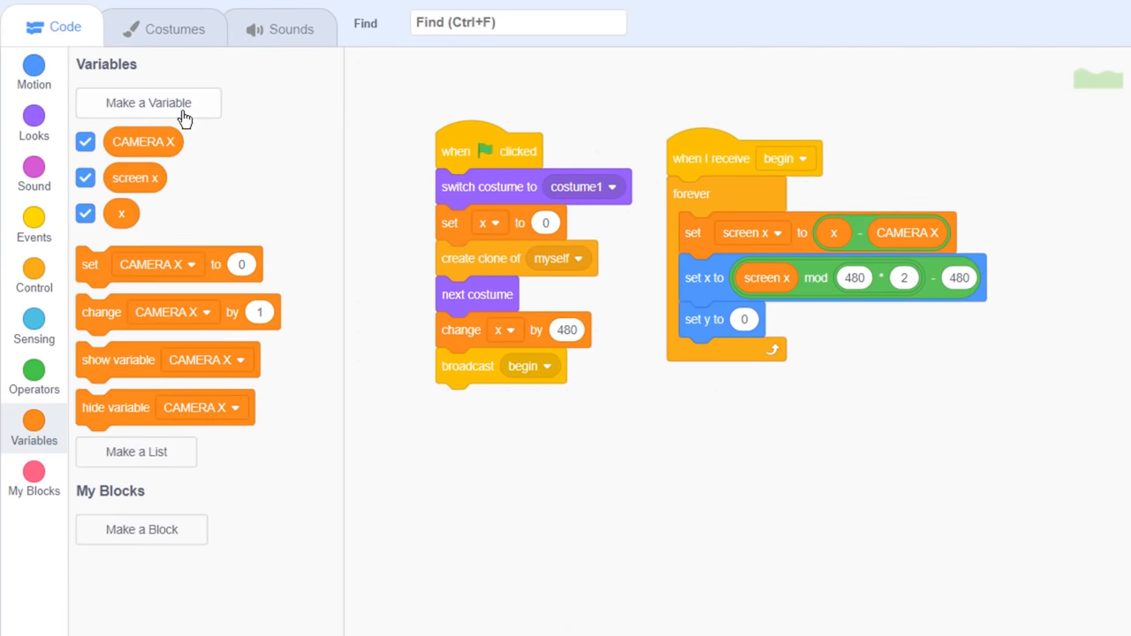
pyautogui.click(148, 103)
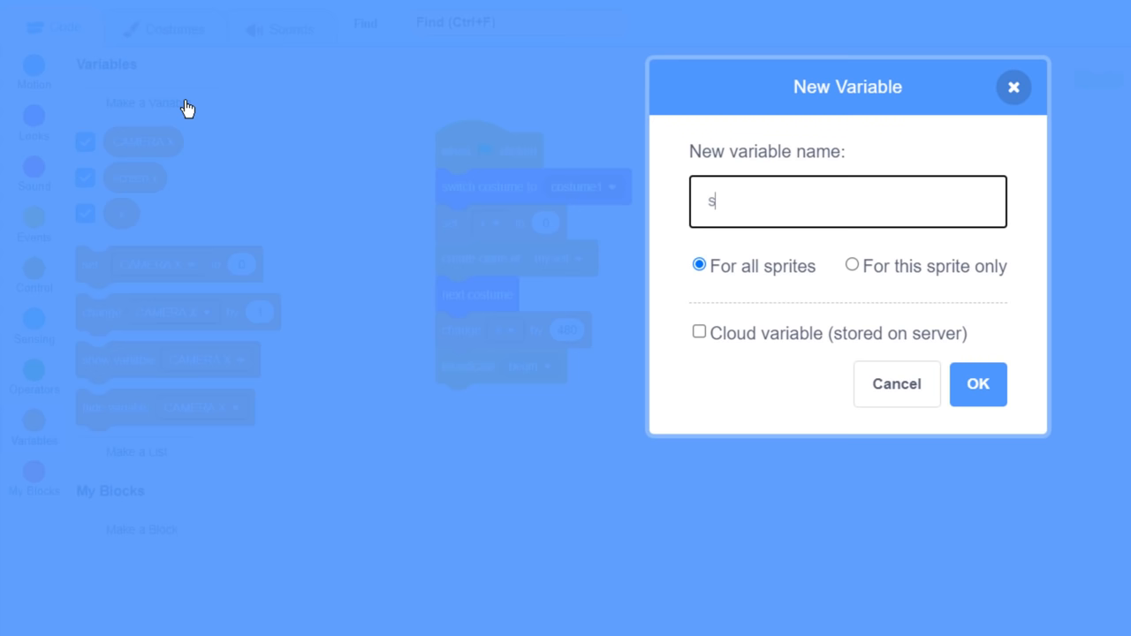
pyautogui.write('croll speed')
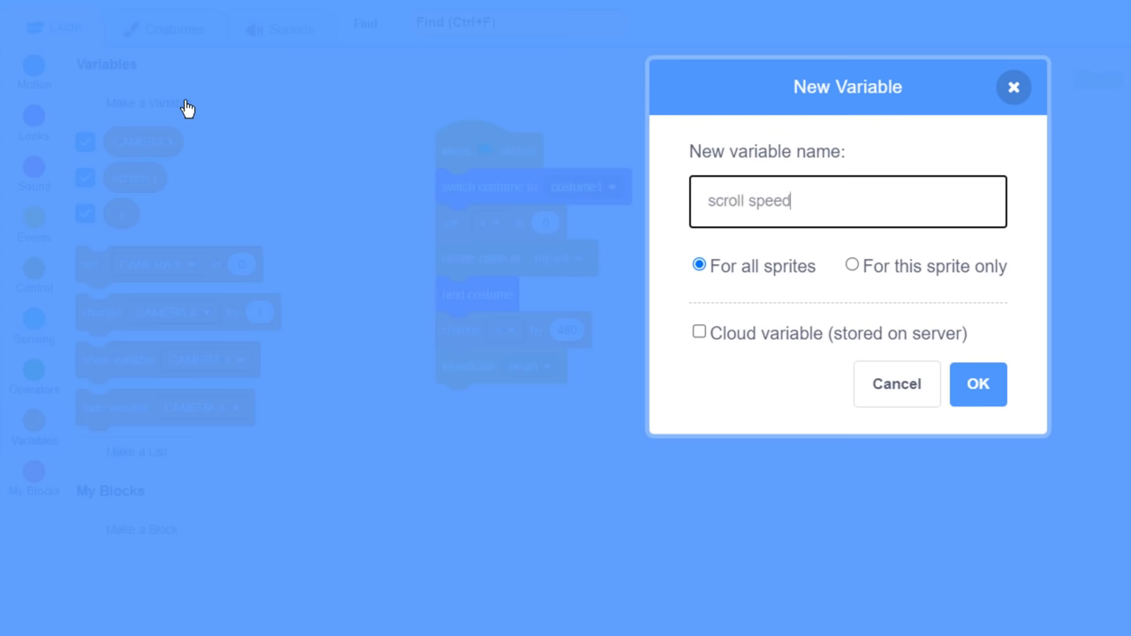
pyautogui.click(851, 266)
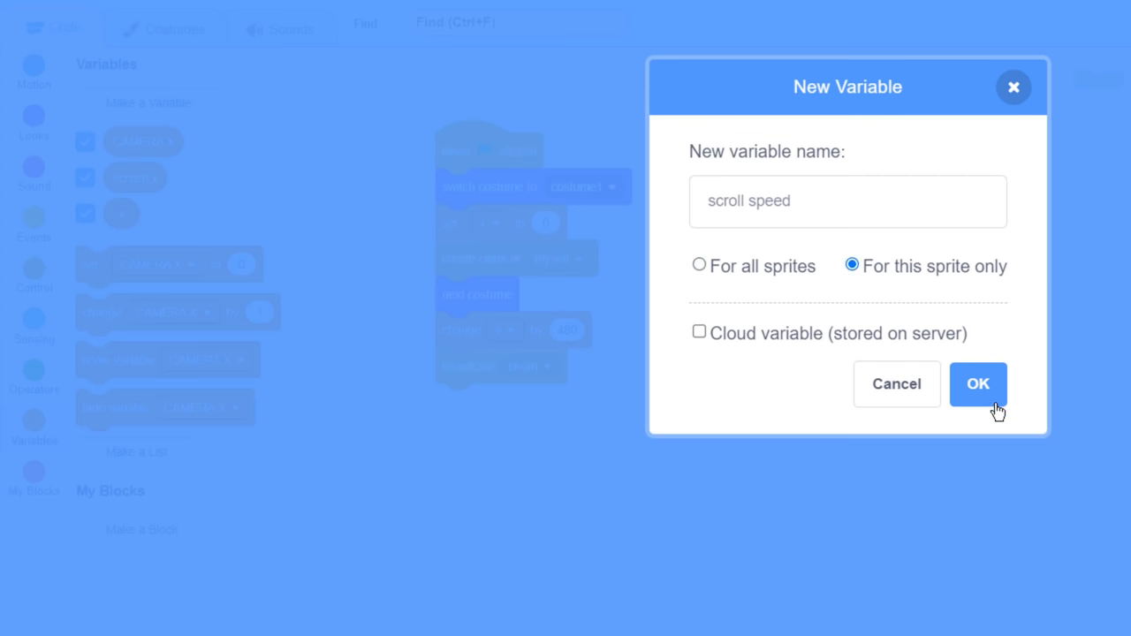
pyautogui.click(978, 385)
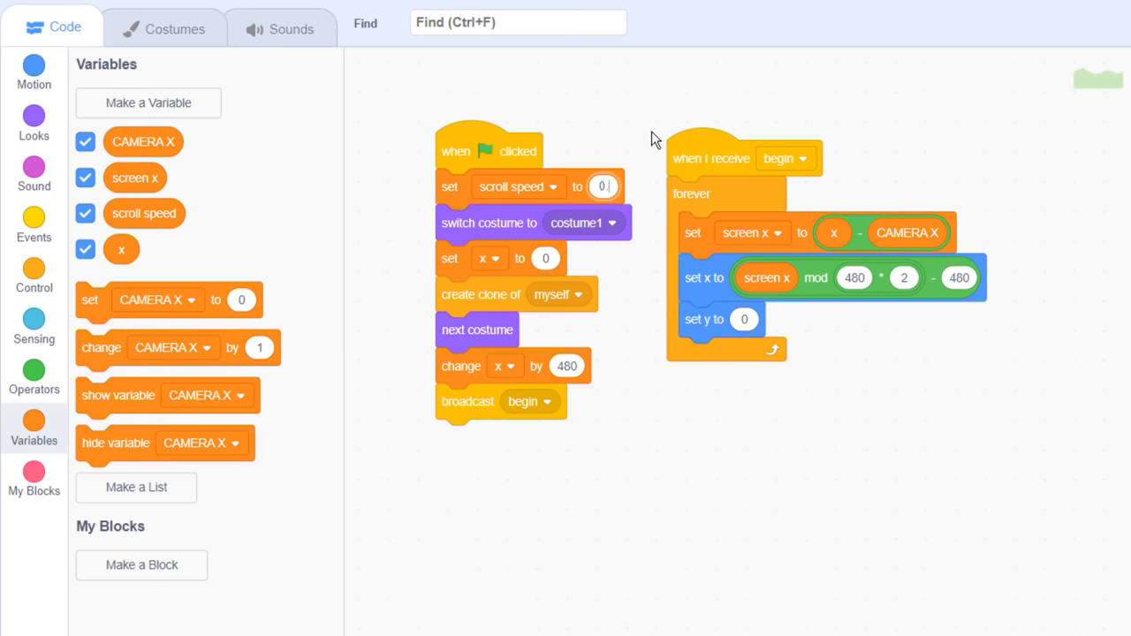
# Step: Set scroll speed to 0.25 on green flag and multiply CAMERA X by it
pyautogui.write('0.25')
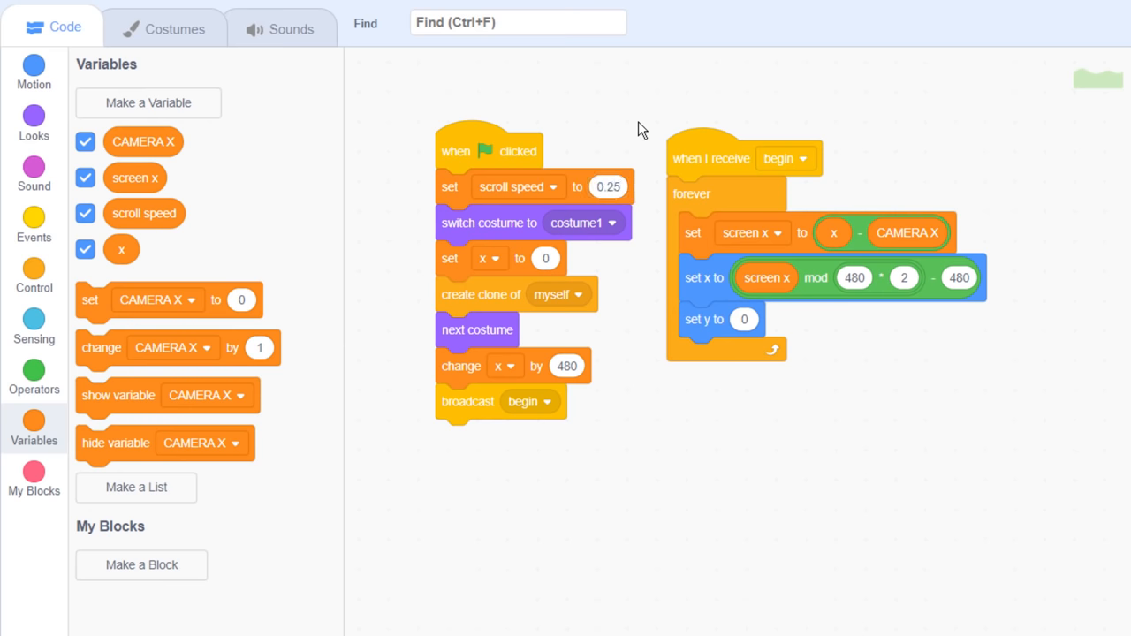
pyautogui.click(33, 366)
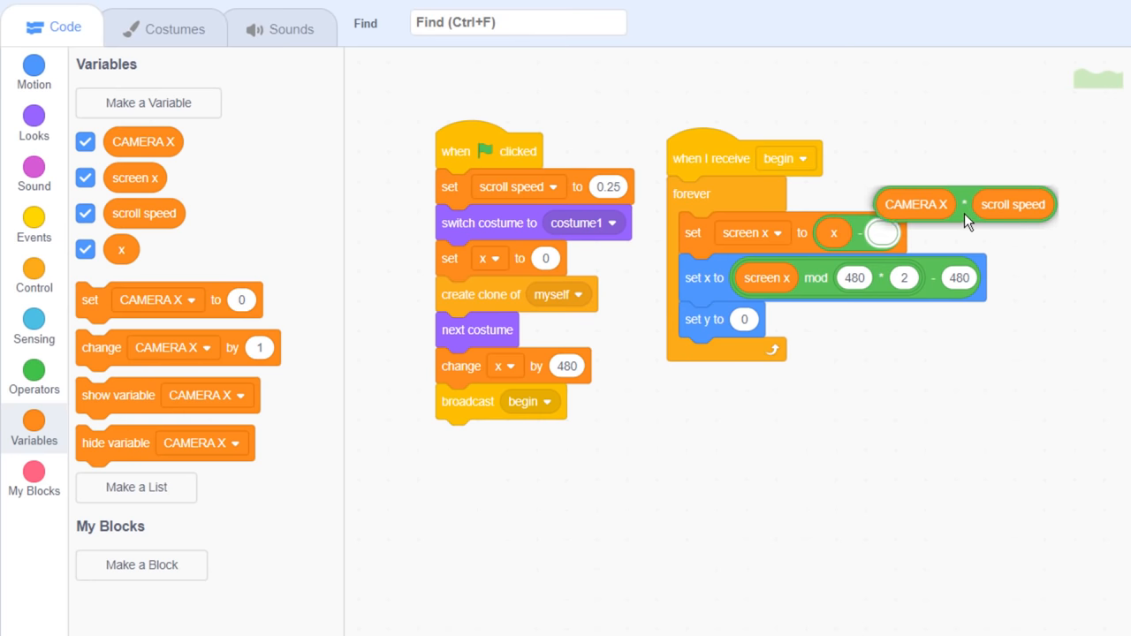
pyautogui.click(857, 45)
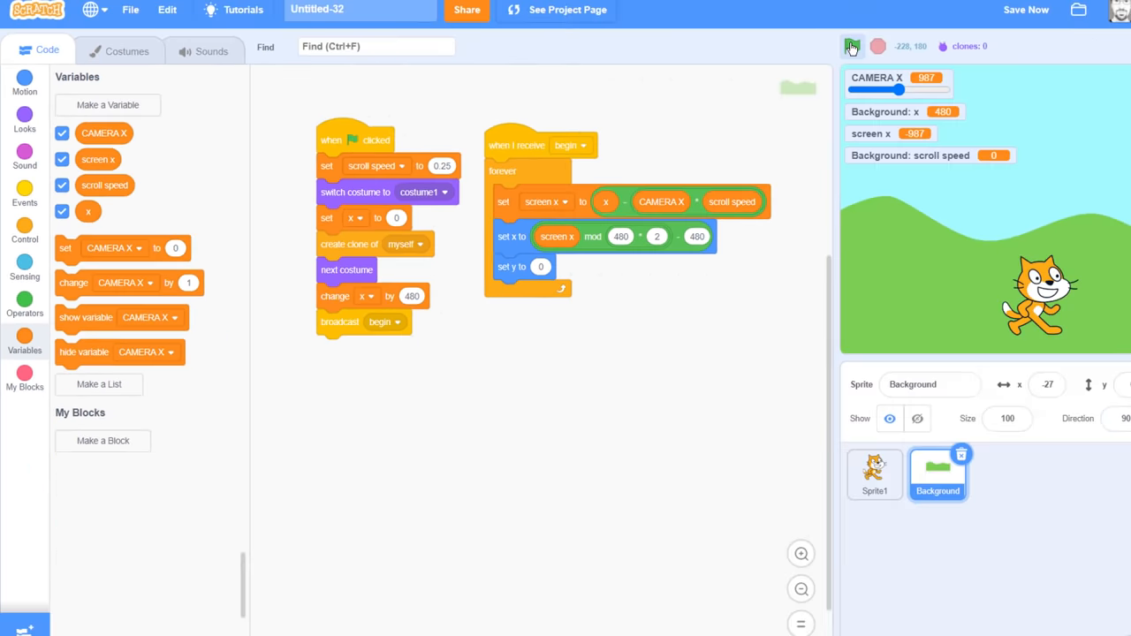
# Step: In full screen, slide CAMERA X far right, back to about 1151, then near the start
pyautogui.click(853, 45)
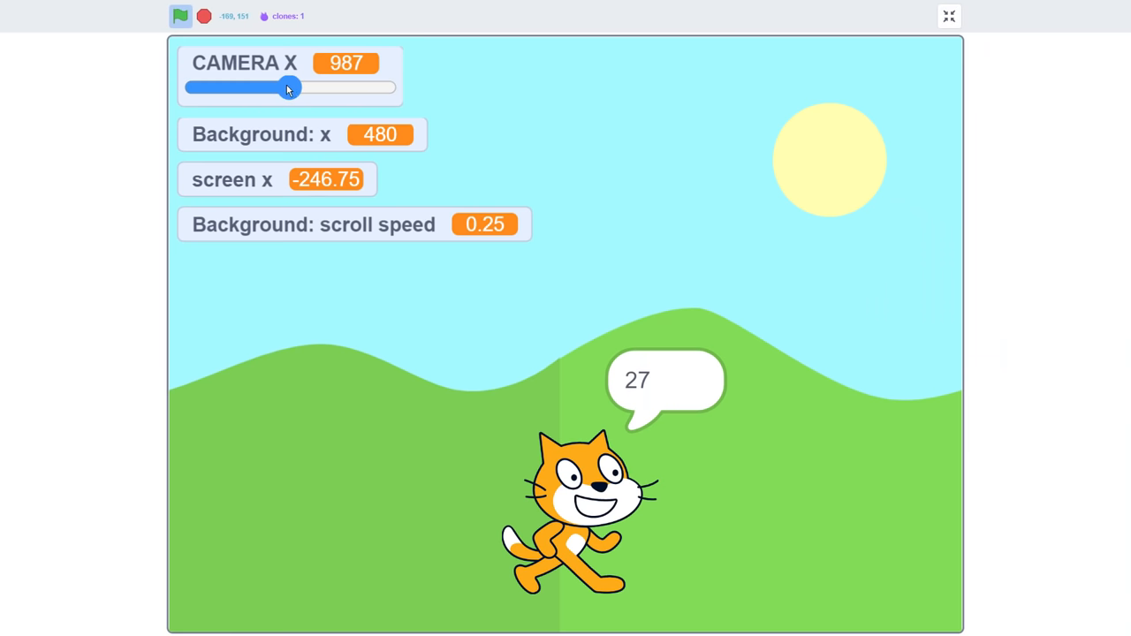
pyautogui.moveTo(289, 87); pyautogui.dragTo(385, 85)
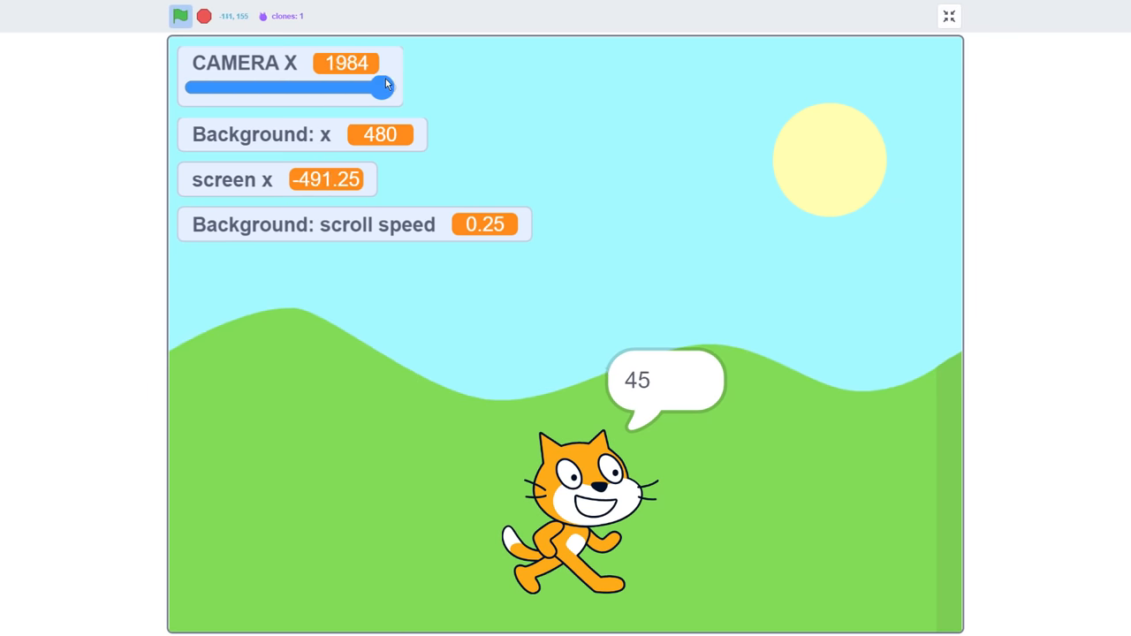
pyautogui.moveTo(383, 87); pyautogui.dragTo(304, 87)
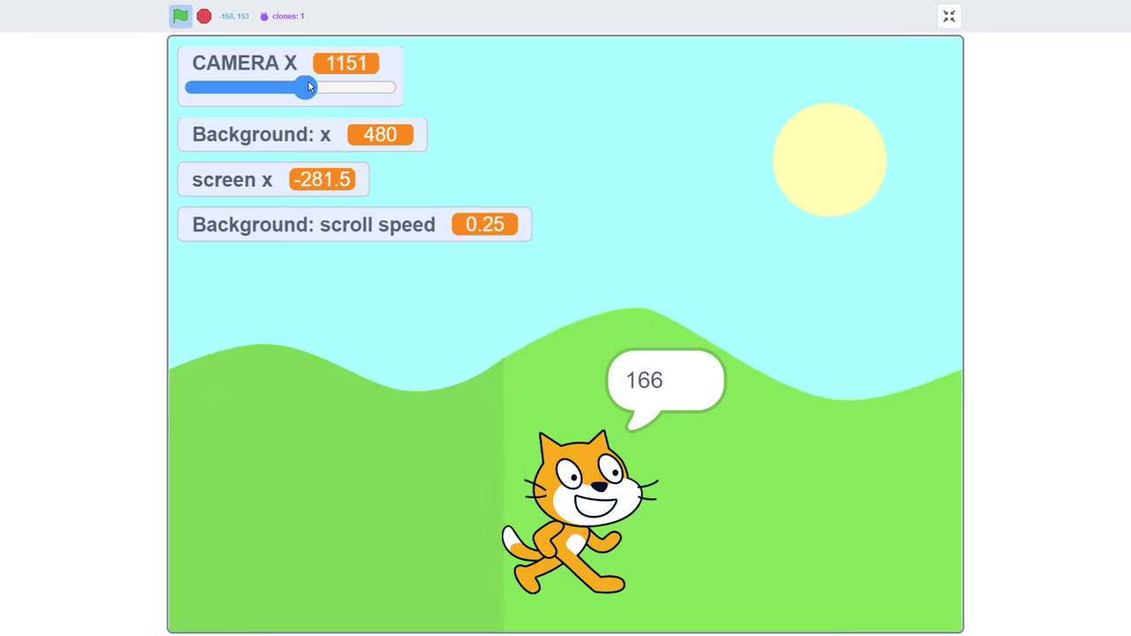
pyautogui.moveTo(303, 86); pyautogui.dragTo(202, 86)
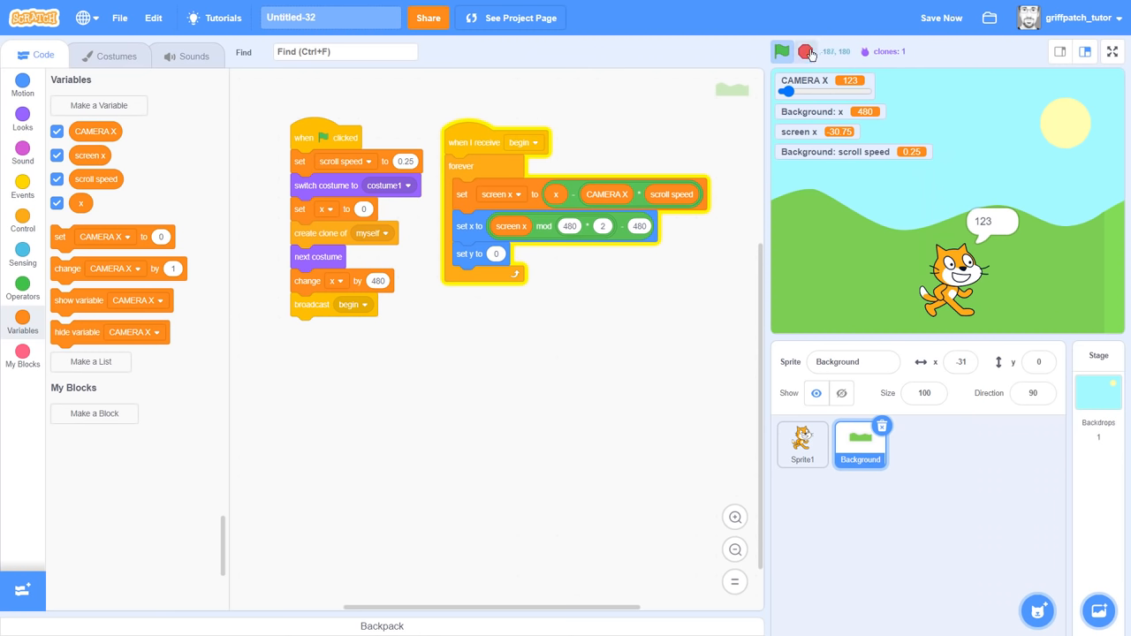
# Step: Duplicate the Background sprite and rename the copy 'Foreground'
pyautogui.rightClick(860, 445)
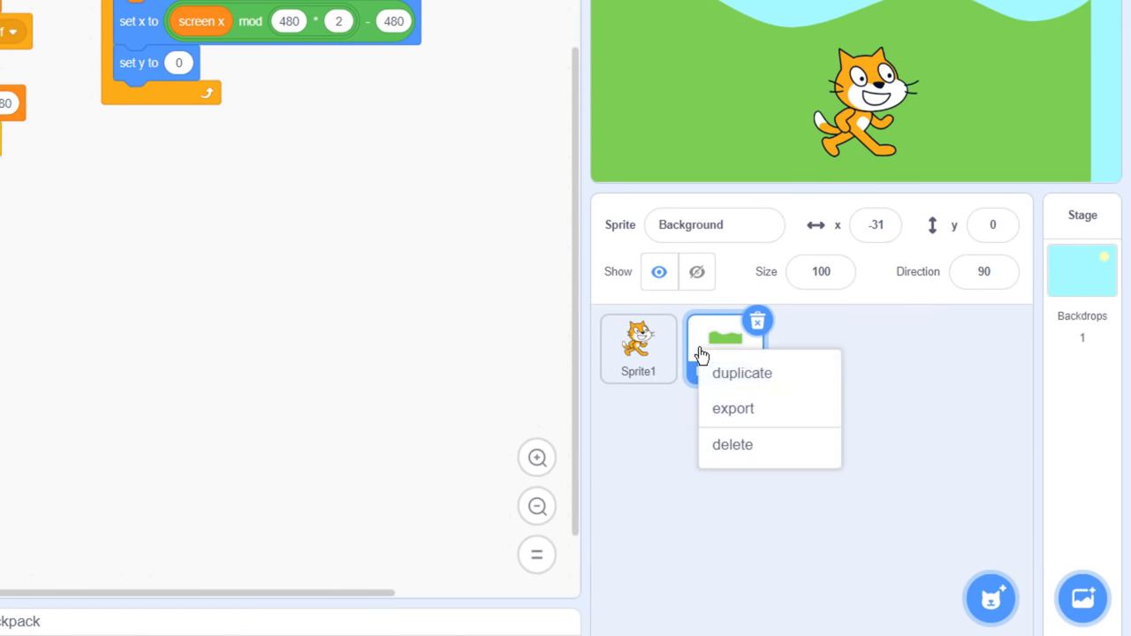
pyautogui.click(741, 373)
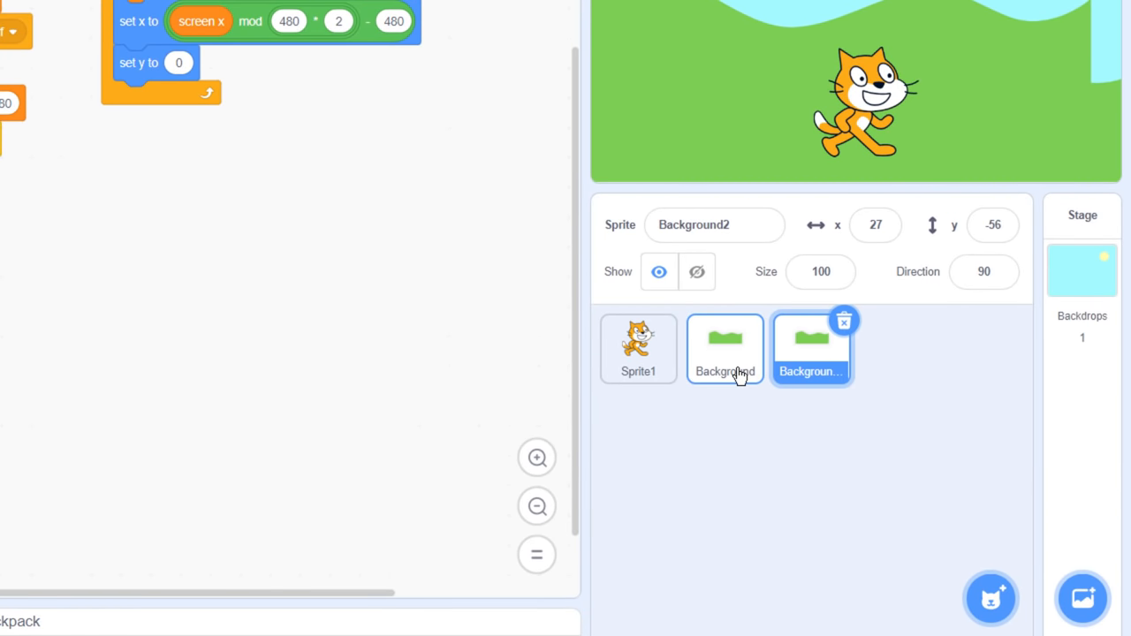
pyautogui.write('Foreg')
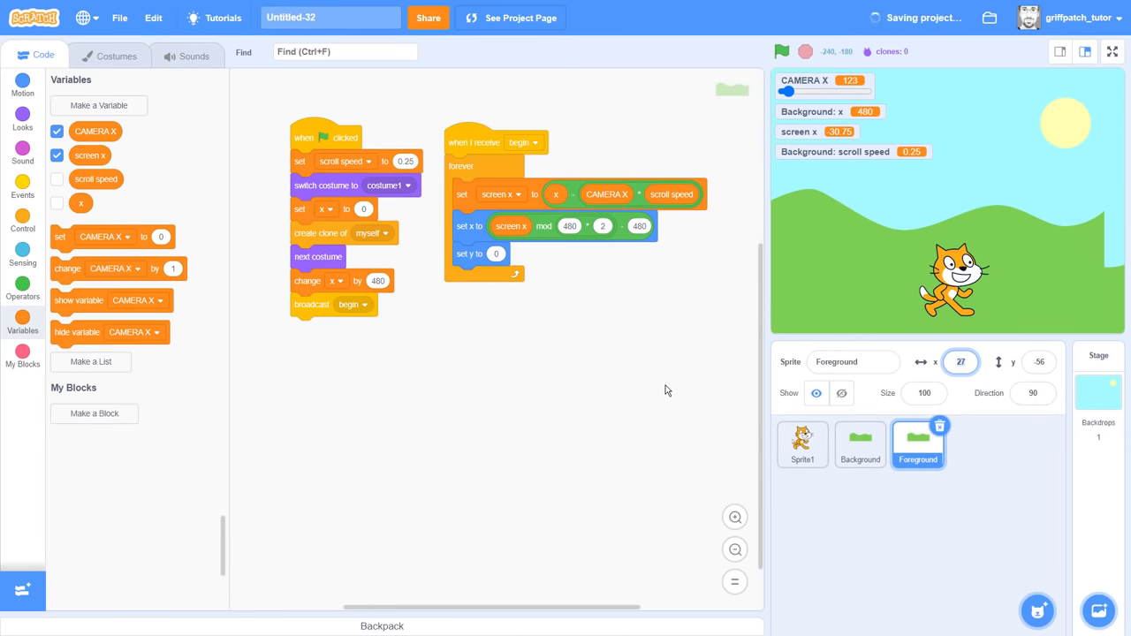
pyautogui.click(111, 56)
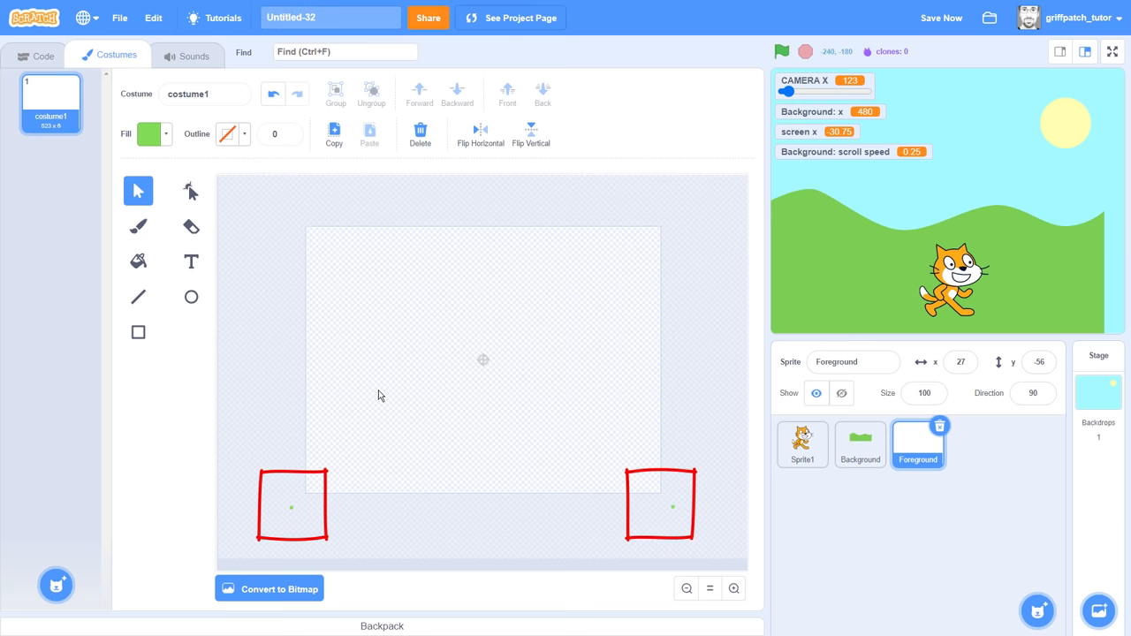
# Step: Draw a light-green rectangle strip across the bottom of the Foreground costume
pyautogui.click(150, 133)
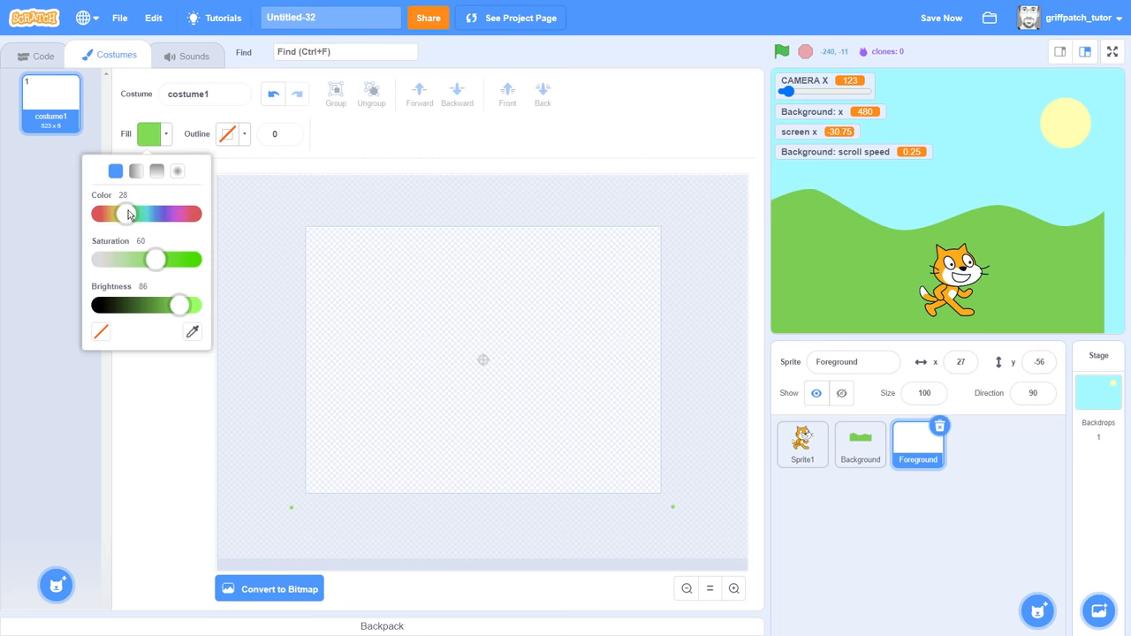
pyautogui.moveTo(180, 304); pyautogui.dragTo(191, 305)
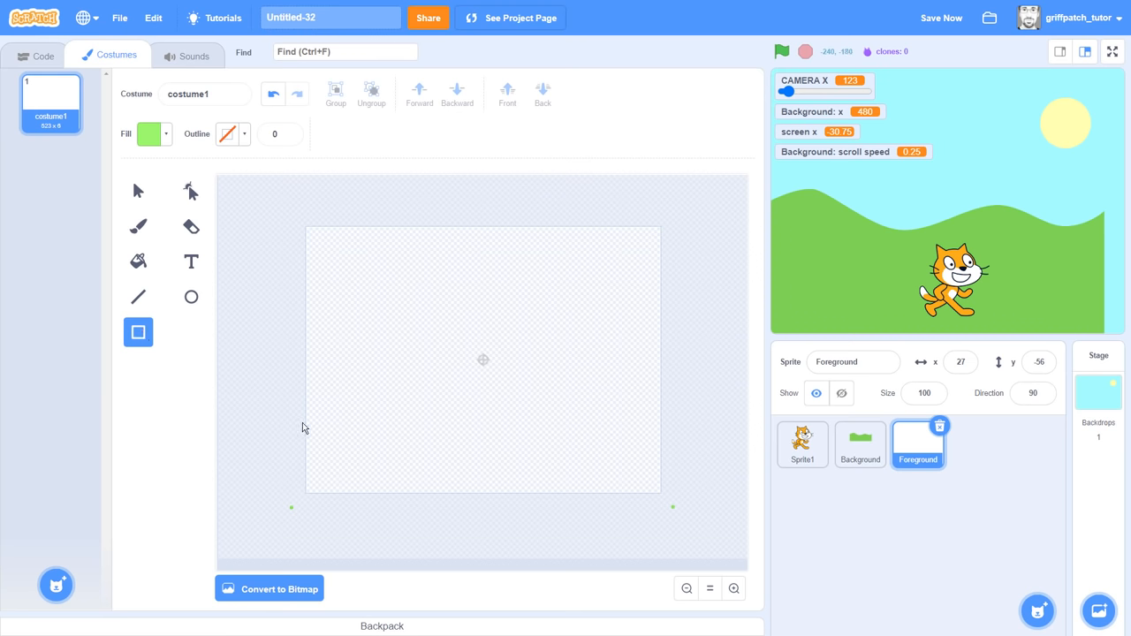
pyautogui.moveTo(304, 425); pyautogui.dragTo(662, 495)
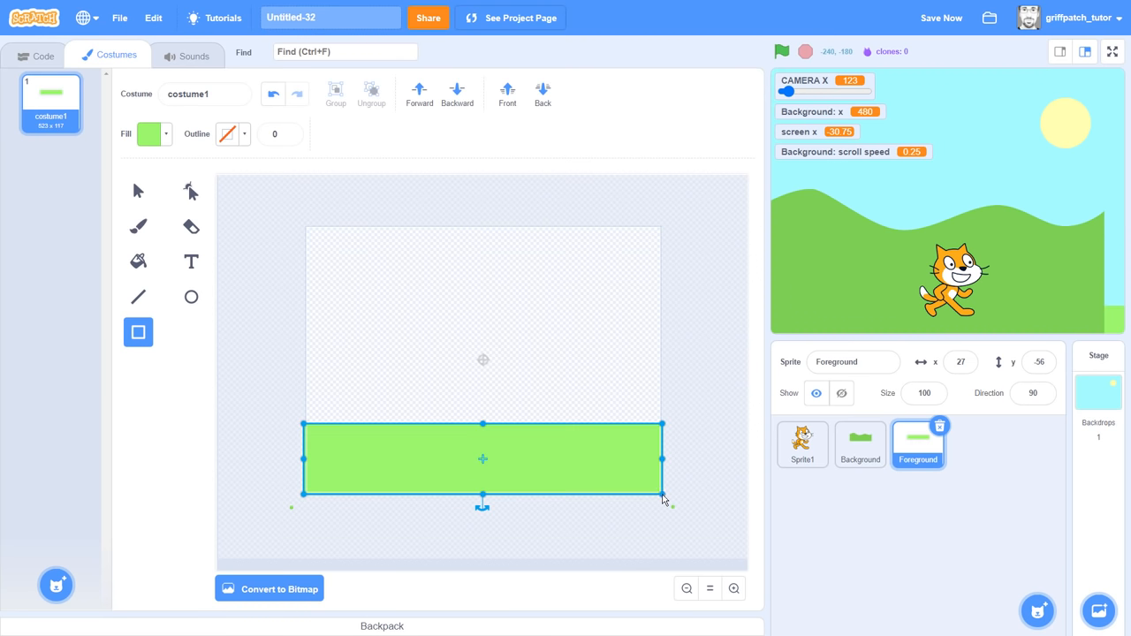
pyautogui.click(138, 190)
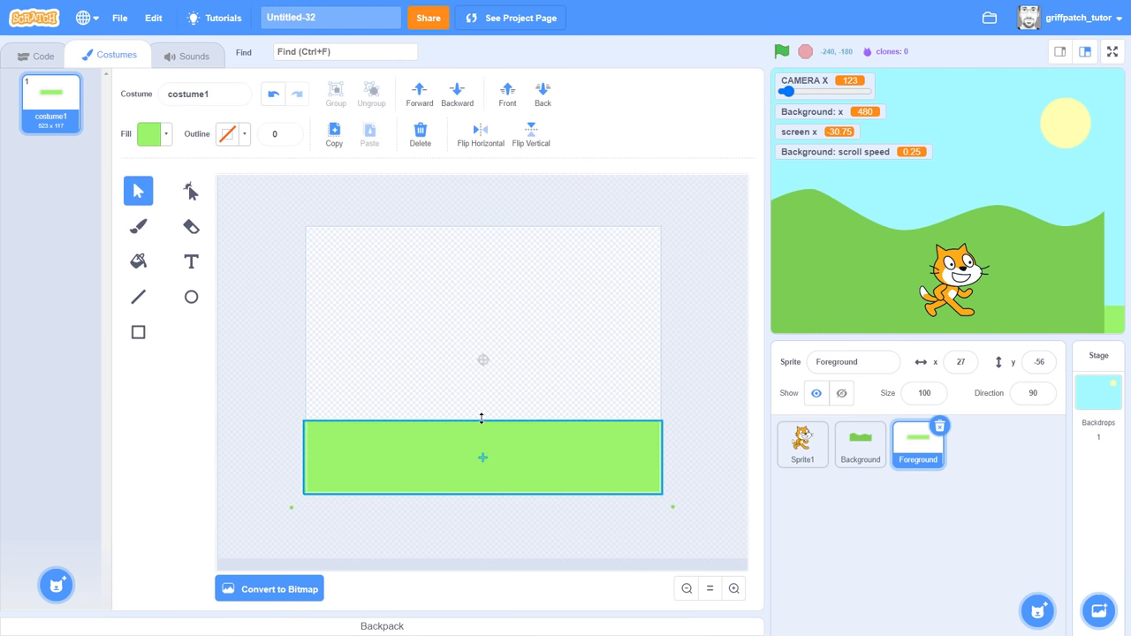
# Step: Run the project and nudge CAMERA X right to watch the layers scroll
pyautogui.click(770, 51)
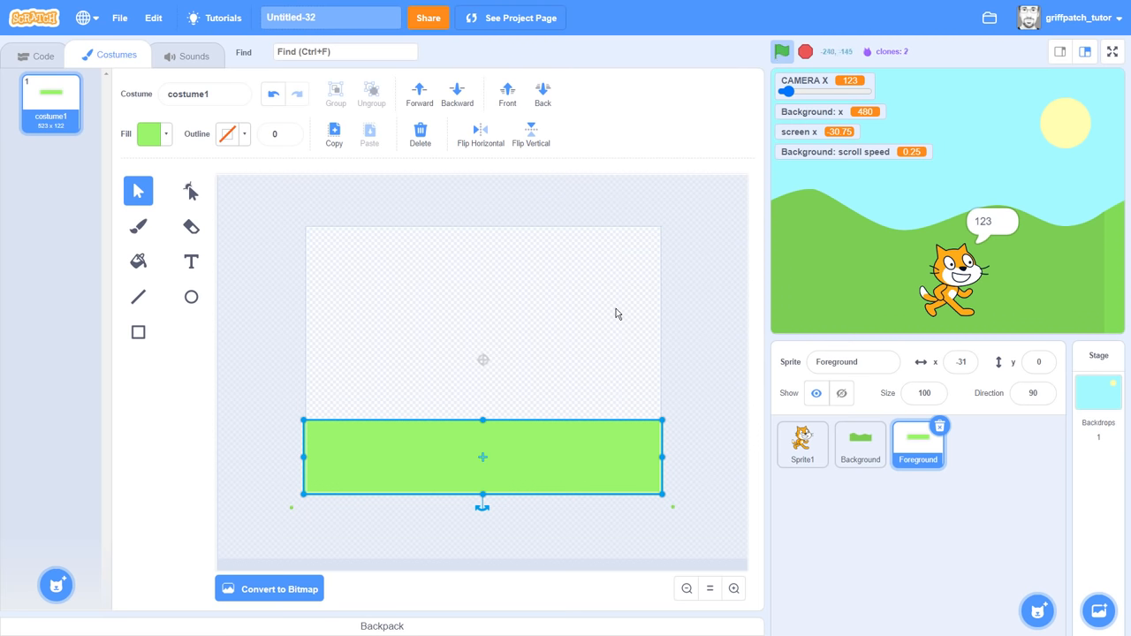
pyautogui.moveTo(789, 92); pyautogui.dragTo(795, 92)
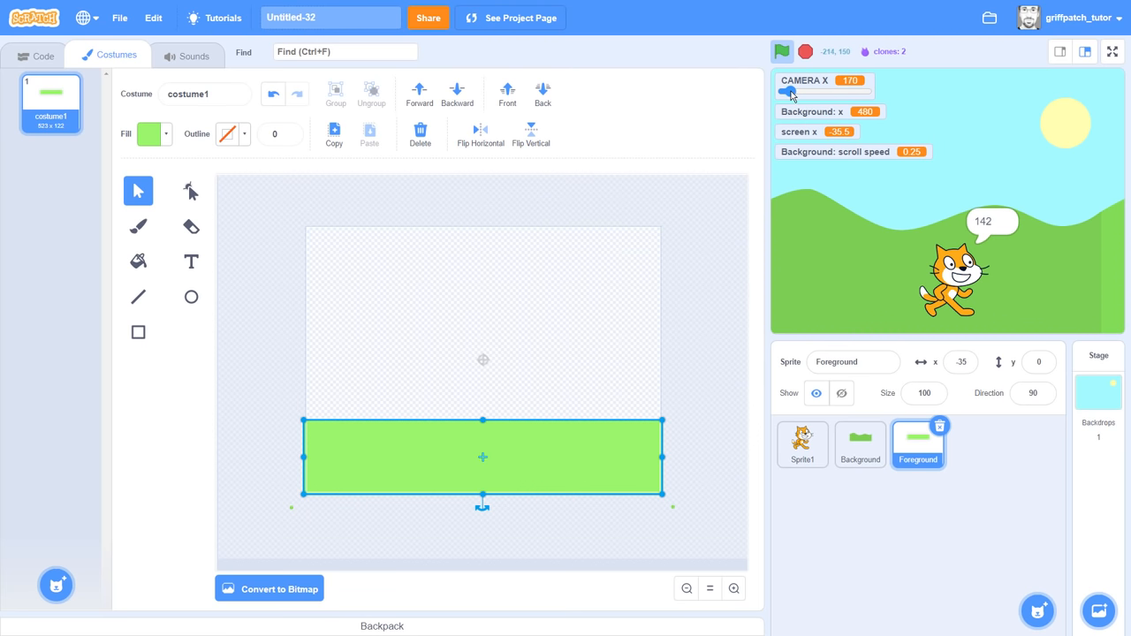
pyautogui.moveTo(789, 92); pyautogui.dragTo(802, 92)
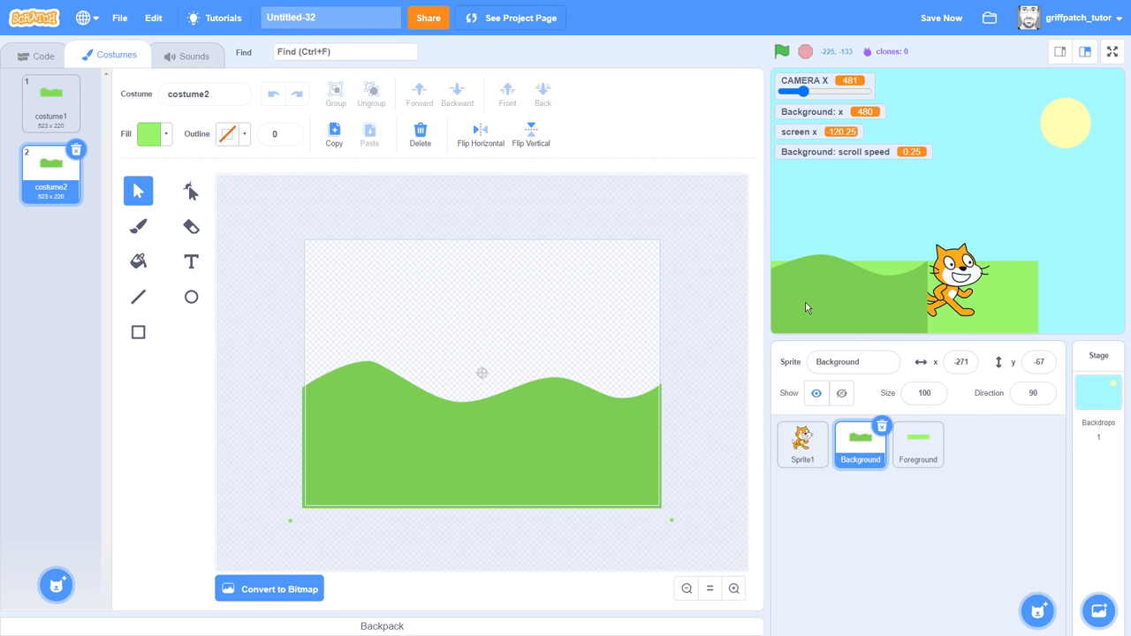
pyautogui.moveTo(997, 316)
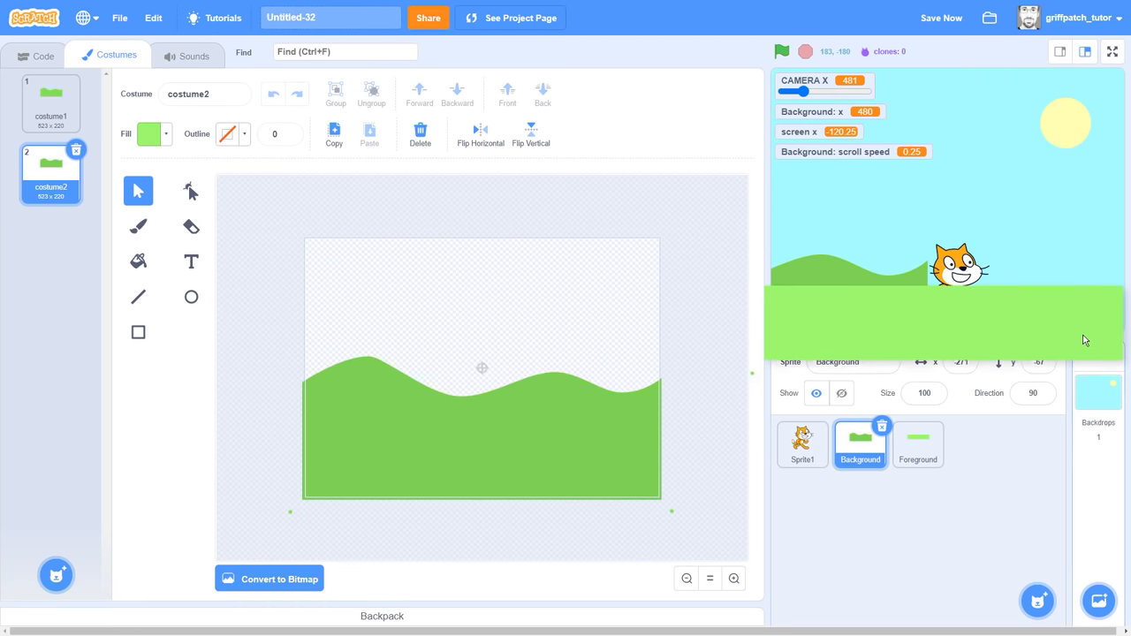
# Step: Select the cat sprite (Sprite1) and run the project over the ground strip
pyautogui.click(918, 444)
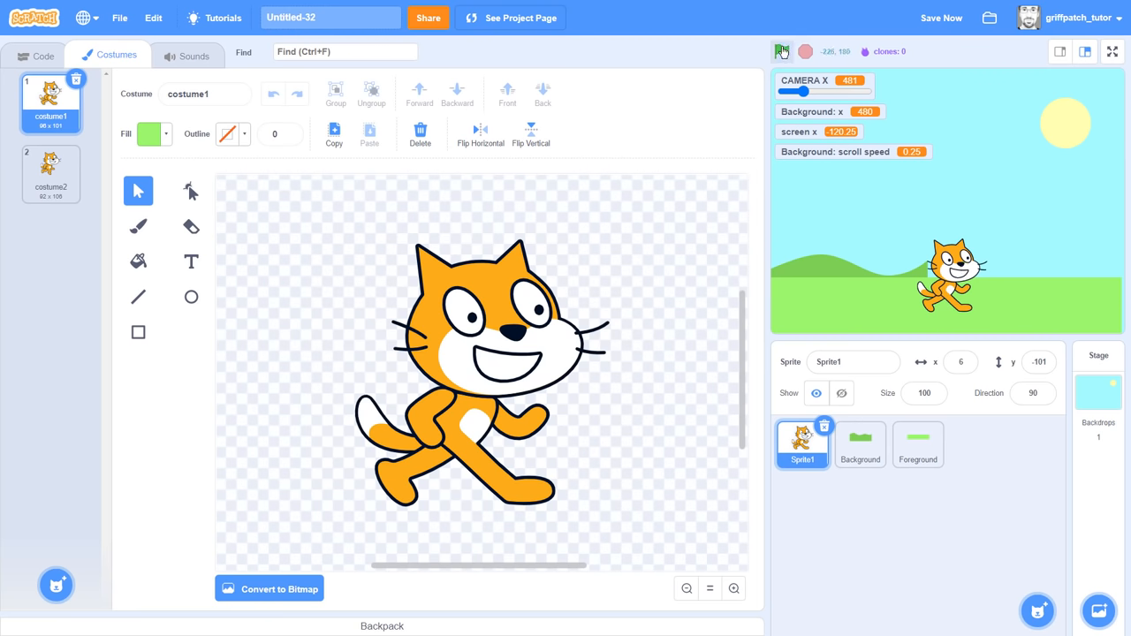
pyautogui.click(783, 50)
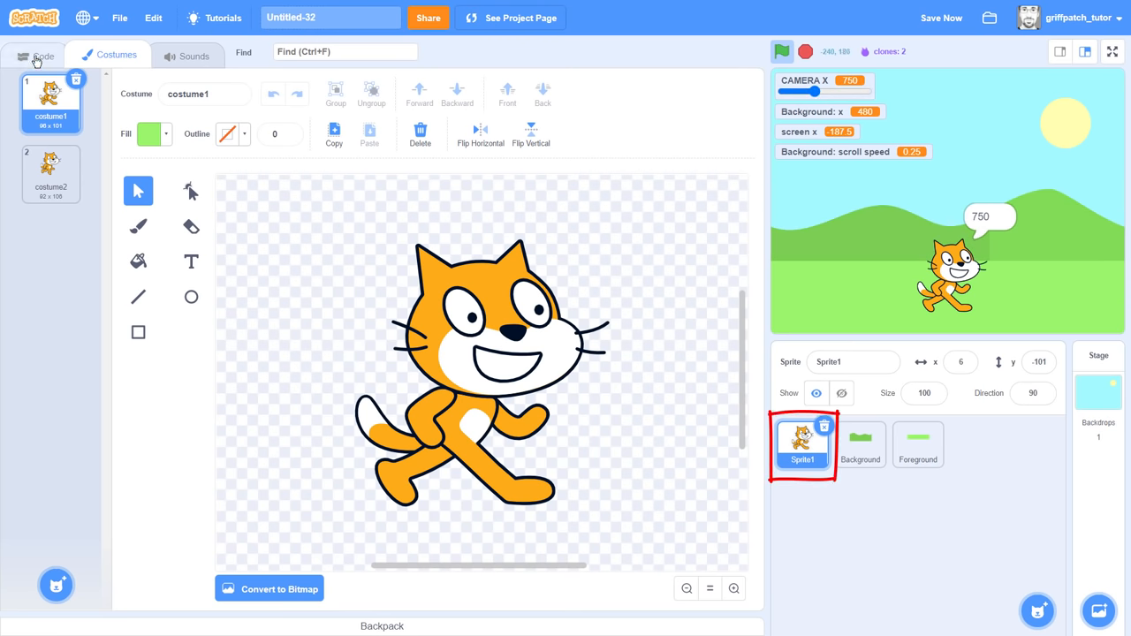
# Step: Open Foreground's 0.25 scroll-speed scripts and drag CAMERA X back to about 57
pyautogui.click(39, 55)
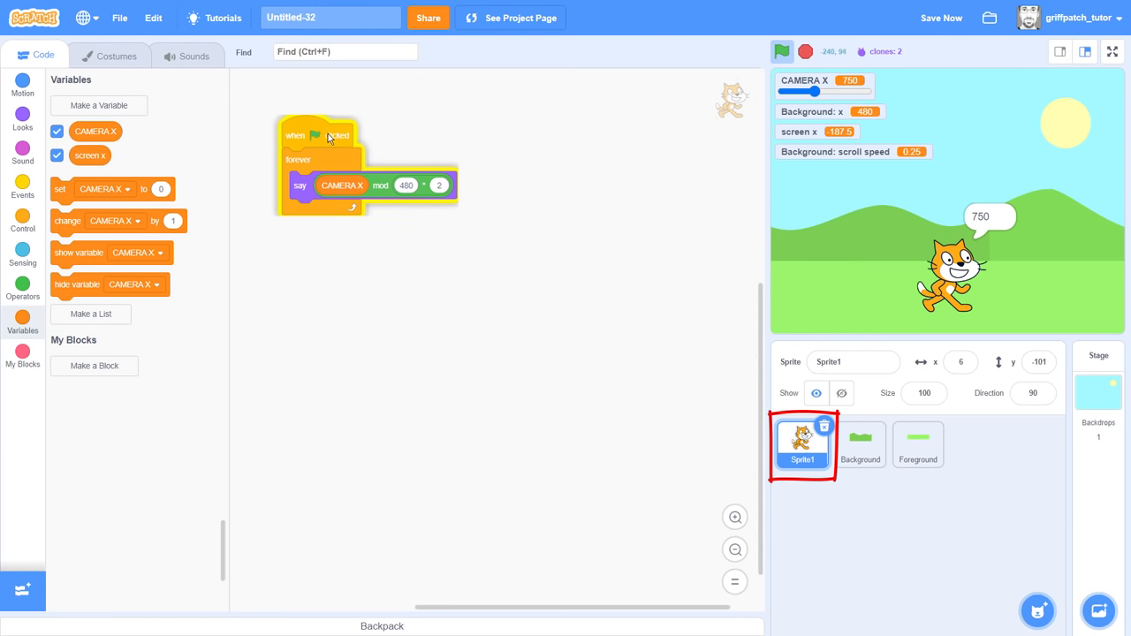
pyautogui.click(860, 444)
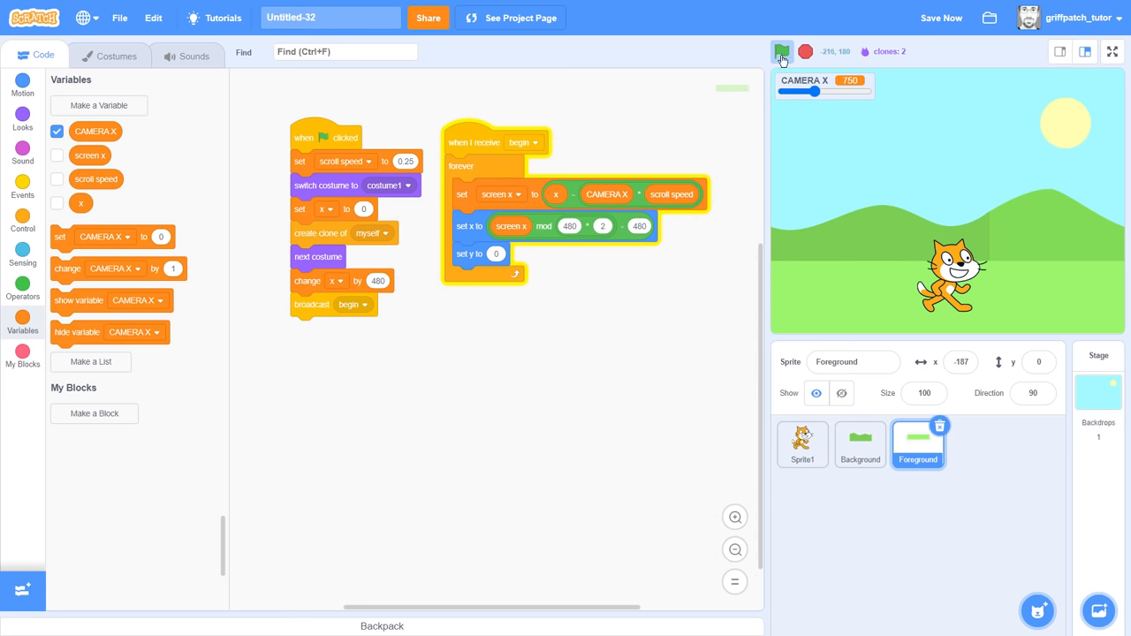
pyautogui.moveTo(815, 92); pyautogui.dragTo(785, 92)
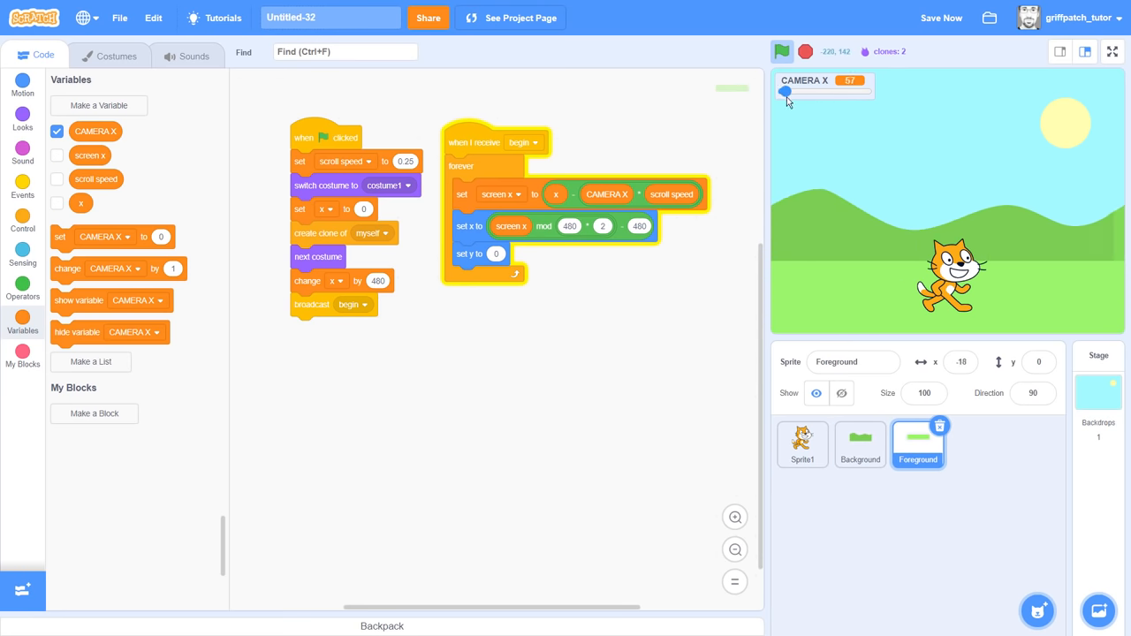
# Step: Paint two rocks with shadow ellipses sent behind them, plus a tree in costume2
pyautogui.click(111, 55)
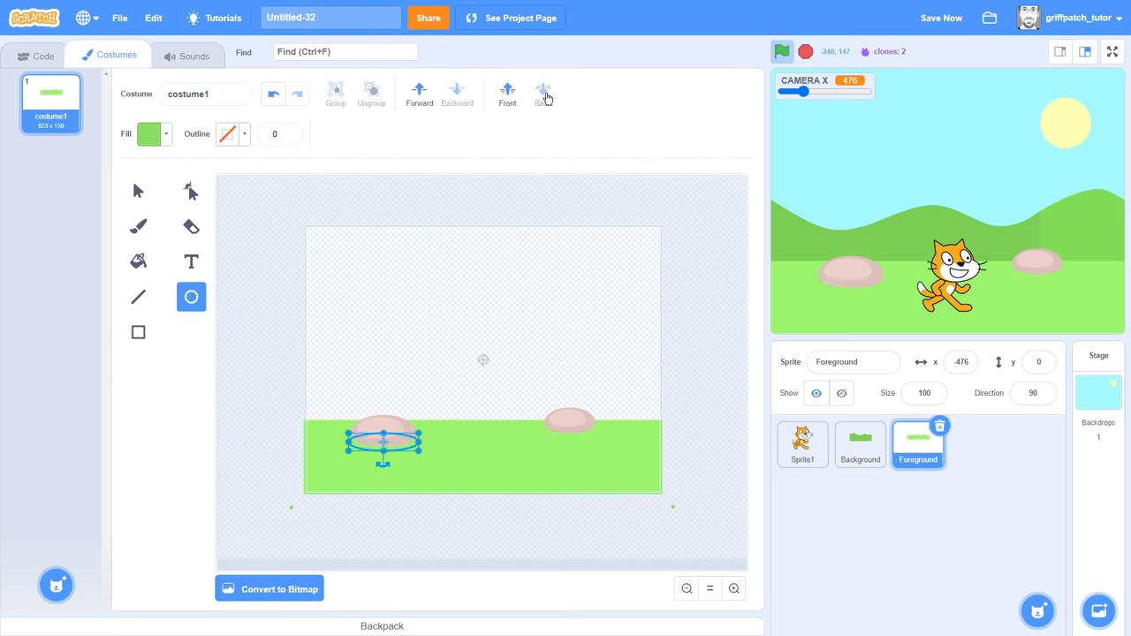
pyautogui.click(138, 191)
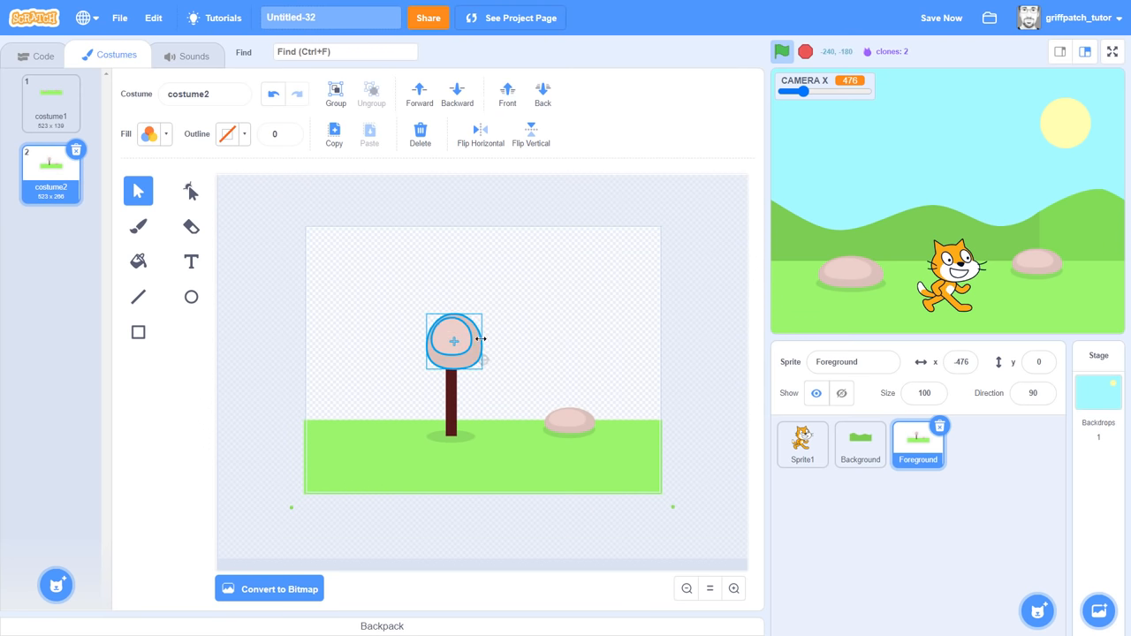
pyautogui.click(148, 133)
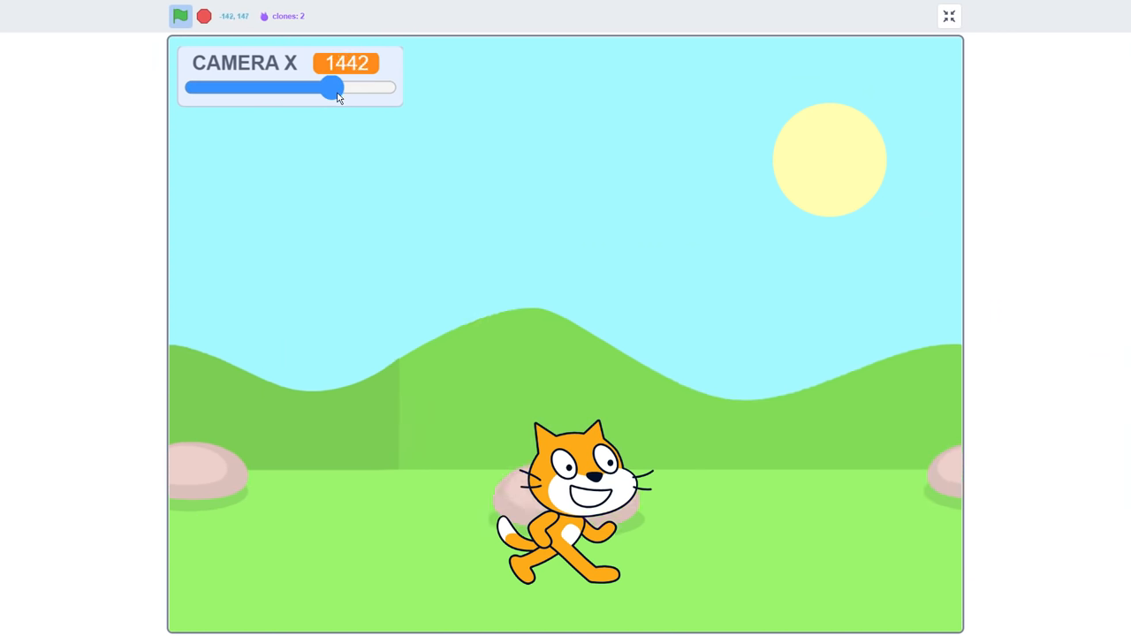
pyautogui.moveTo(332, 87); pyautogui.dragTo(245, 86)
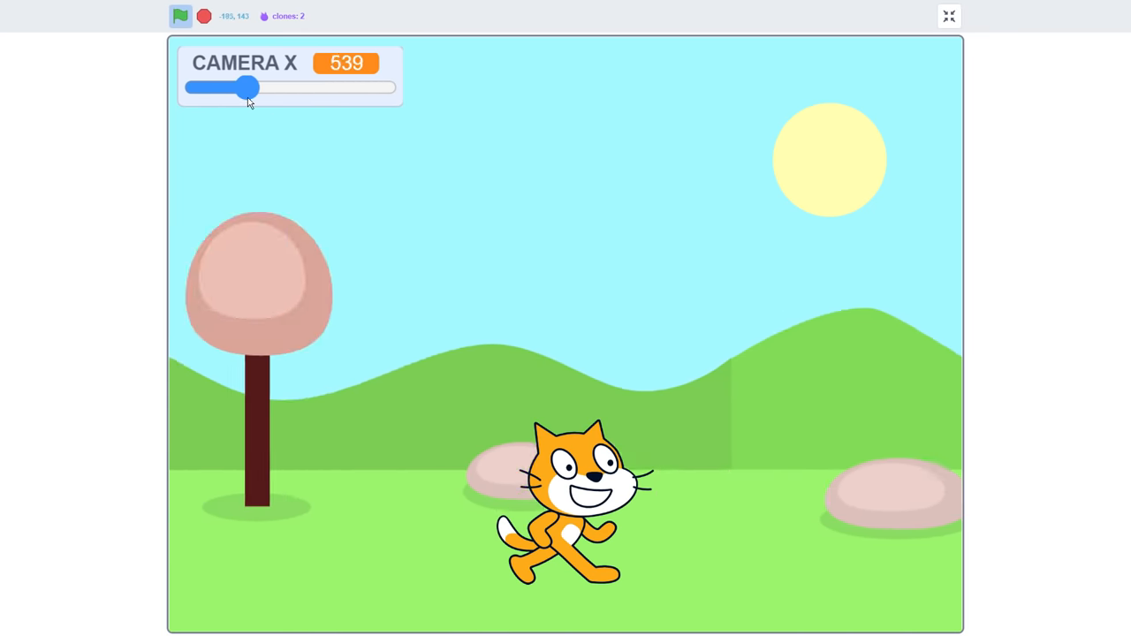
pyautogui.moveTo(245, 86); pyautogui.dragTo(381, 86)
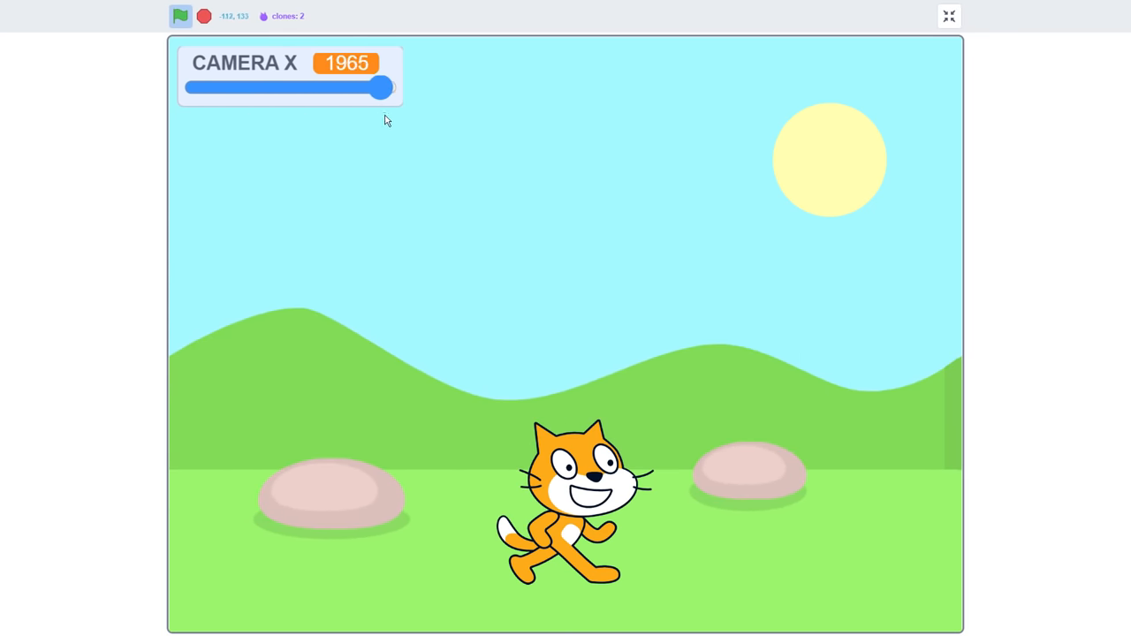
pyautogui.moveTo(380, 87); pyautogui.dragTo(220, 87)
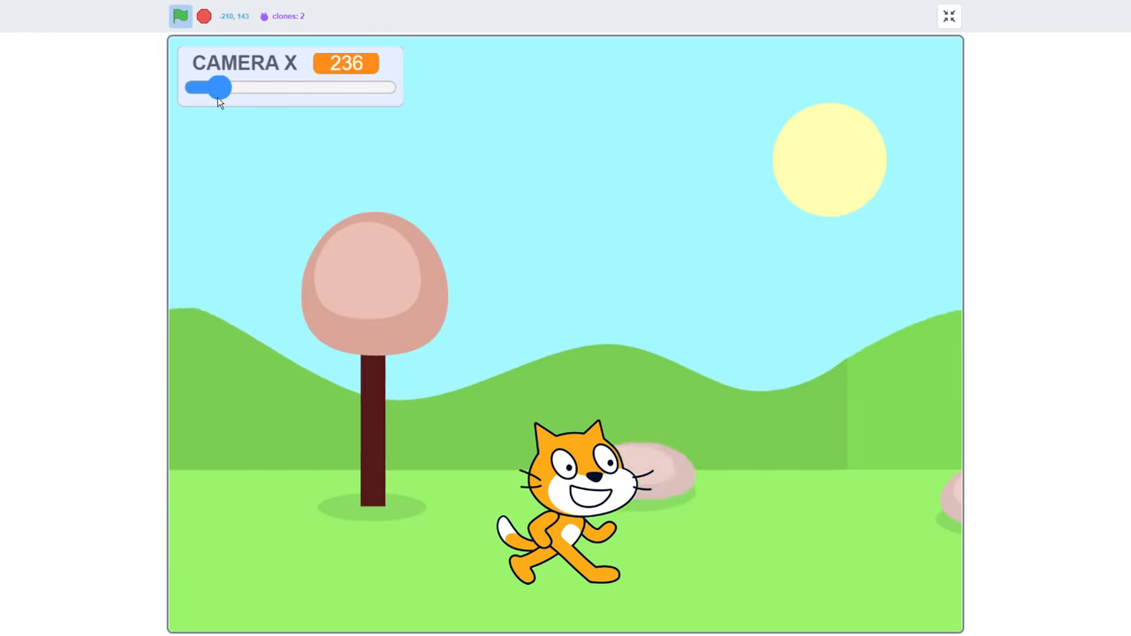
pyautogui.moveTo(219, 86); pyautogui.dragTo(384, 87)
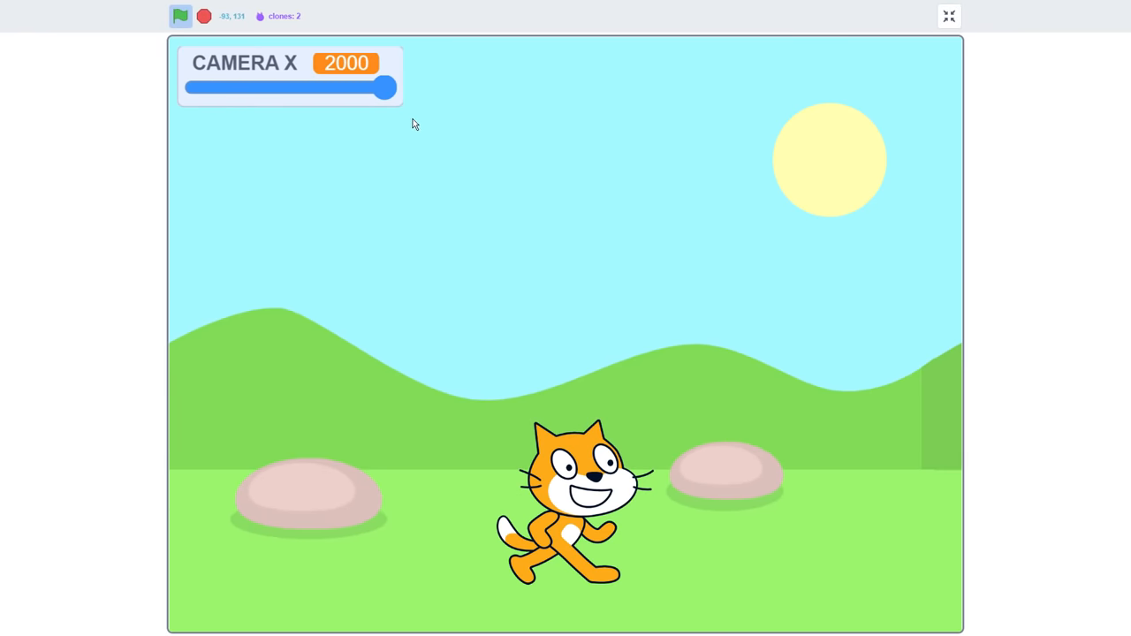
pyautogui.moveTo(383, 88); pyautogui.dragTo(331, 88)
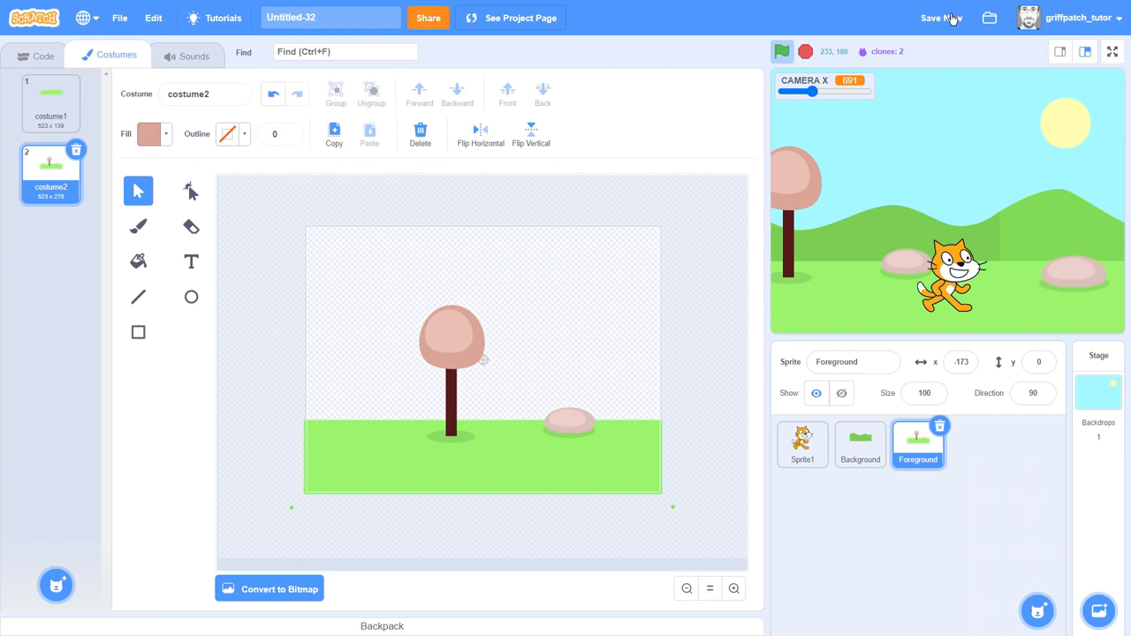
# Step: Change Foreground's 'set scroll speed to 0.25' block to 1
pyautogui.click(37, 55)
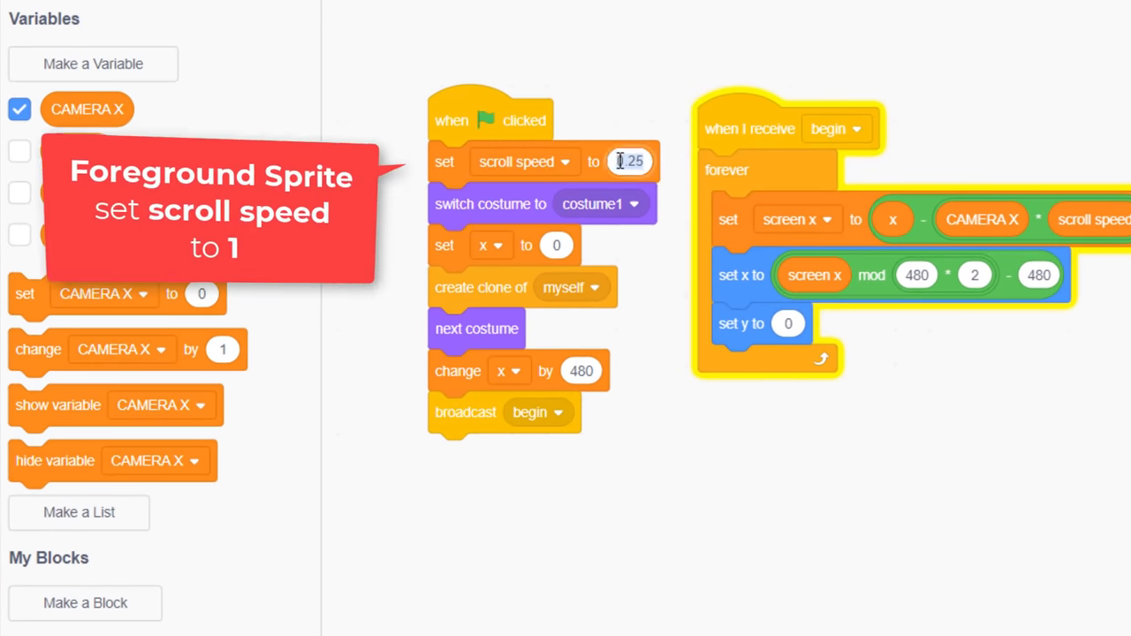
pyautogui.write('1')
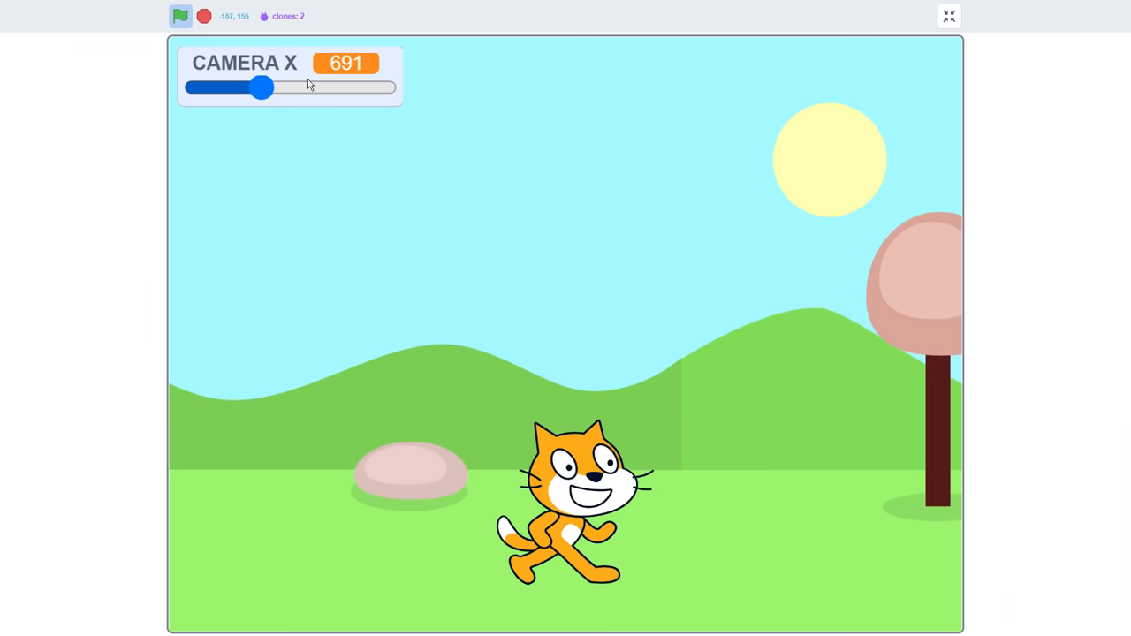
pyautogui.moveTo(261, 86); pyautogui.dragTo(342, 87)
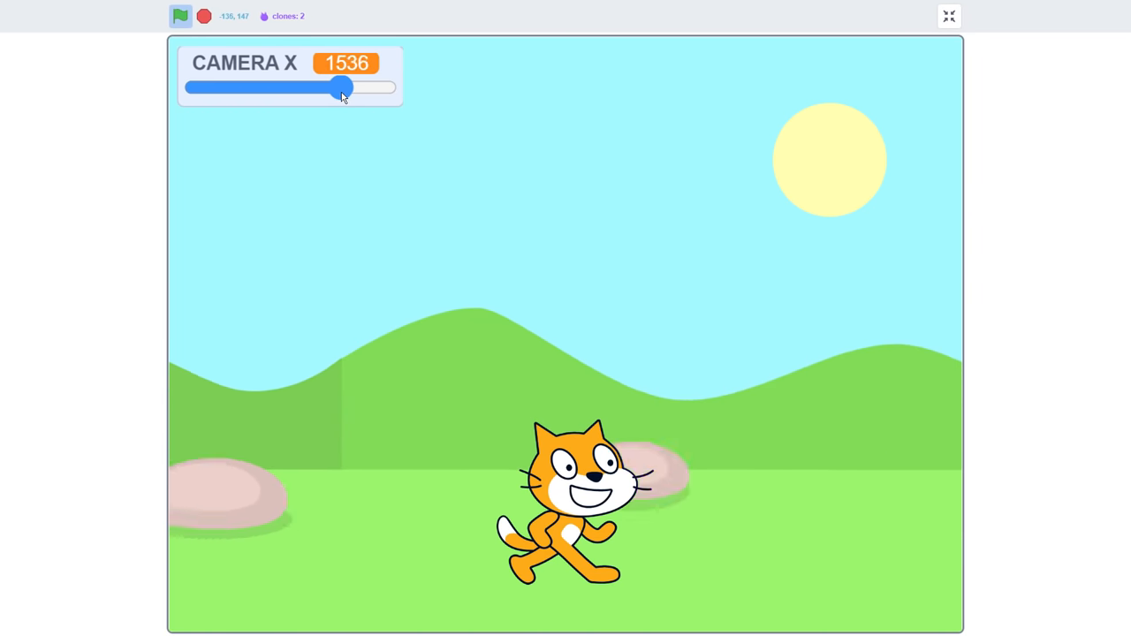
pyautogui.moveTo(341, 87); pyautogui.dragTo(220, 86)
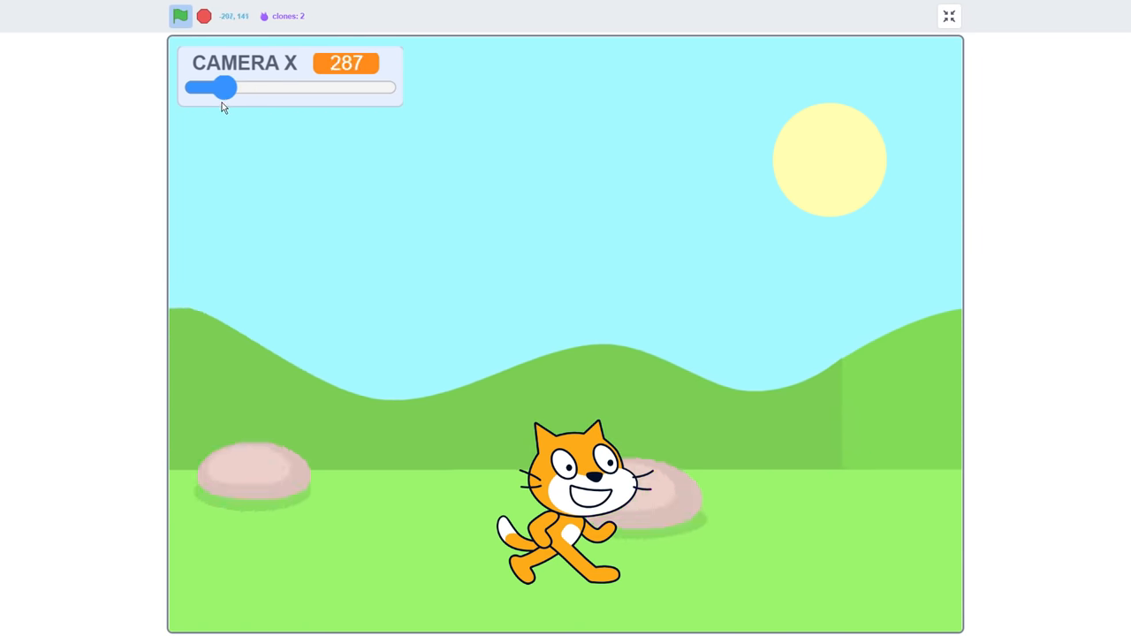
pyautogui.moveTo(220, 87); pyautogui.dragTo(327, 87)
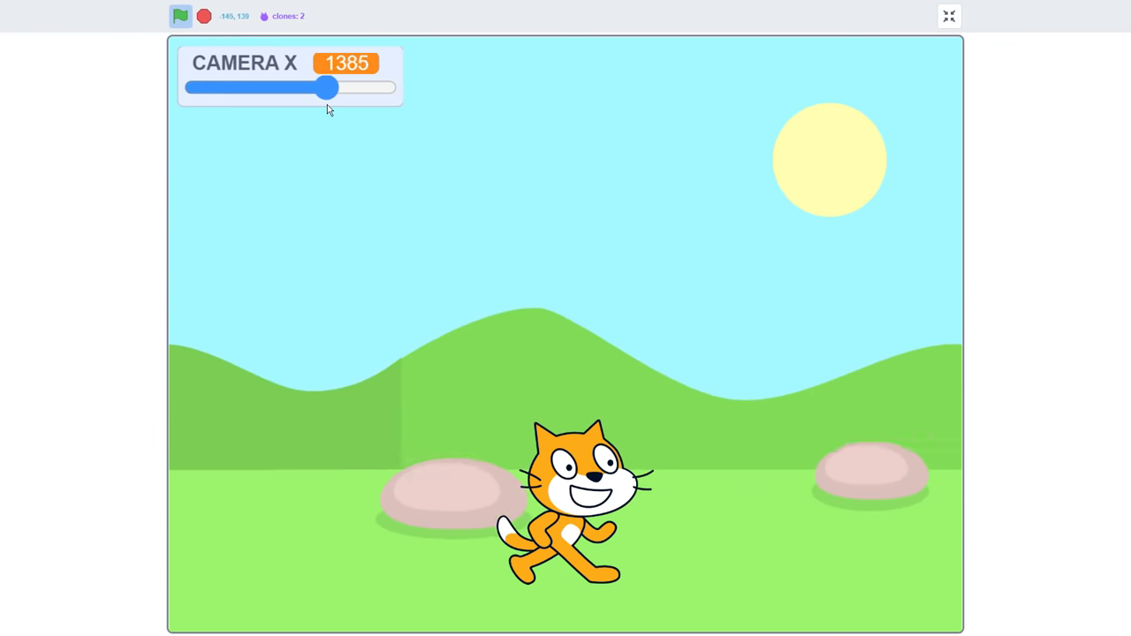
pyautogui.moveTo(327, 87); pyautogui.dragTo(379, 87)
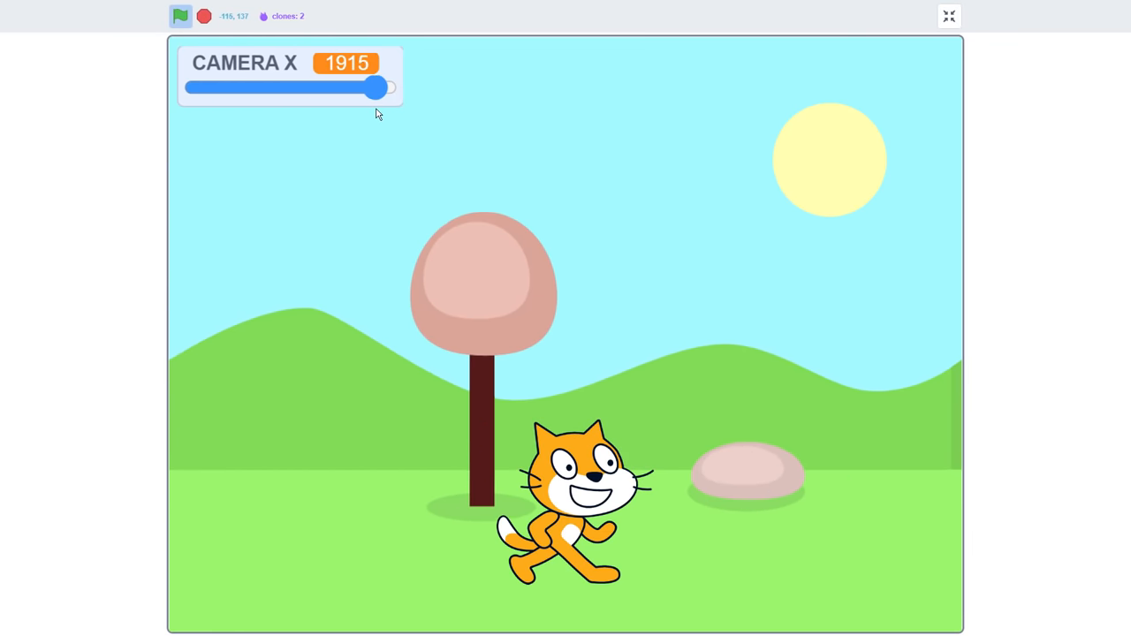
pyautogui.moveTo(378, 86); pyautogui.dragTo(274, 87)
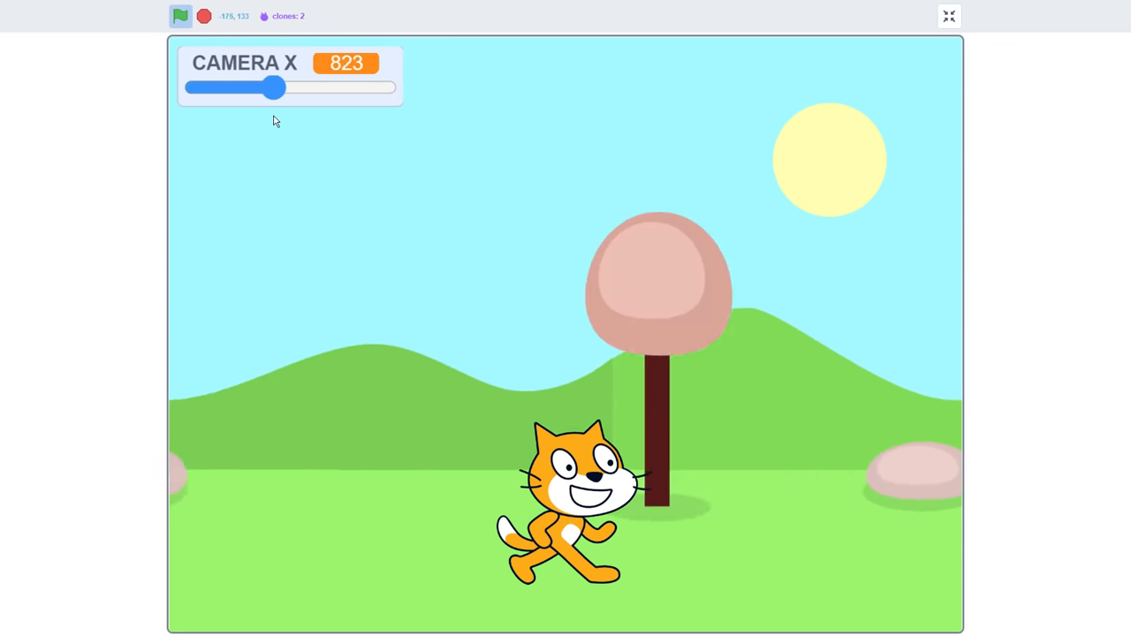
pyautogui.moveTo(274, 86); pyautogui.dragTo(266, 86)
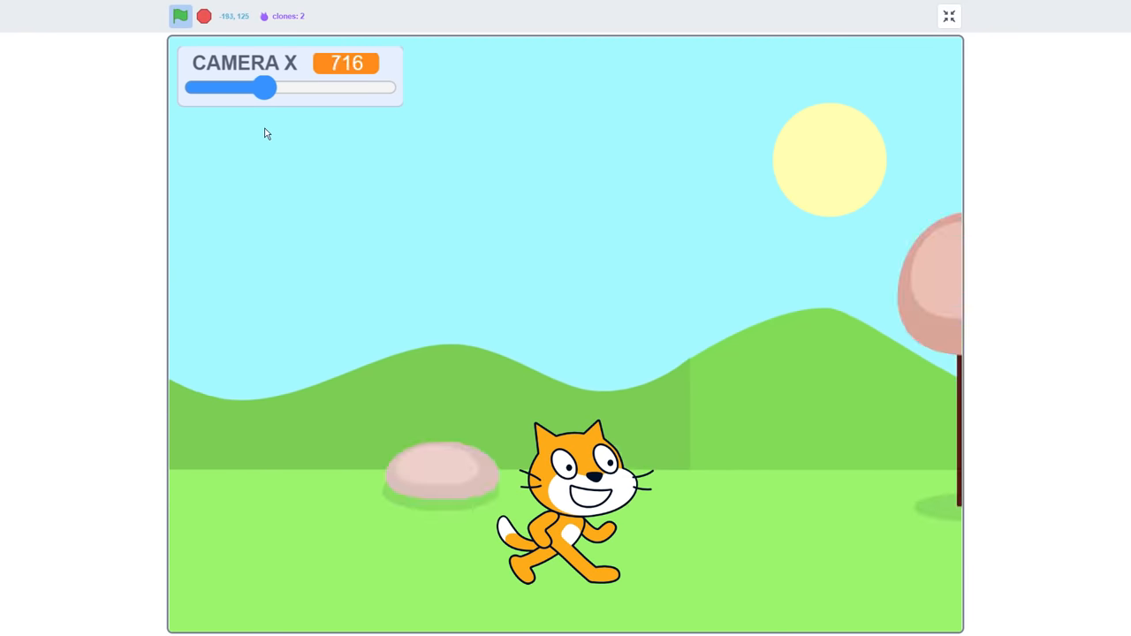
pyautogui.moveTo(267, 87); pyautogui.dragTo(258, 86)
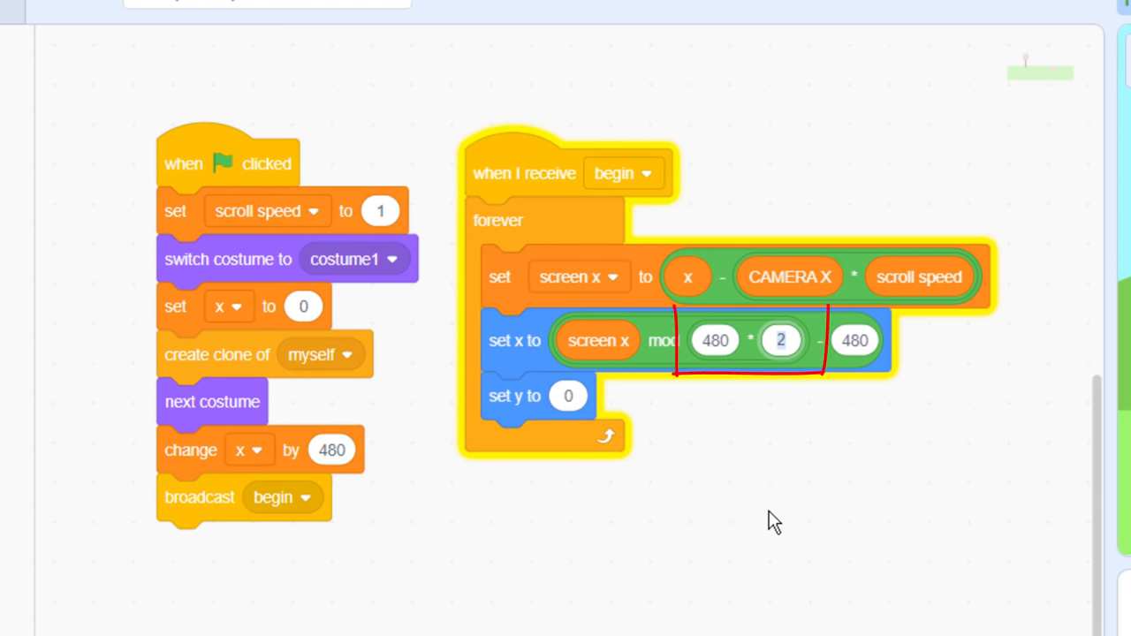
# Step: Change the wrap to 480 * 3 and insert the duplicated clone blocks before broadcast
pyautogui.write('3')
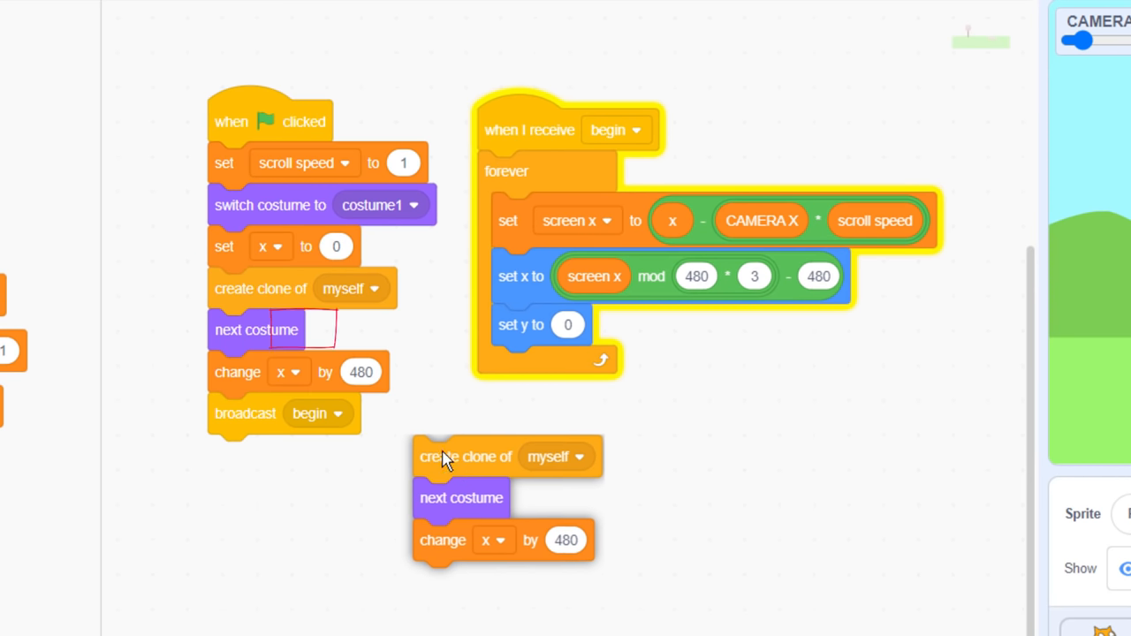
pyautogui.moveTo(466, 457); pyautogui.dragTo(274, 417)
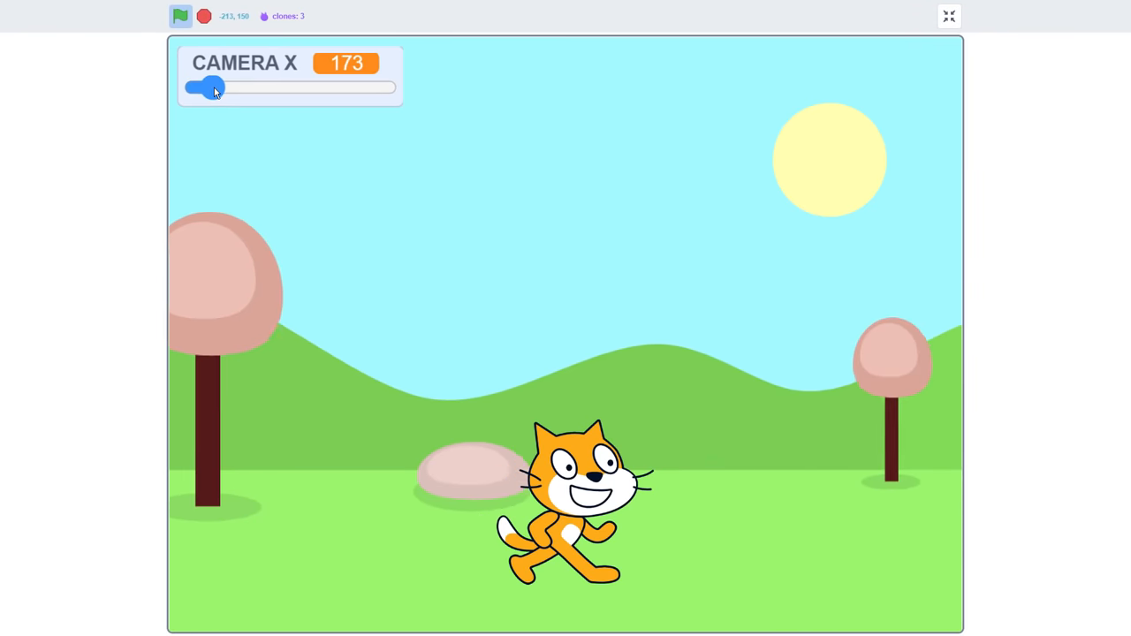
# Step: Slide CAMERA X between the big and small trees, then view Foreground's costume3
pyautogui.moveTo(212, 88); pyautogui.dragTo(323, 87)
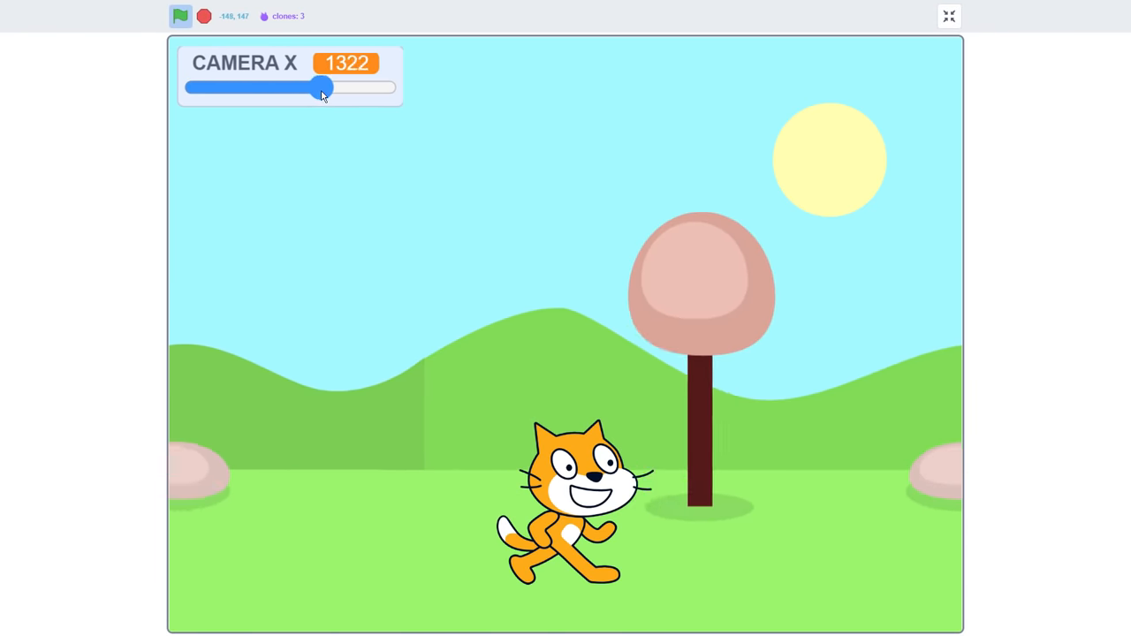
pyautogui.moveTo(323, 87); pyautogui.dragTo(234, 87)
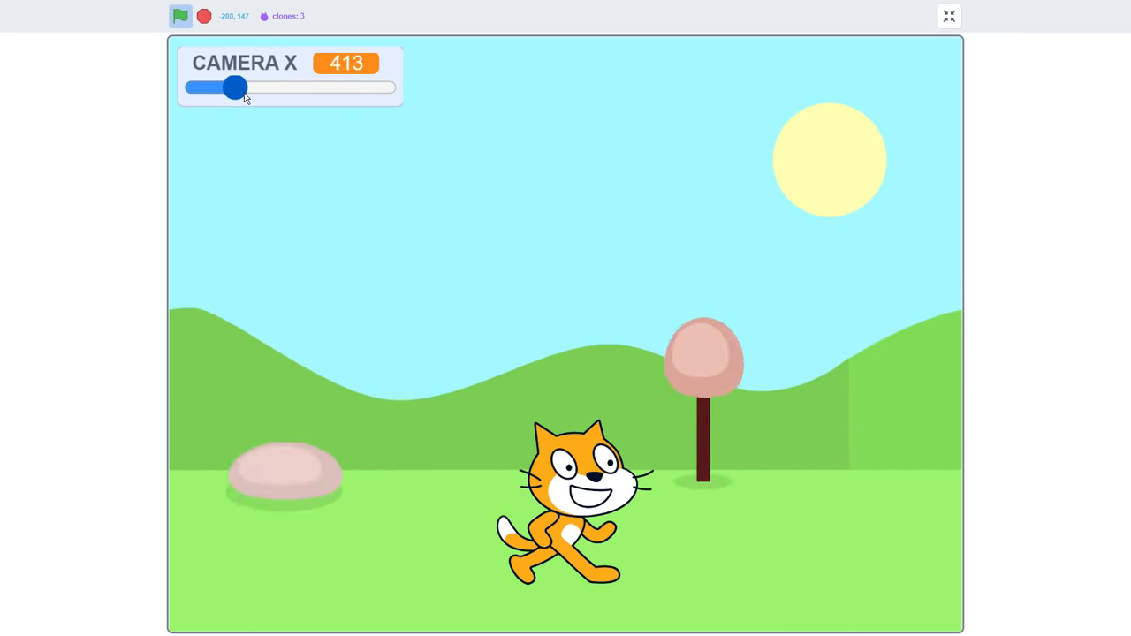
pyautogui.moveTo(234, 86); pyautogui.dragTo(205, 87)
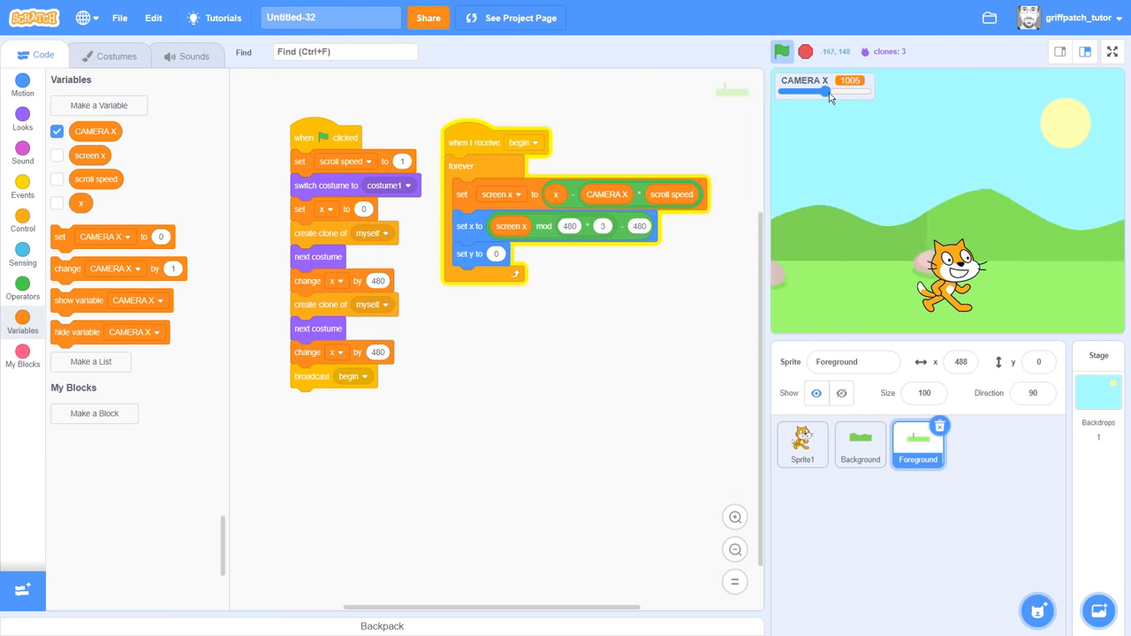
pyautogui.click(106, 54)
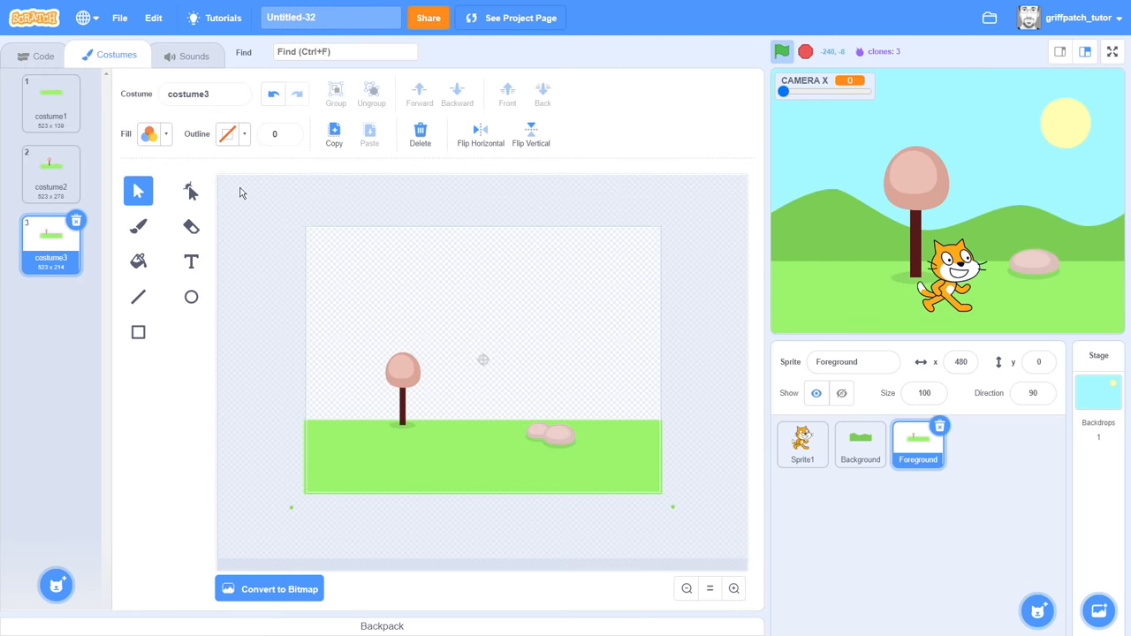
# Step: Add screen x + 480 inside the mod block, then check costume1 and test CAMERA X
pyautogui.click(51, 103)
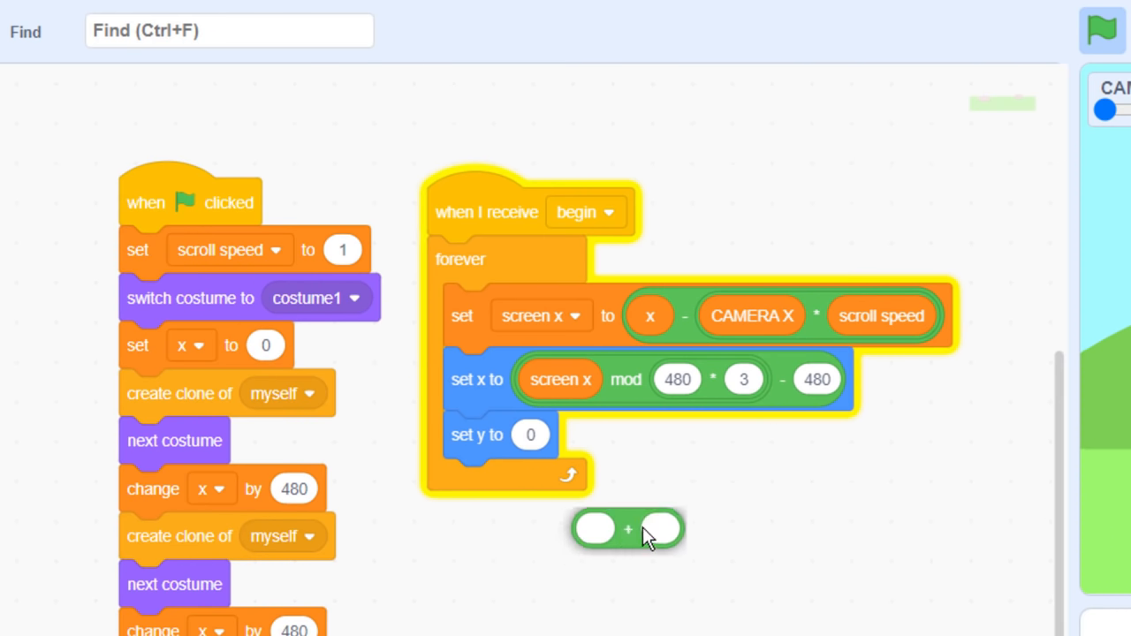
pyautogui.write('480')
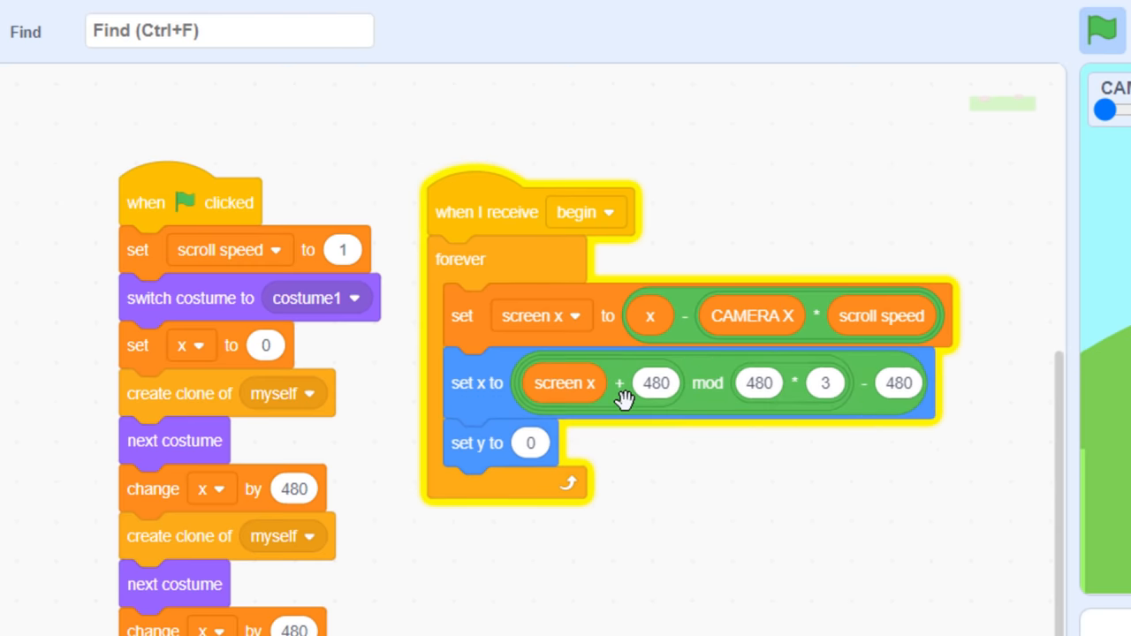
pyautogui.click(1095, 27)
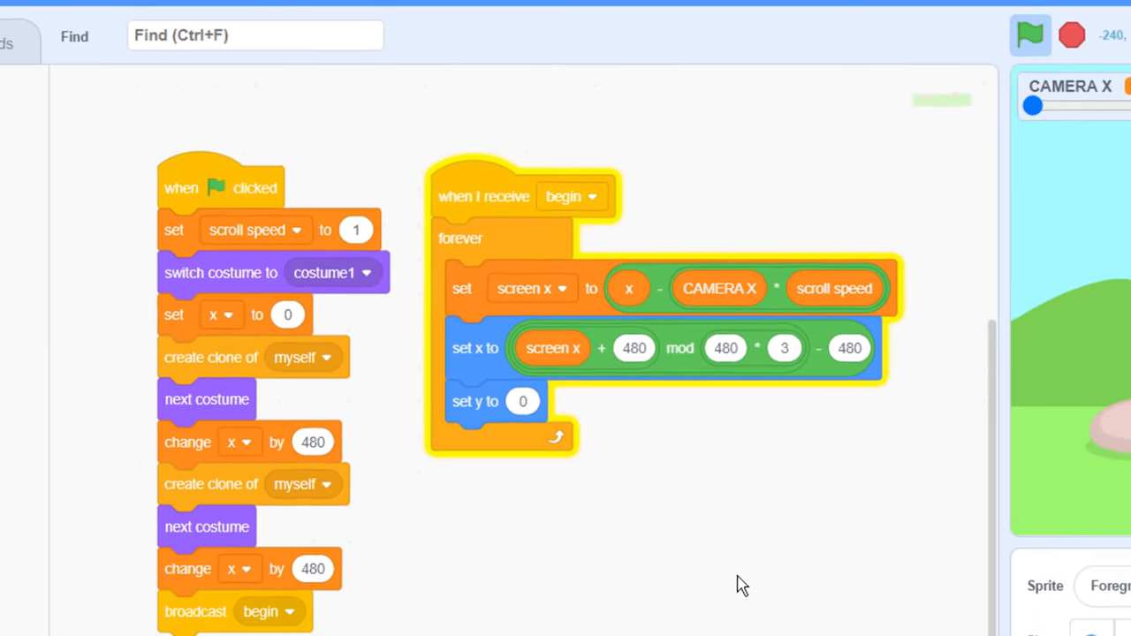
pyautogui.click(115, 55)
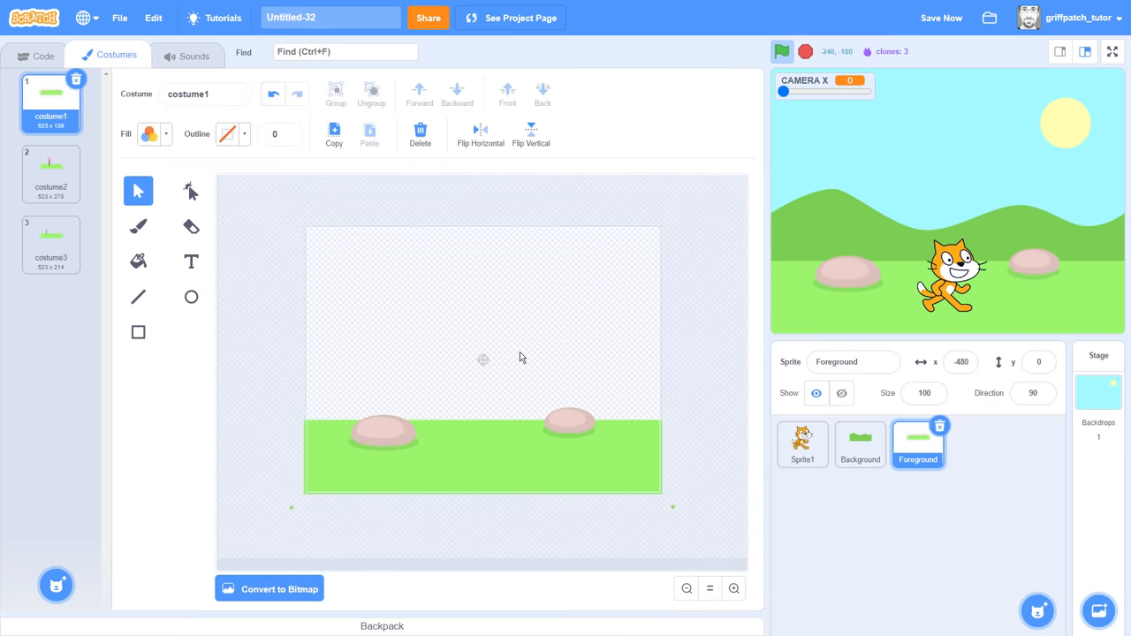
pyautogui.moveTo(785, 92); pyautogui.dragTo(863, 91)
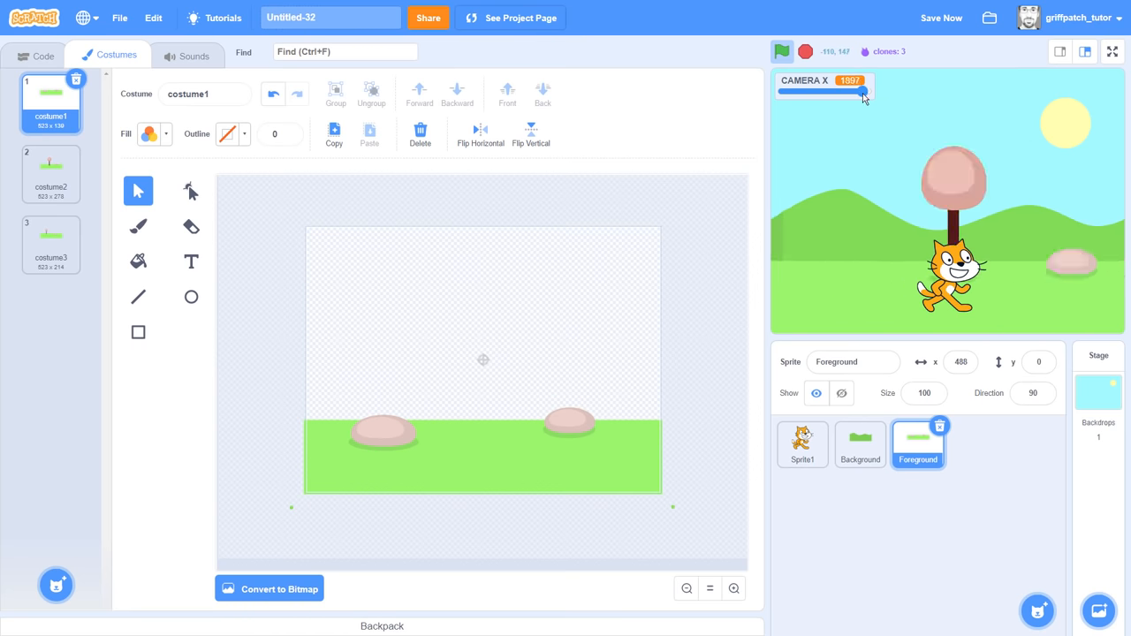
pyautogui.moveTo(862, 92); pyautogui.dragTo(784, 92)
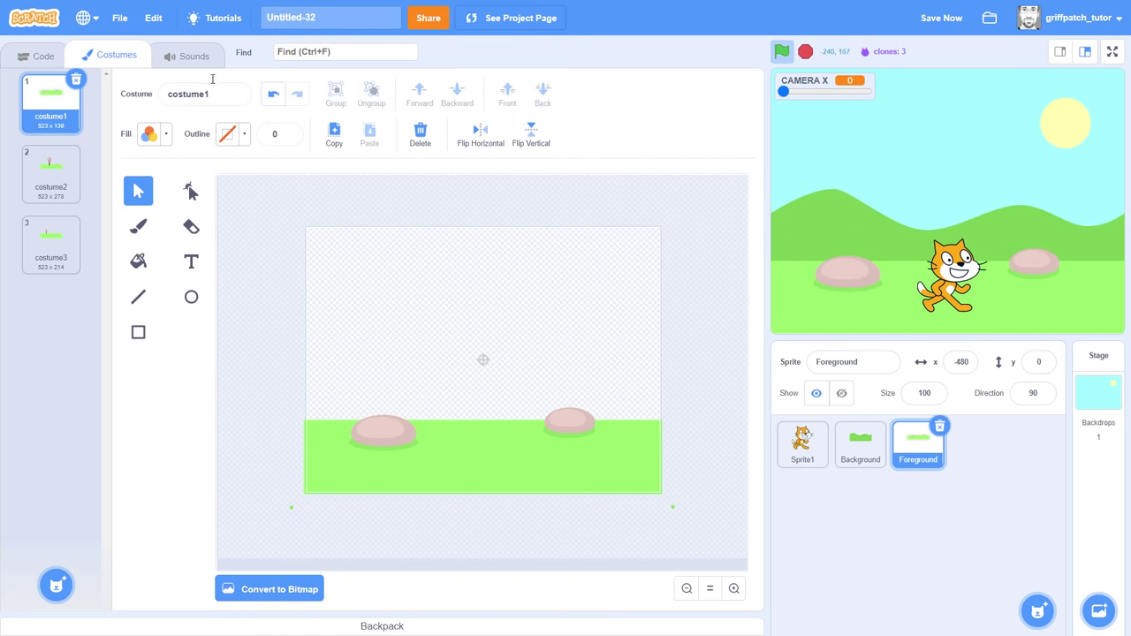
pyautogui.click(31, 54)
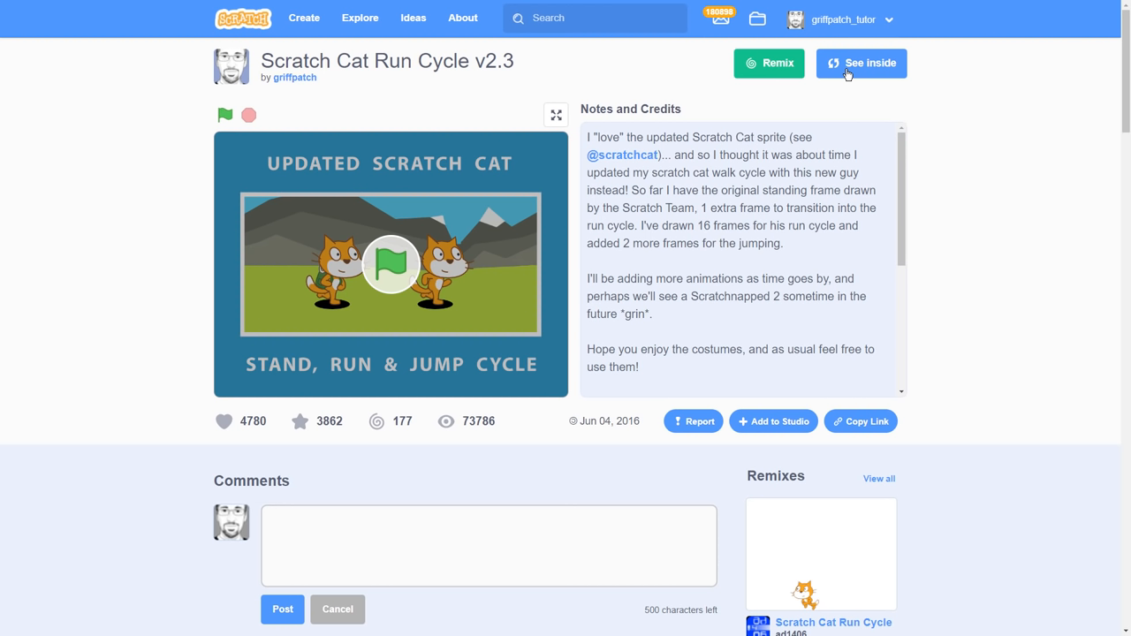
# Step: Copy the Scratch Cat run-cycle sprite in via the Backpack and delete Sprite1
pyautogui.click(862, 63)
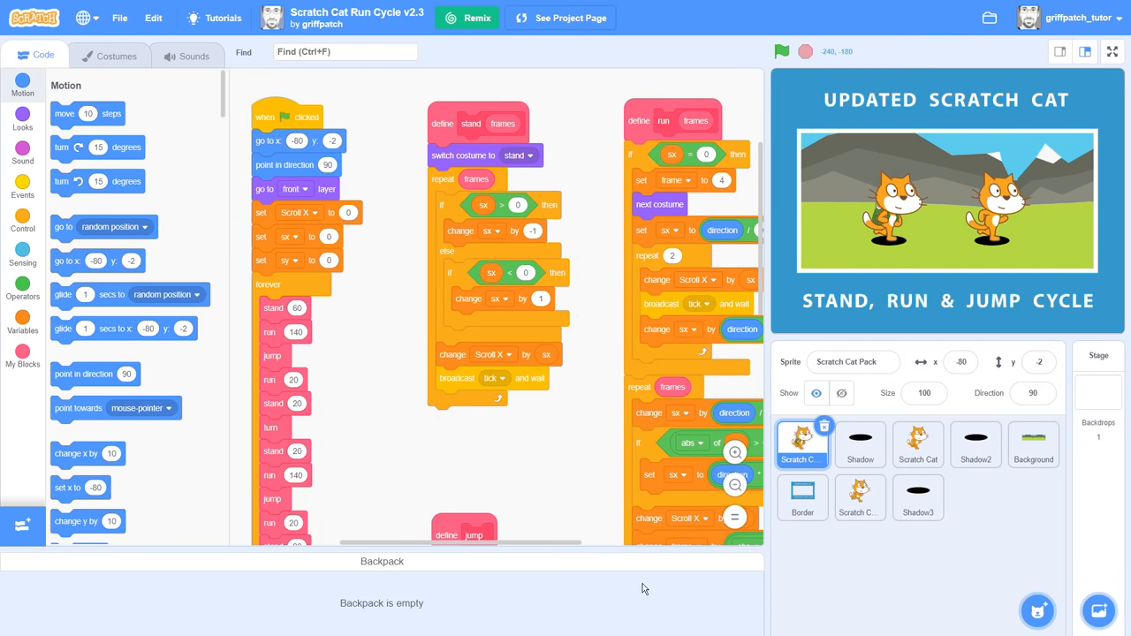
pyautogui.click(919, 445)
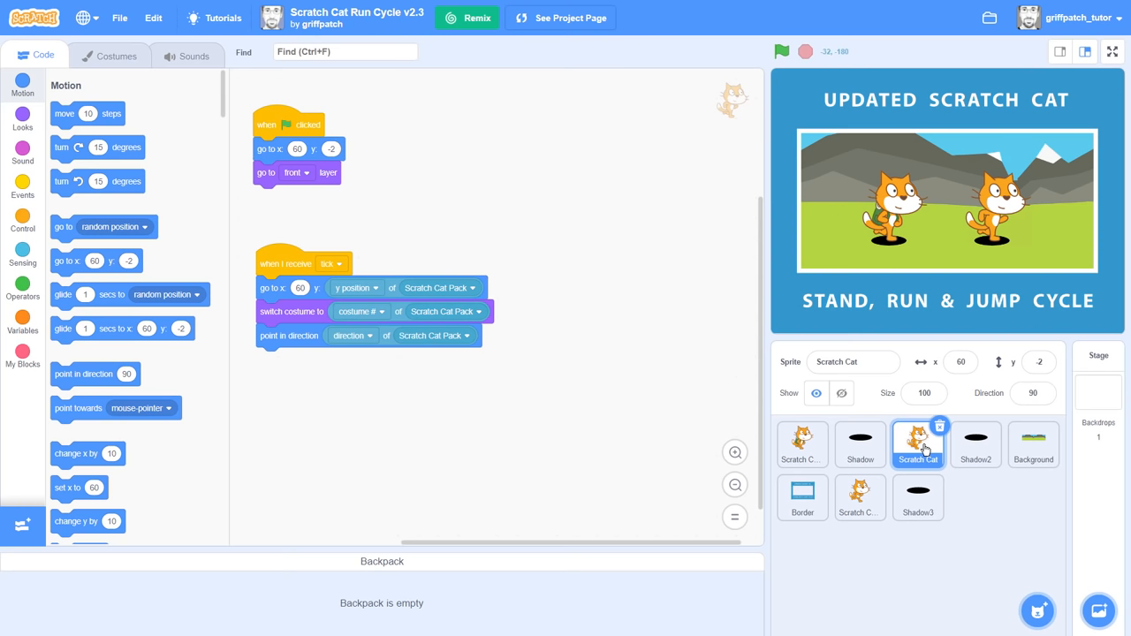
pyautogui.moveTo(918, 444); pyautogui.dragTo(767, 521)
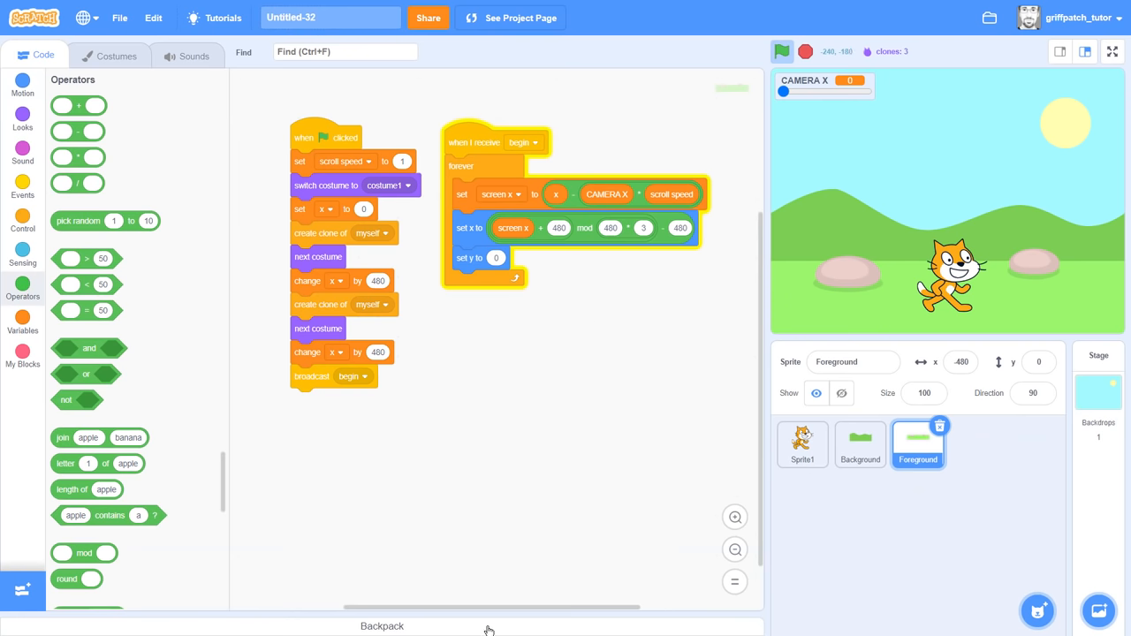
pyautogui.click(976, 444)
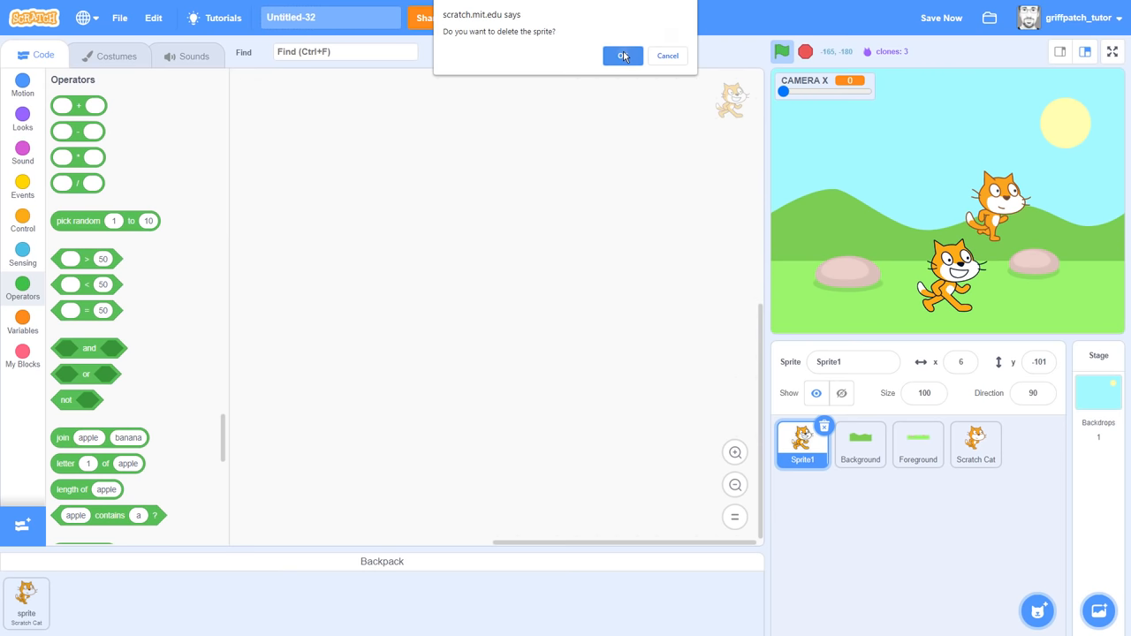
pyautogui.click(622, 55)
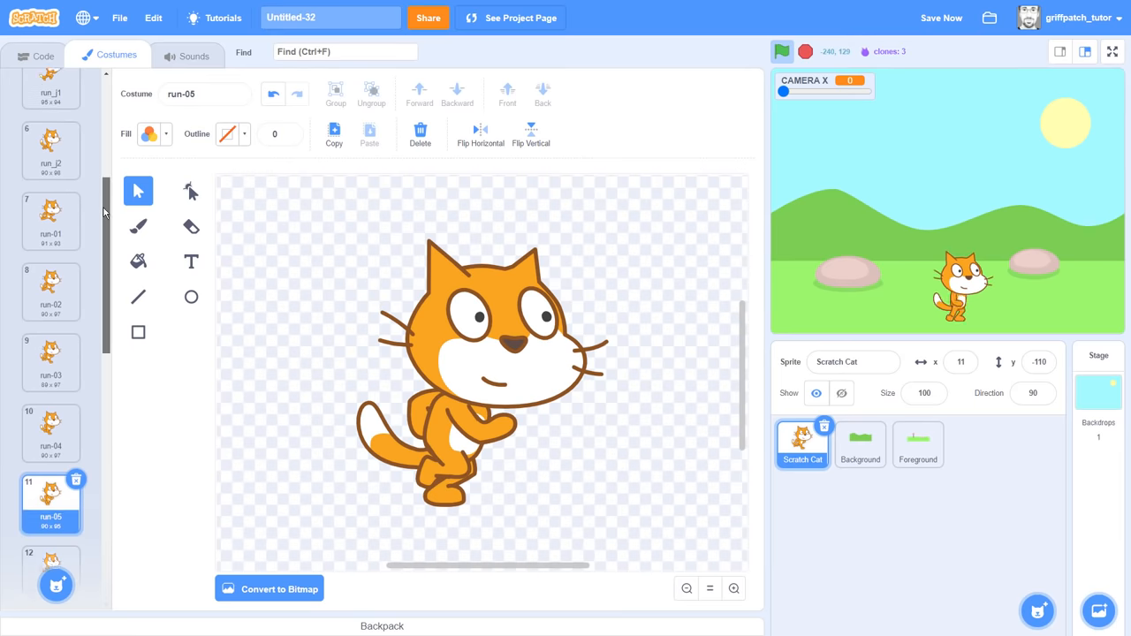
# Step: Inspect Scratch Cat's running costumes from run-01 through run-16
pyautogui.click(51, 223)
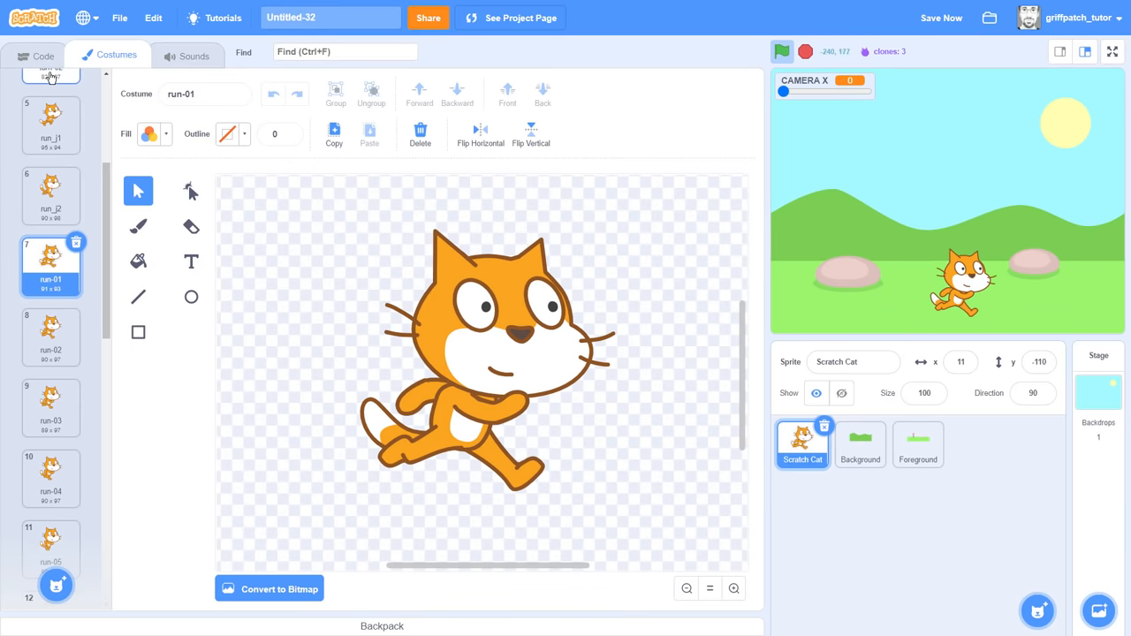
pyautogui.scroll(-3)
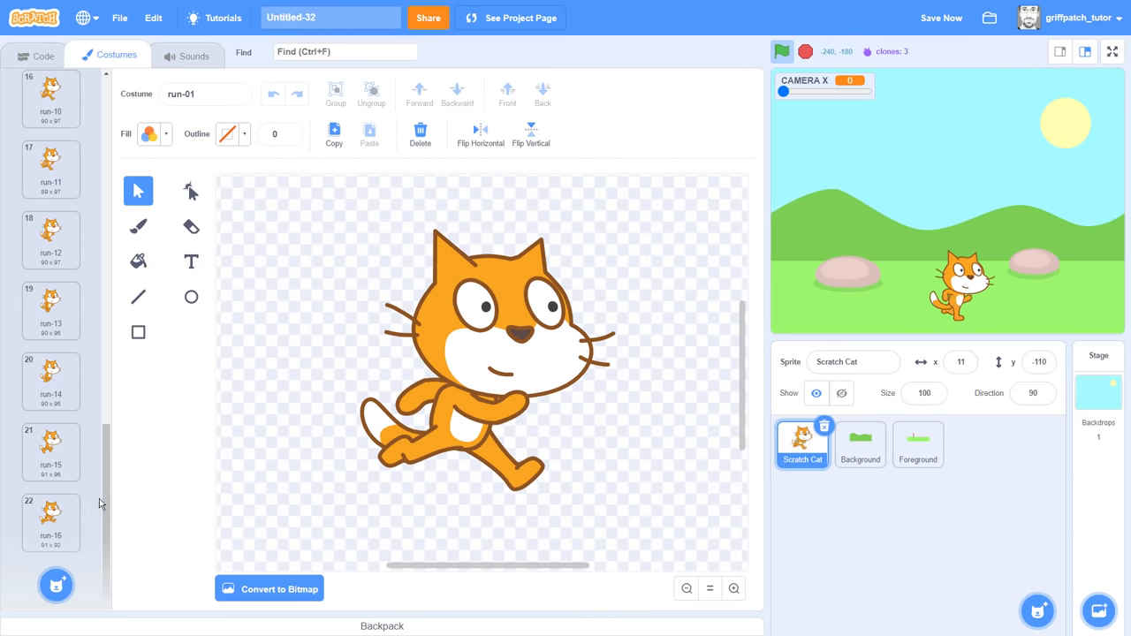
pyautogui.click(34, 56)
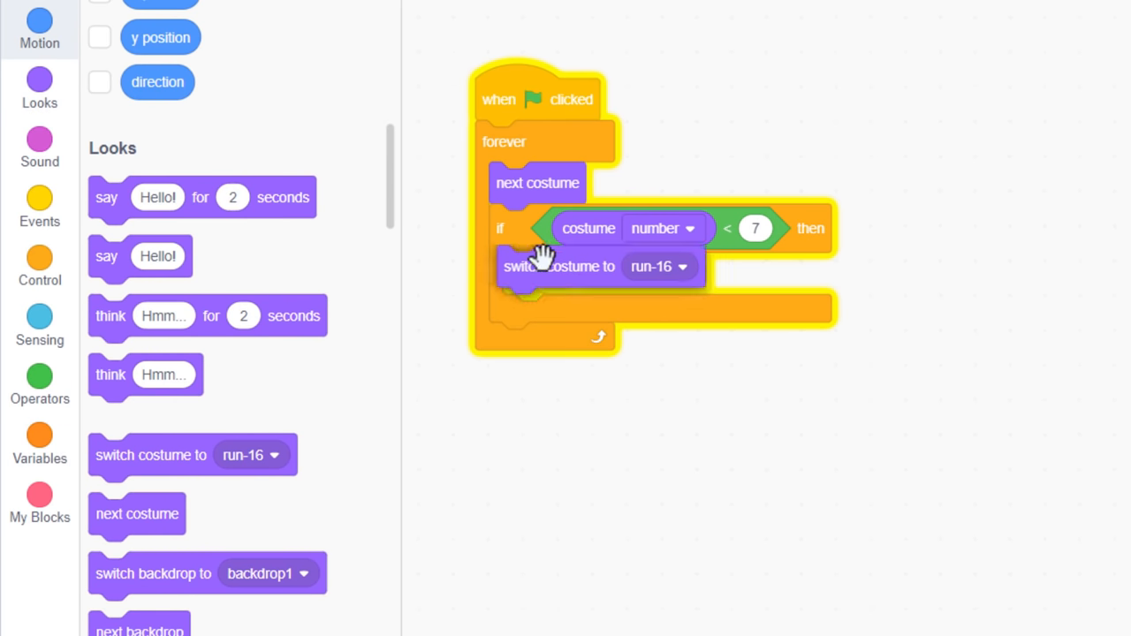
# Step: Make the loop switch back to run-01 and change CAMERA X by 16 each frame
pyautogui.click(659, 267)
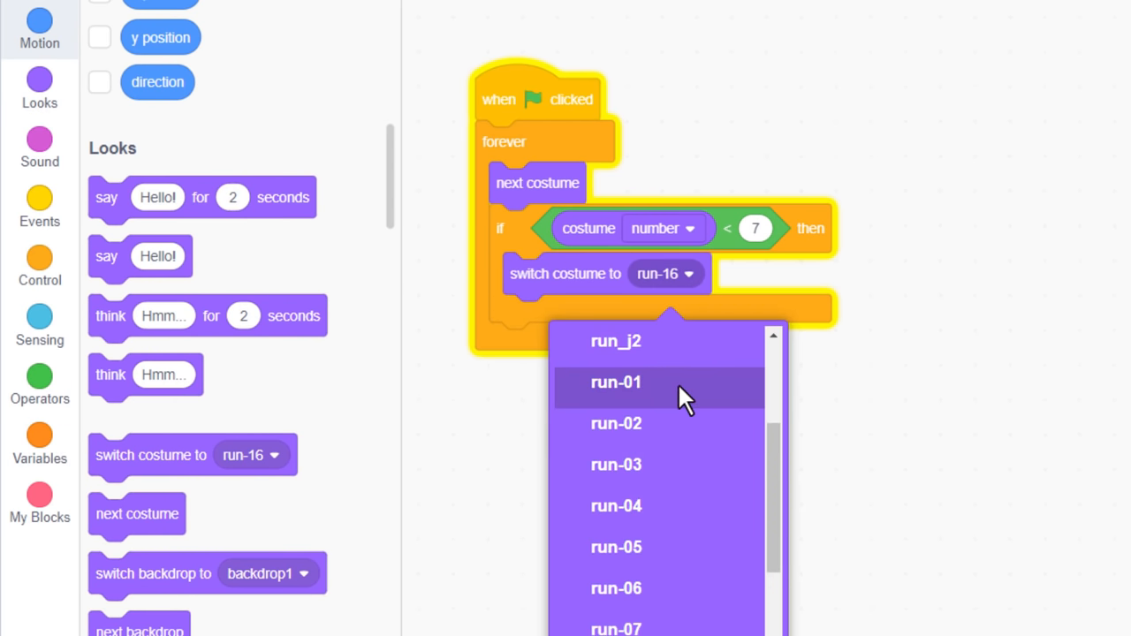
pyautogui.click(615, 382)
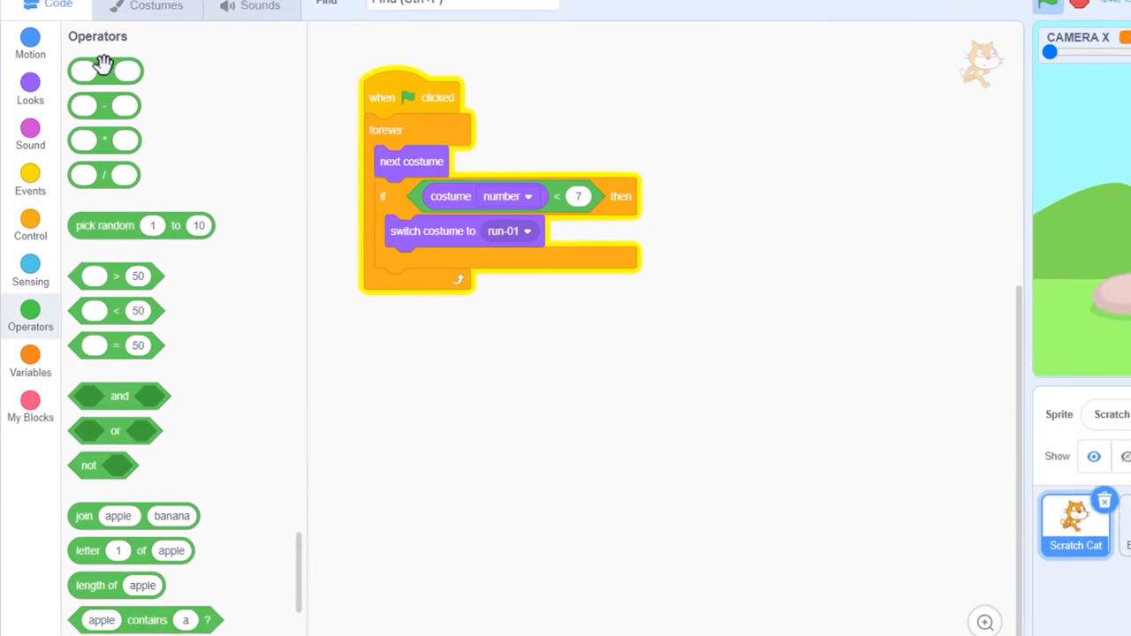
pyautogui.click(32, 362)
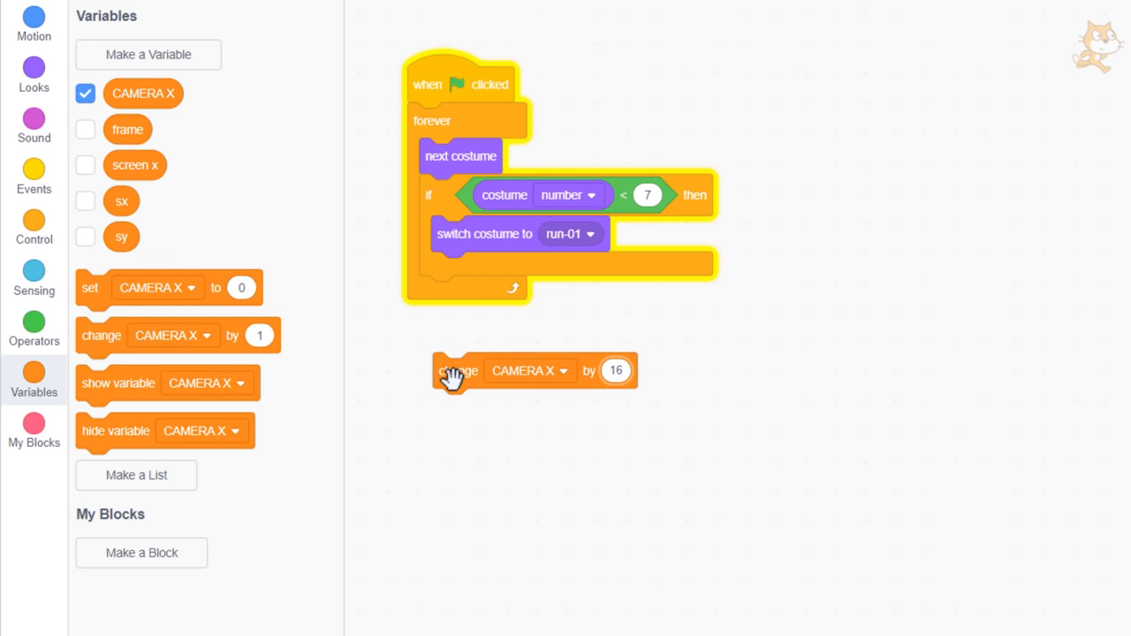
pyautogui.moveTo(455, 371); pyautogui.dragTo(445, 294)
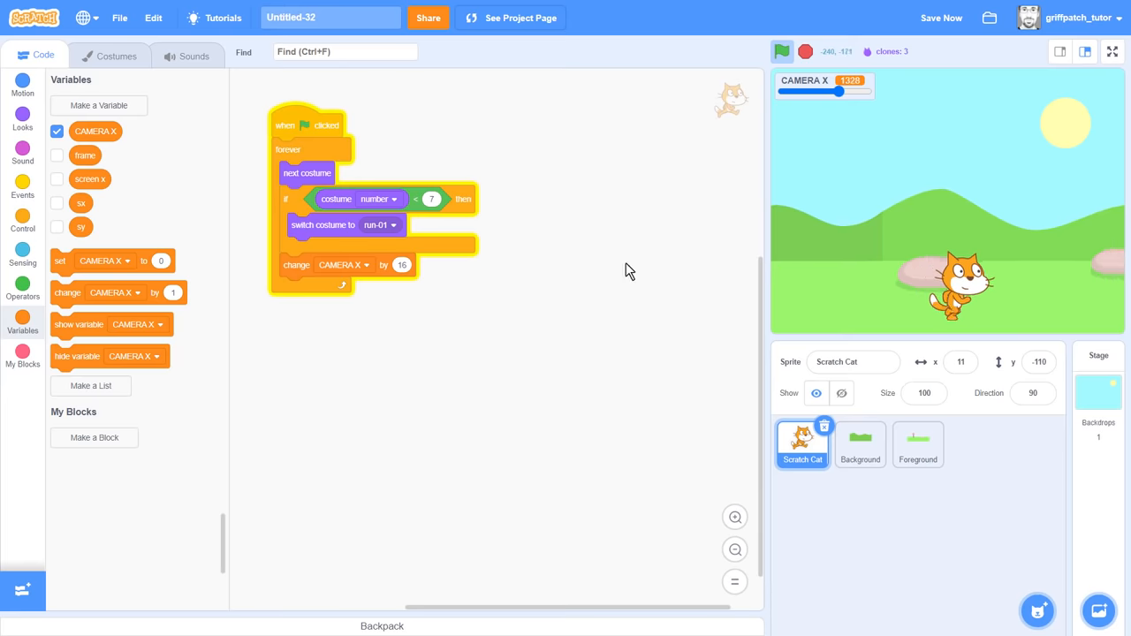
# Step: View the Mario platformer demo in full screen, then exit full screen
pyautogui.click(1130, 51)
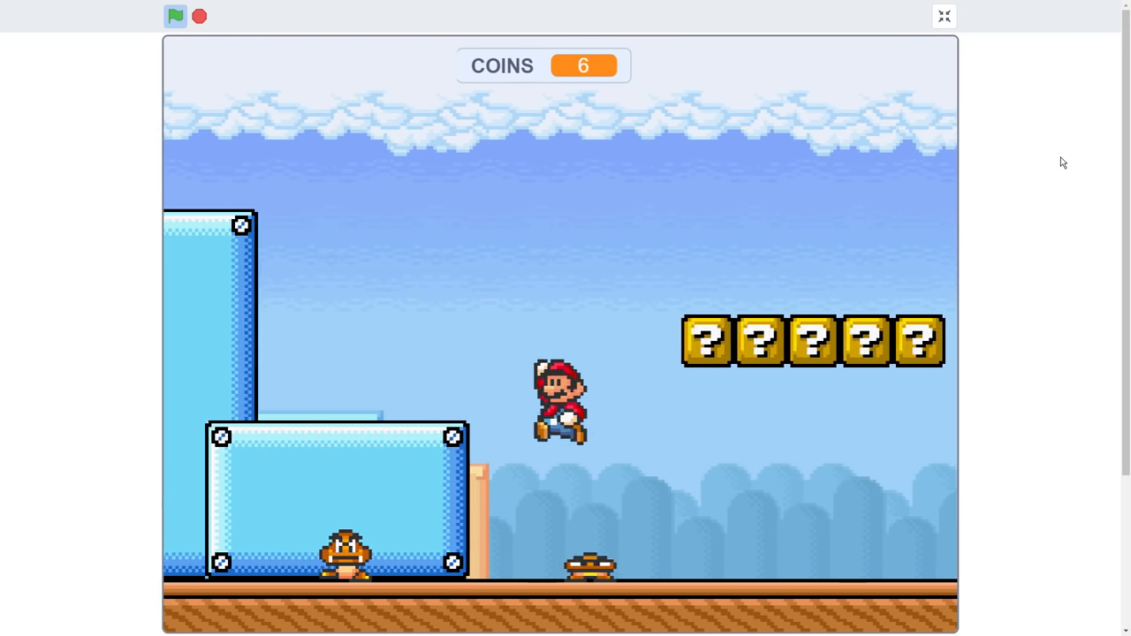
pyautogui.click(175, 16)
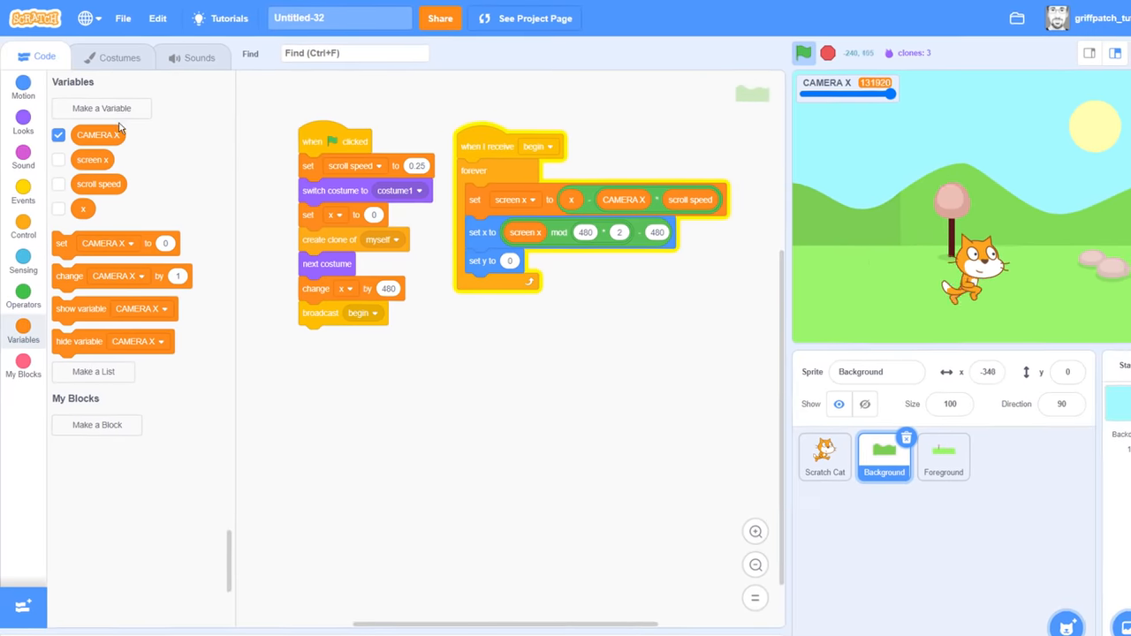
# Step: Create the CAMERA Y variable, try its slider on the scenery, then go to Scratch Cat
pyautogui.click(100, 107)
pyautogui.write('CAMERA Y')
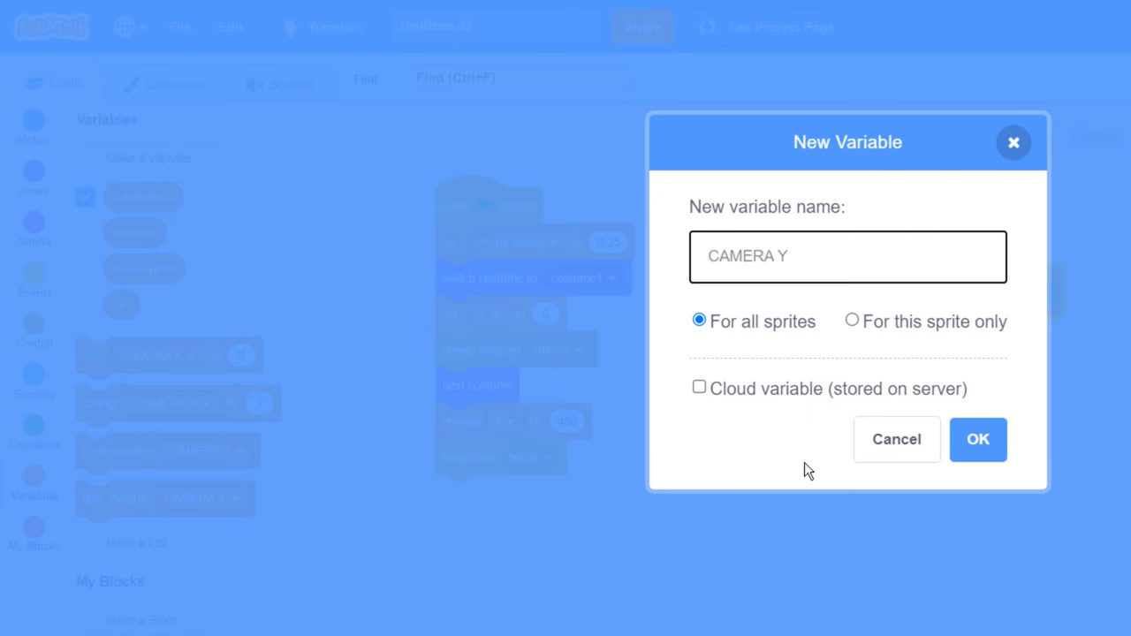
pyautogui.click(977, 439)
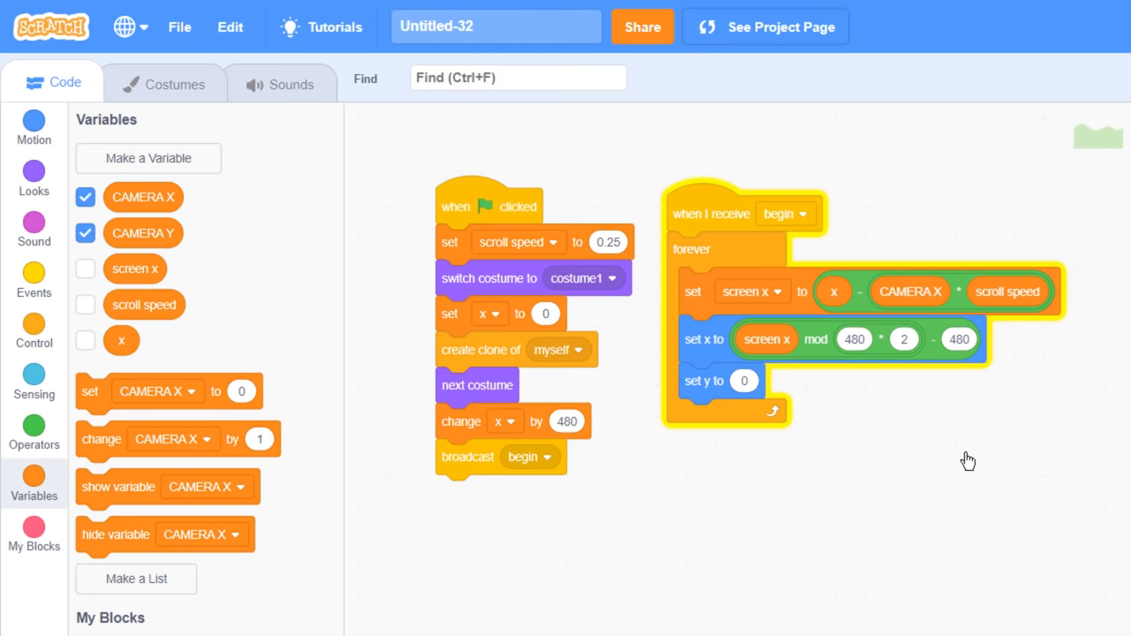
pyautogui.click(34, 428)
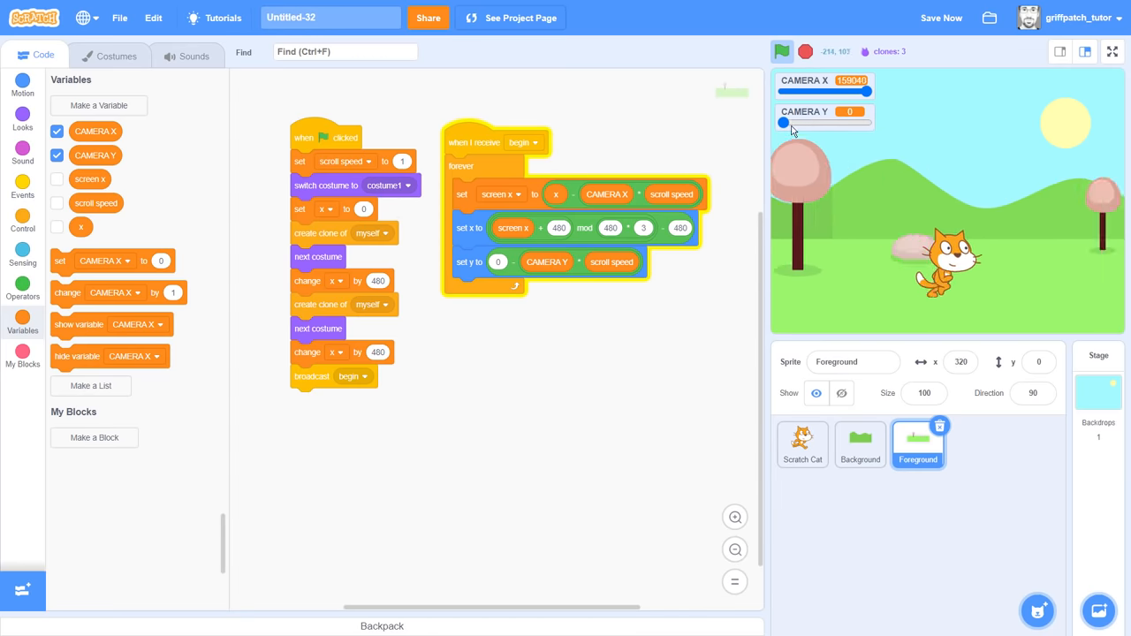
pyautogui.moveTo(783, 123); pyautogui.dragTo(809, 122)
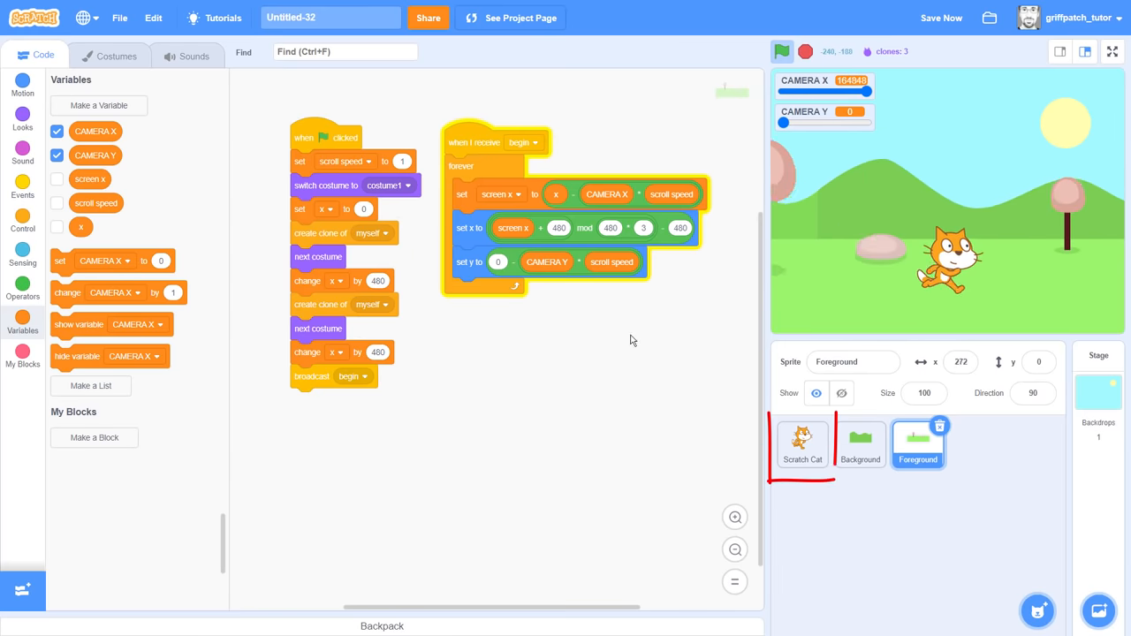
pyautogui.click(803, 445)
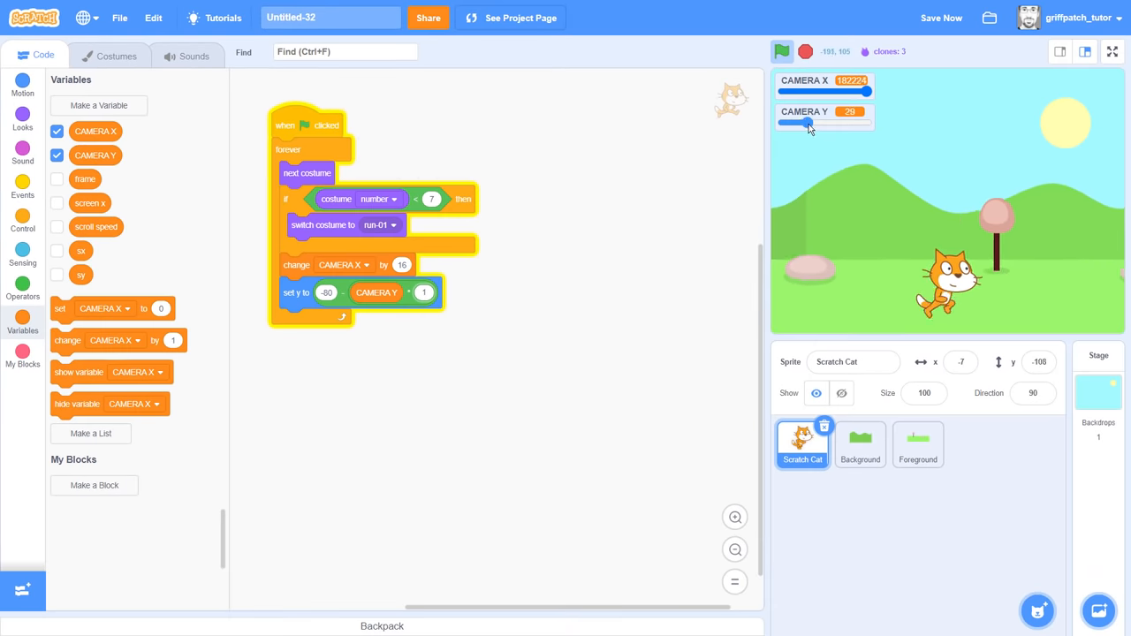
# Step: Test the CAMERA Y slider, stop, detach 'change CAMERA X by 16', and rerun
pyautogui.moveTo(799, 122); pyautogui.dragTo(840, 123)
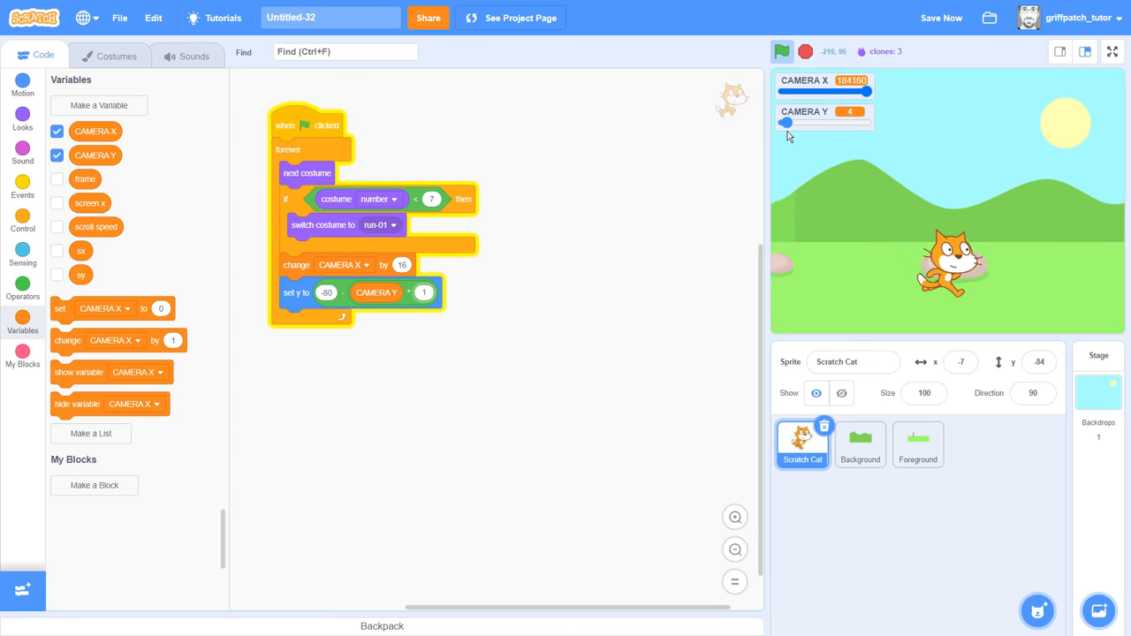
pyautogui.moveTo(787, 123); pyautogui.dragTo(852, 123)
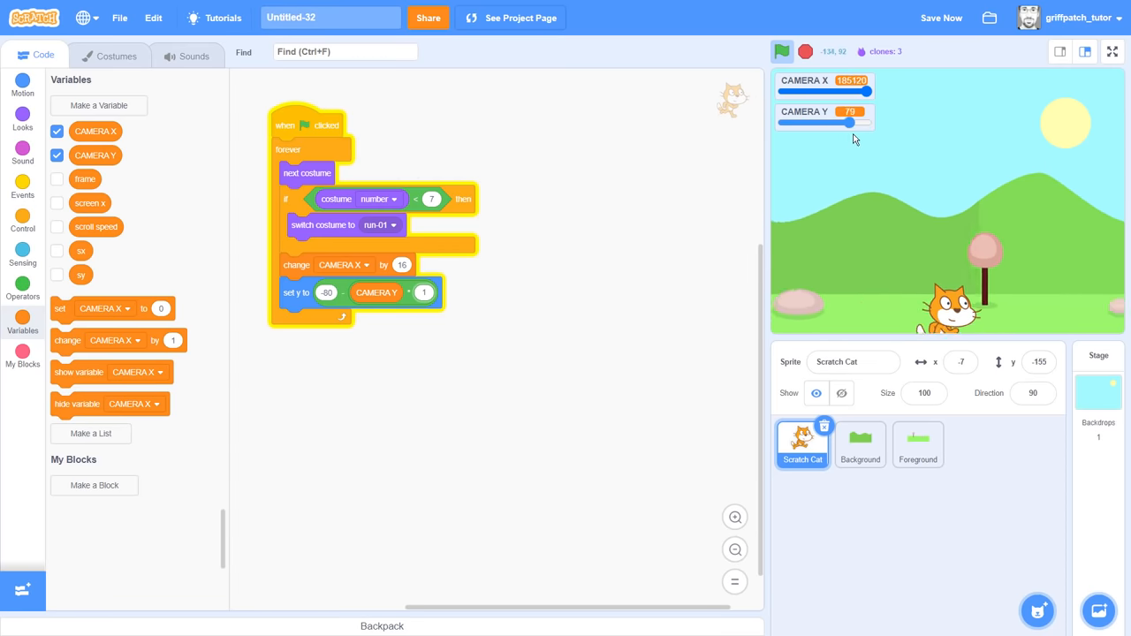
pyautogui.click(783, 50)
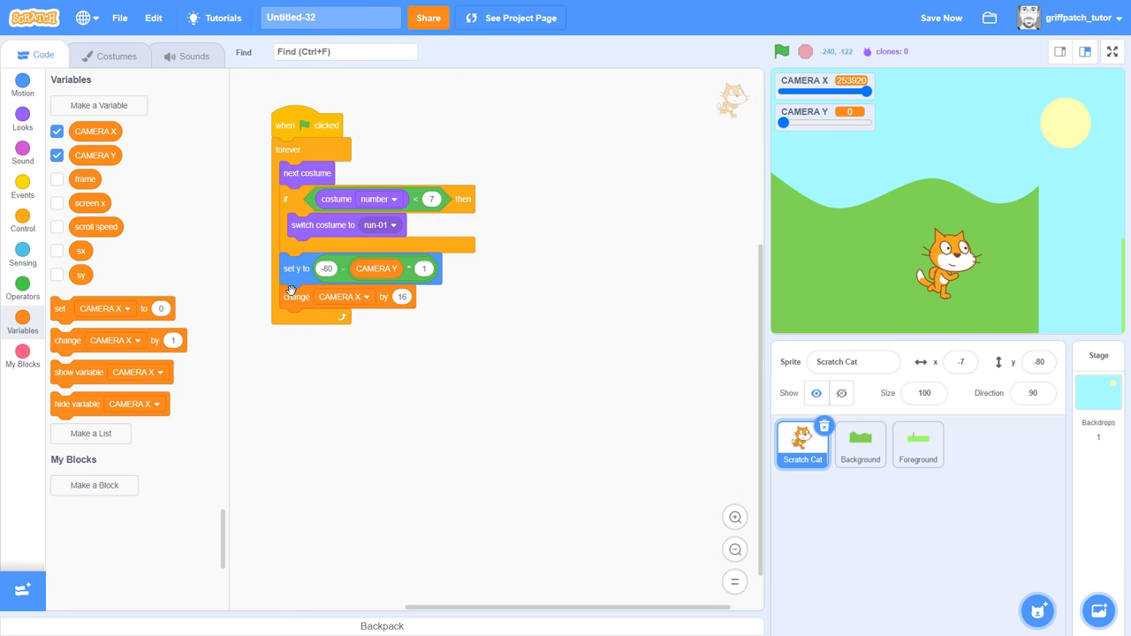
pyautogui.moveTo(296, 297); pyautogui.dragTo(431, 315)
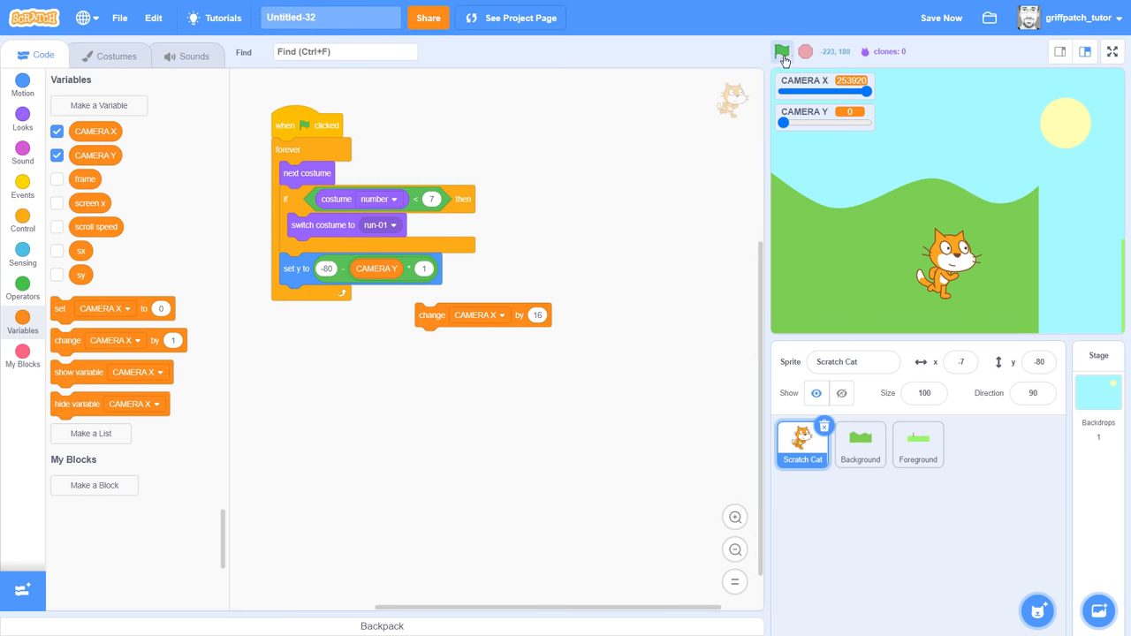
pyautogui.click(1112, 51)
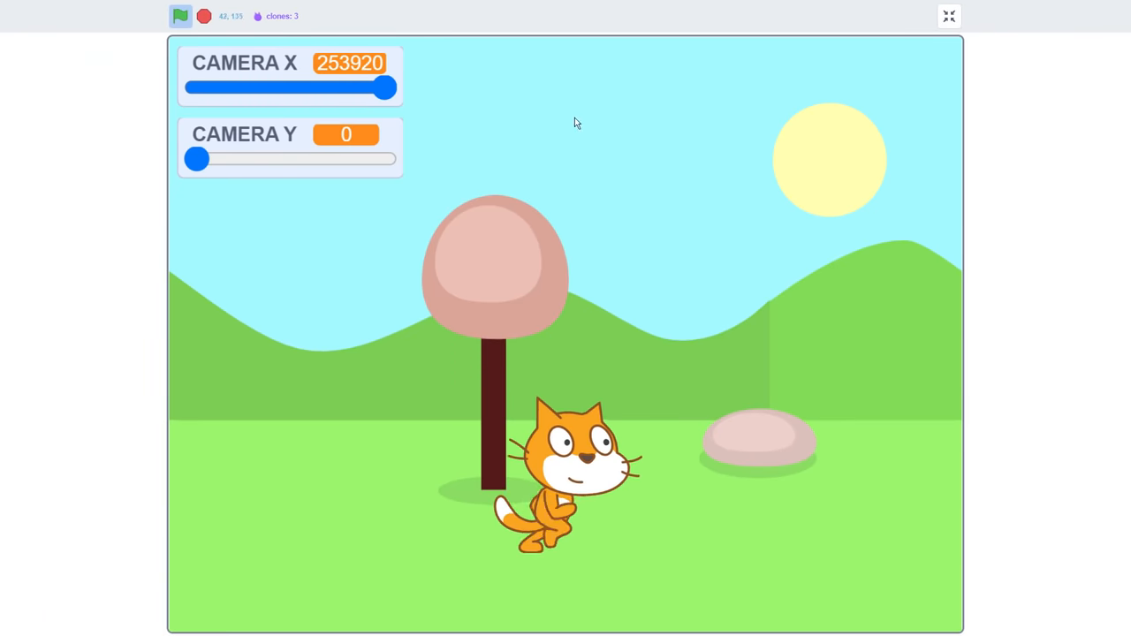
# Step: Pan the full-screen scene with both camera sliders, reaching CAMERA X 1492 and CAMERA Y 65
pyautogui.moveTo(196, 159); pyautogui.dragTo(245, 159)
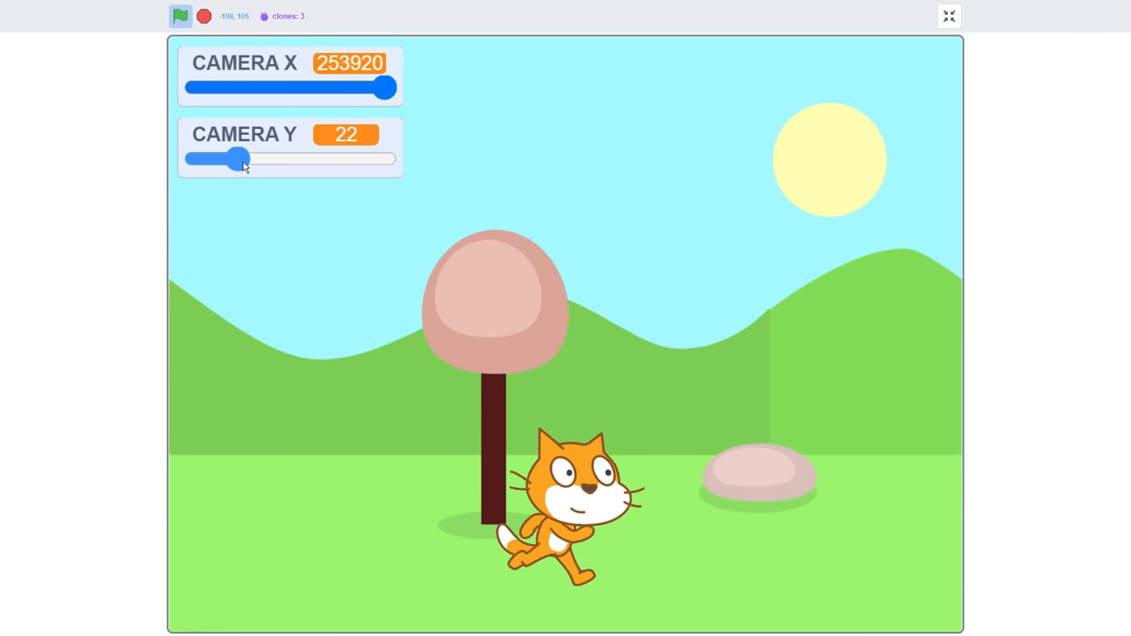
pyautogui.moveTo(244, 159); pyautogui.dragTo(206, 159)
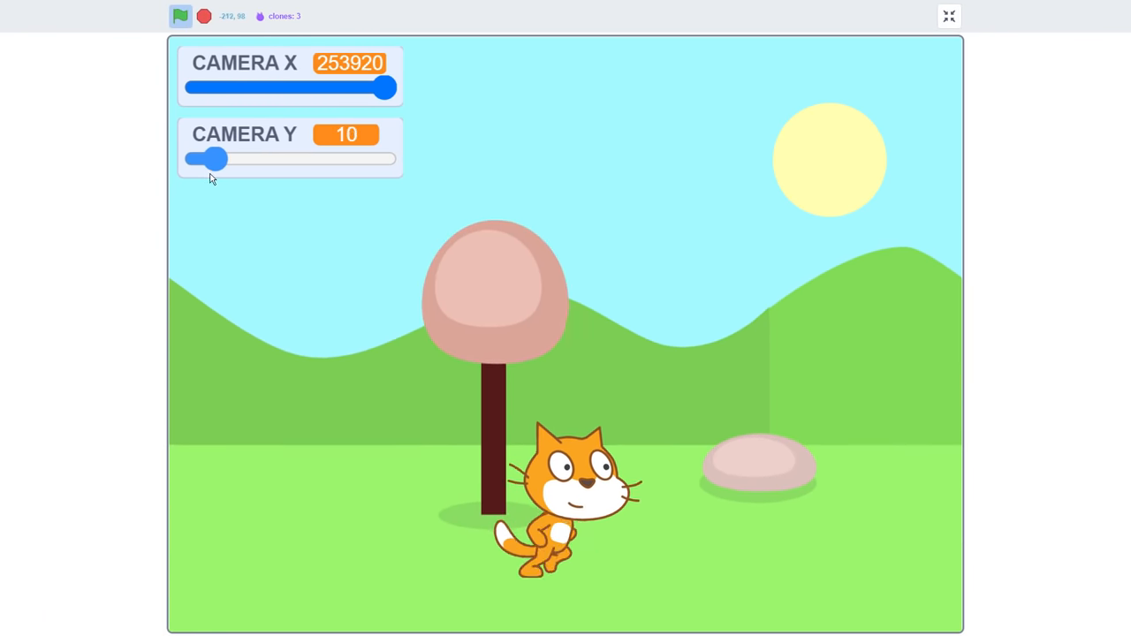
pyautogui.moveTo(205, 158); pyautogui.dragTo(342, 158)
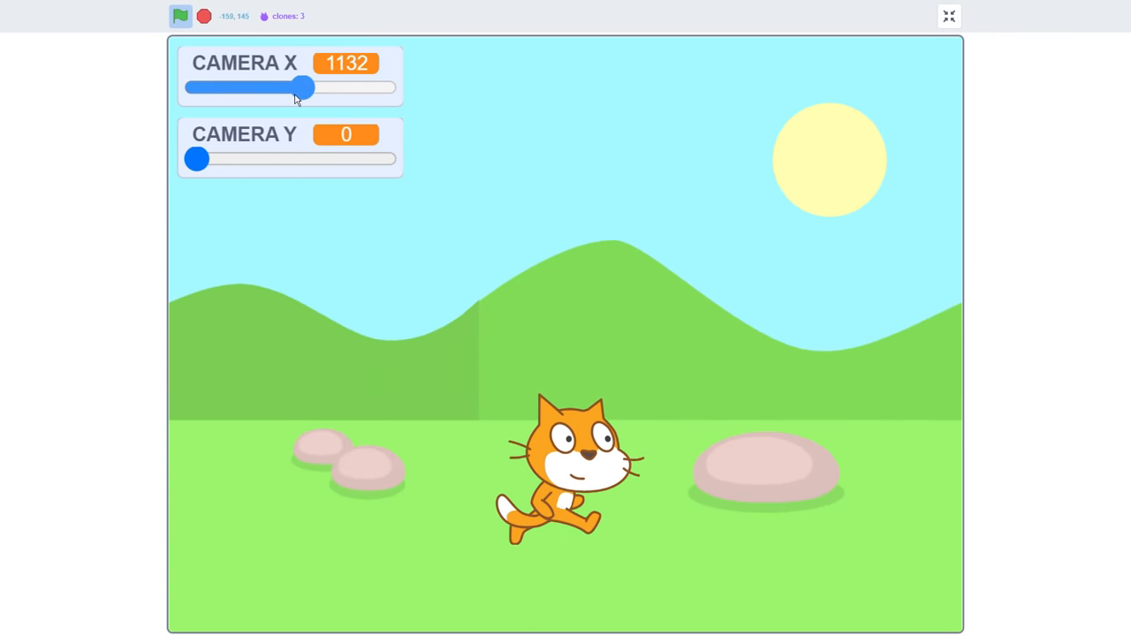
pyautogui.moveTo(302, 87); pyautogui.dragTo(311, 86)
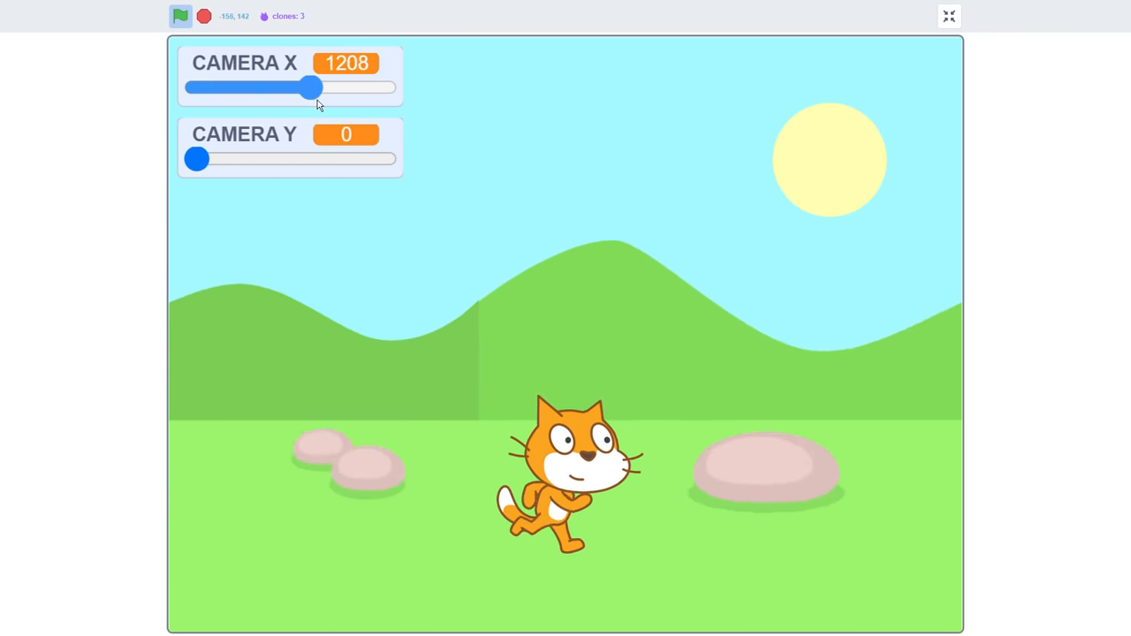
pyautogui.moveTo(196, 158); pyautogui.dragTo(320, 159)
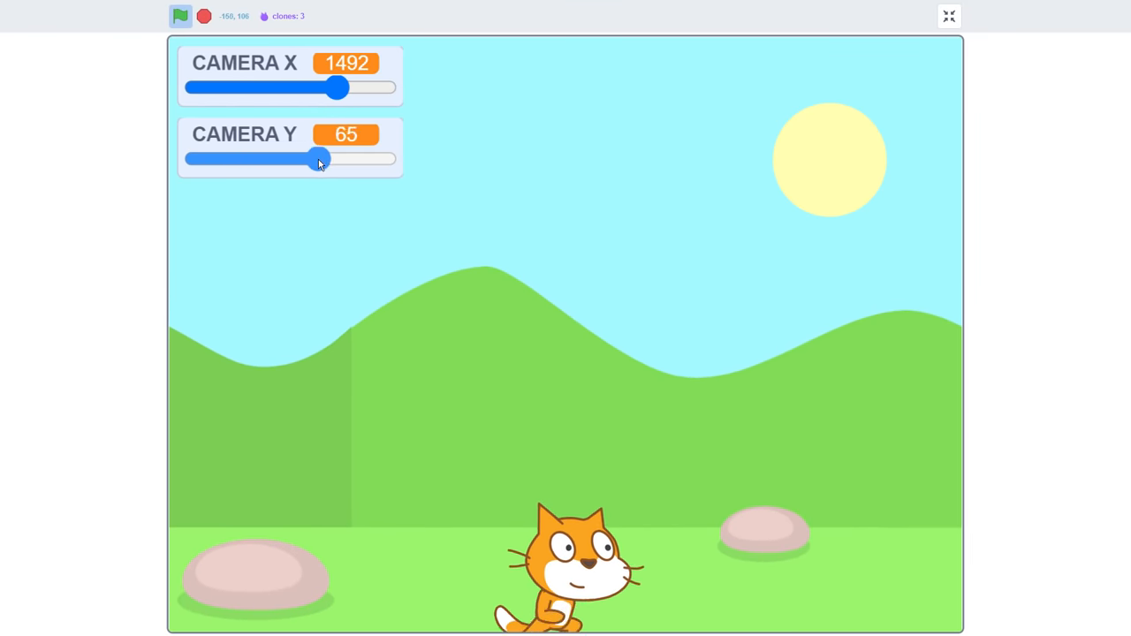